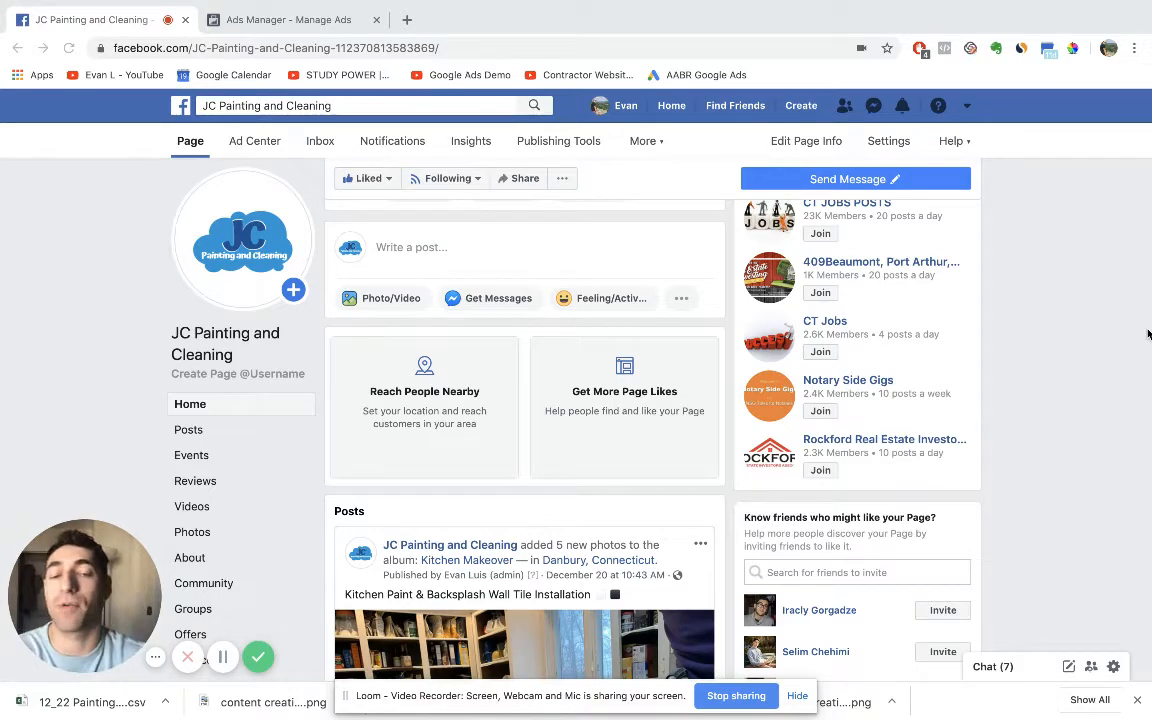
- Open the Facebook account menu listing Pages and Manage Ads
scroll(up, 3)
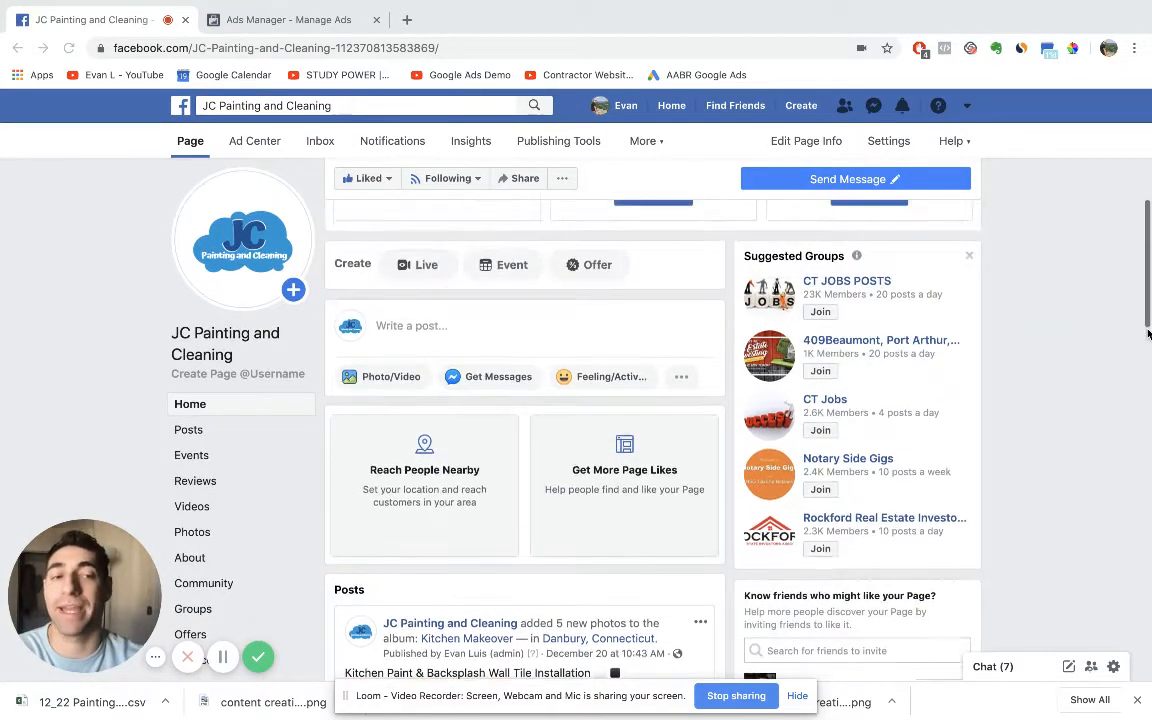
scroll(up, 3)
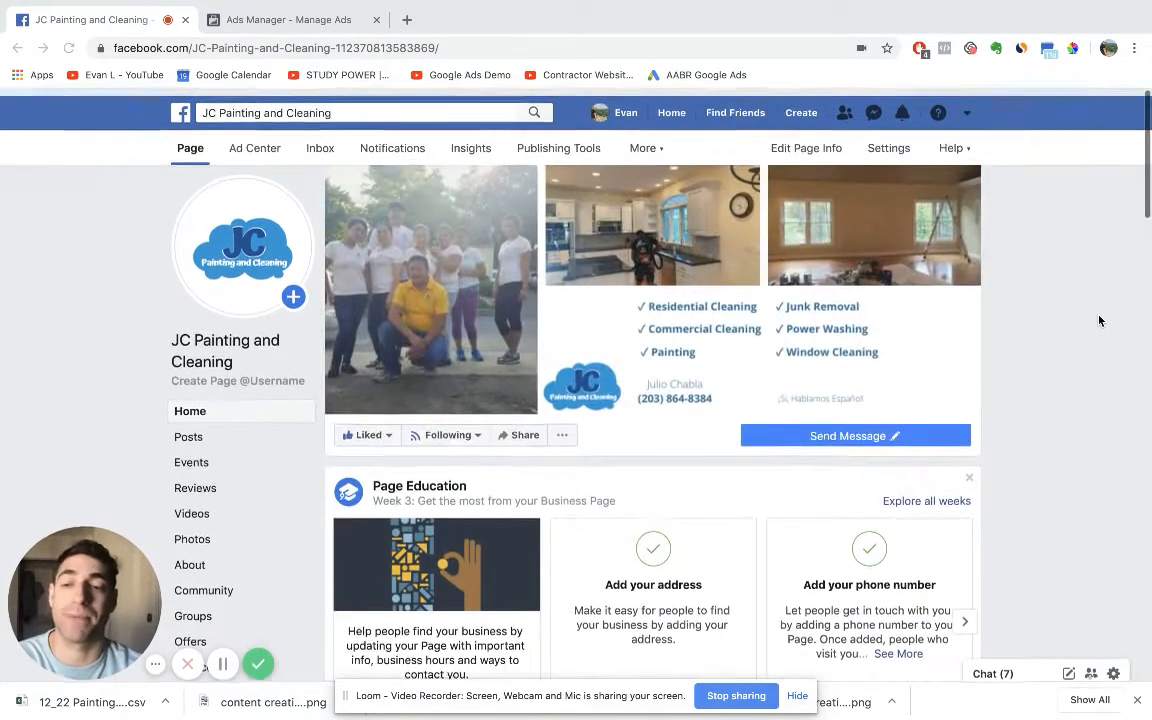
scroll(up, 3)
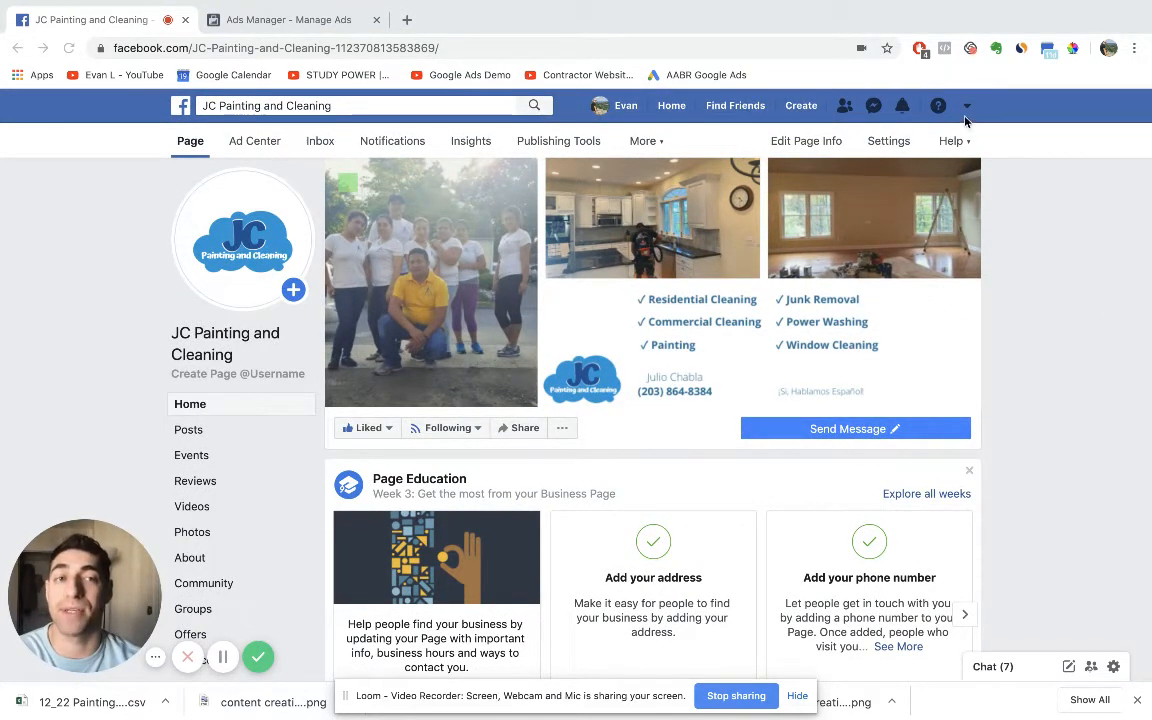
mouse_move(1050, 228)
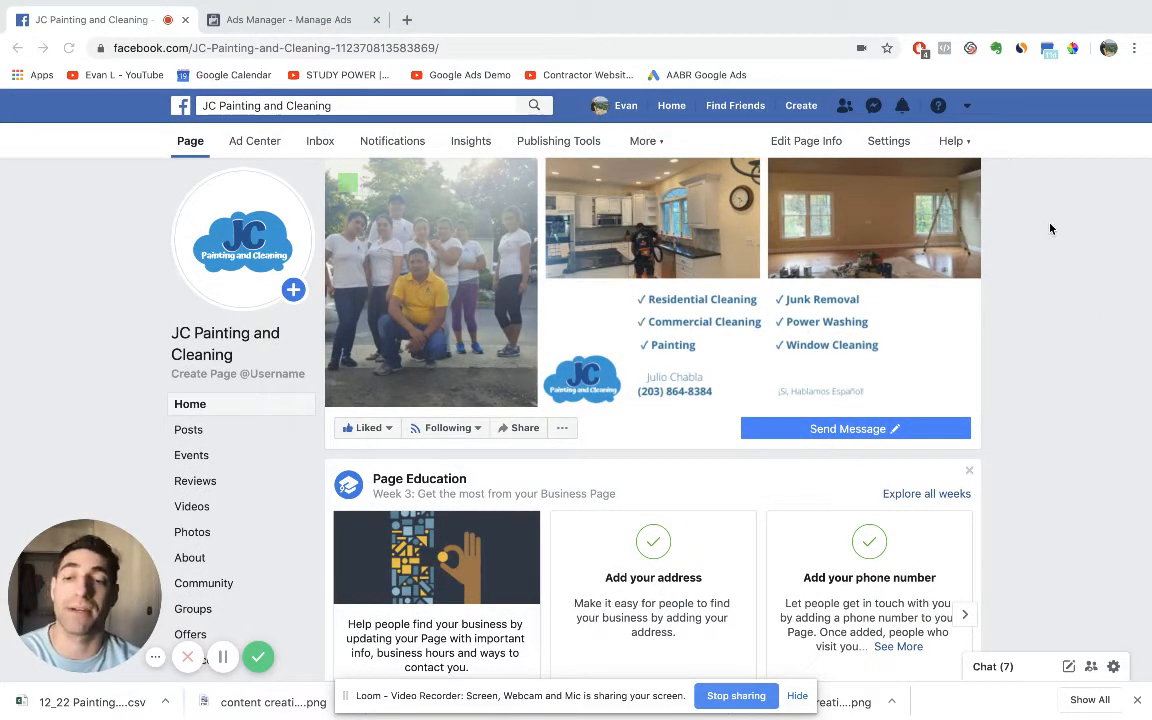
scroll(down, 3)
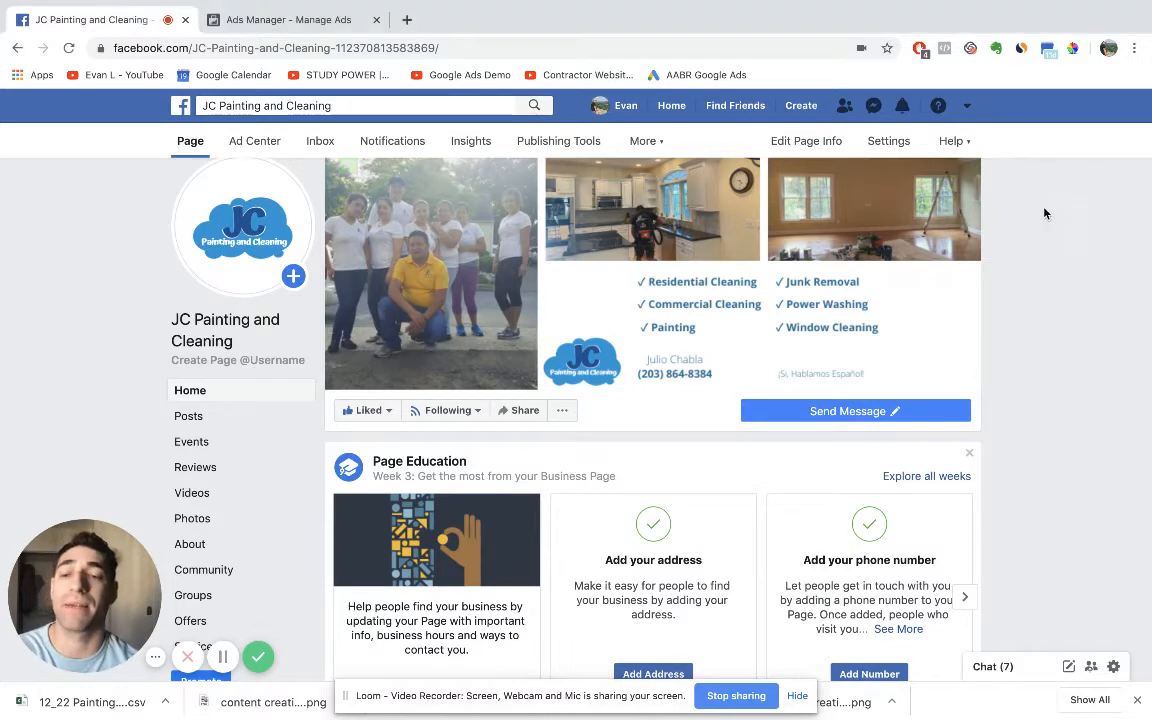
click(966, 105)
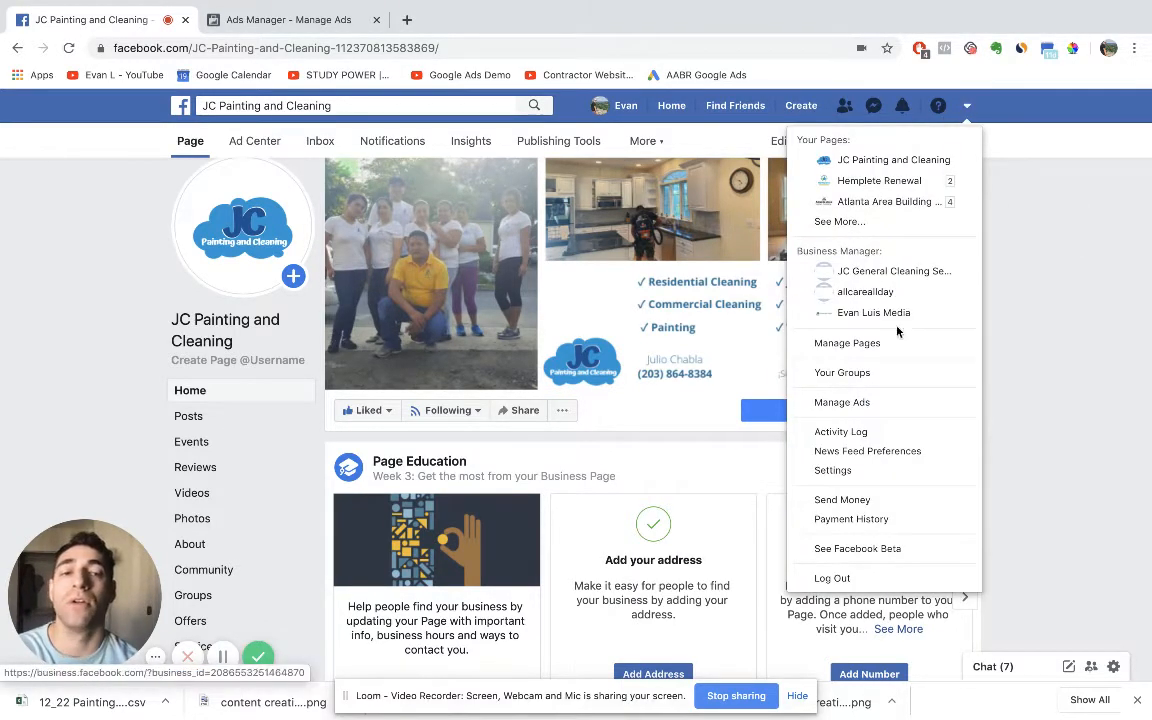
mouse_move(847, 402)
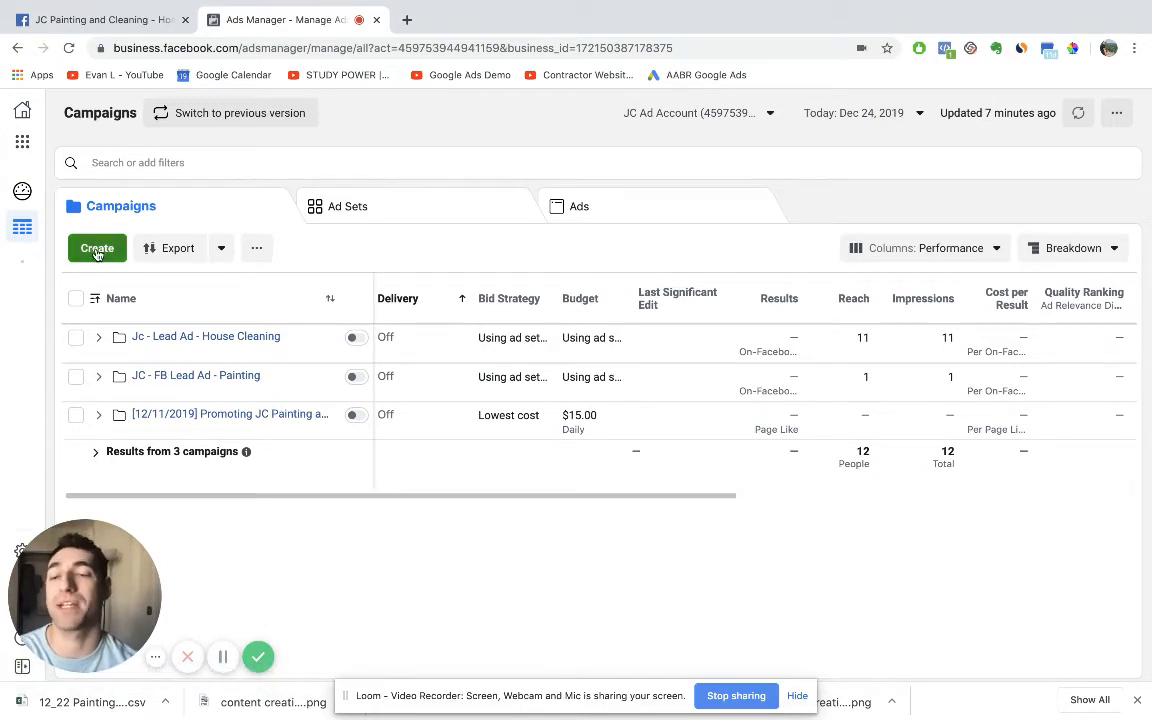
- Start a new campaign and browse the marketing objective options
click(97, 248)
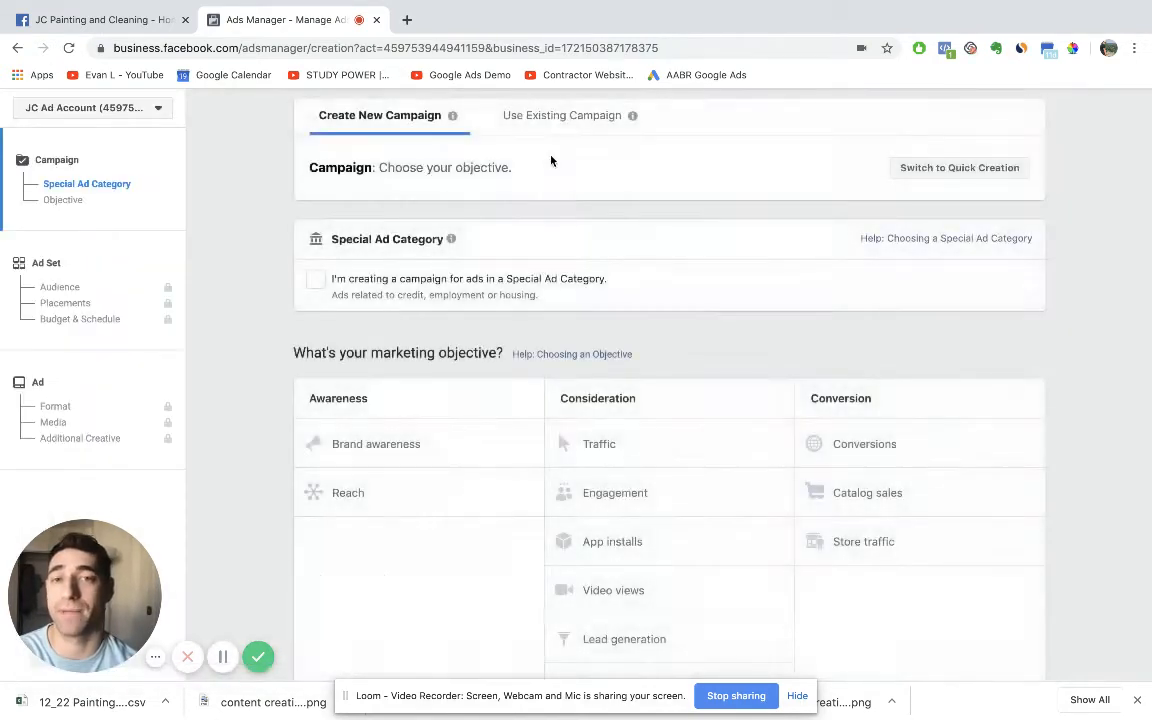
scroll(down, 3)
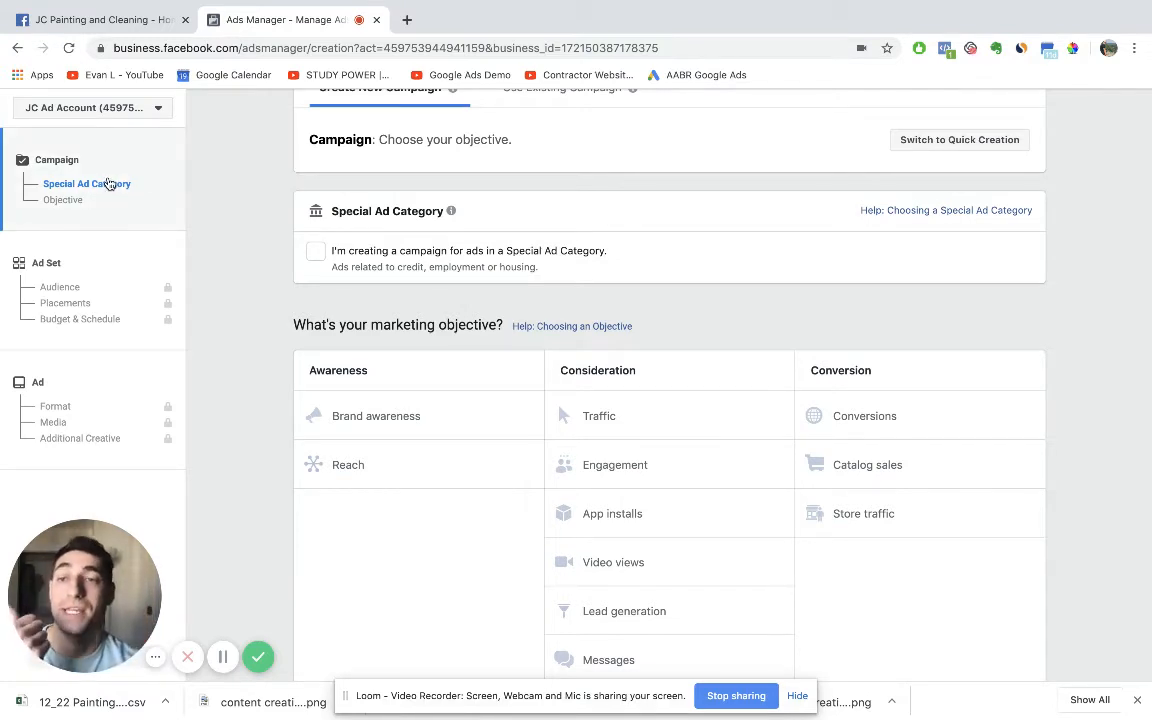
mouse_move(59, 287)
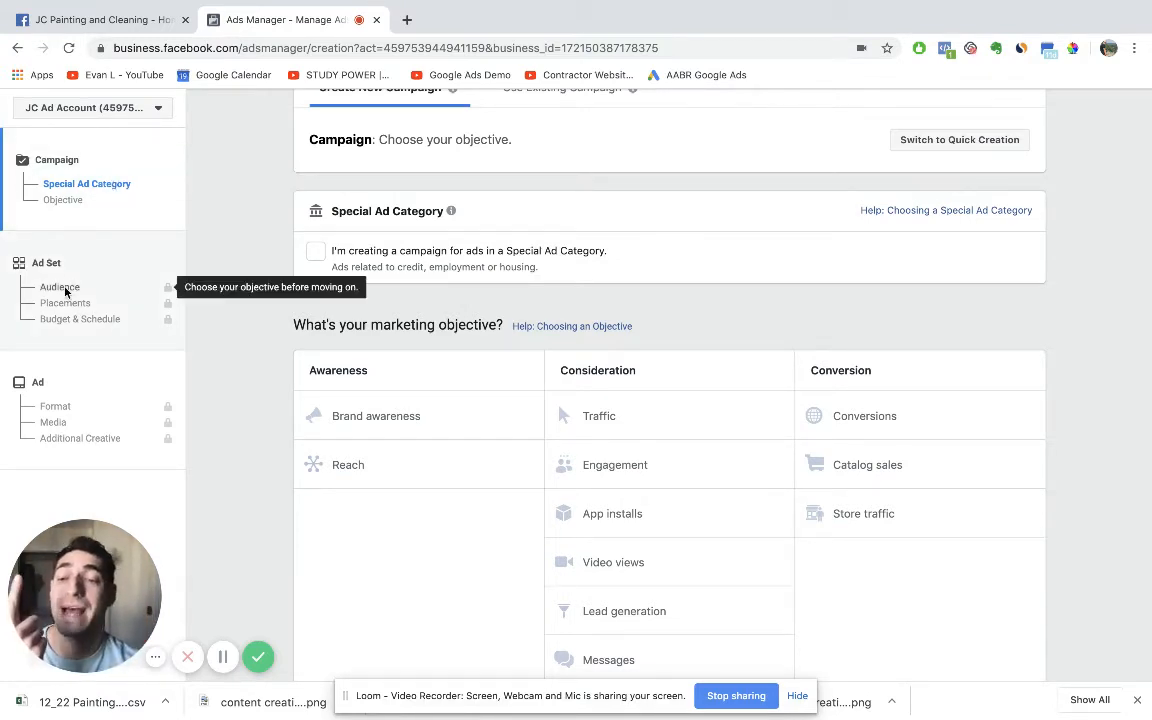
mouse_move(80, 406)
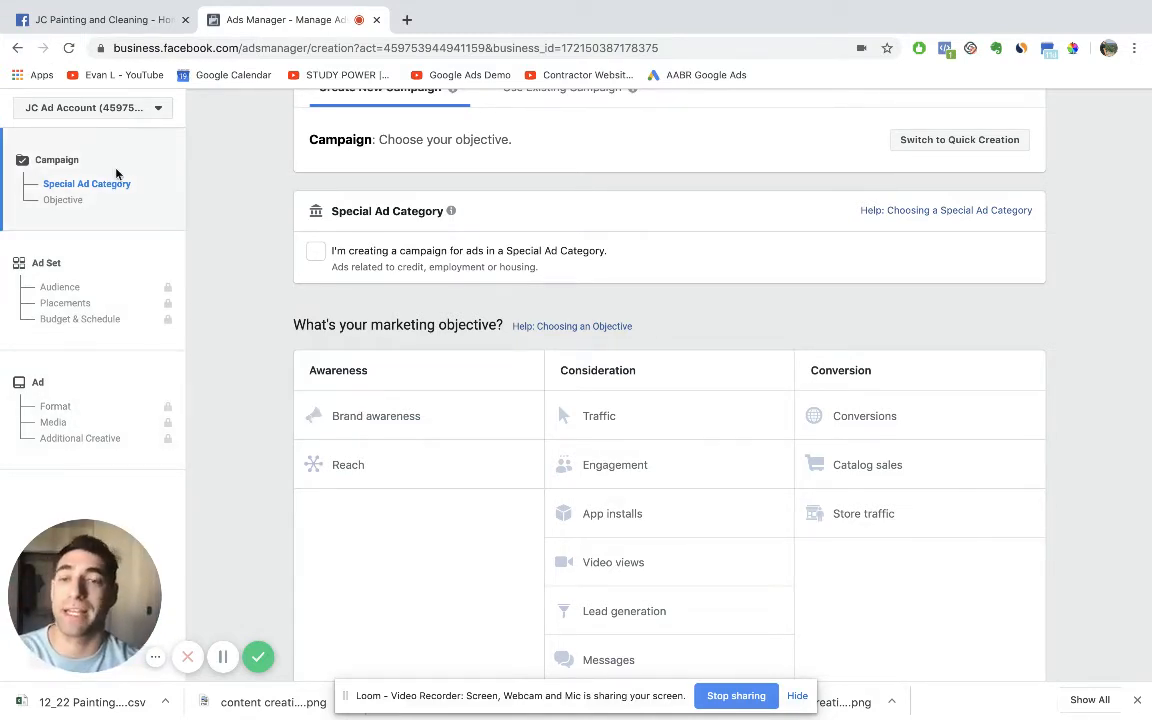
scroll(up, 3)
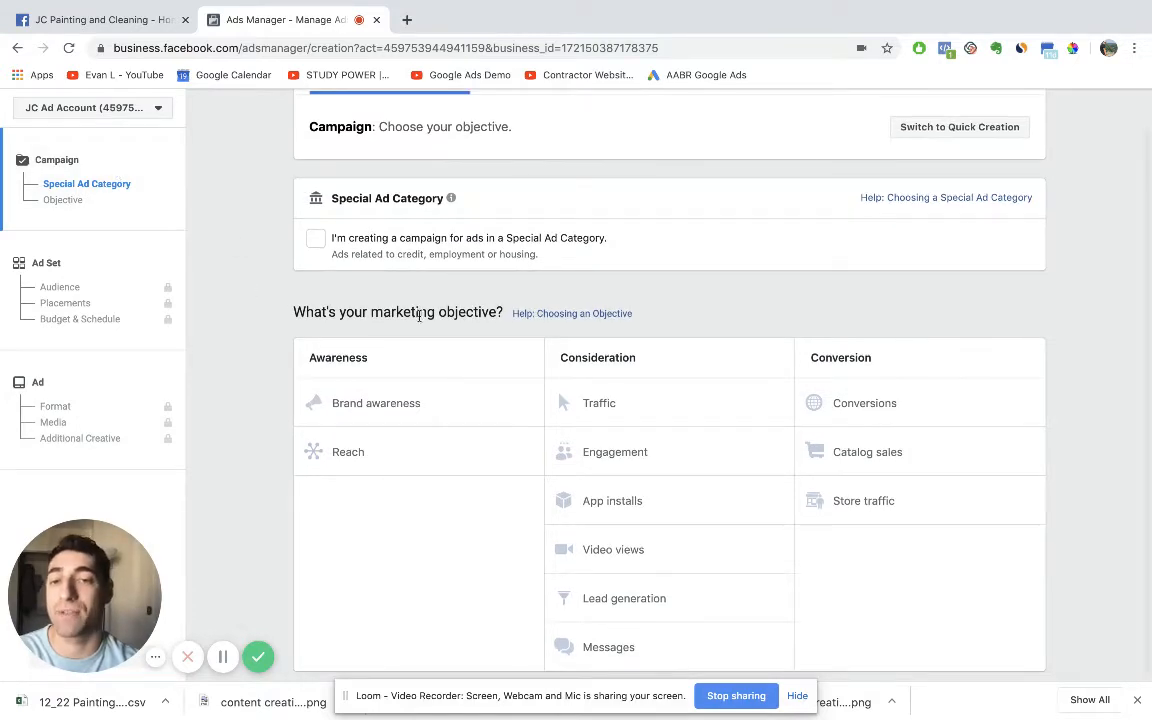
mouse_move(607, 423)
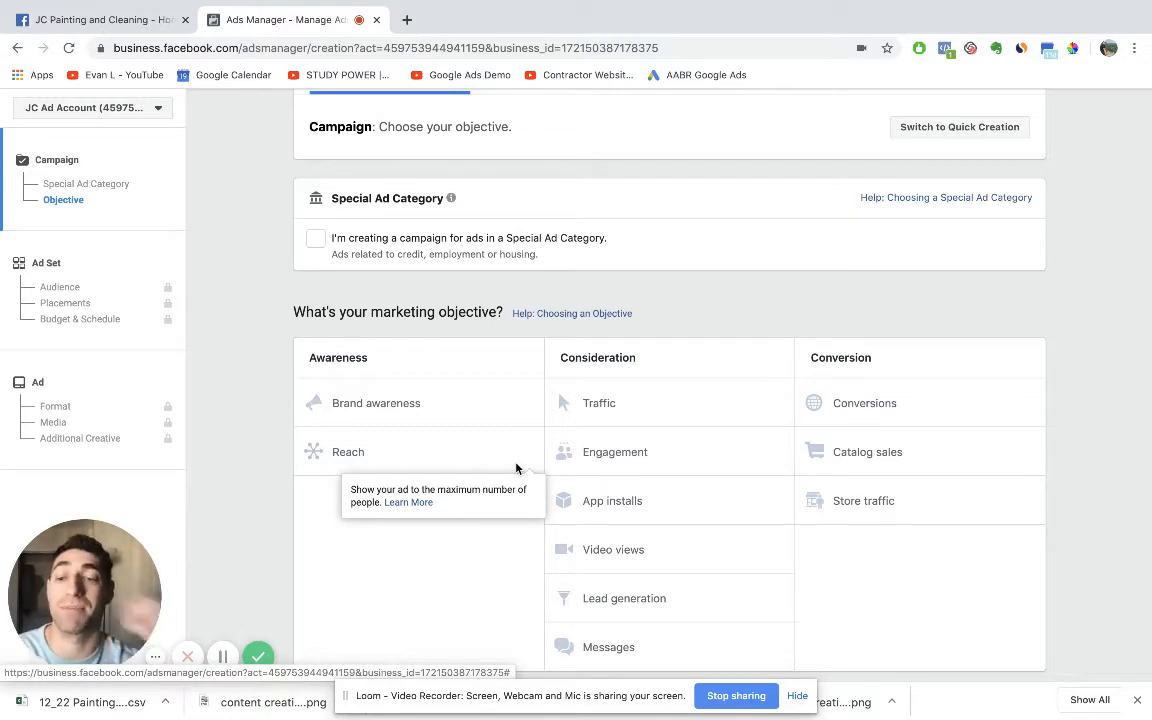
mouse_move(665, 474)
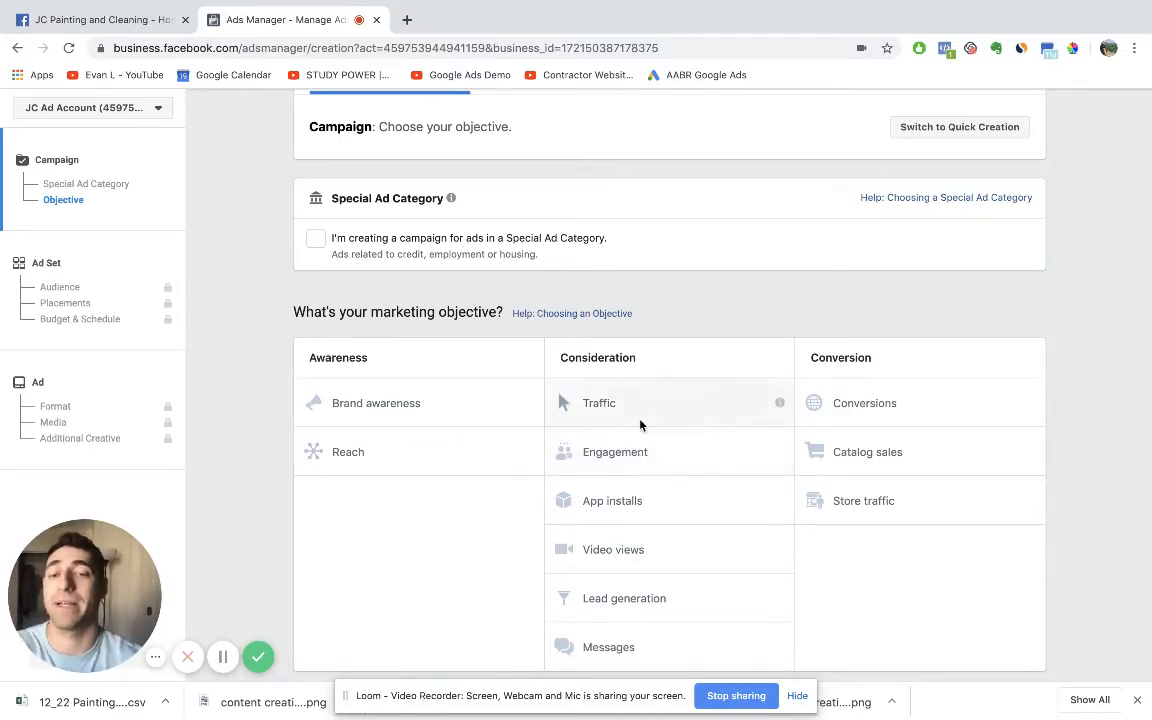
mouse_move(624, 598)
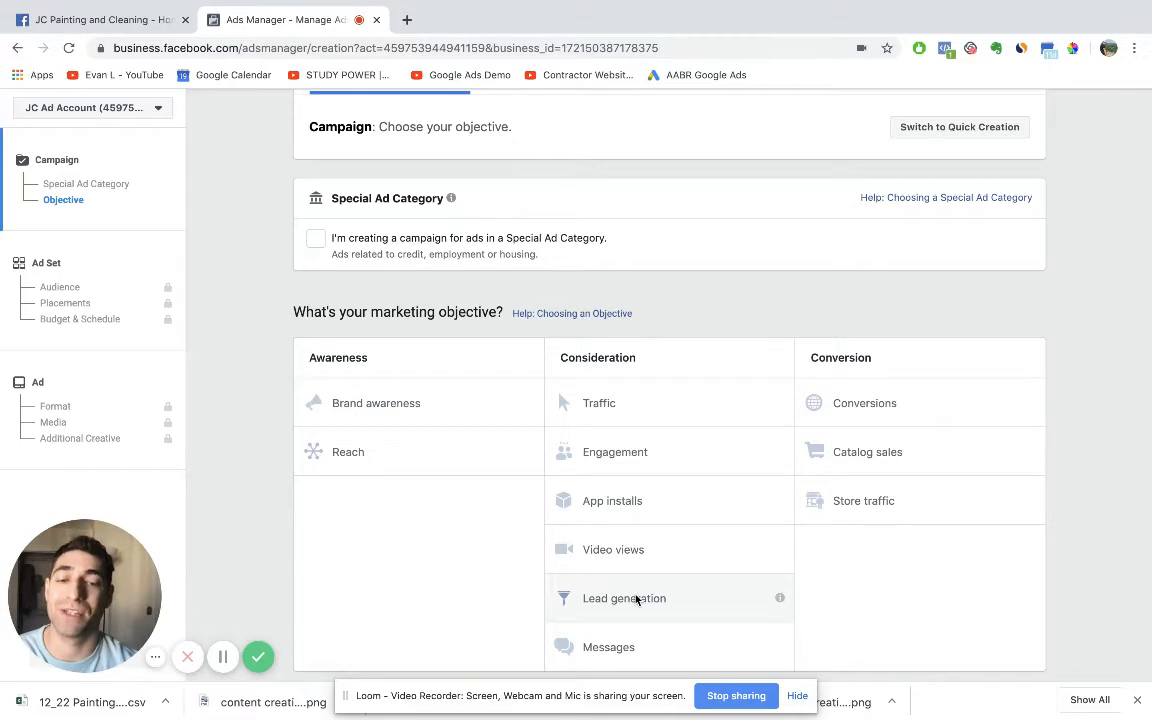
- Choose the Lead generation objective and name the campaign 'house cleaning business name - lead gen'
click(624, 598)
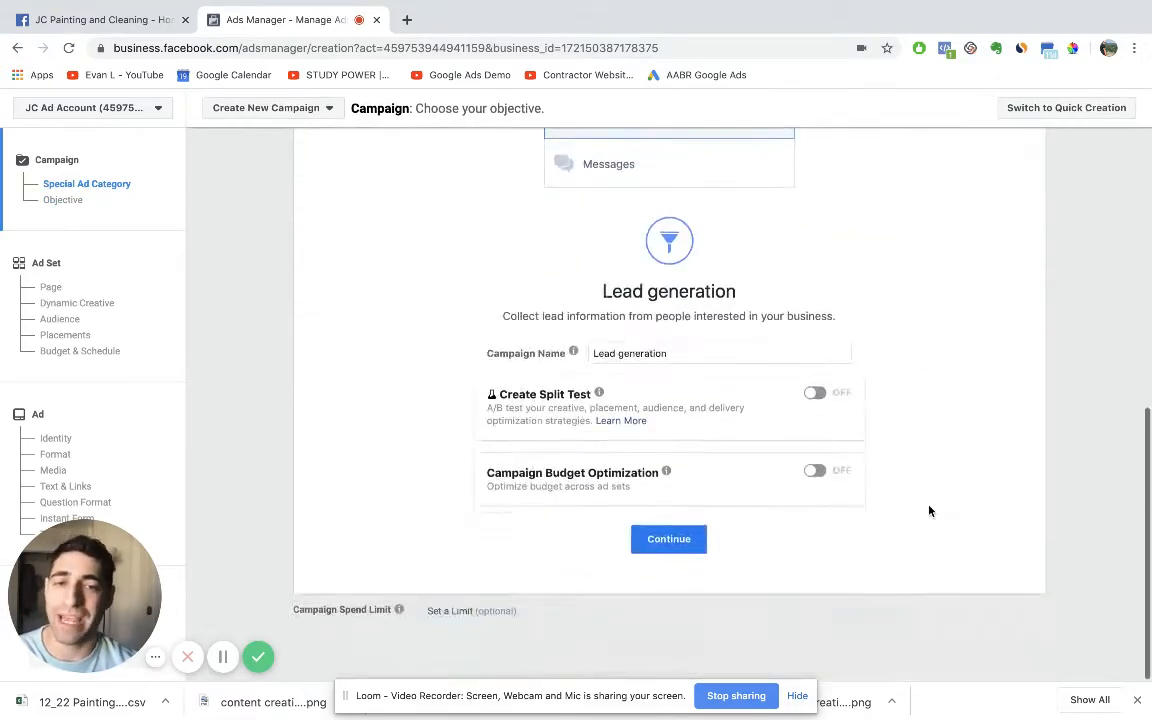
mouse_move(352, 305)
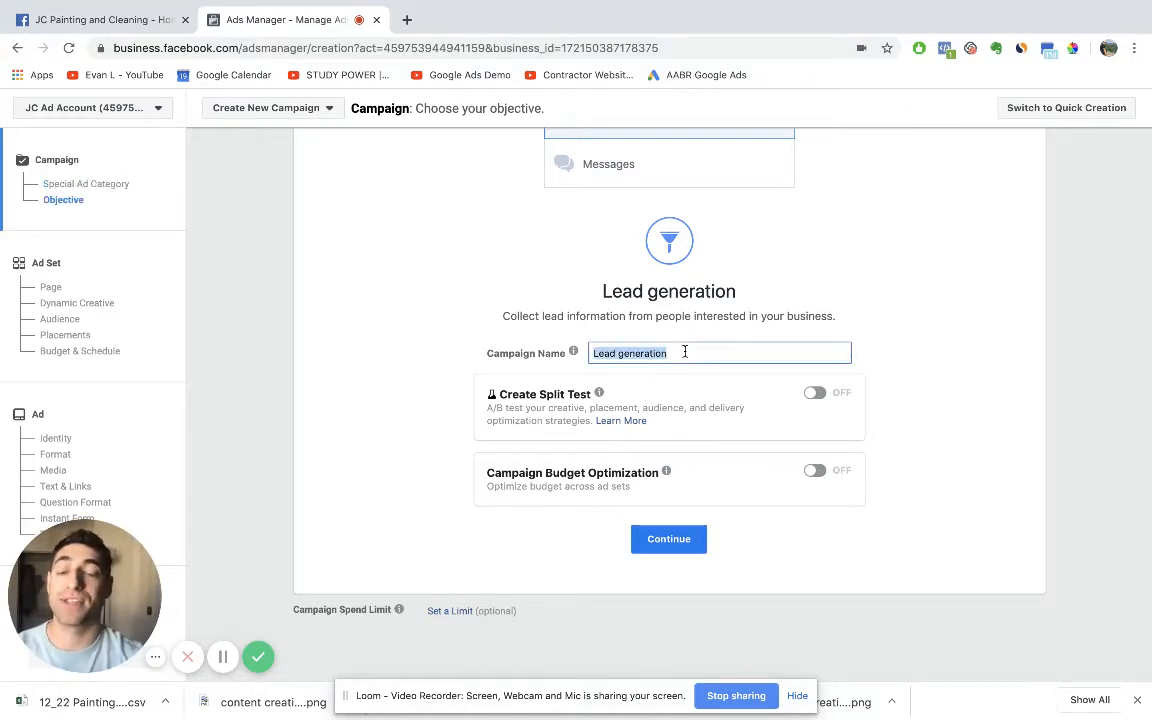
text(house)
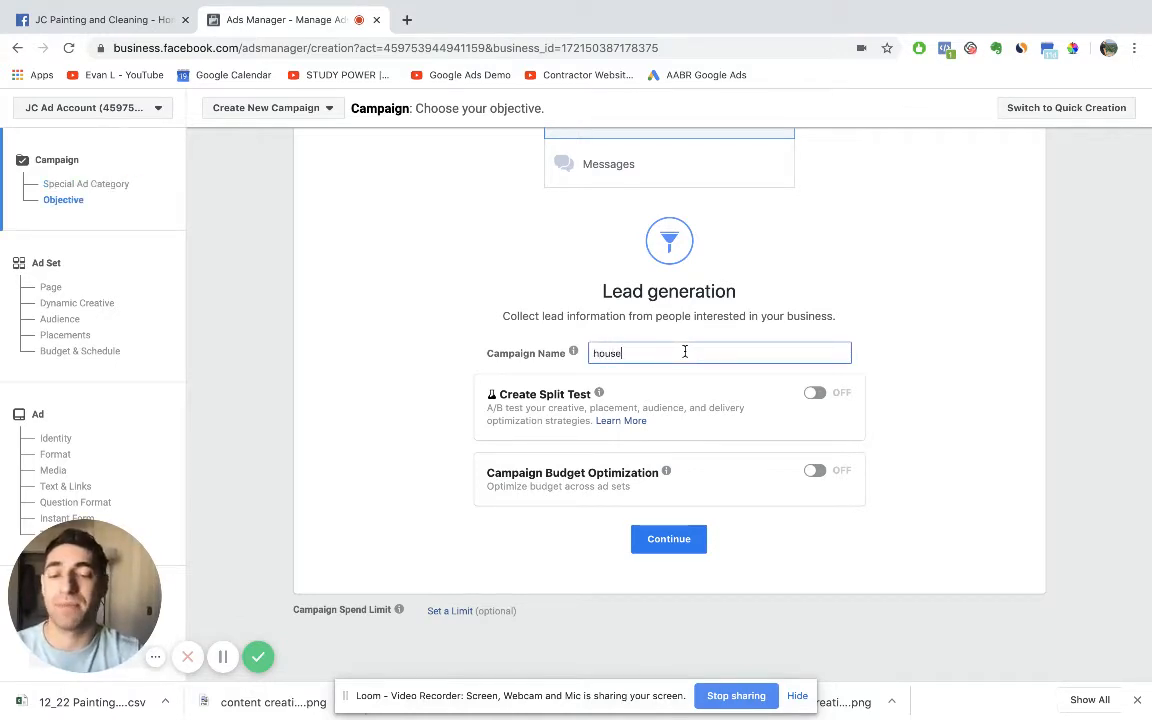
text(cleaning business name - le)
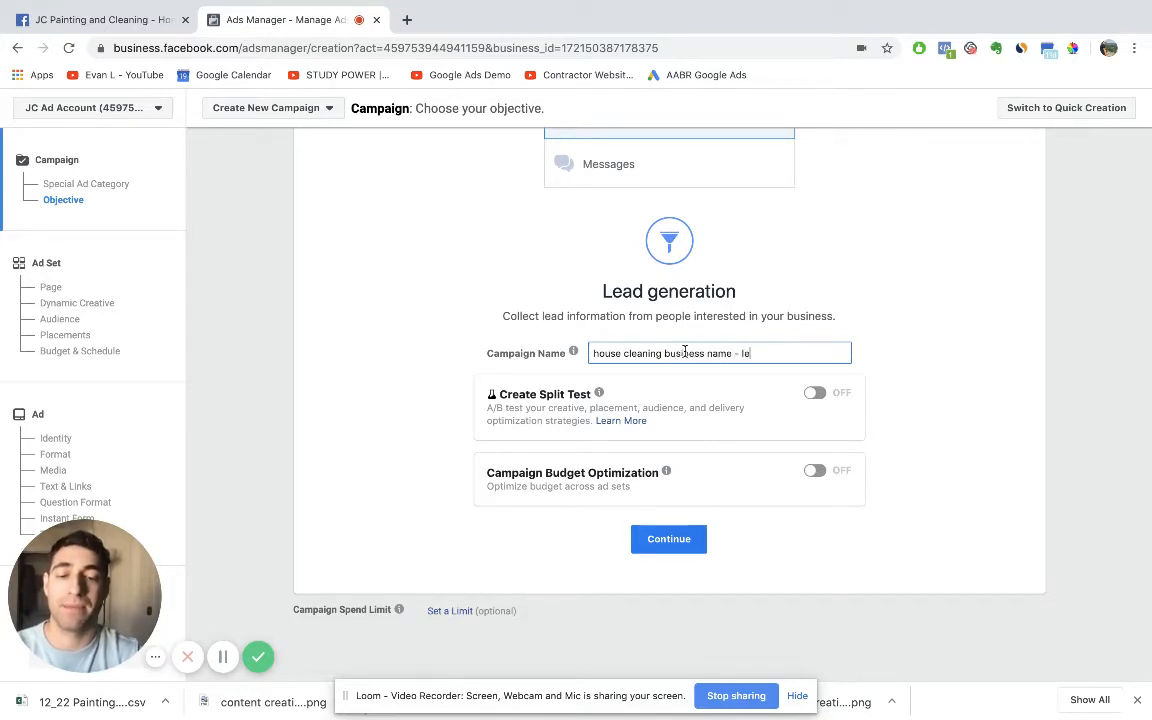
text(ad gen)
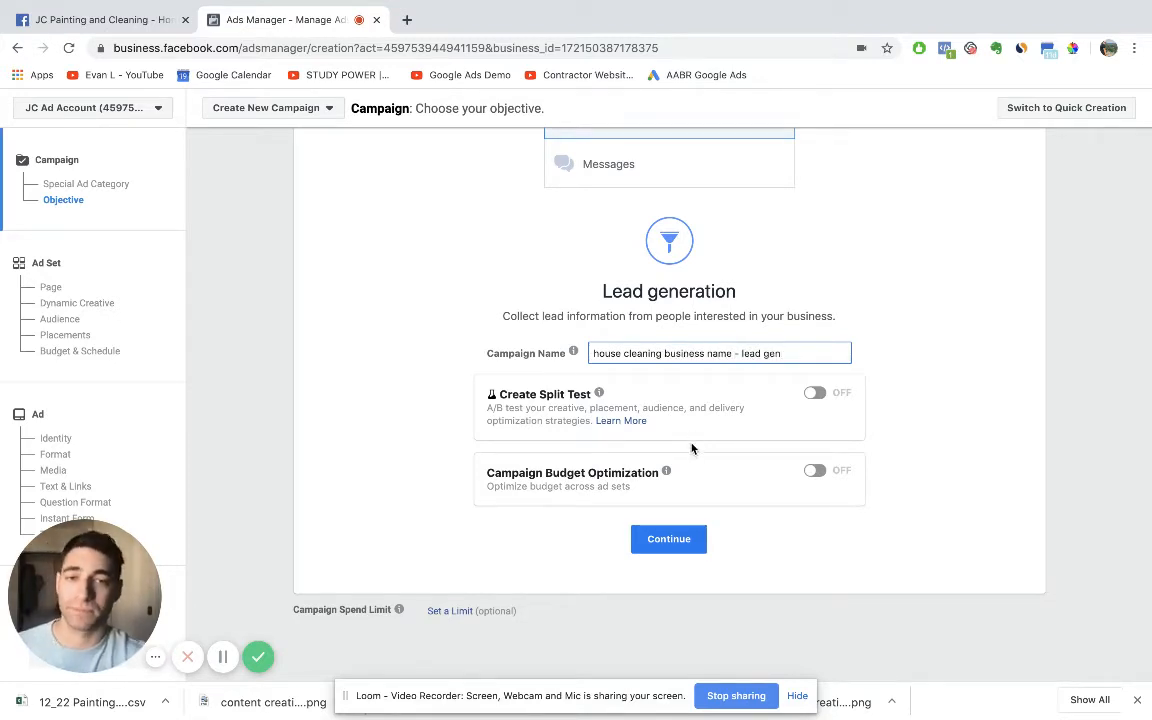
mouse_move(625, 464)
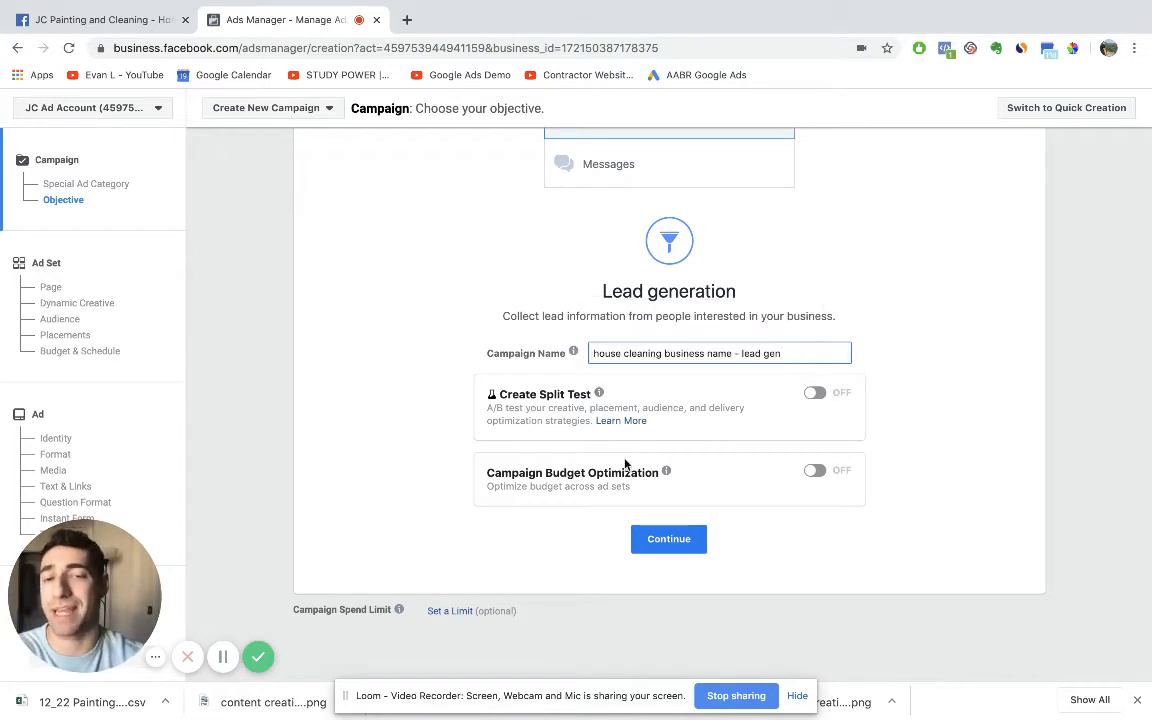
mouse_move(968, 420)
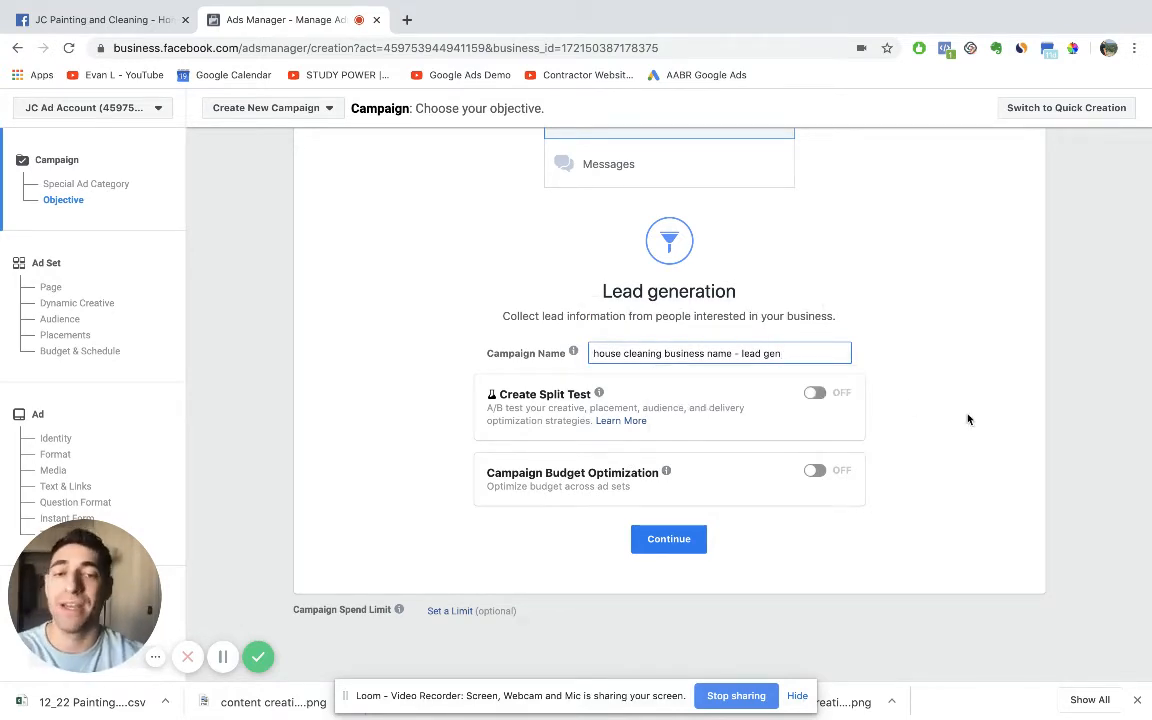
mouse_move(653, 403)
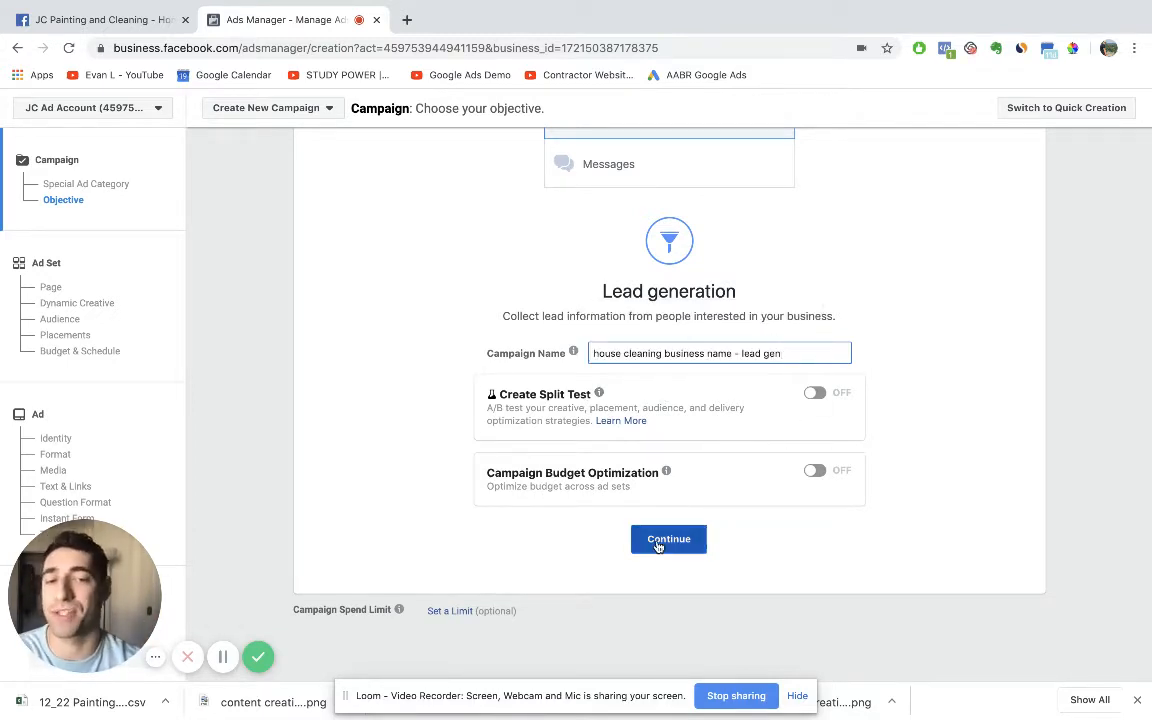
- Name the ad set 'audience - lead gen prospects' and dismiss the Lead Ads Terms notice
click(668, 539)
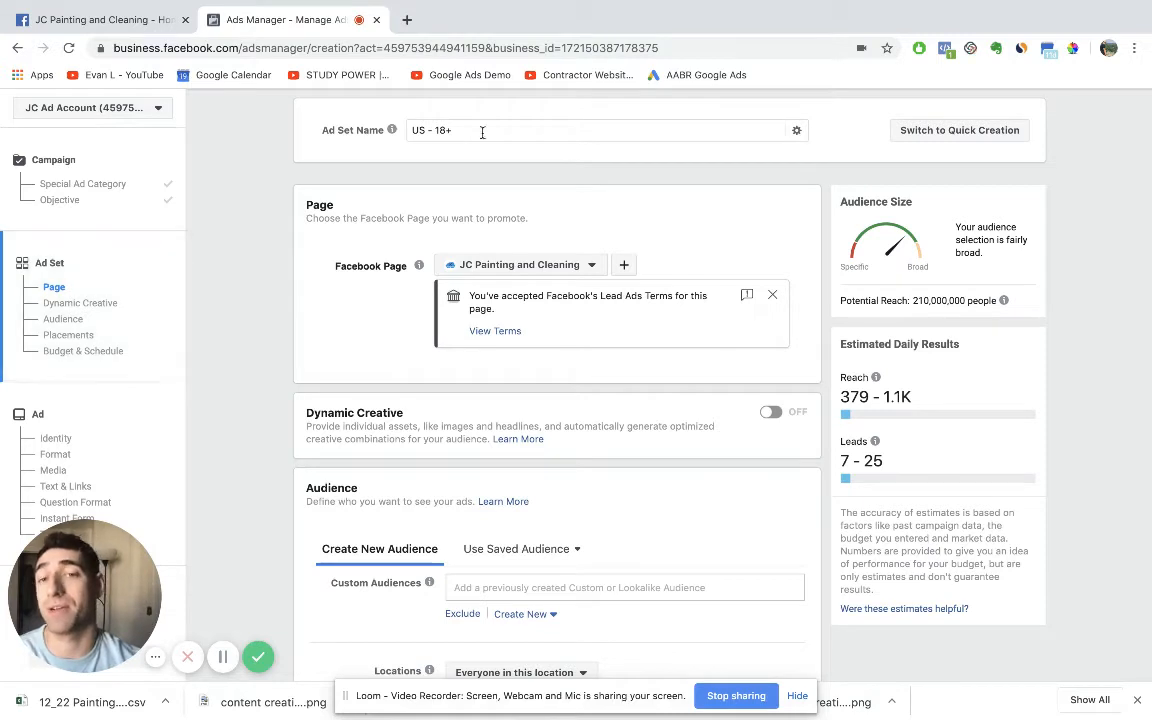
triple_click(456, 130)
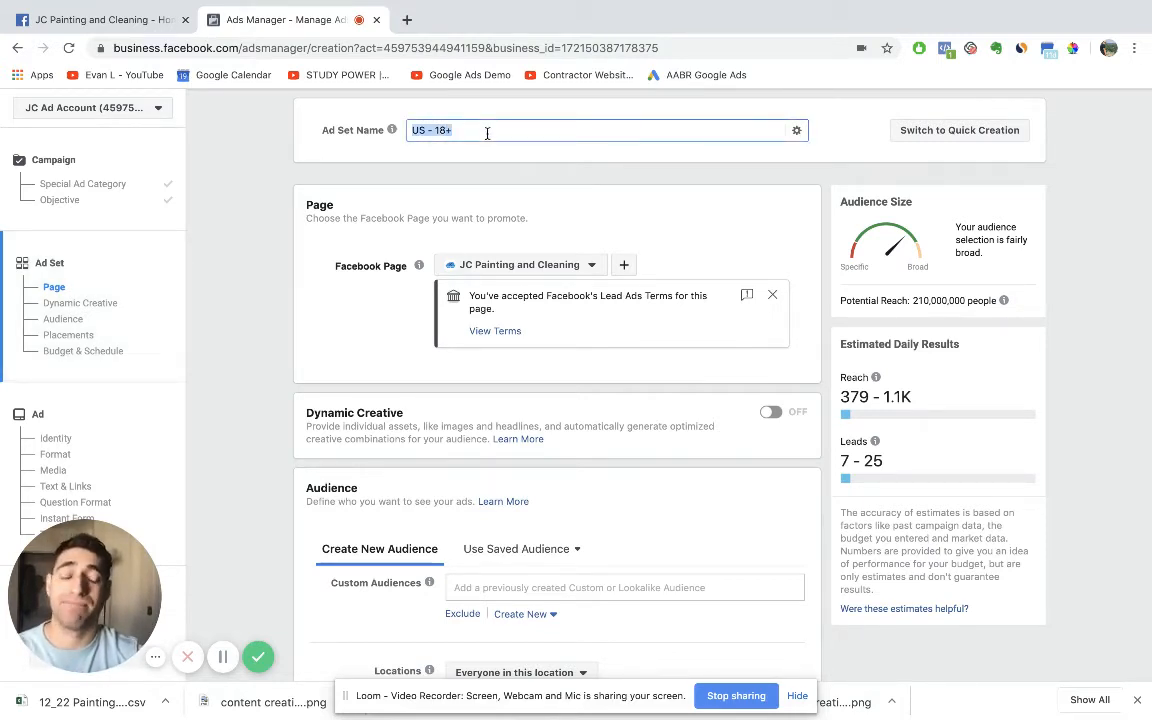
text(audience)
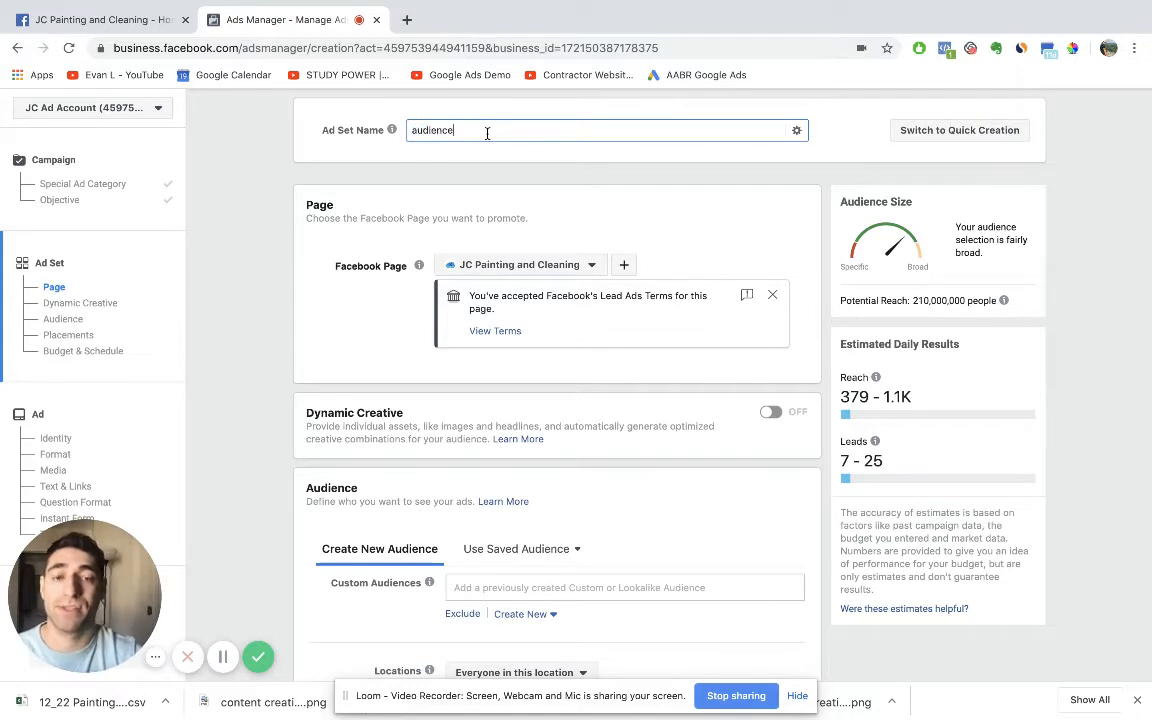
text(-)
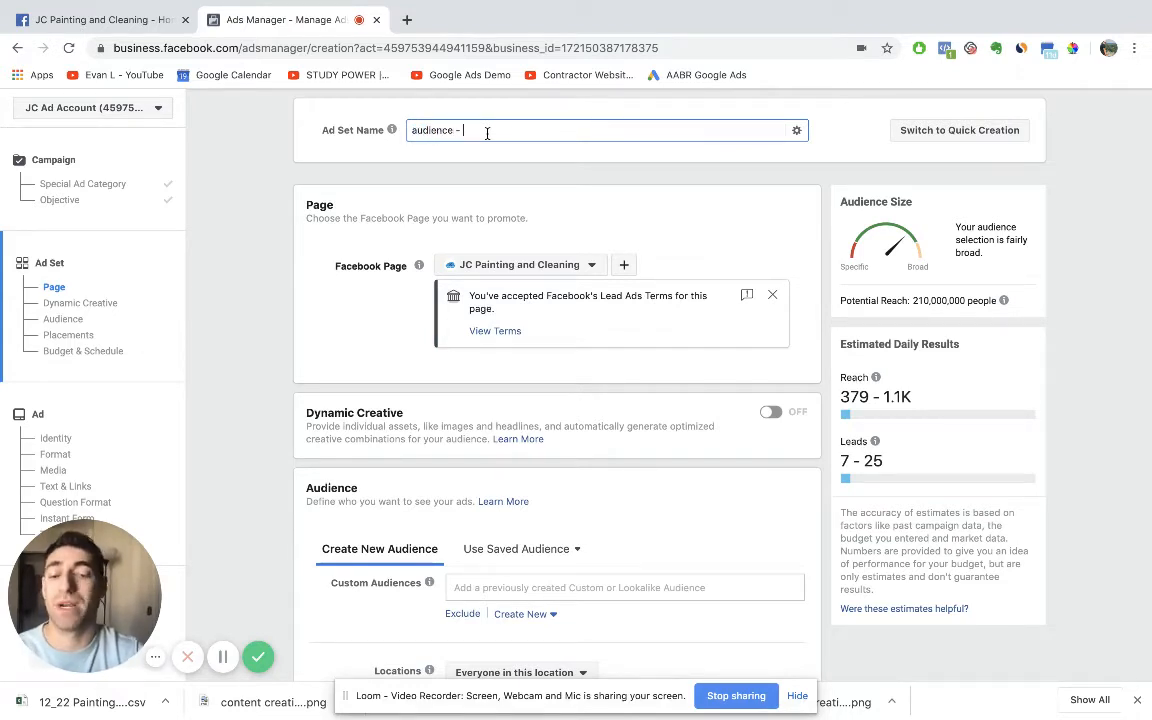
text(lead)
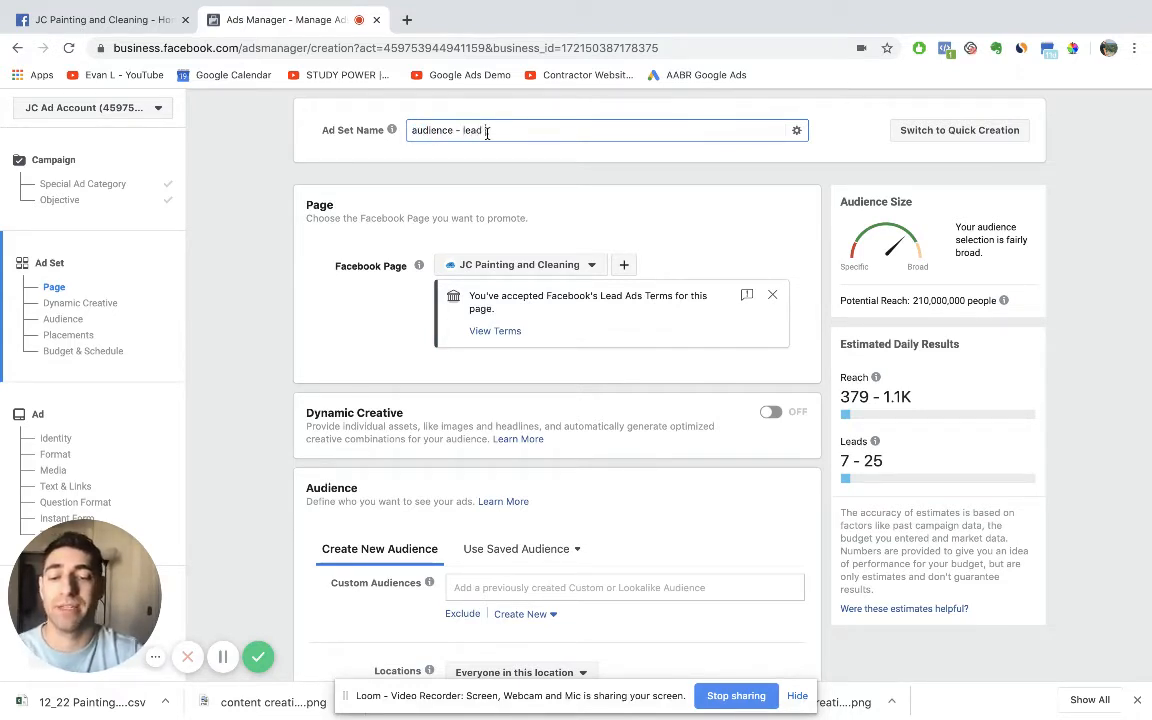
text(gen prospecto)
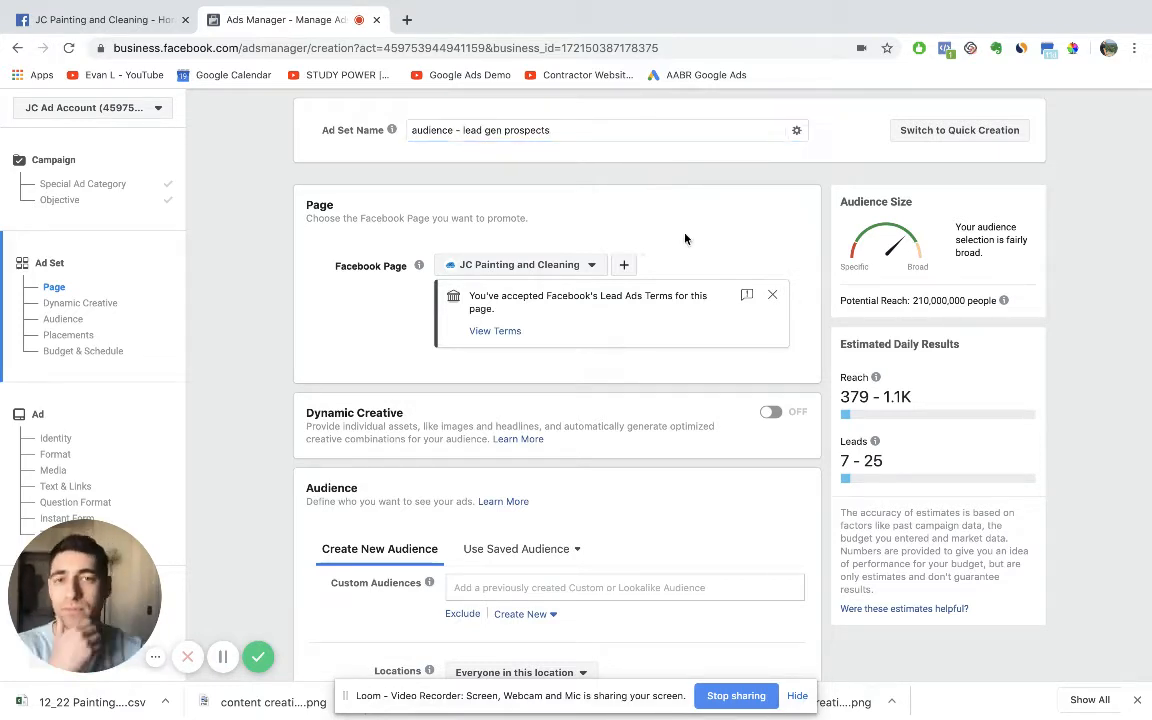
click(772, 294)
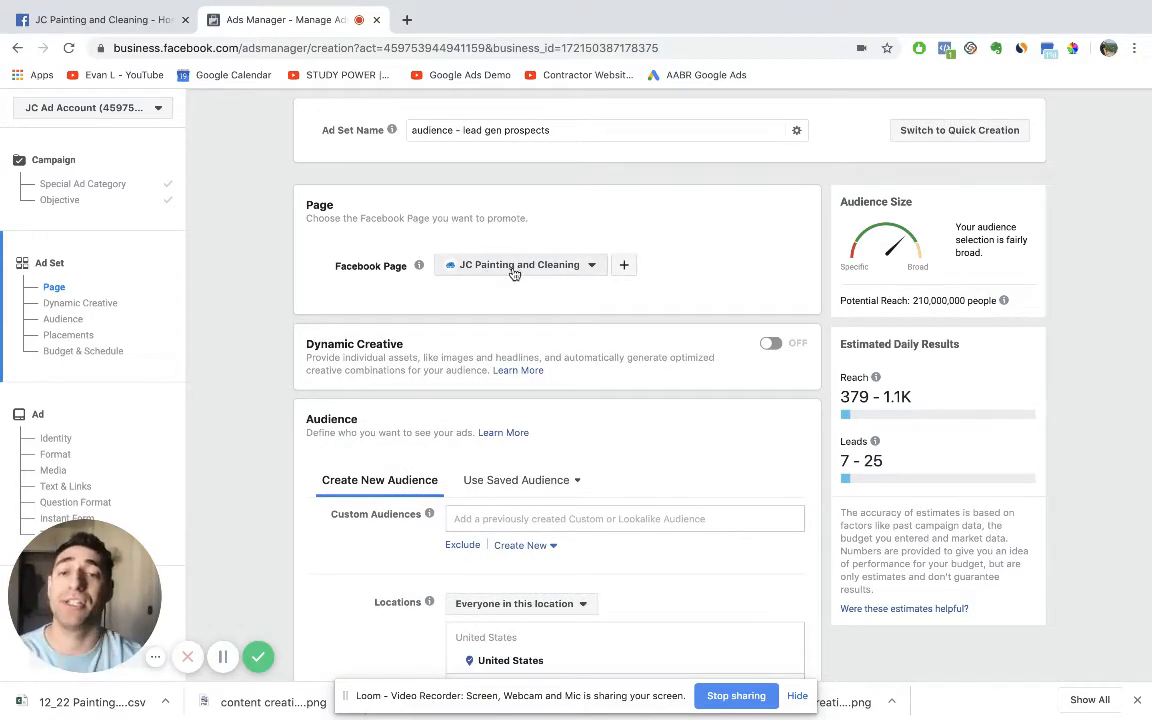
- Show the Create New audience options under Custom Audiences
scroll(down, 3)
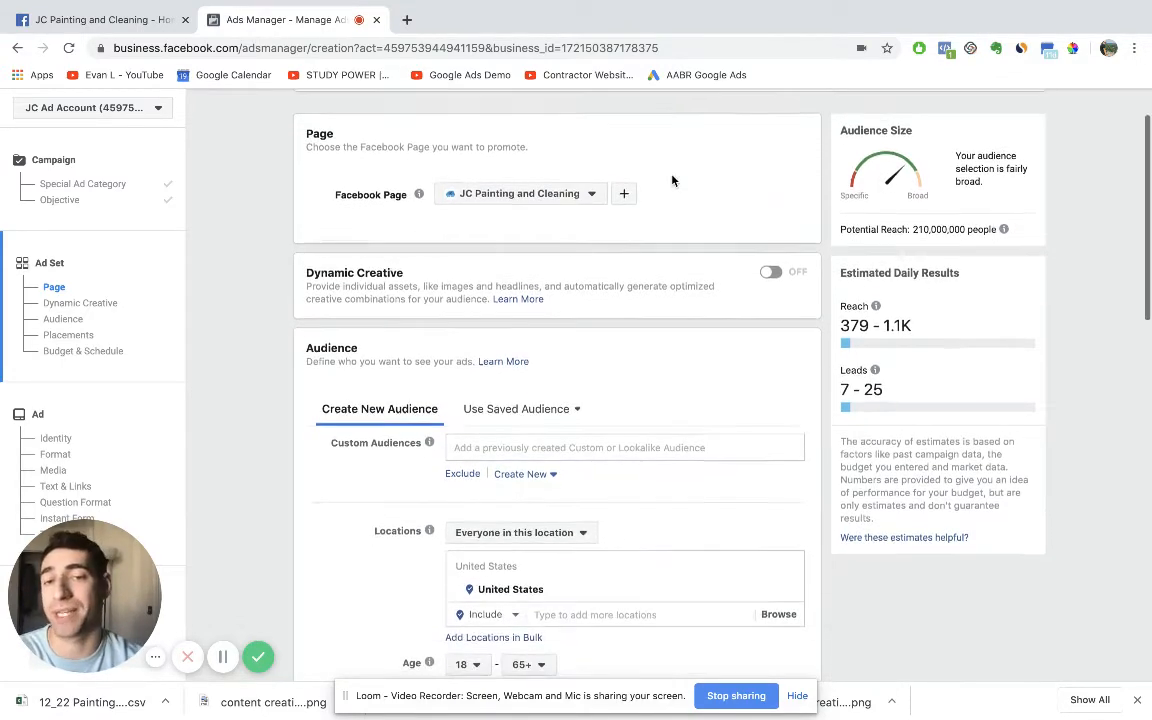
scroll(down, 3)
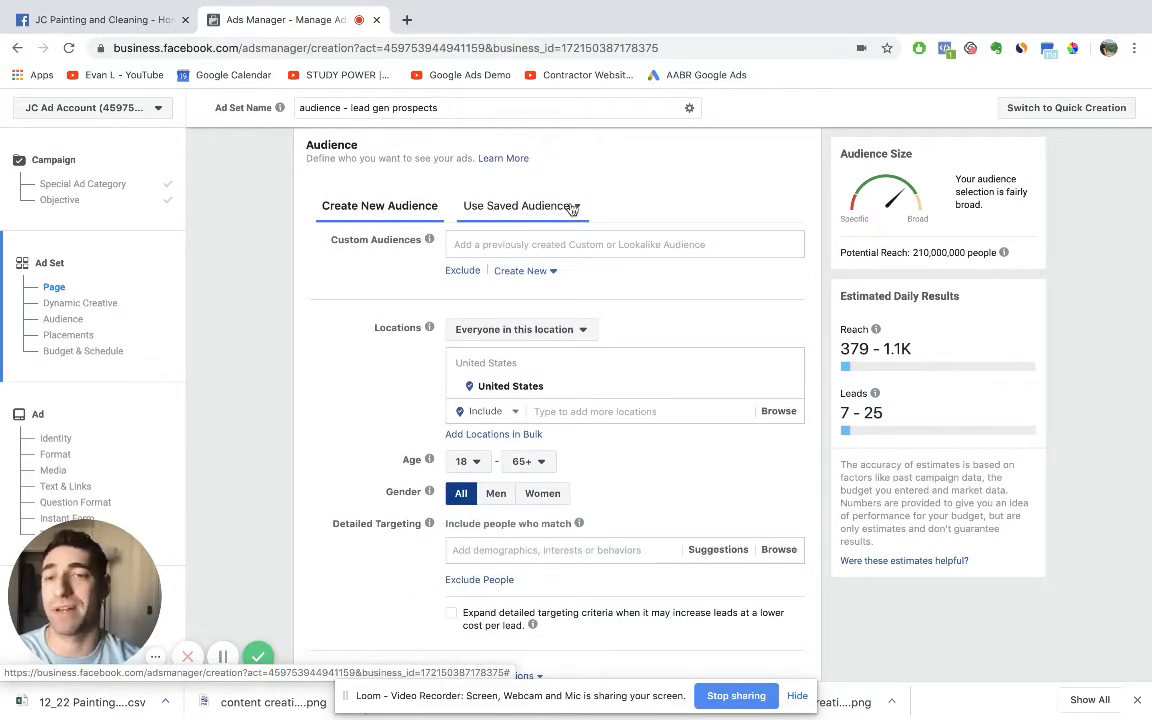
mouse_move(614, 190)
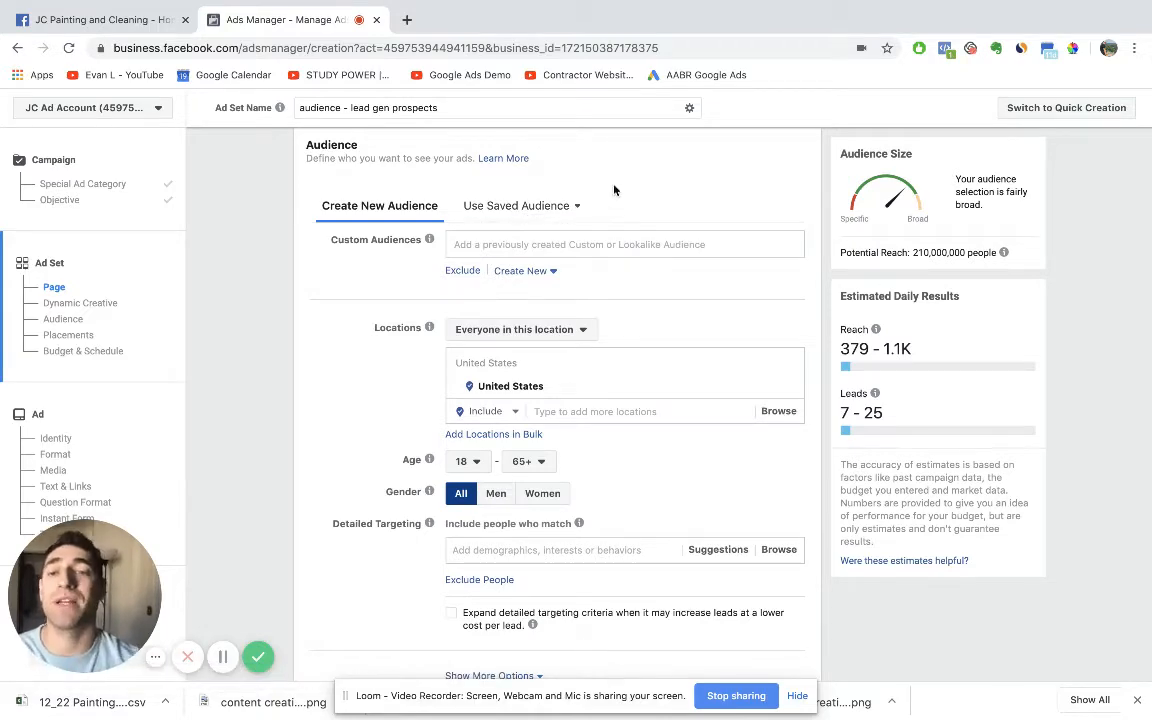
click(525, 270)
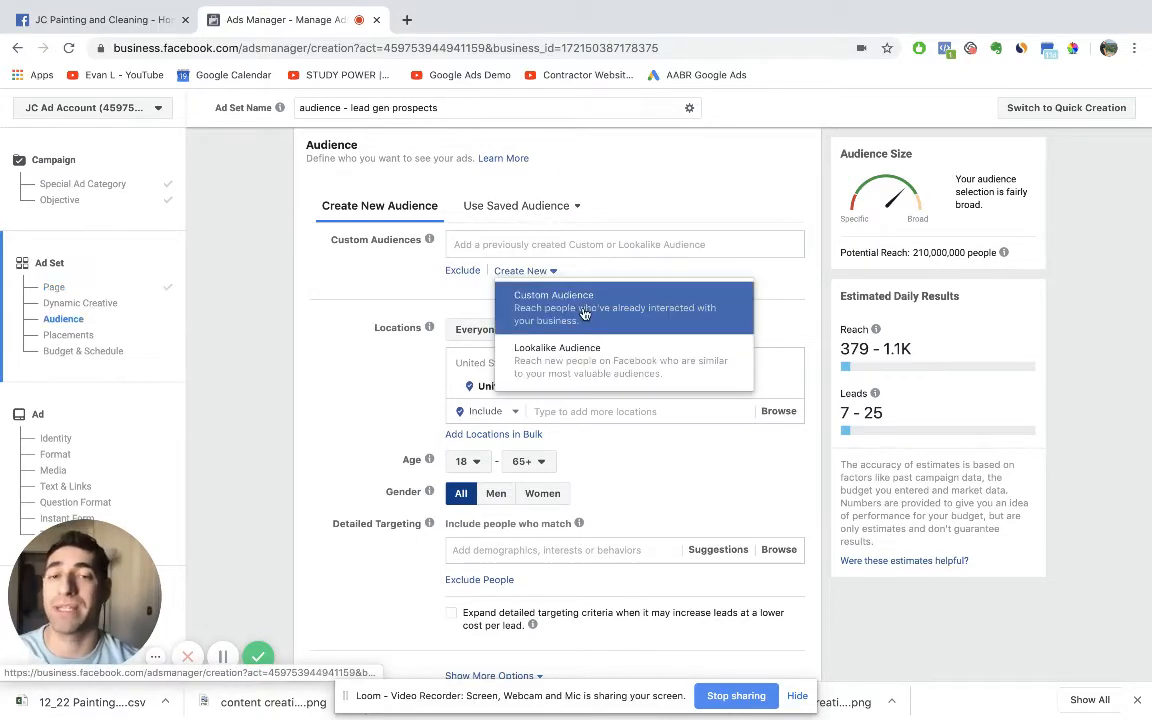
click(553, 307)
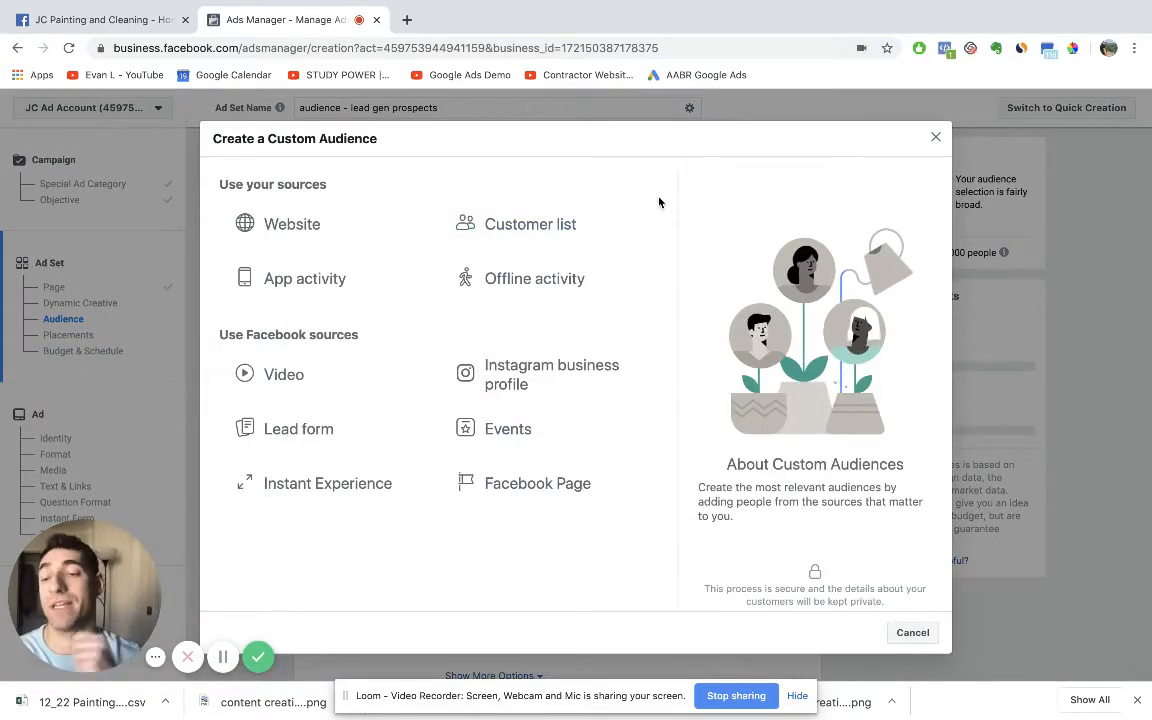
mouse_move(292, 224)
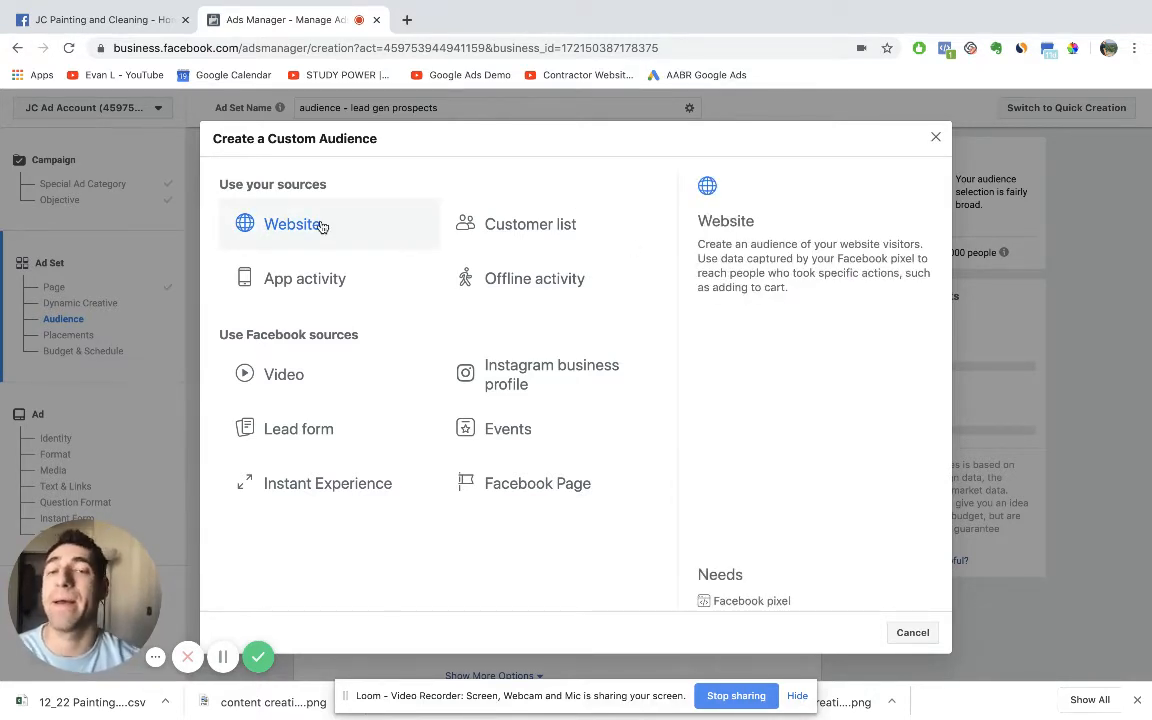
click(530, 224)
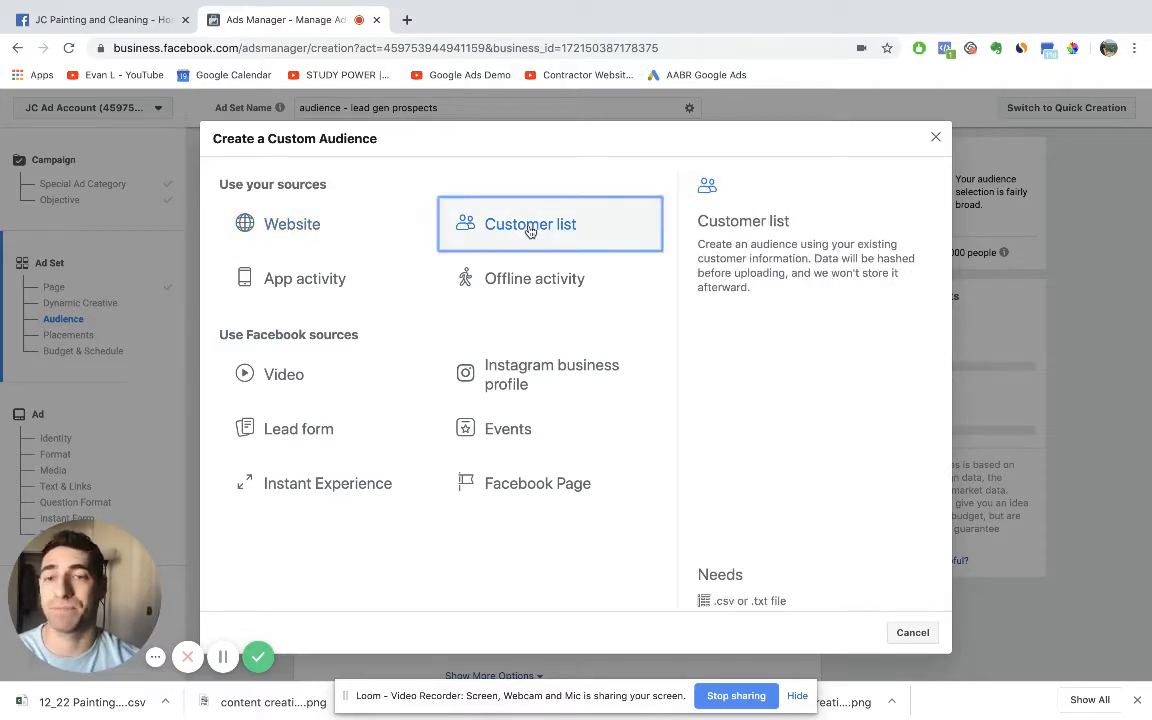
click(530, 223)
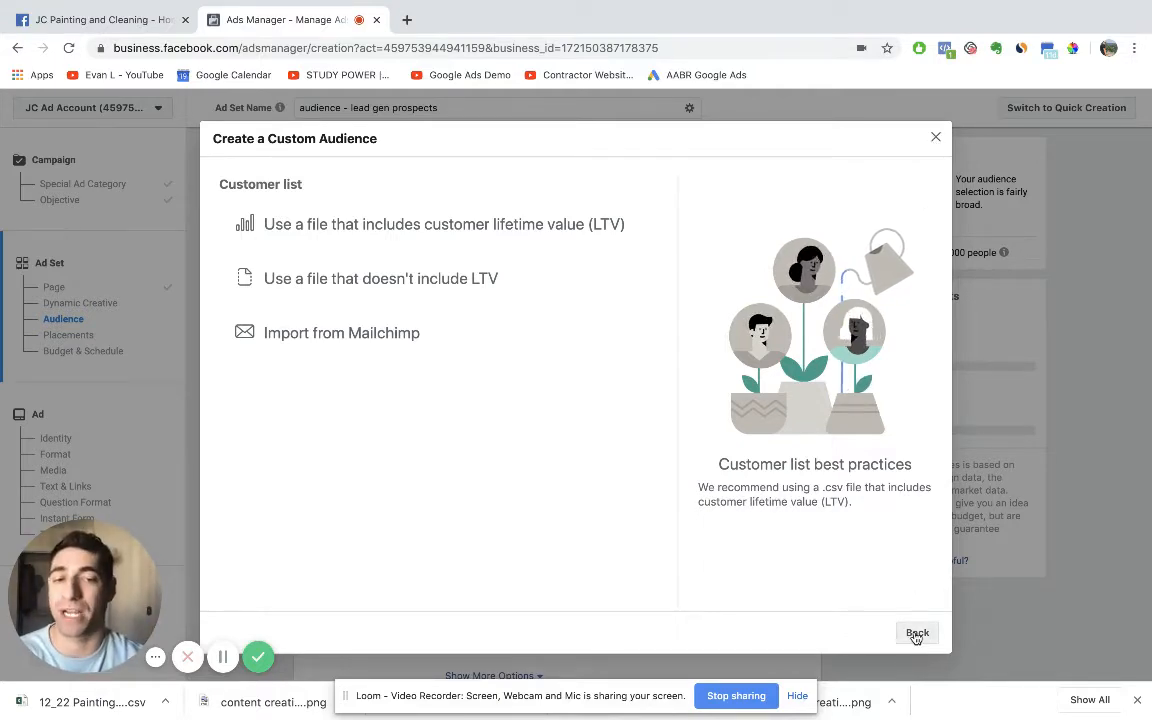
click(916, 633)
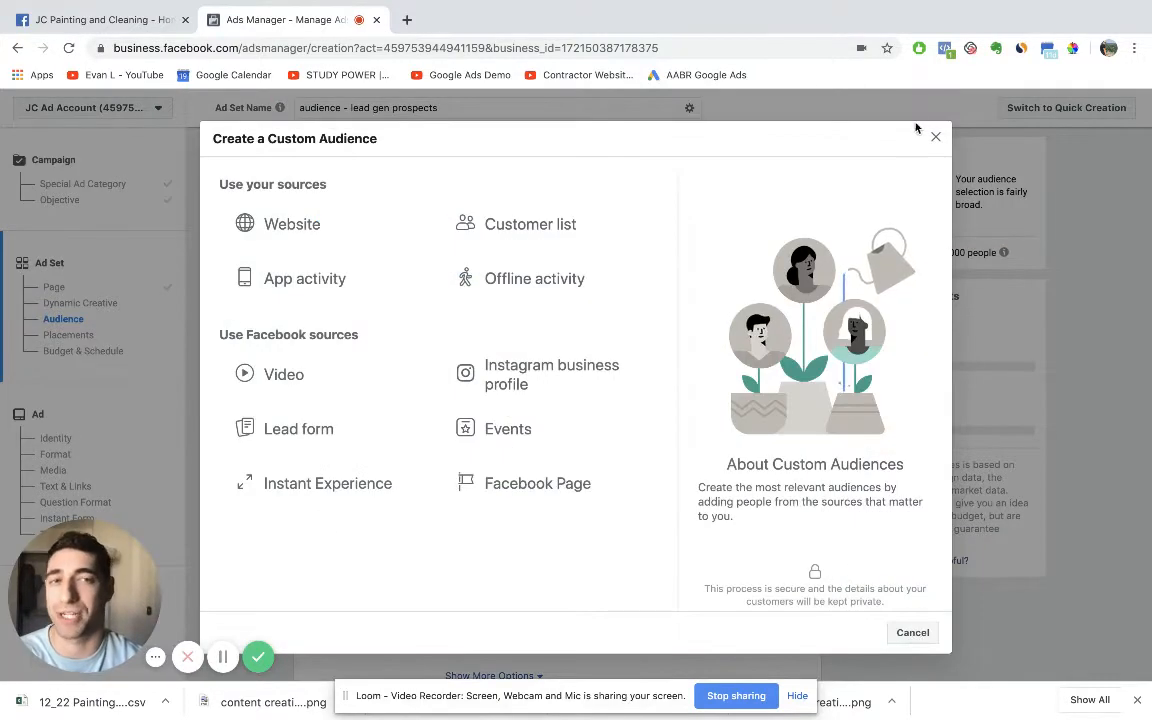
click(935, 136)
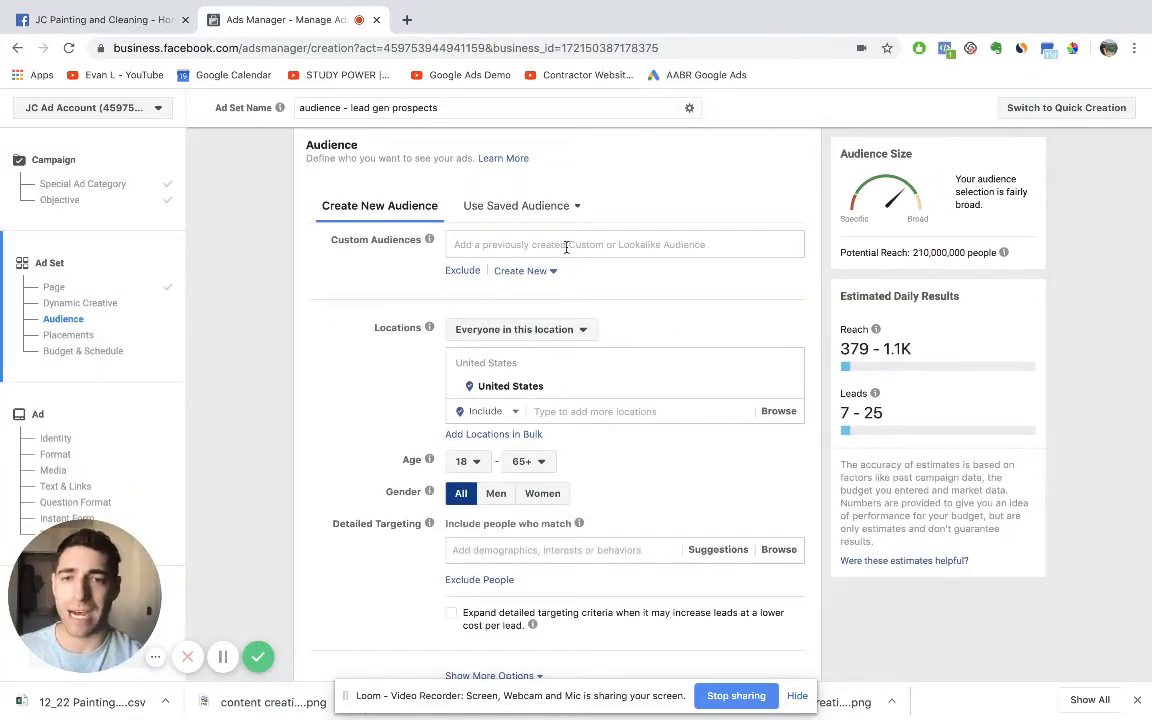
scroll(down, 3)
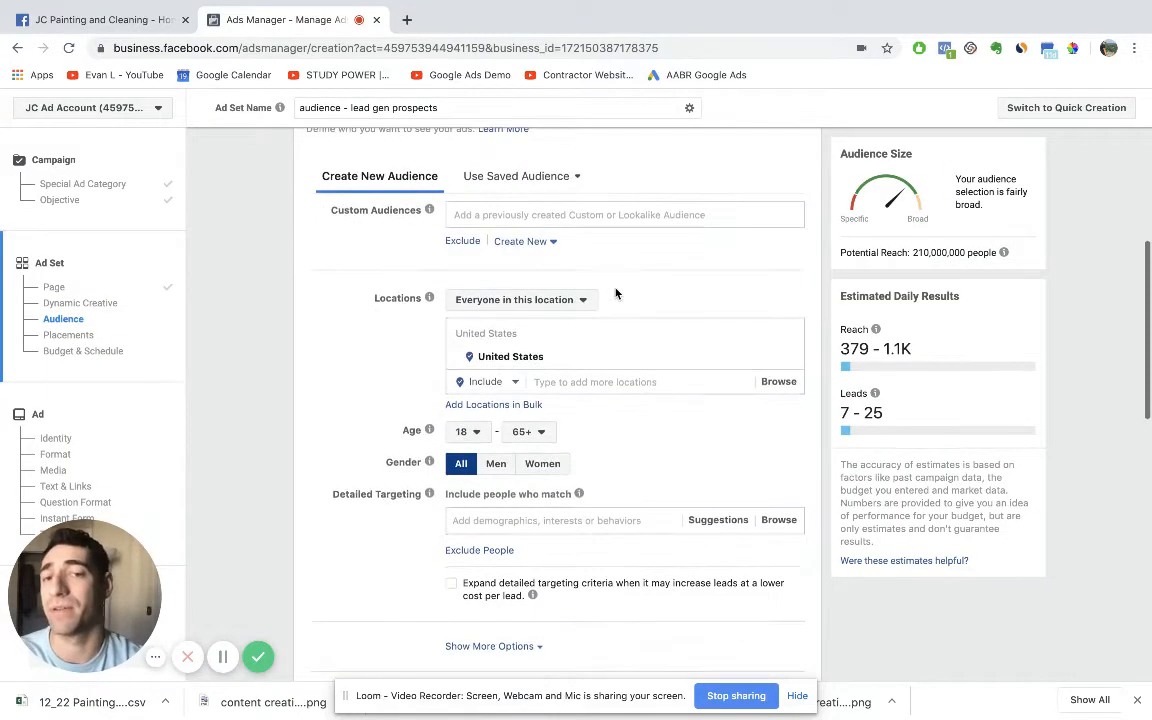
click(595, 381)
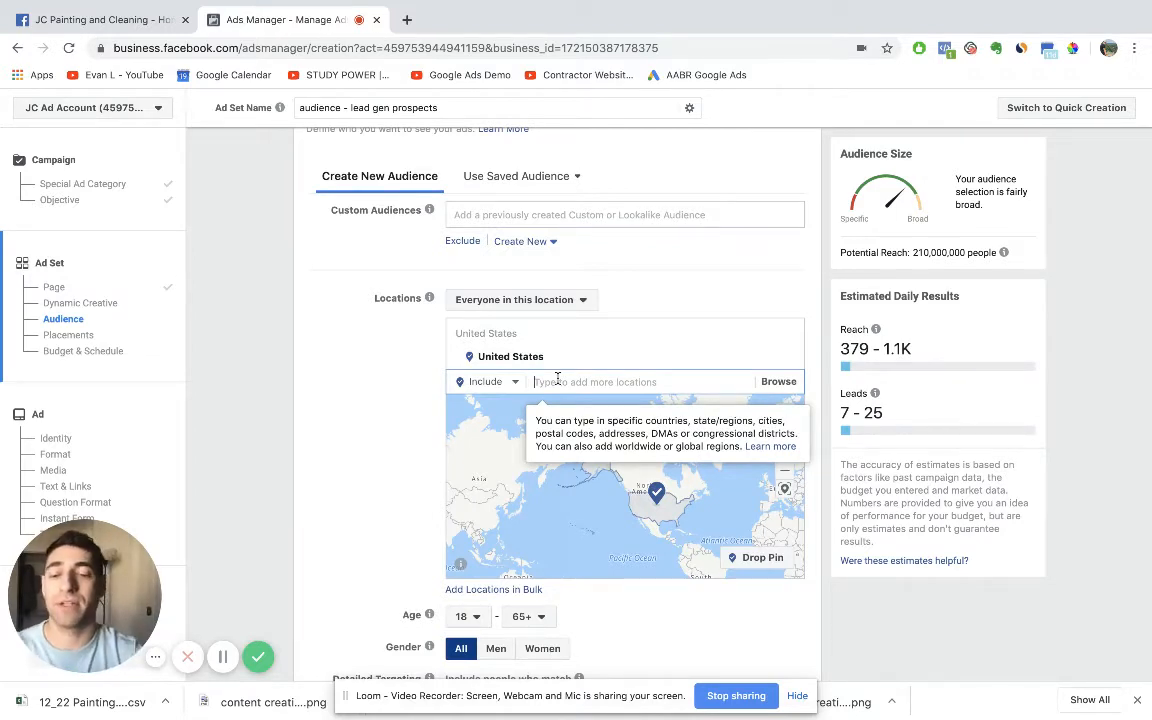
text(200 greenw)
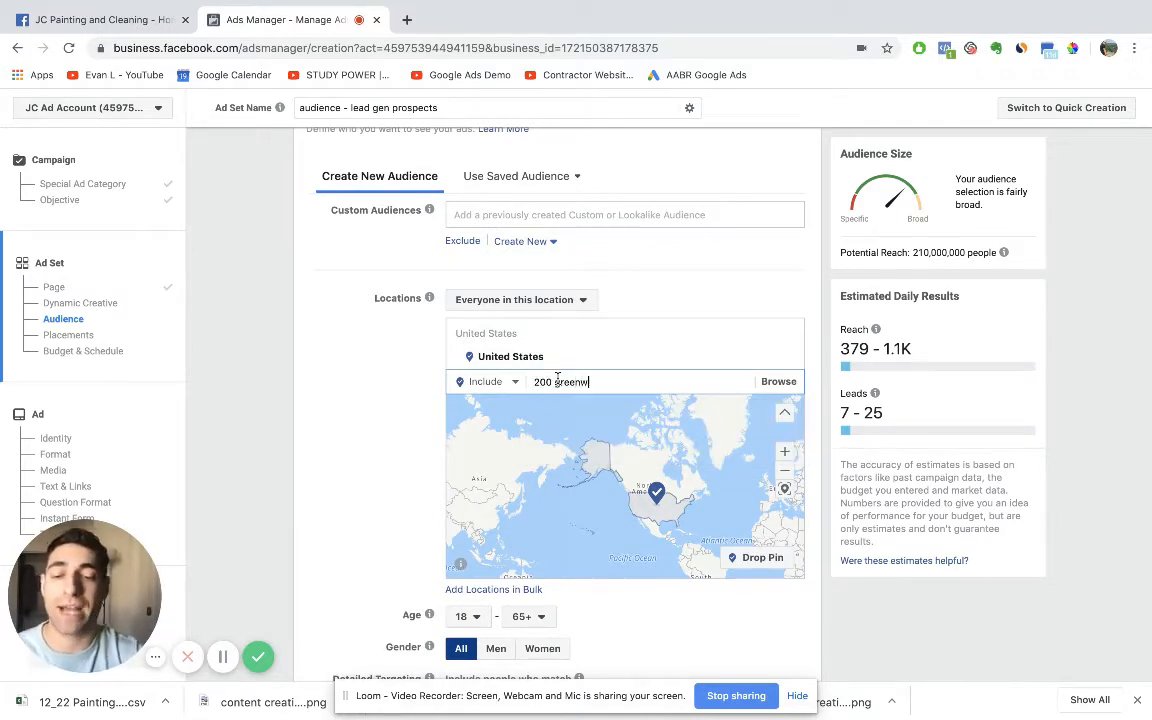
text(ood ave)
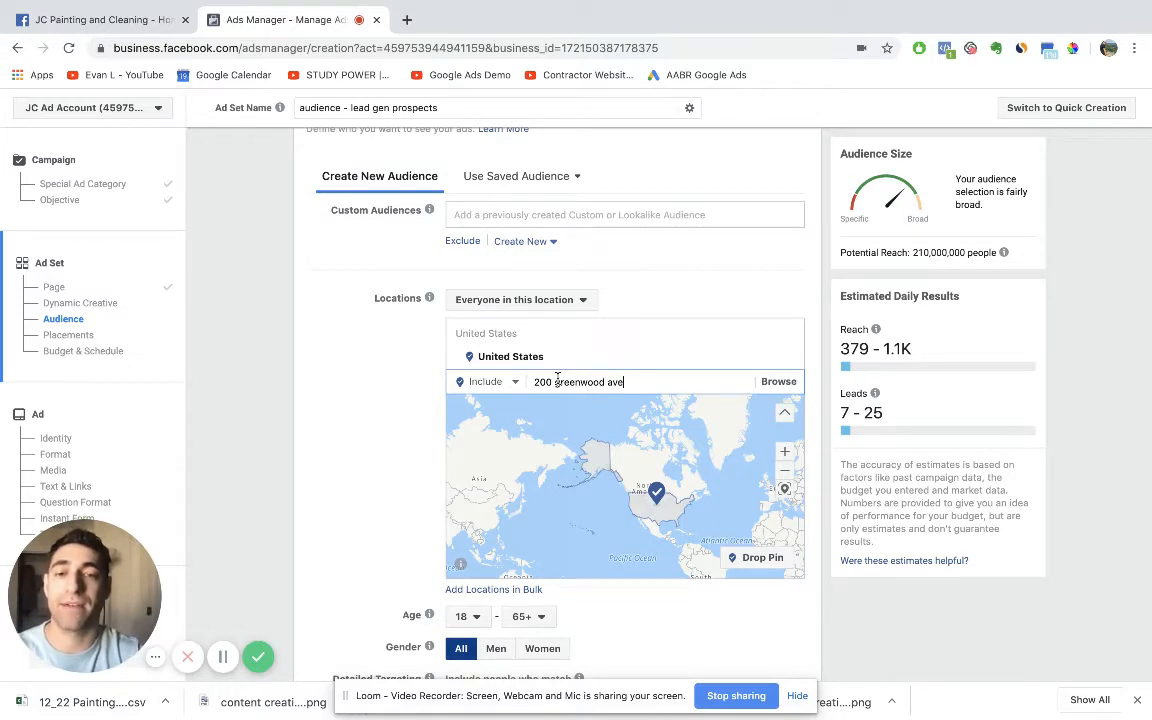
text(bethel)
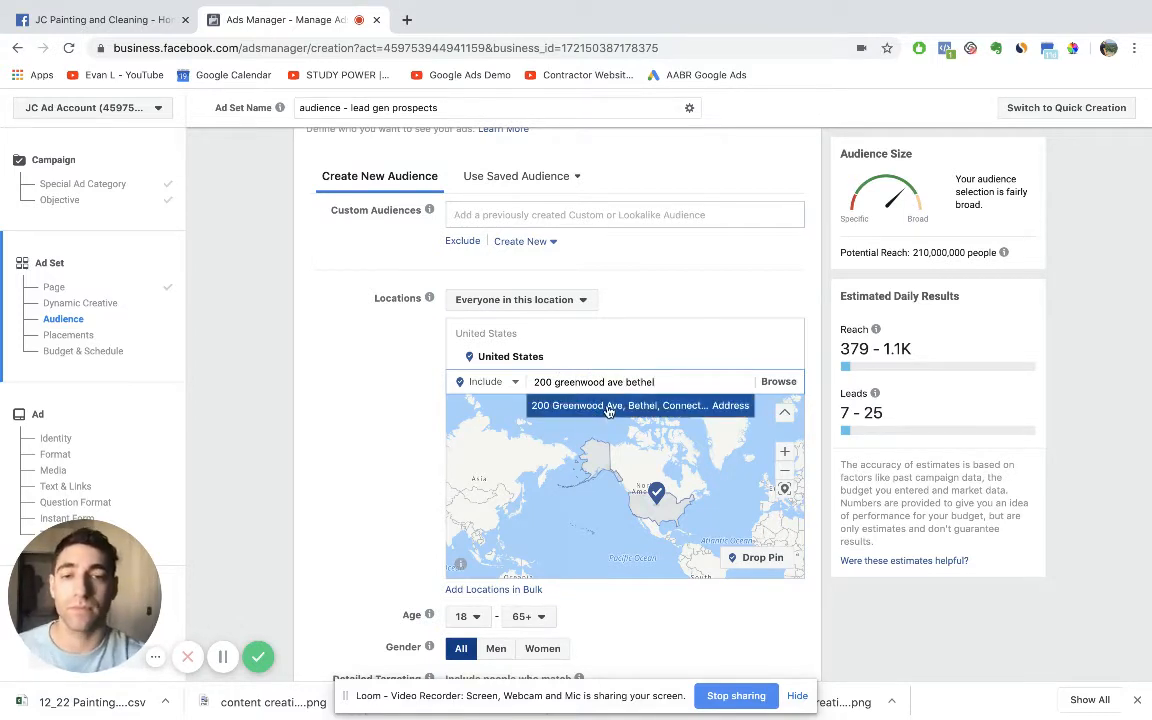
click(640, 405)
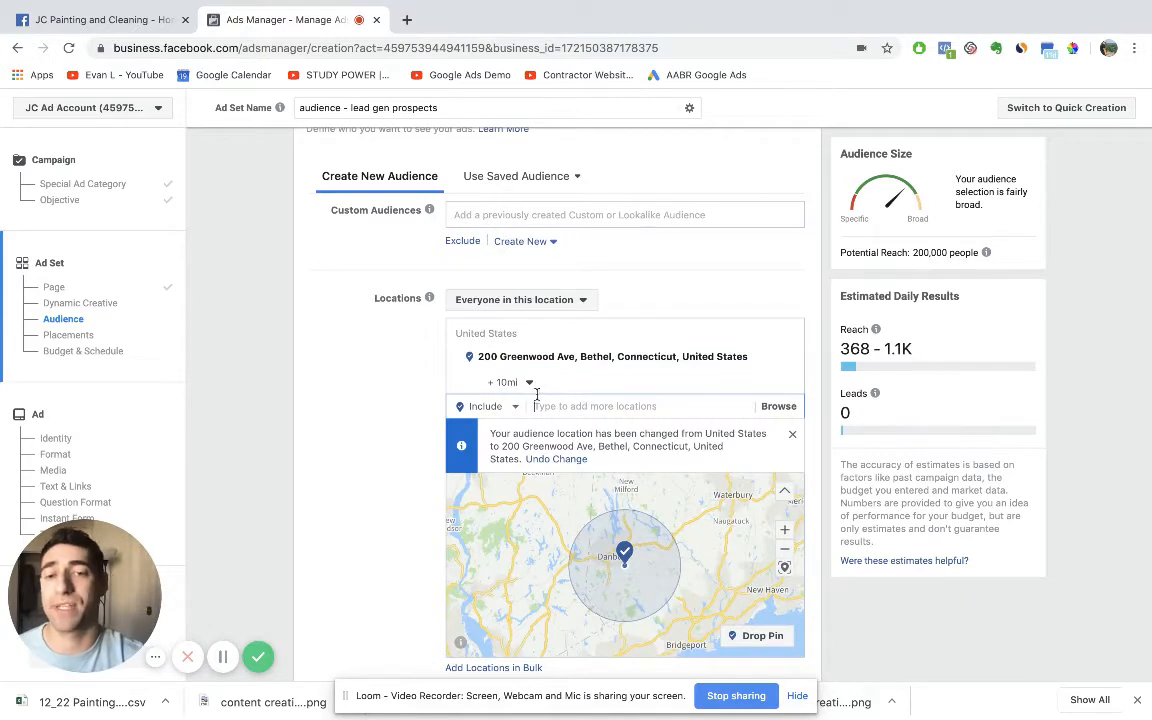
- Set a 25-mile radius and add Westchester and Fairfield counties
click(510, 382)
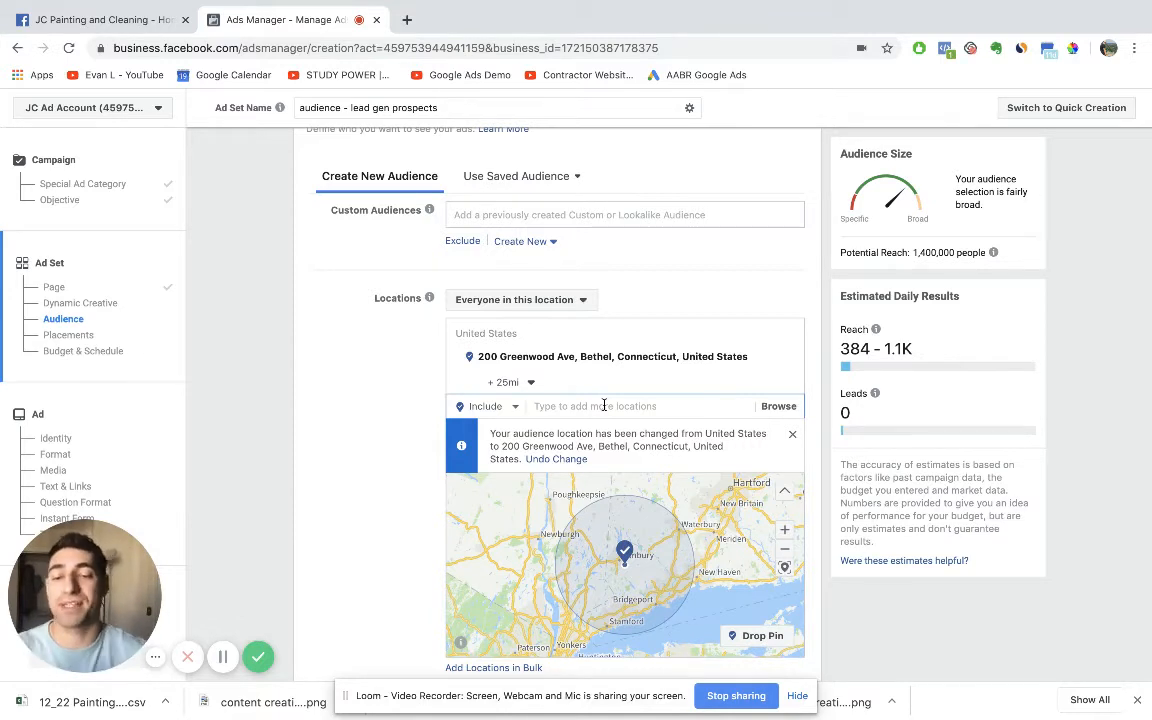
text(westche)
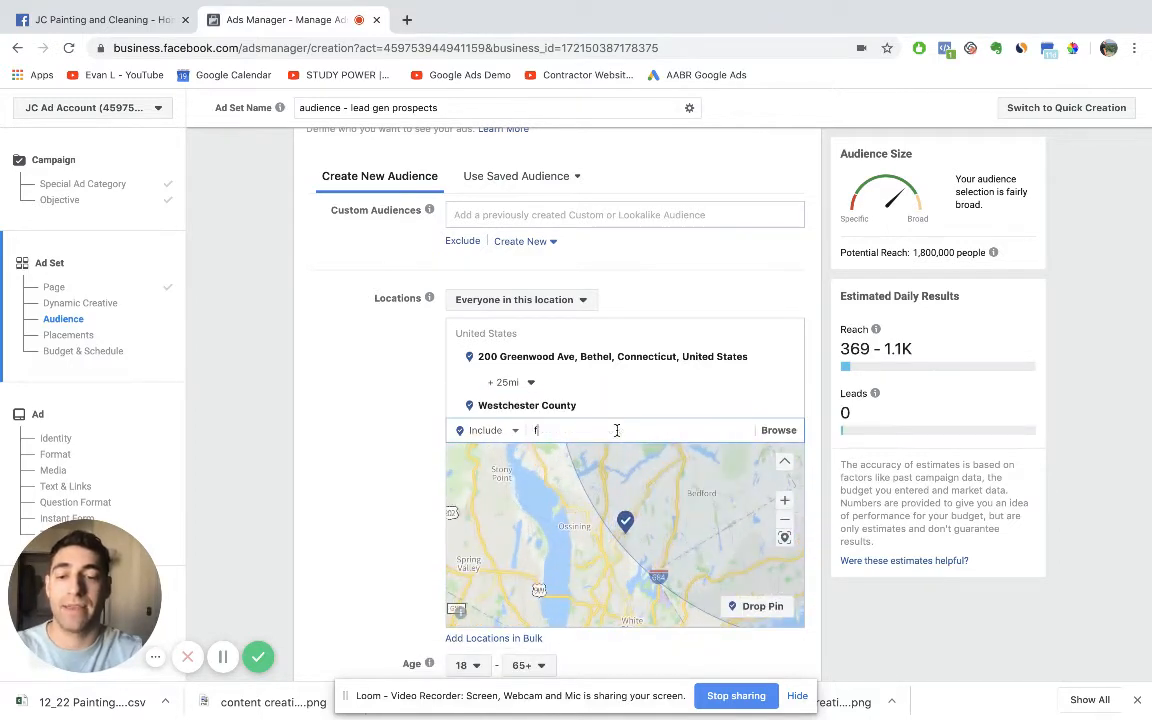
text(fairfield count)
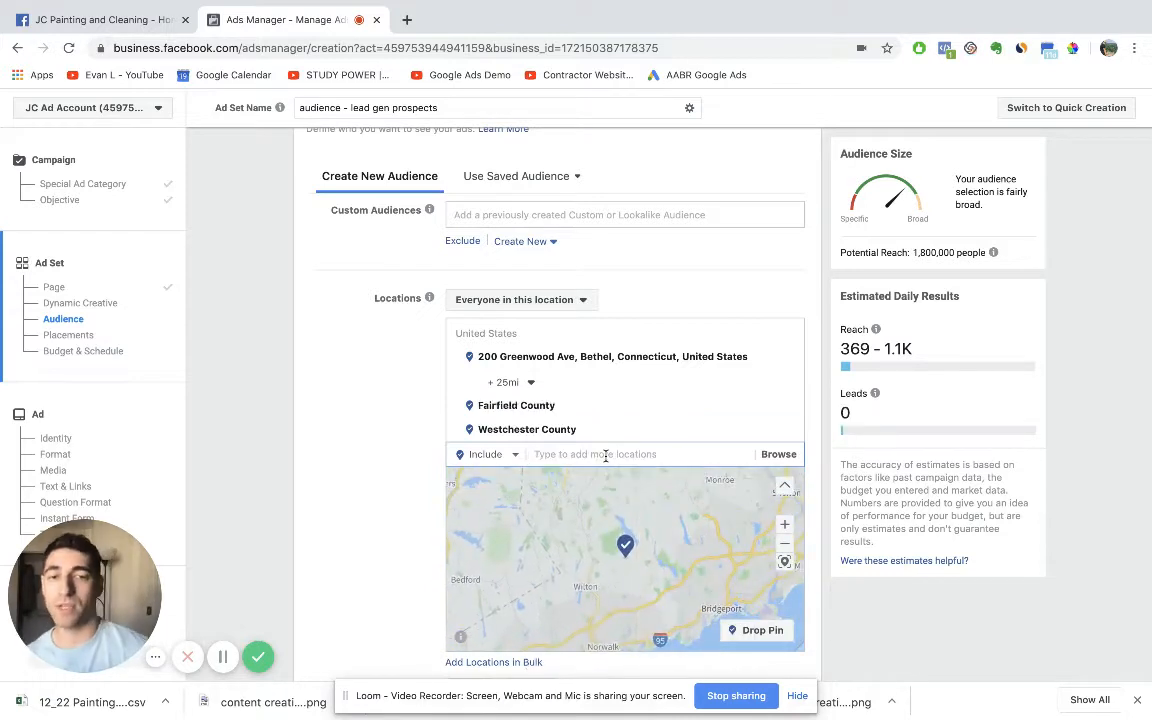
mouse_move(784, 524)
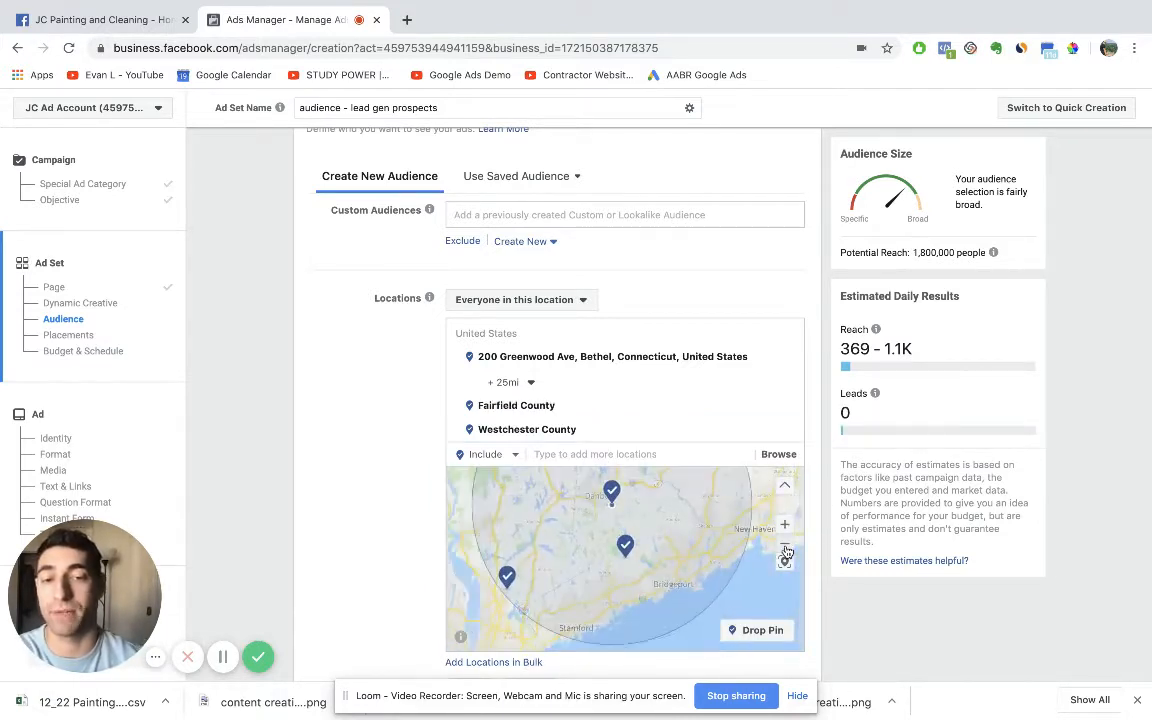
click(784, 543)
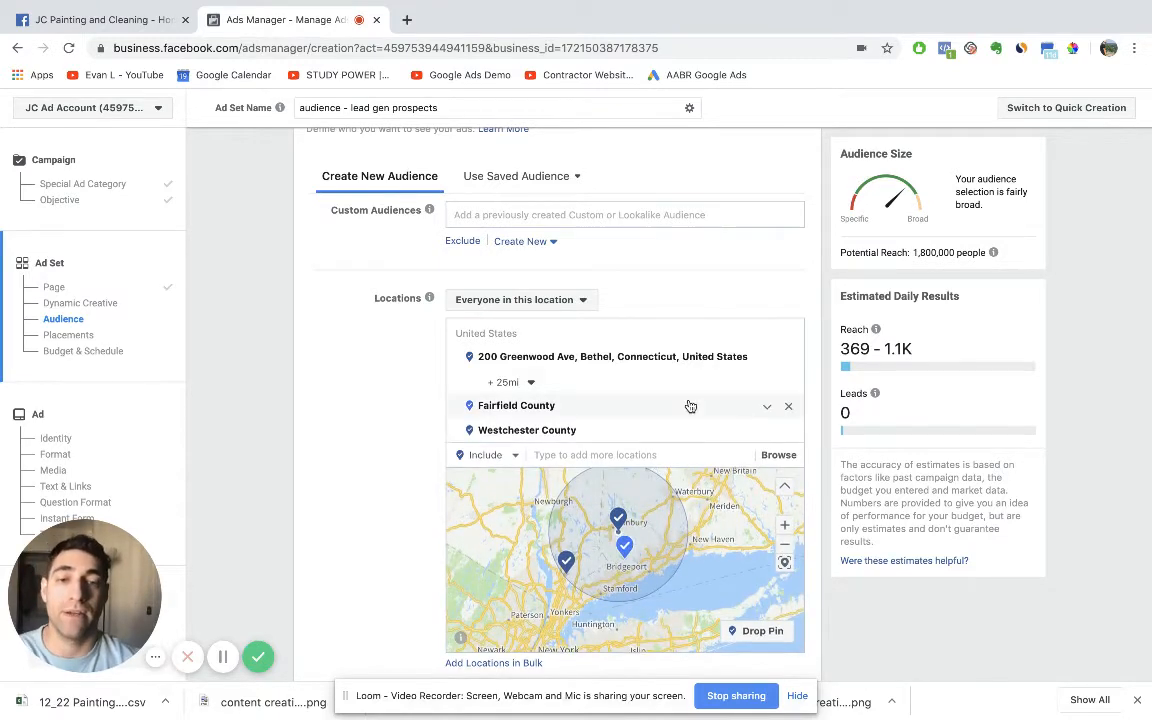
scroll(down, 3)
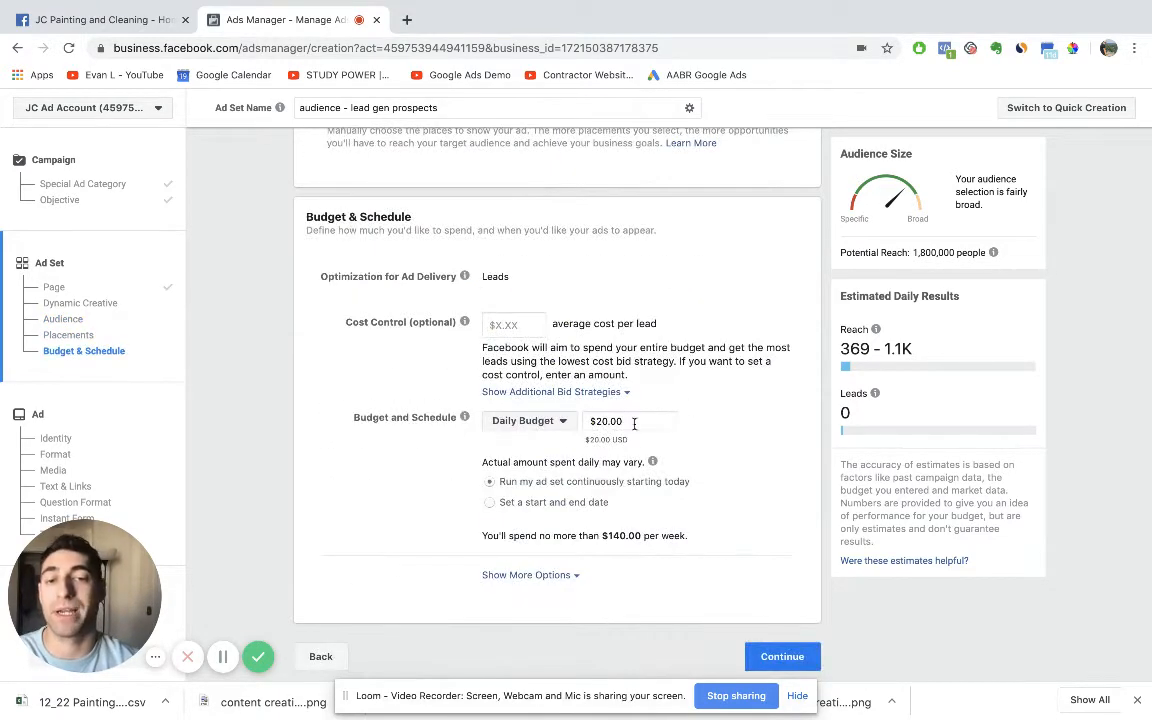
mouse_move(725, 432)
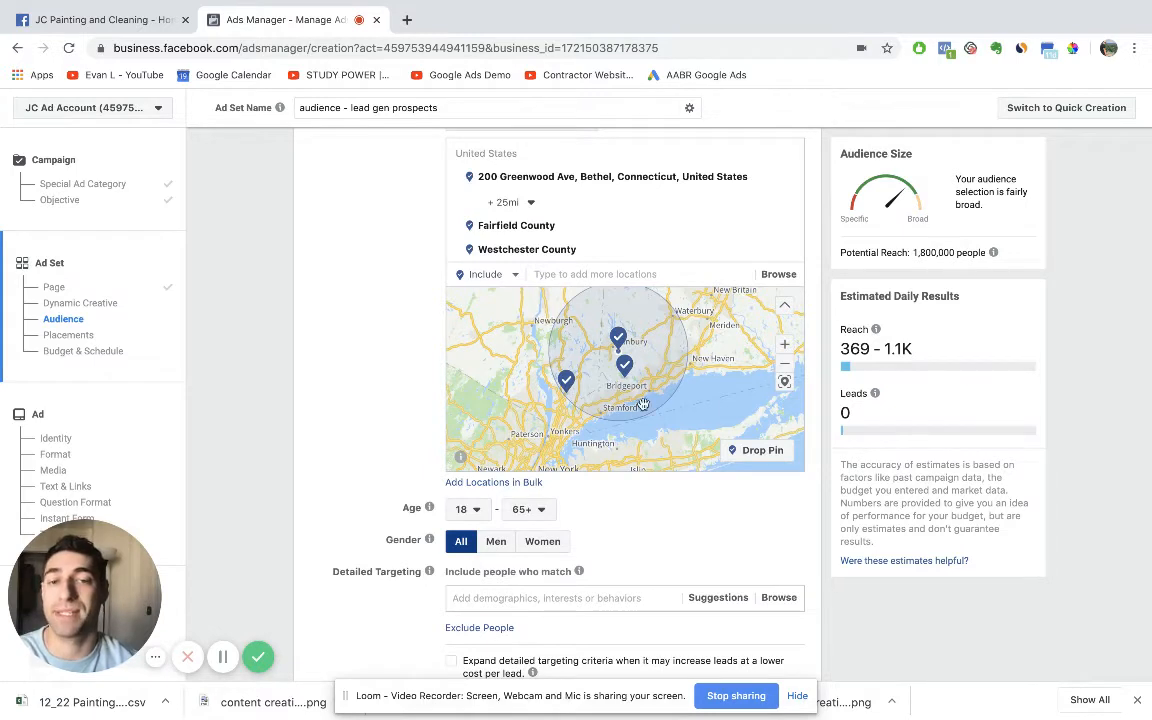
mouse_move(970, 280)
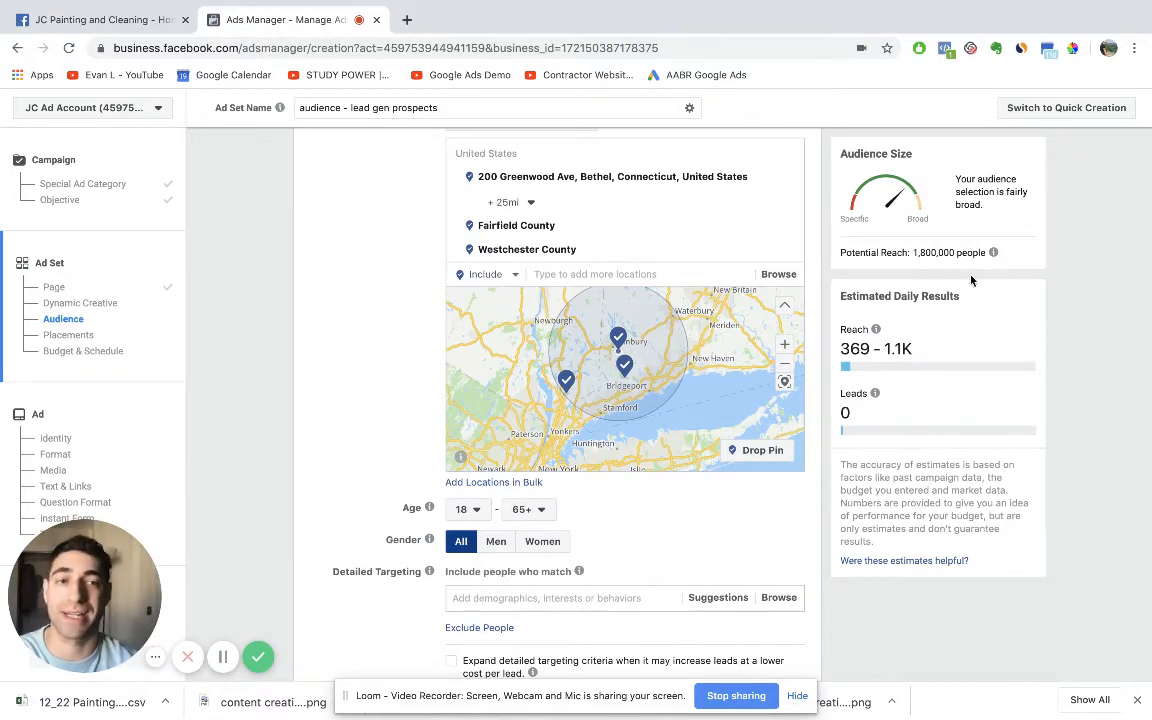
mouse_move(980, 245)
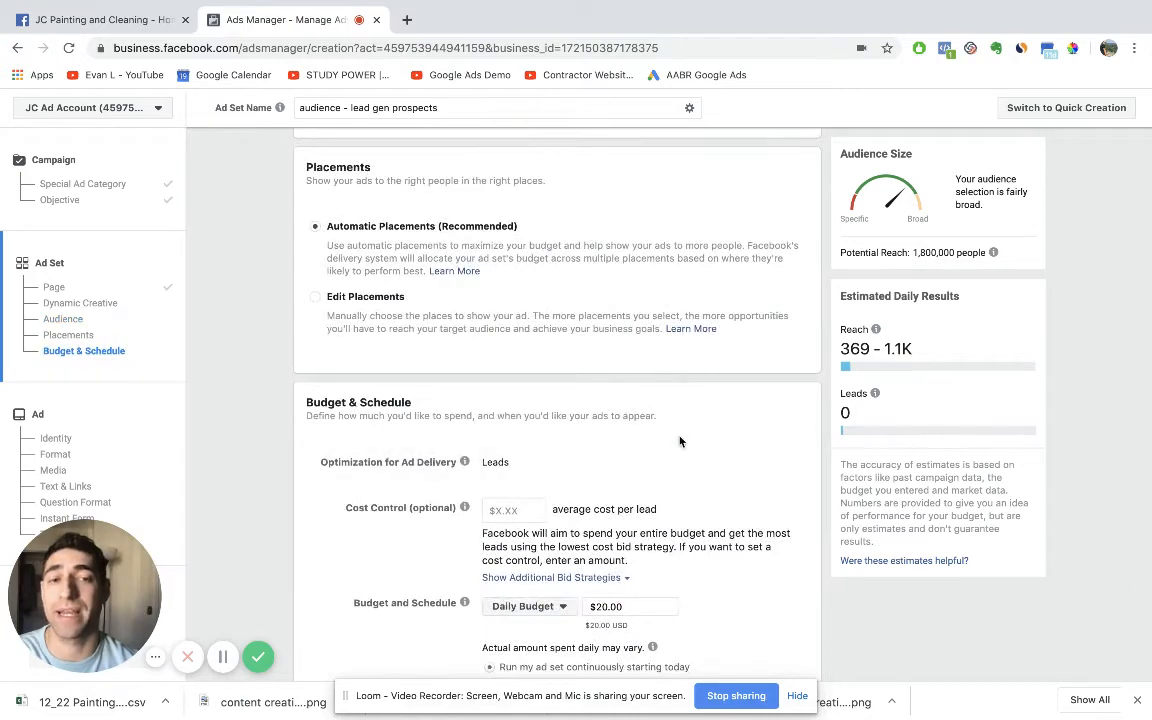
scroll(up, 3)
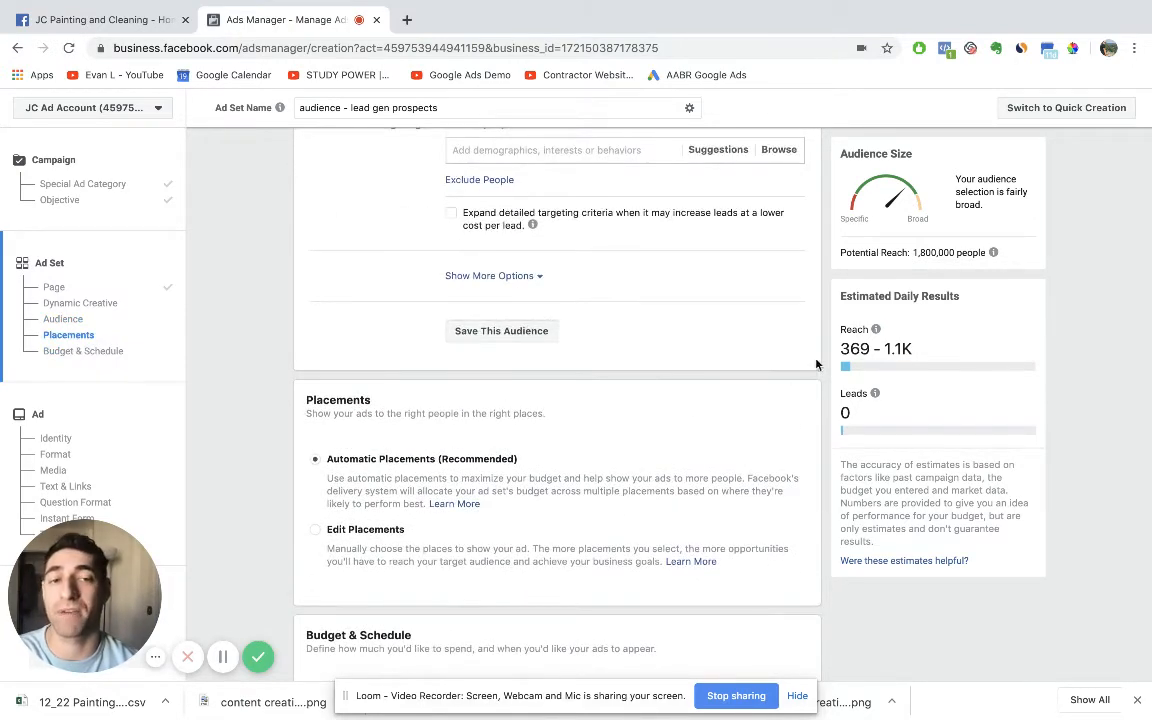
mouse_move(959, 379)
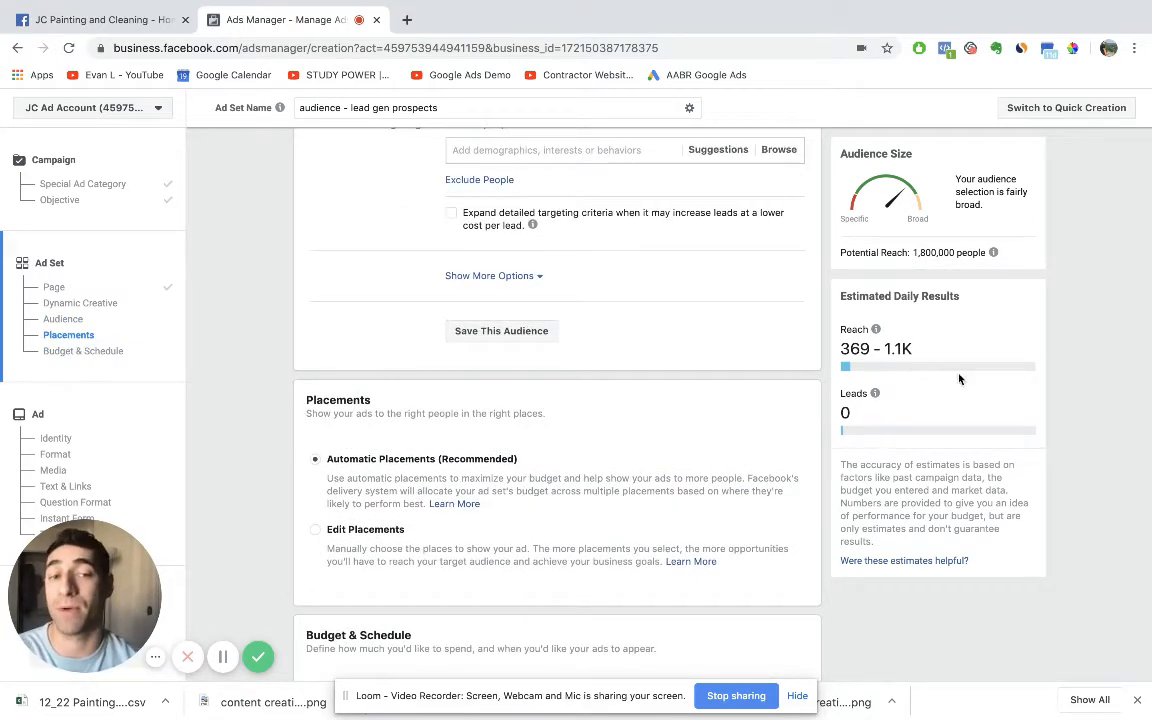
scroll(up, 3)
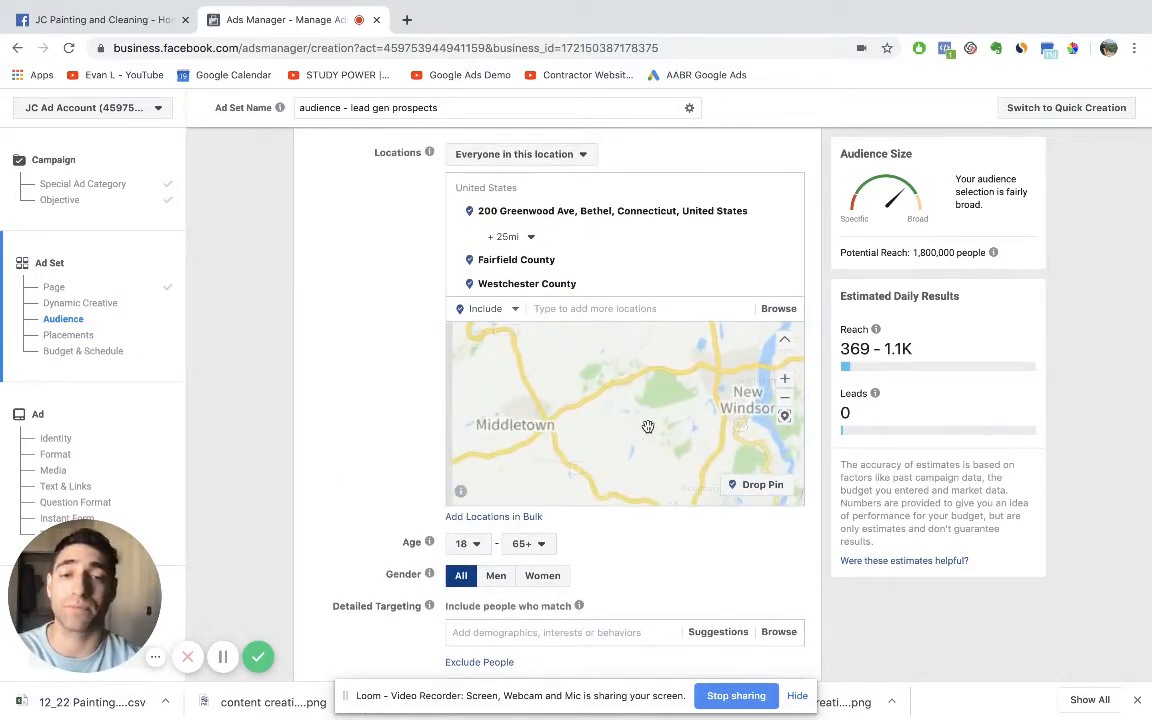
scroll(down, 3)
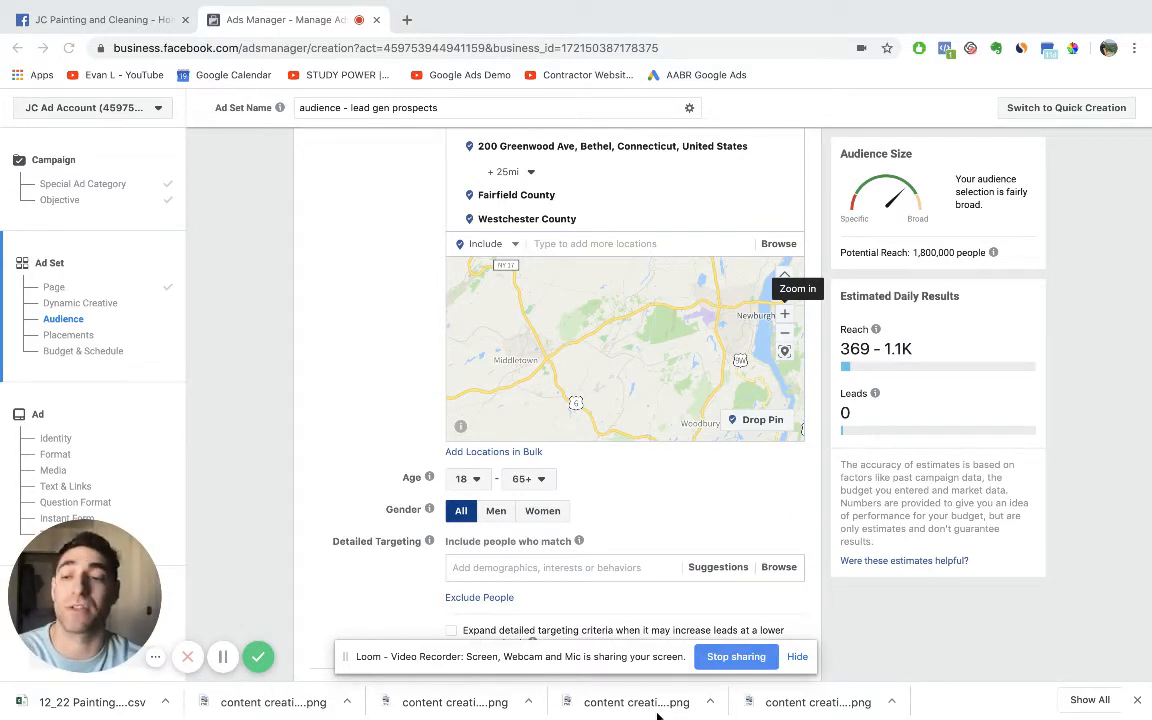
mouse_move(477, 490)
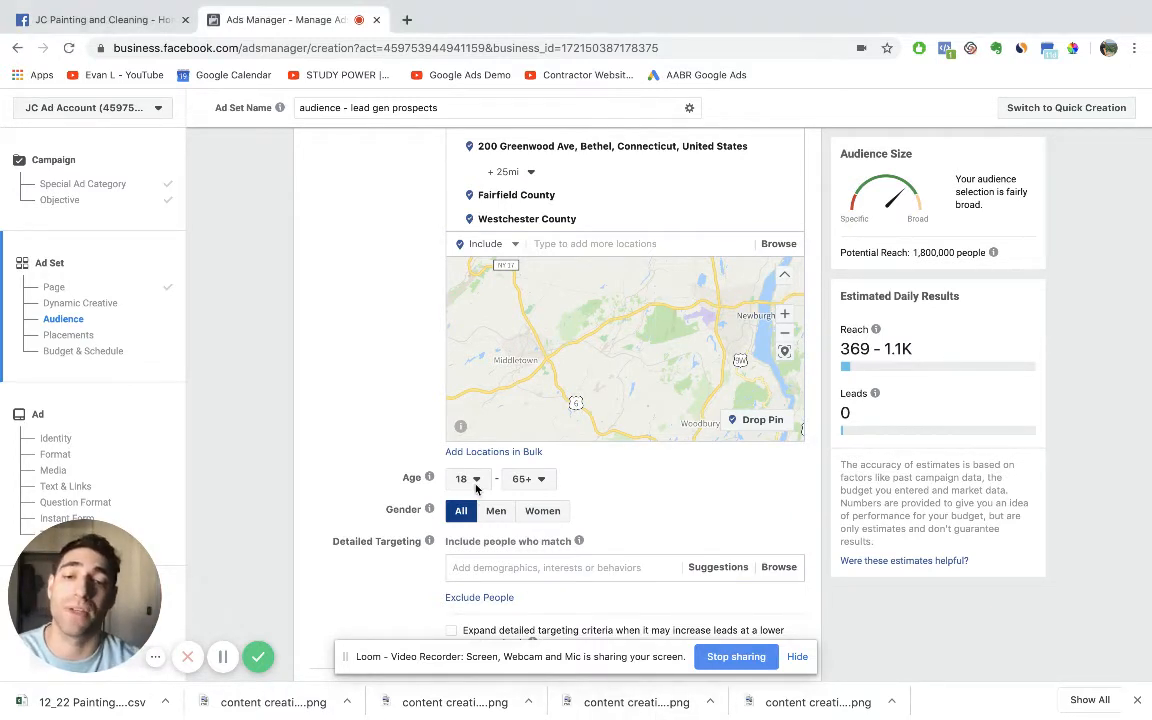
click(468, 478)
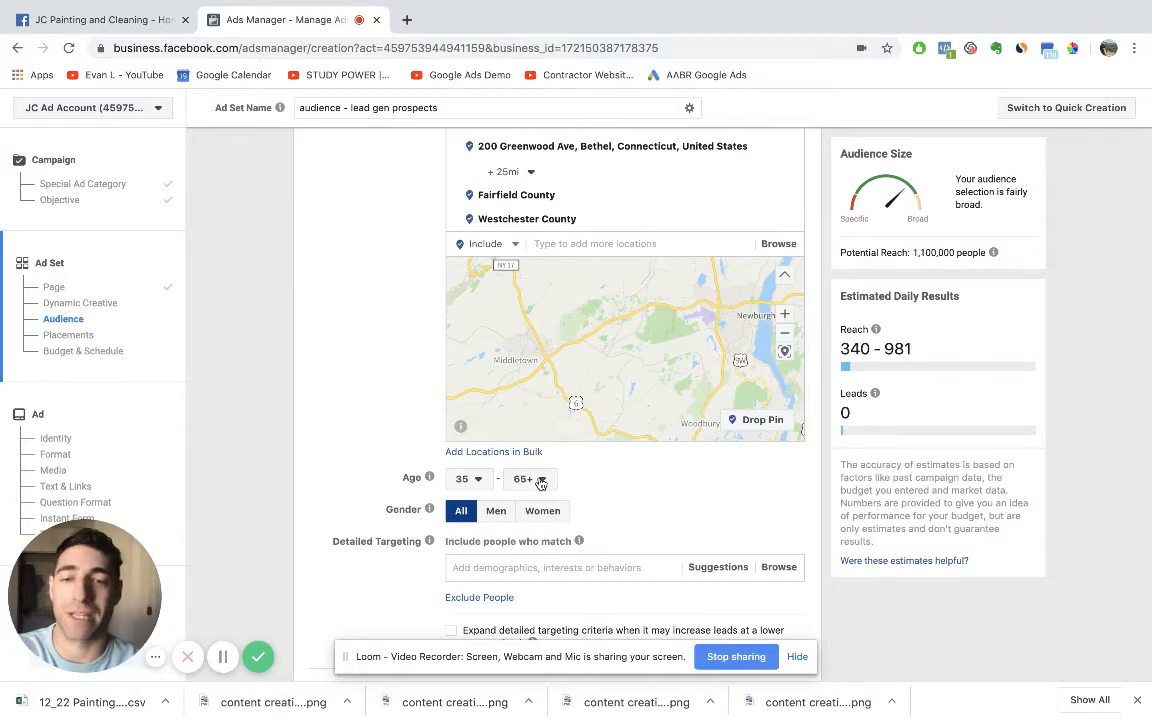
mouse_move(583, 468)
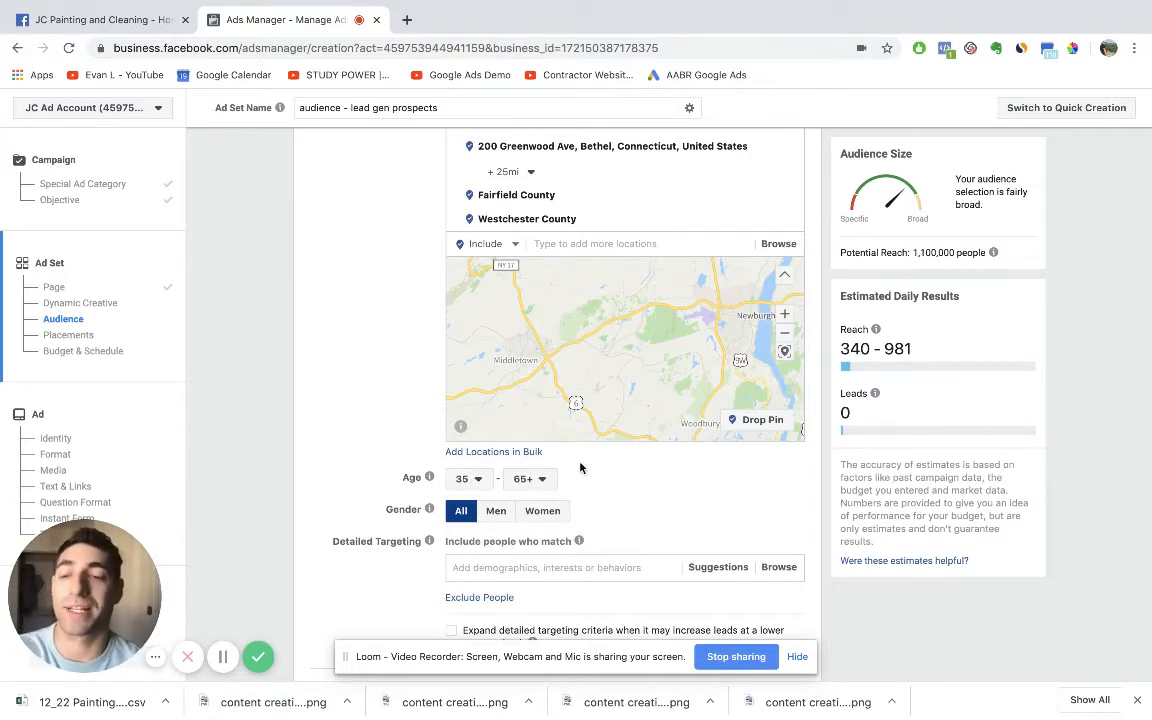
mouse_move(615, 475)
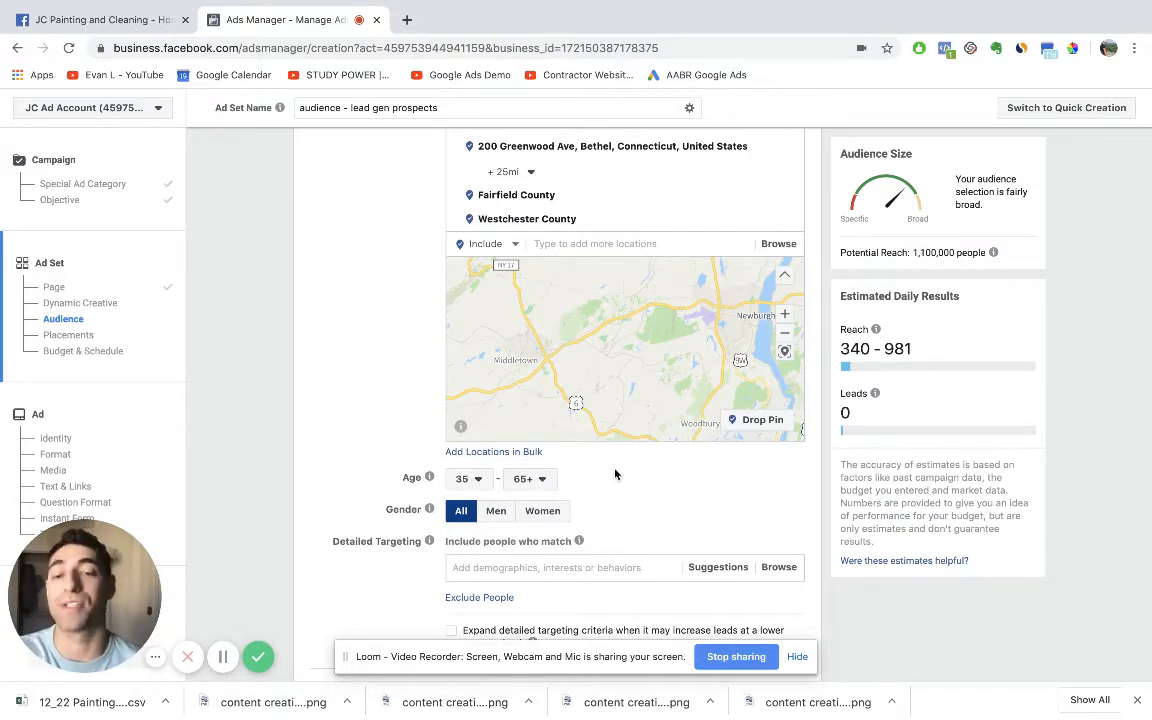
scroll(down, 3)
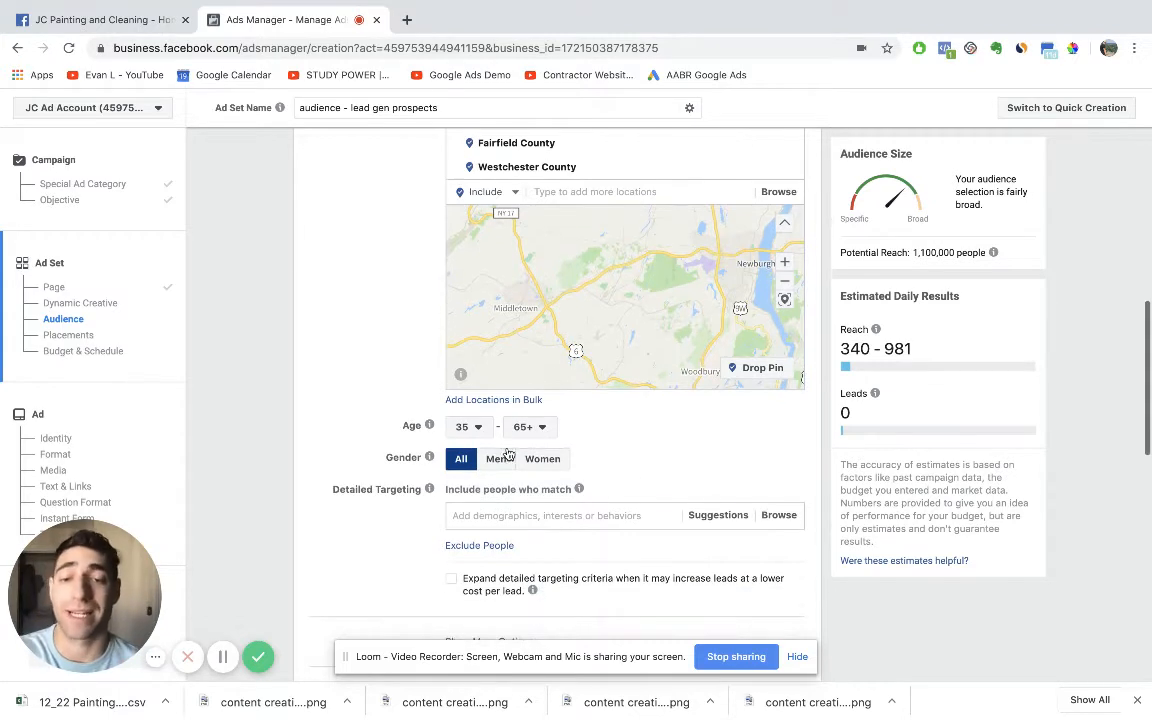
click(542, 458)
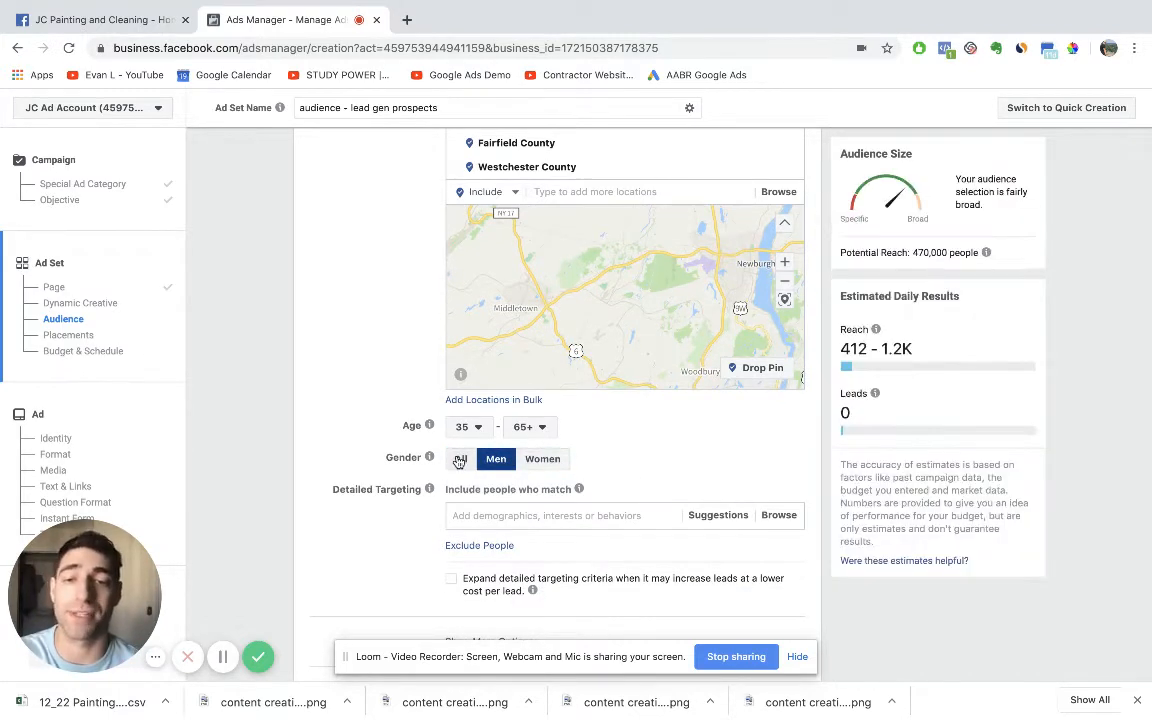
click(460, 453)
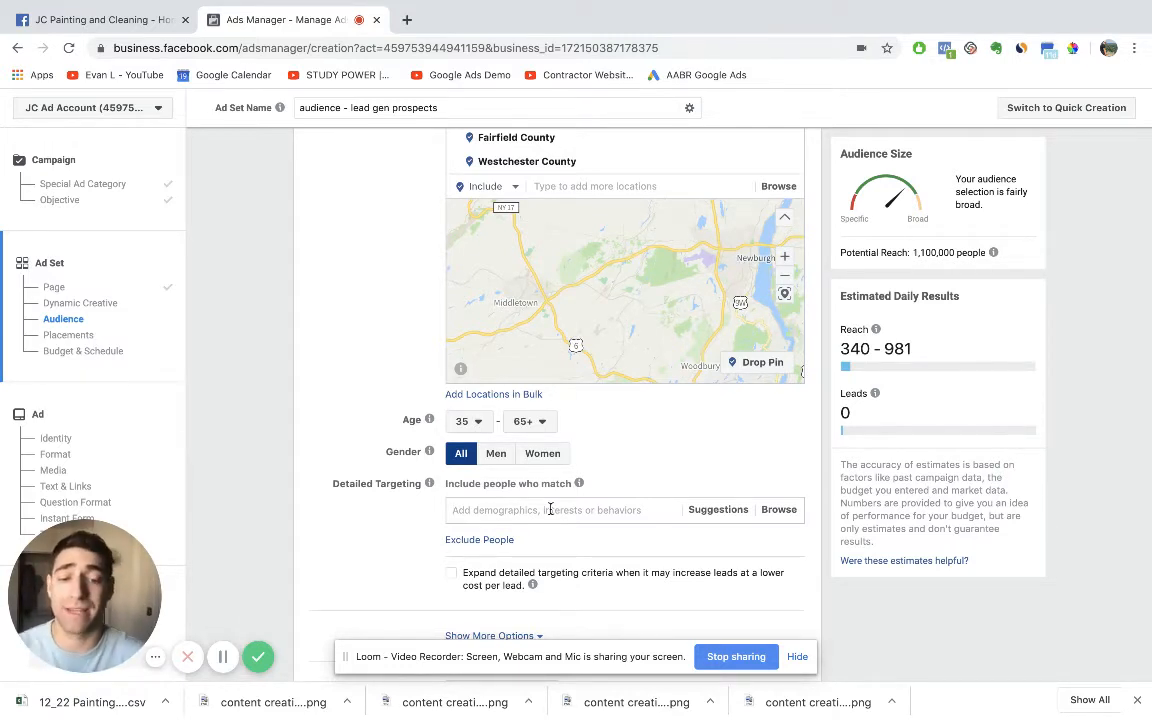
text(pets)
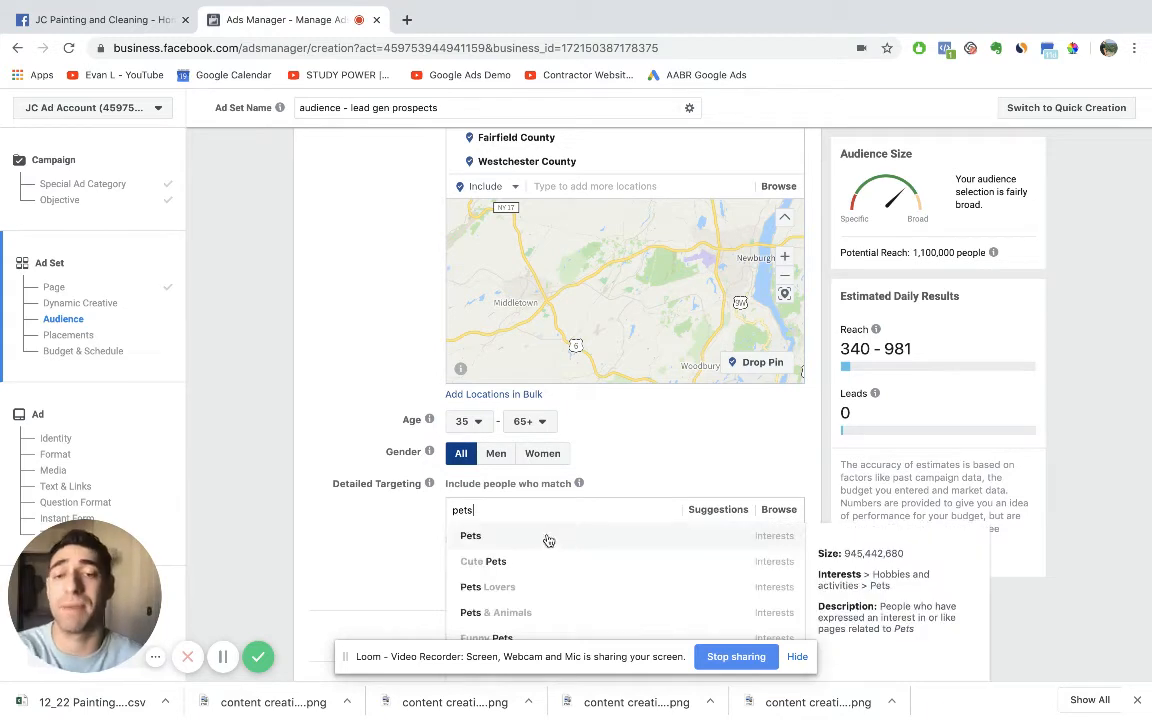
click(470, 535)
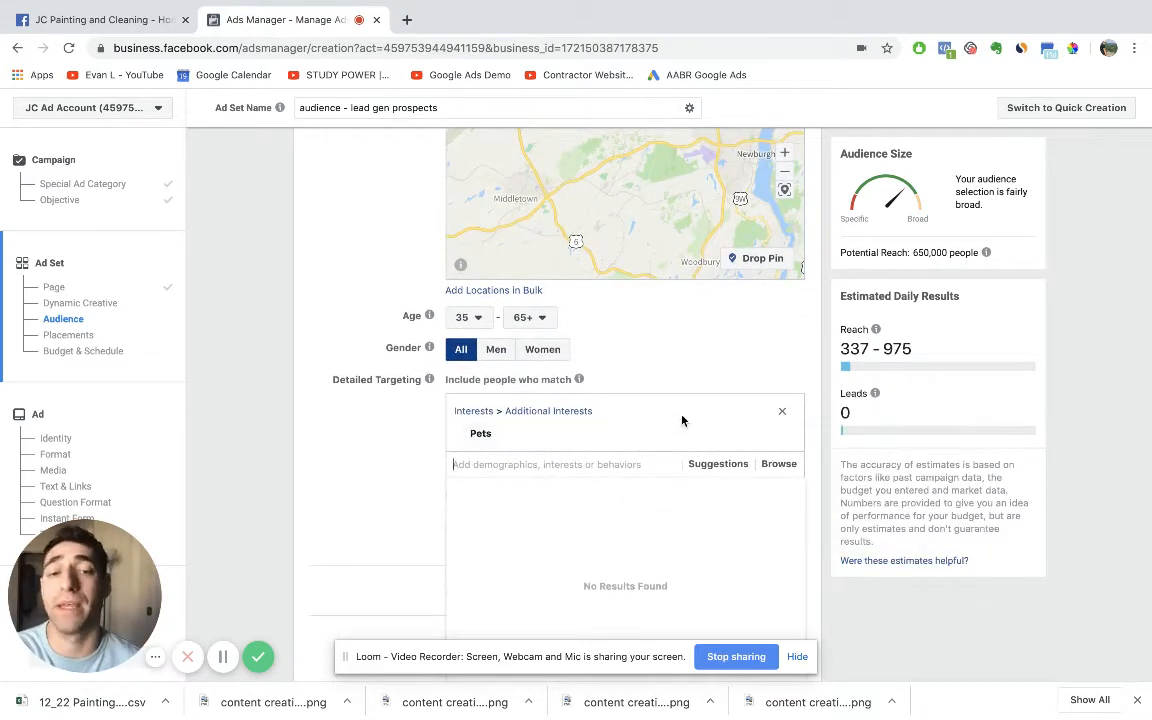
click(782, 411)
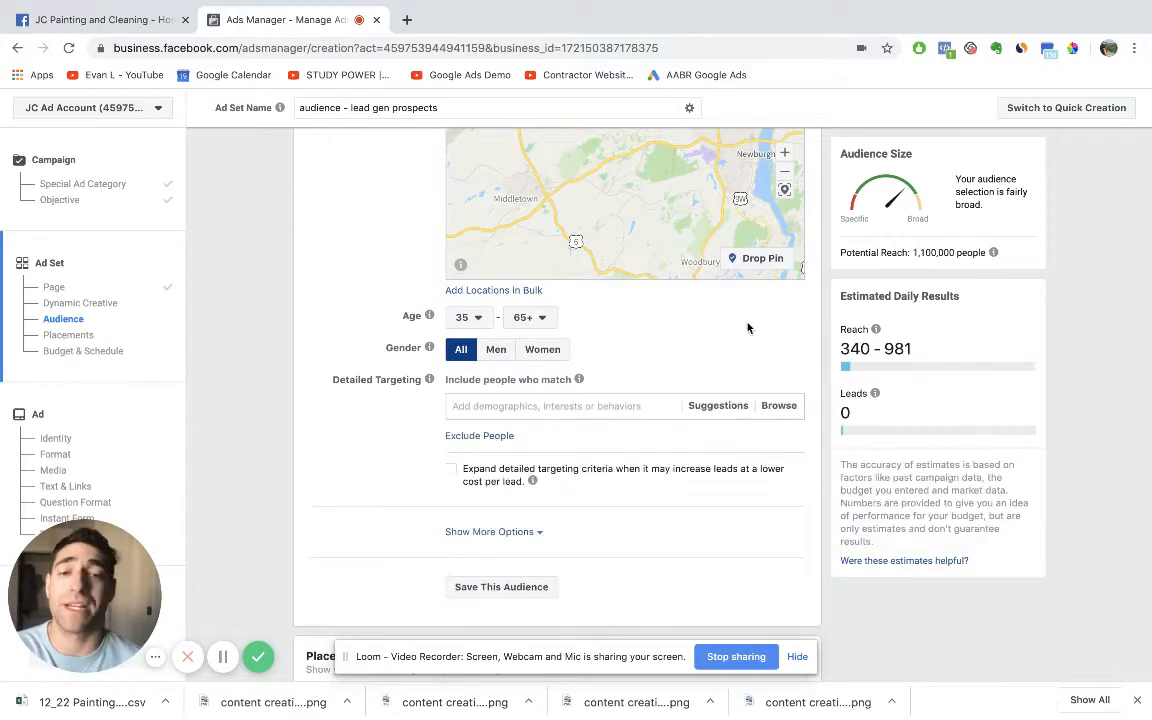
click(560, 406)
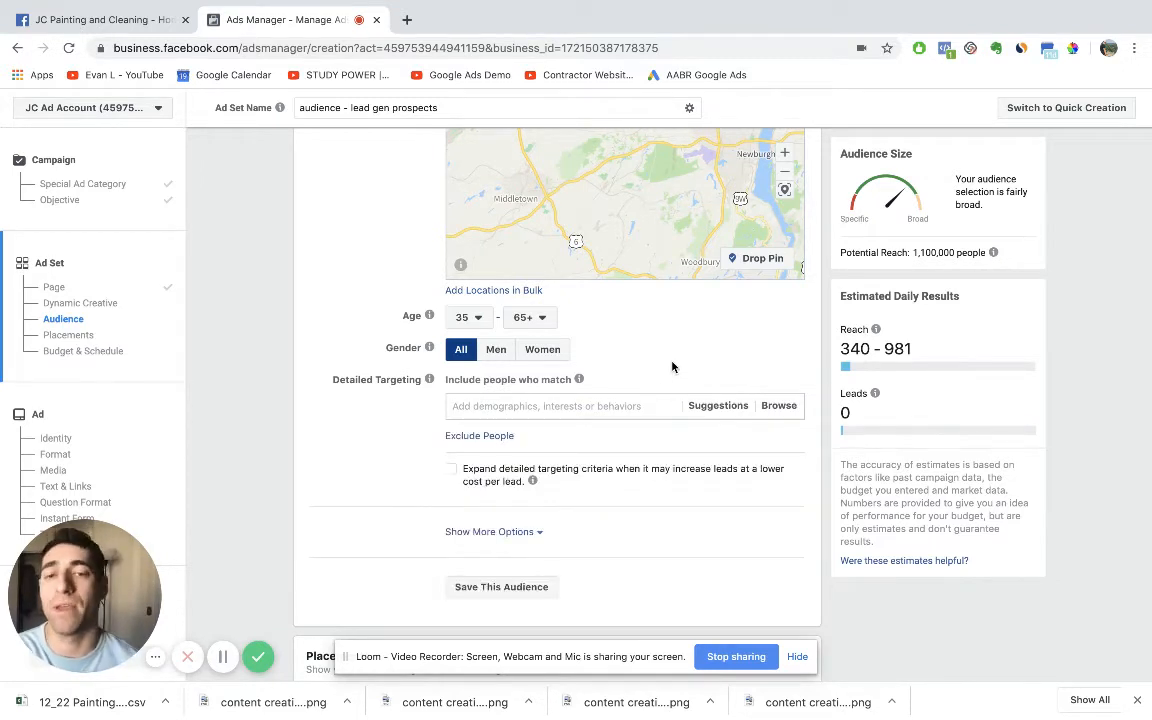
scroll(down, 3)
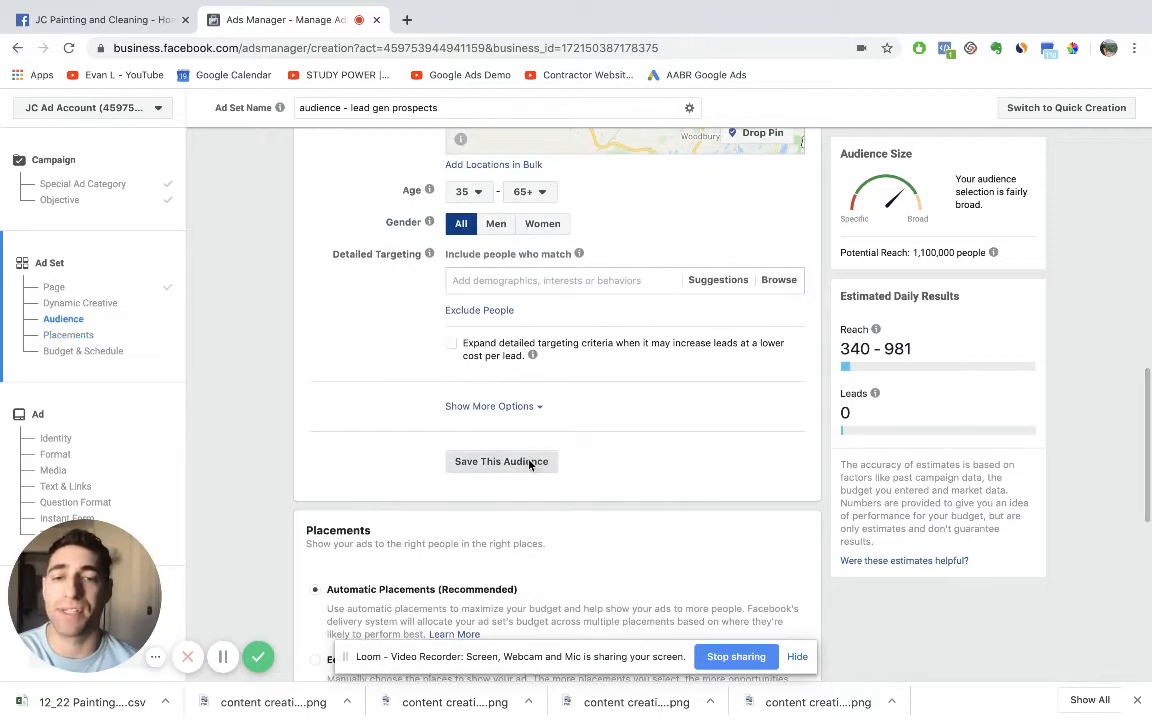
- Switch placements to manual editing and review the platform and placement list
click(501, 461)
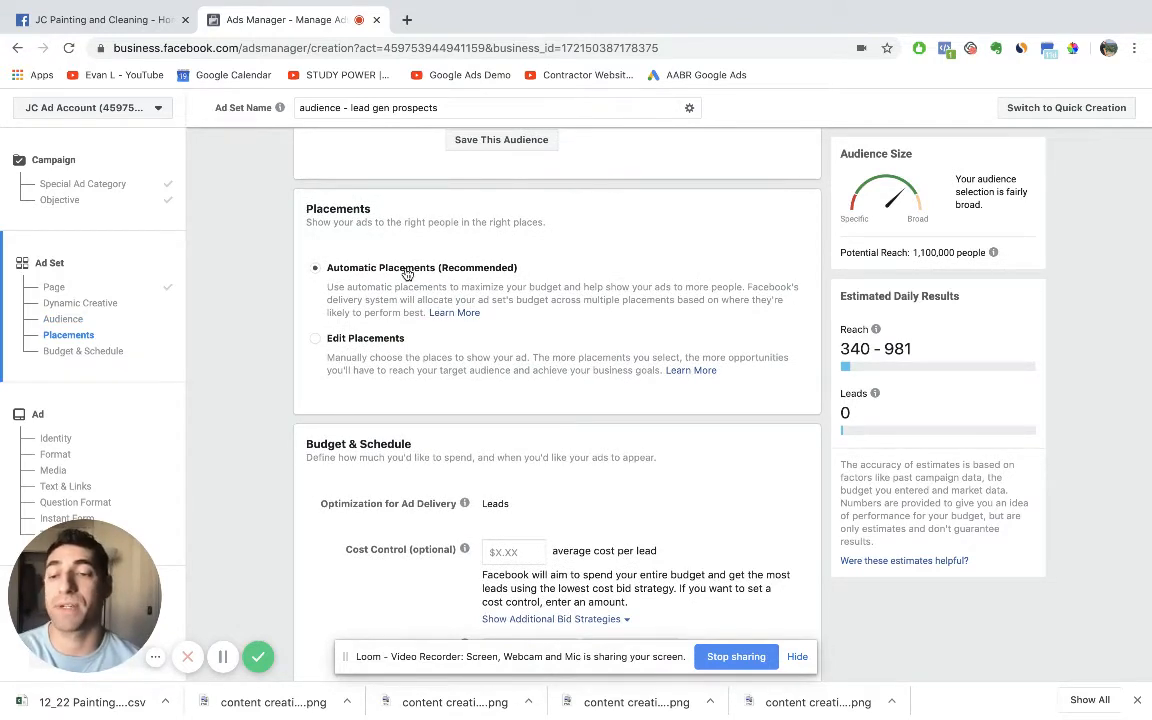
mouse_move(339, 326)
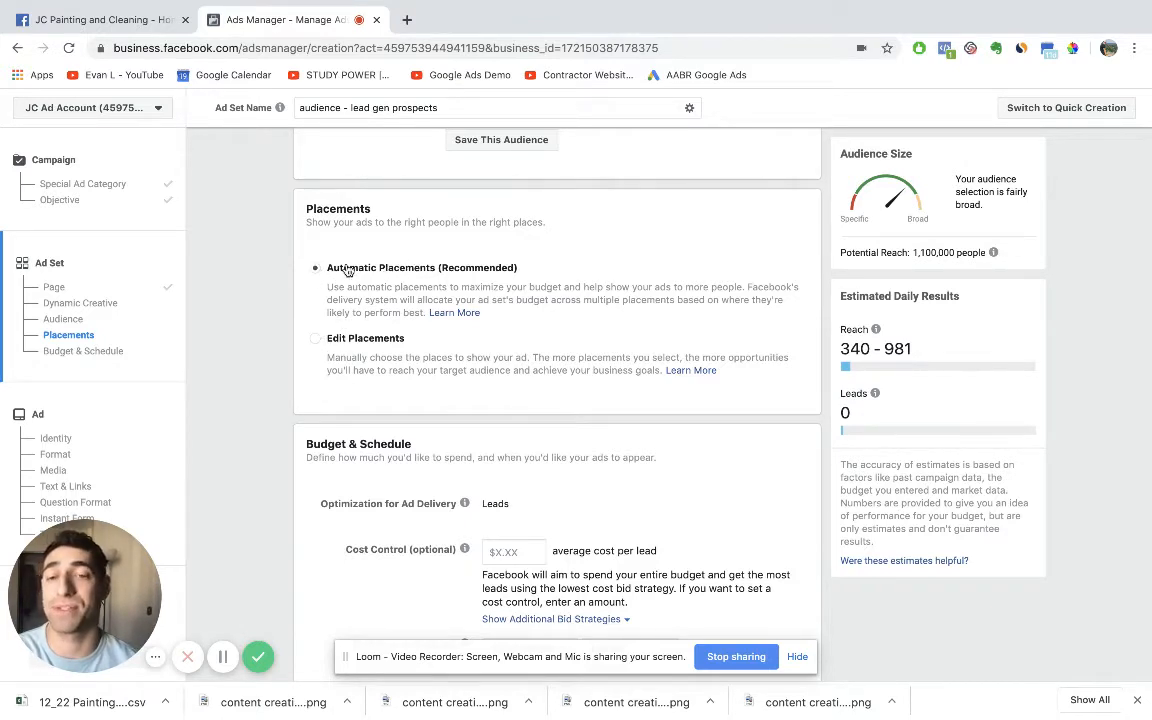
mouse_move(315, 345)
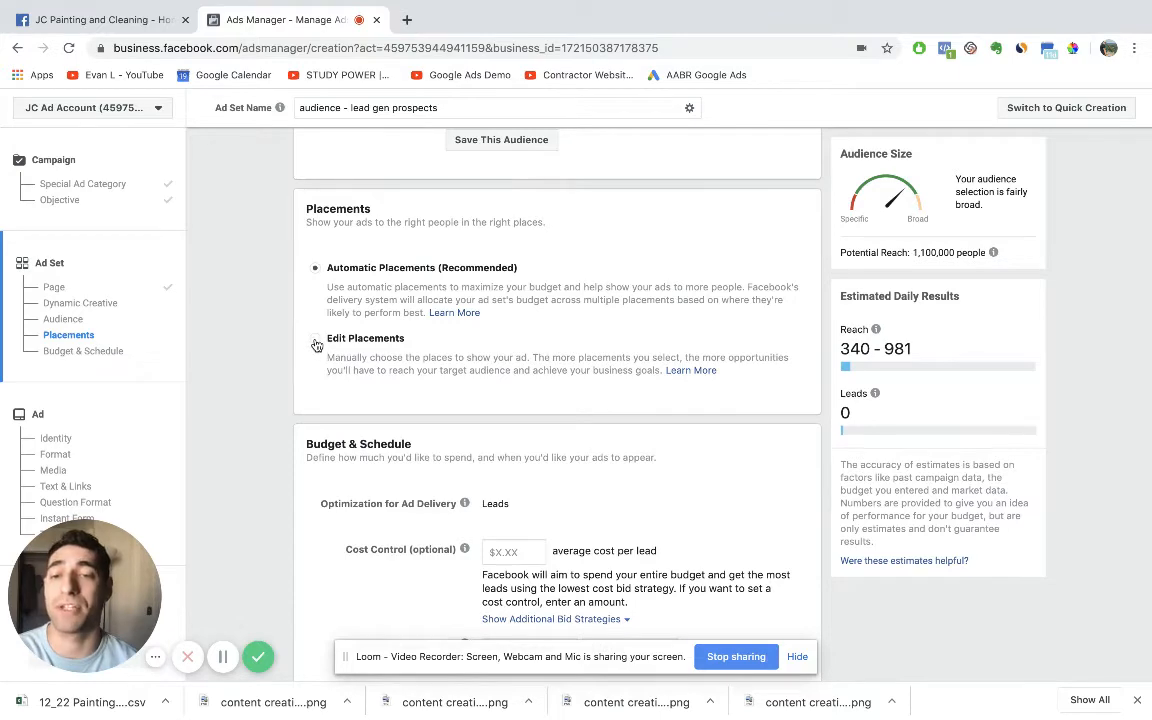
click(315, 337)
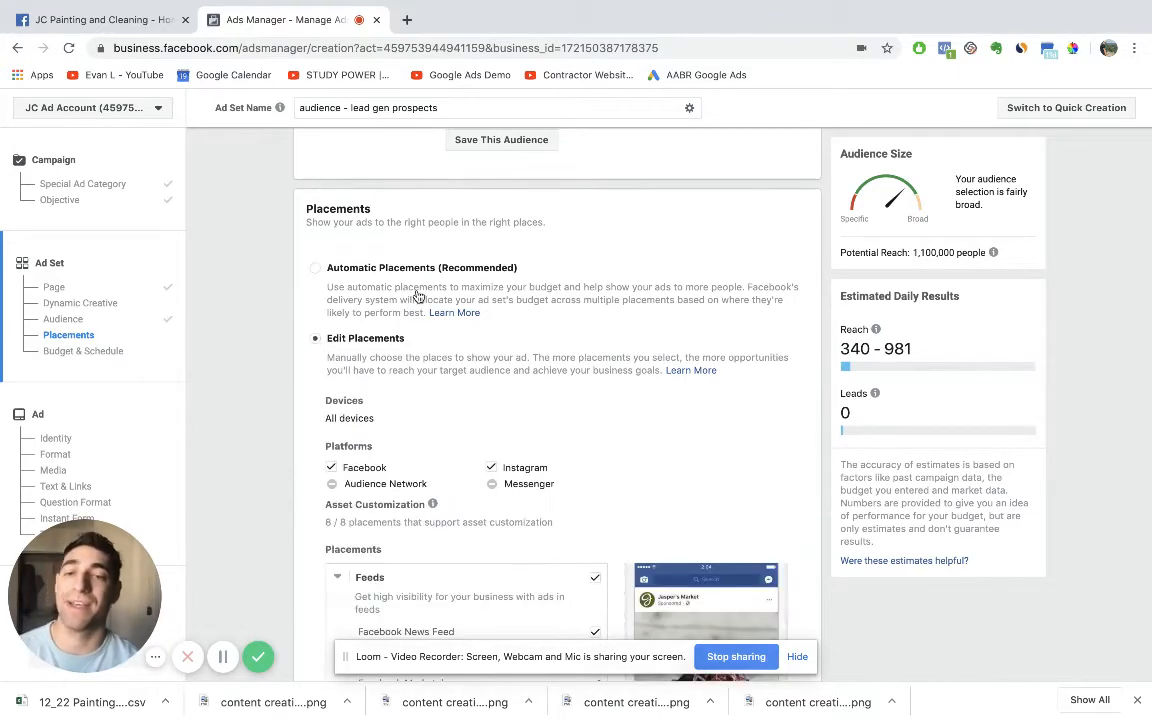
mouse_move(437, 277)
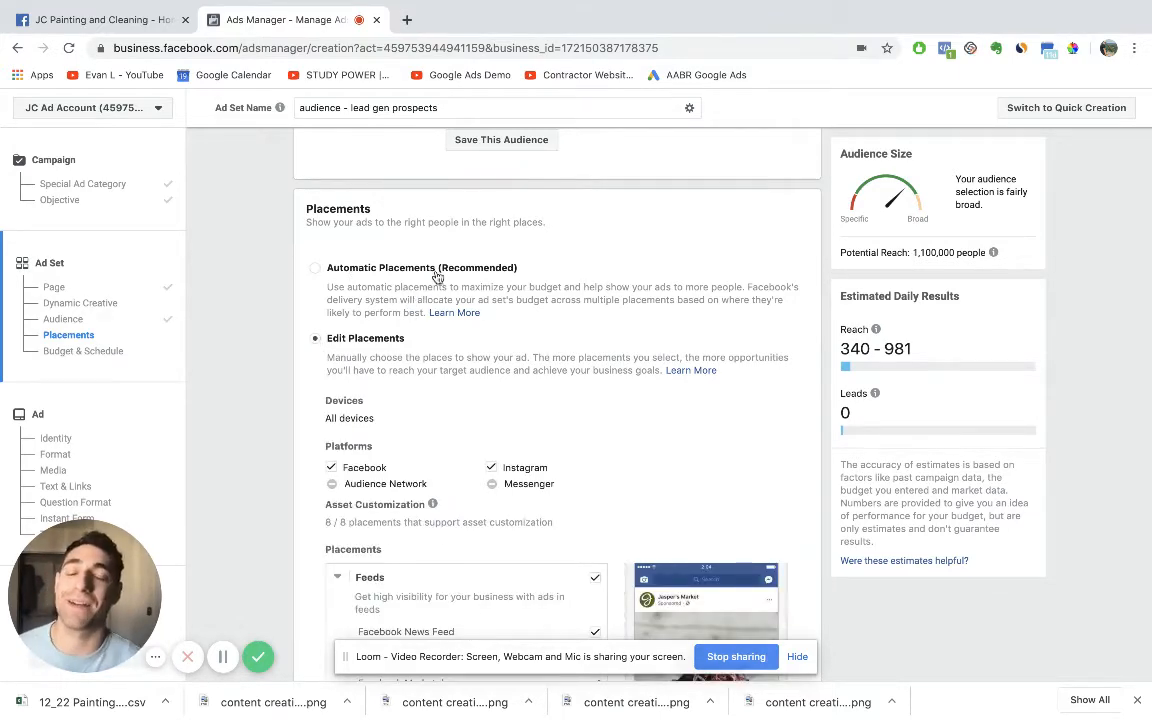
scroll(down, 3)
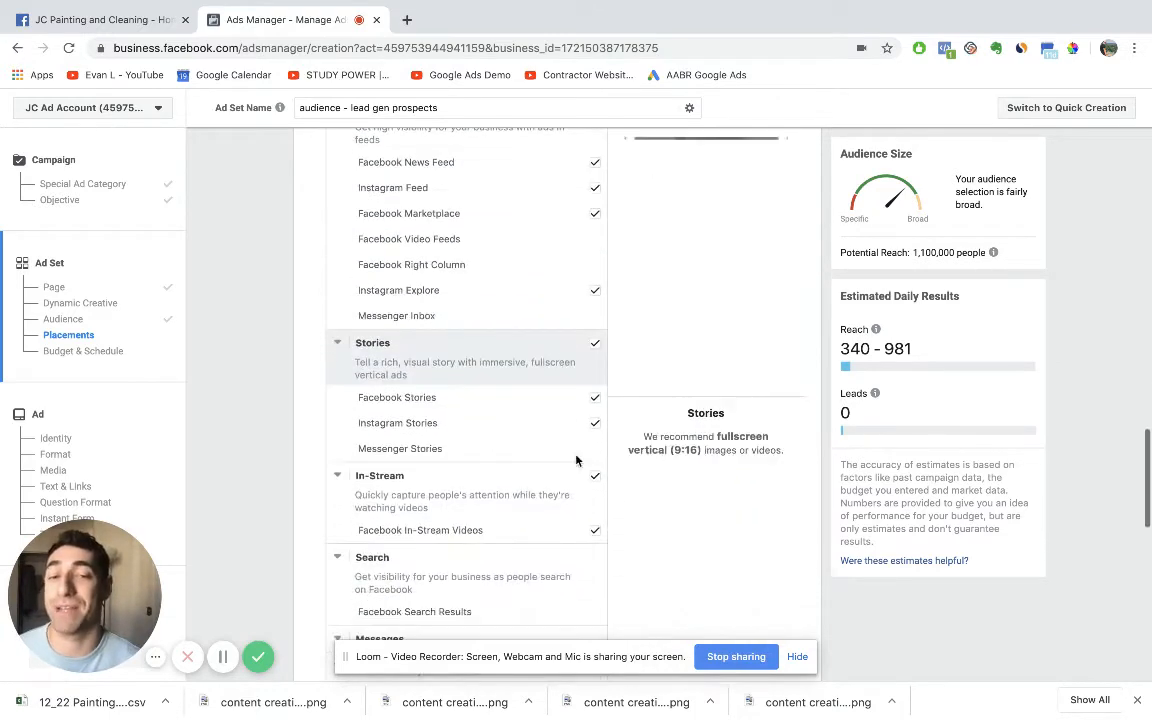
scroll(up, 3)
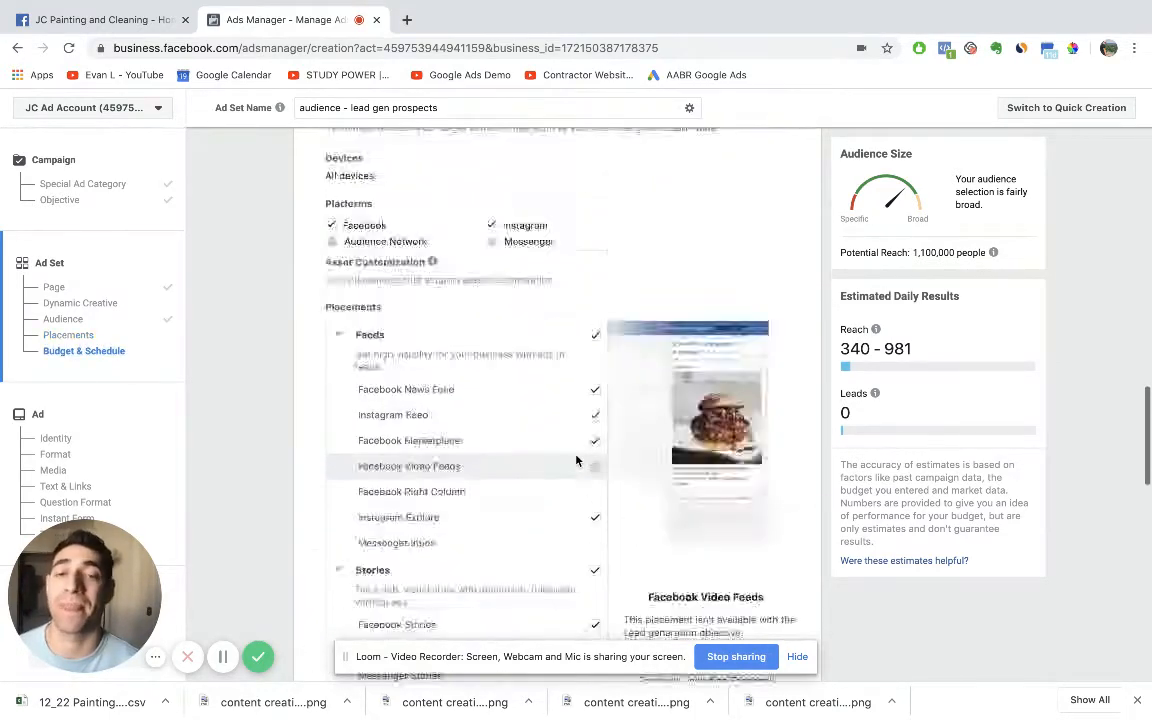
scroll(up, 3)
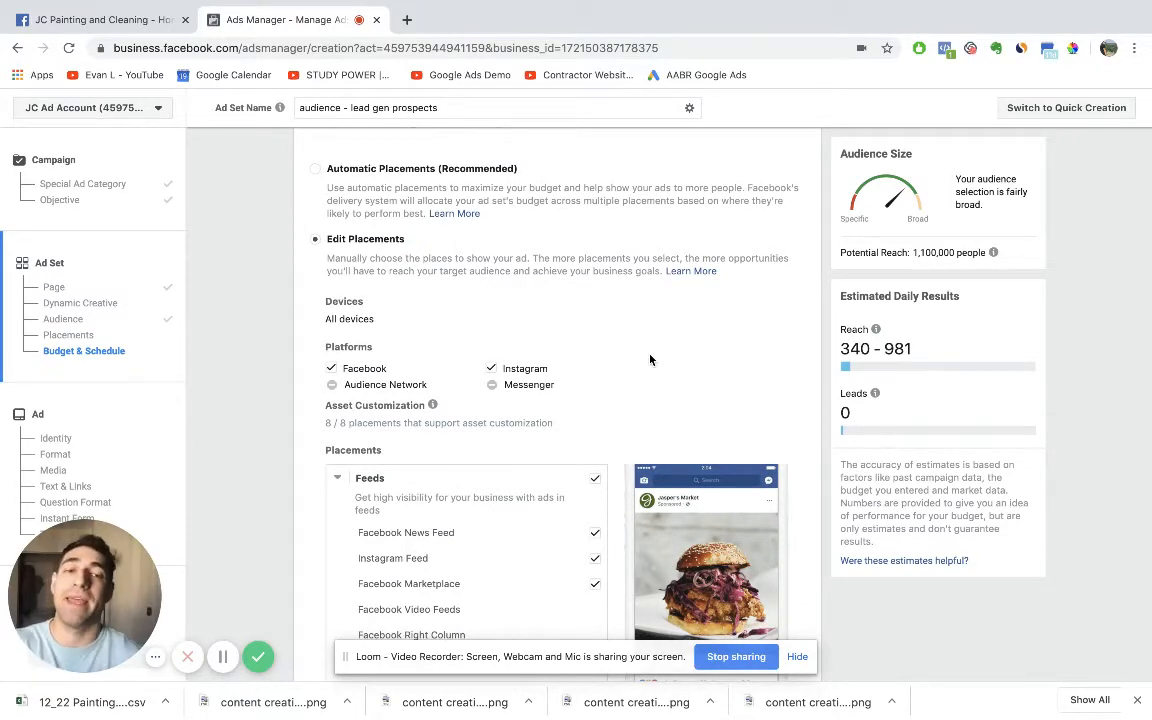
scroll(down, 3)
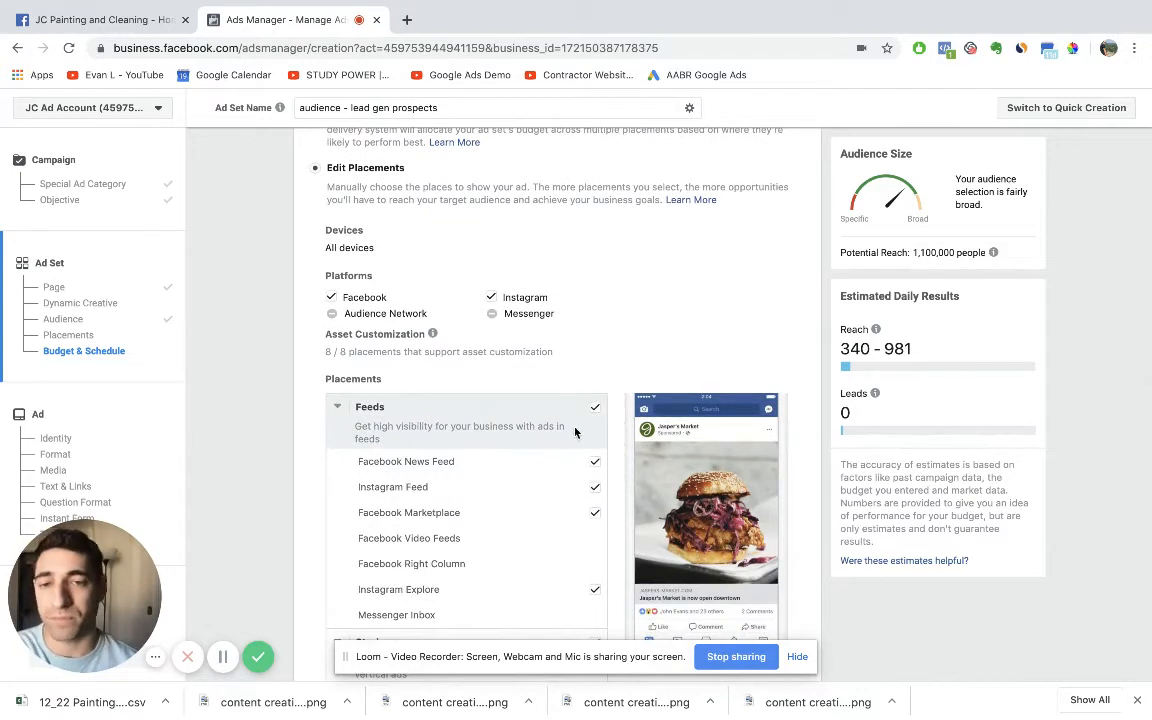
mouse_move(600, 448)
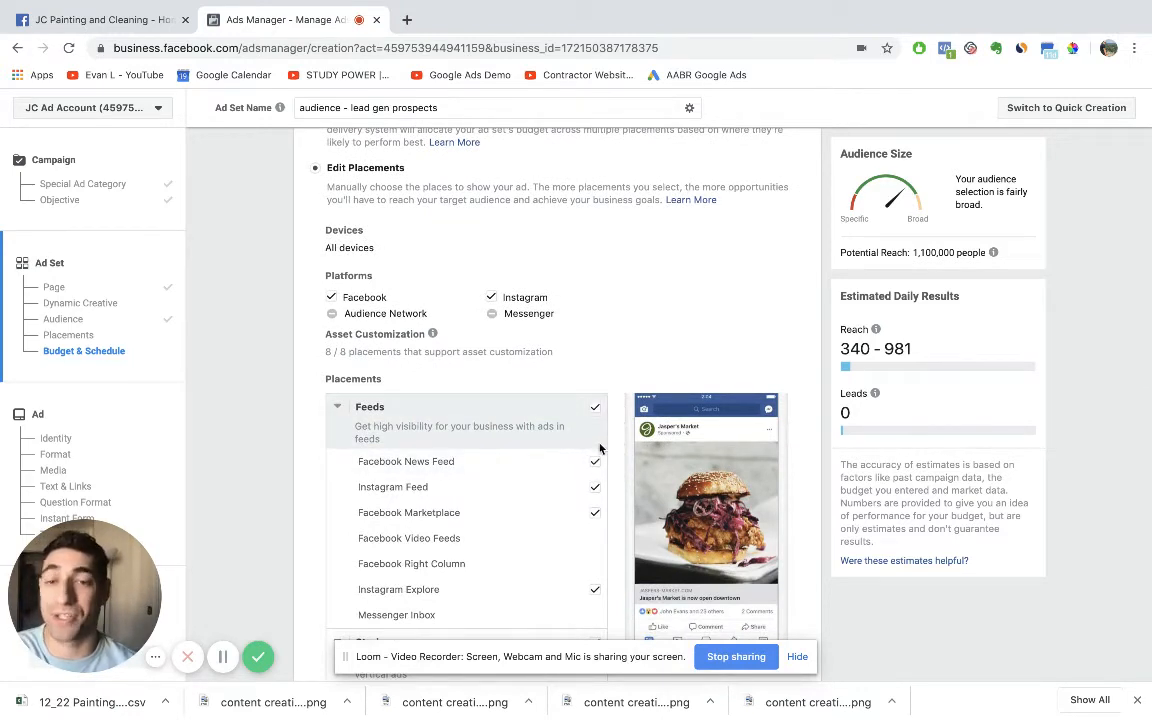
- Uncheck Instagram Feed, Explore, Stories, In-Stream and In-Article, keeping News Feed and Marketplace
click(595, 486)
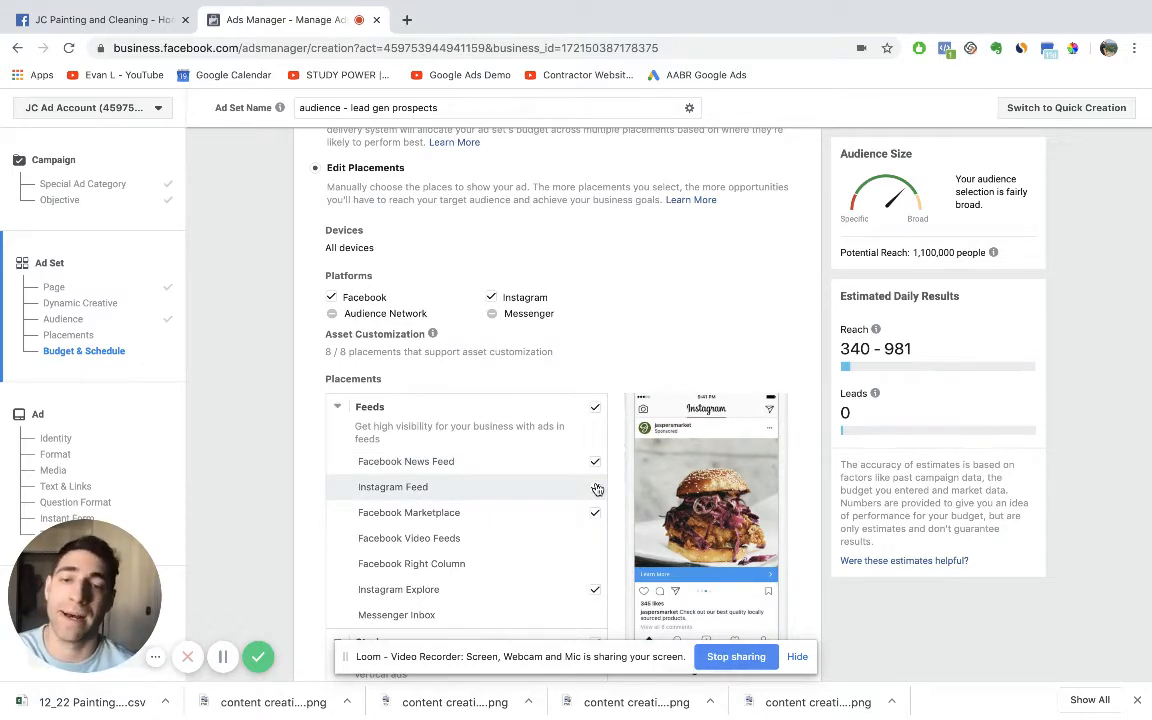
click(595, 487)
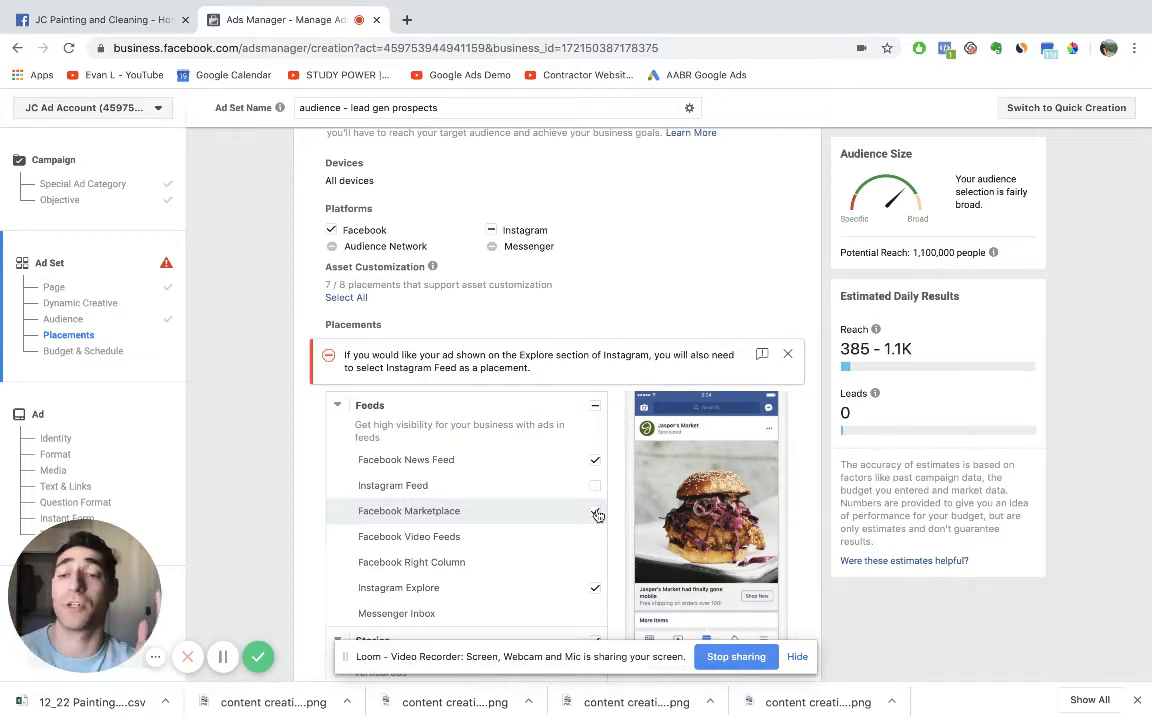
click(595, 511)
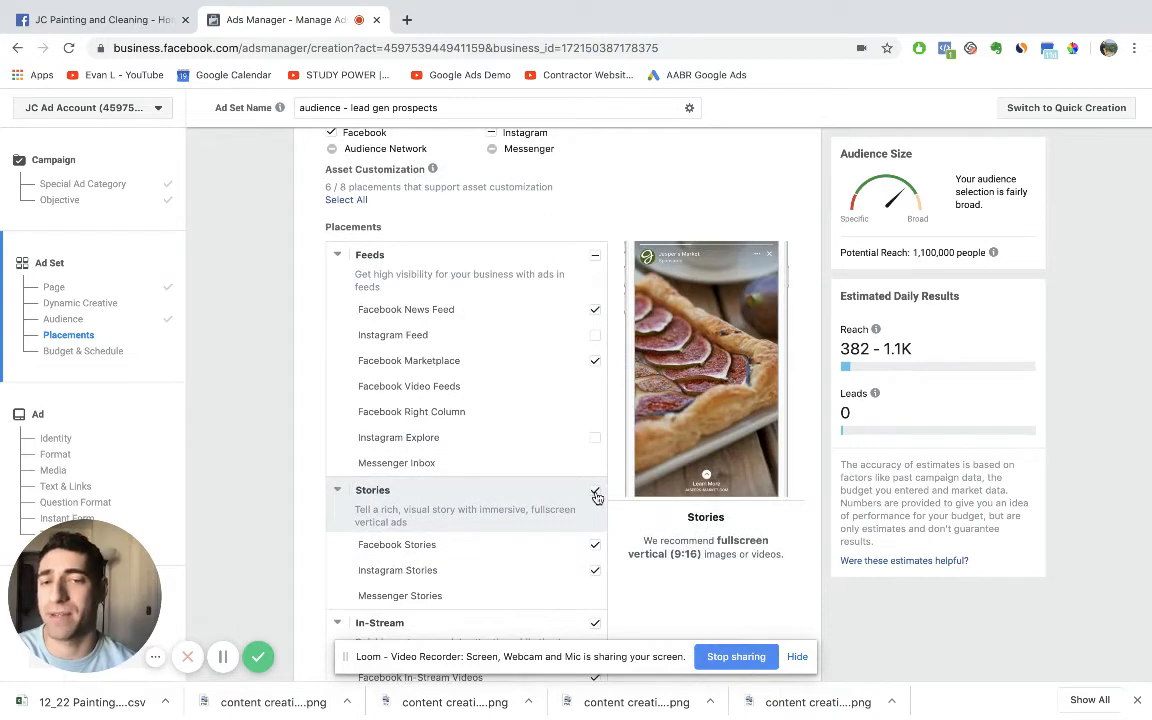
scroll(down, 3)
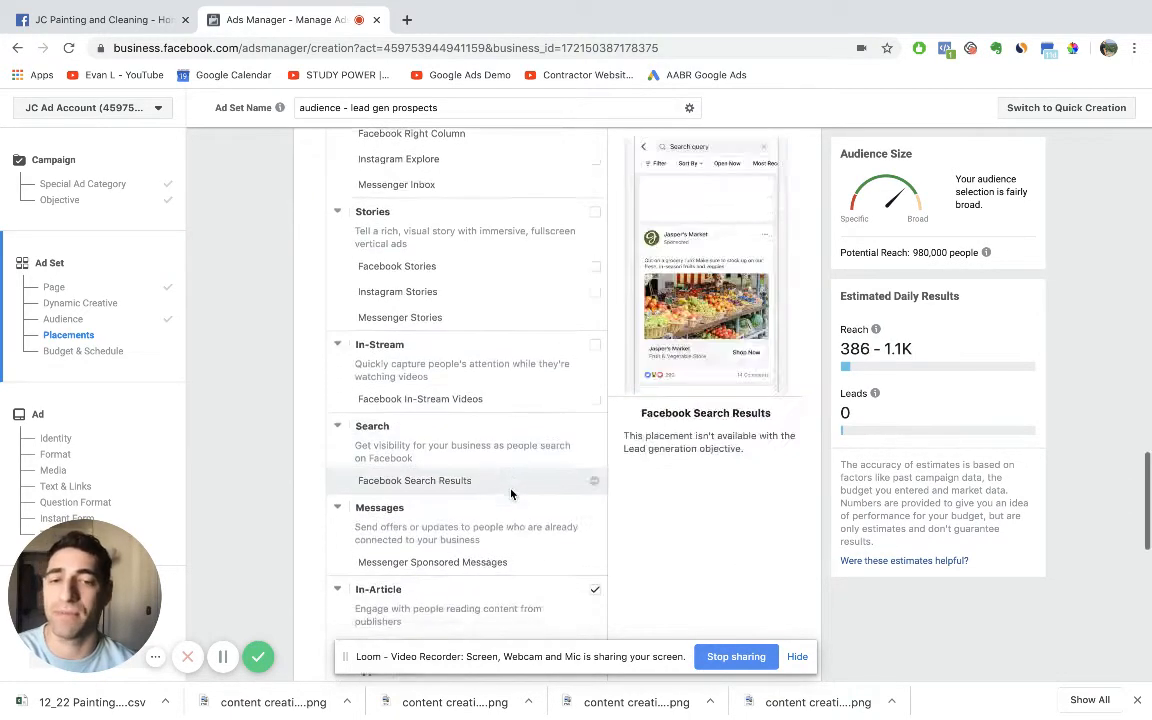
scroll(down, 3)
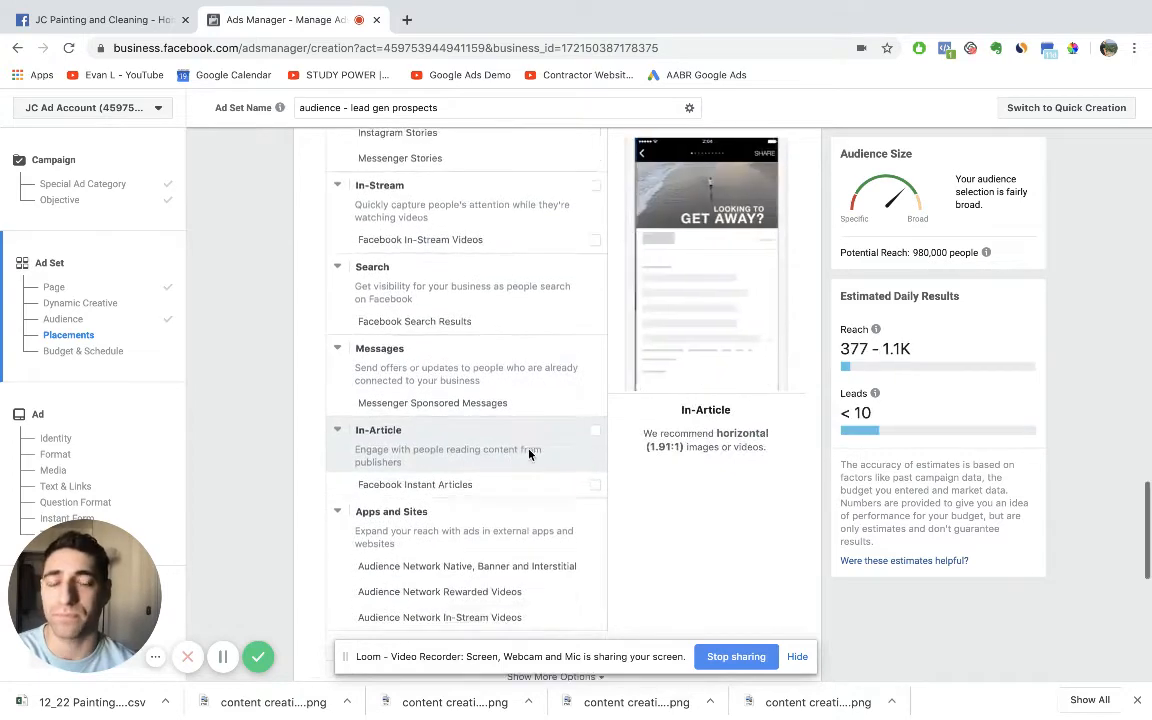
scroll(up, 3)
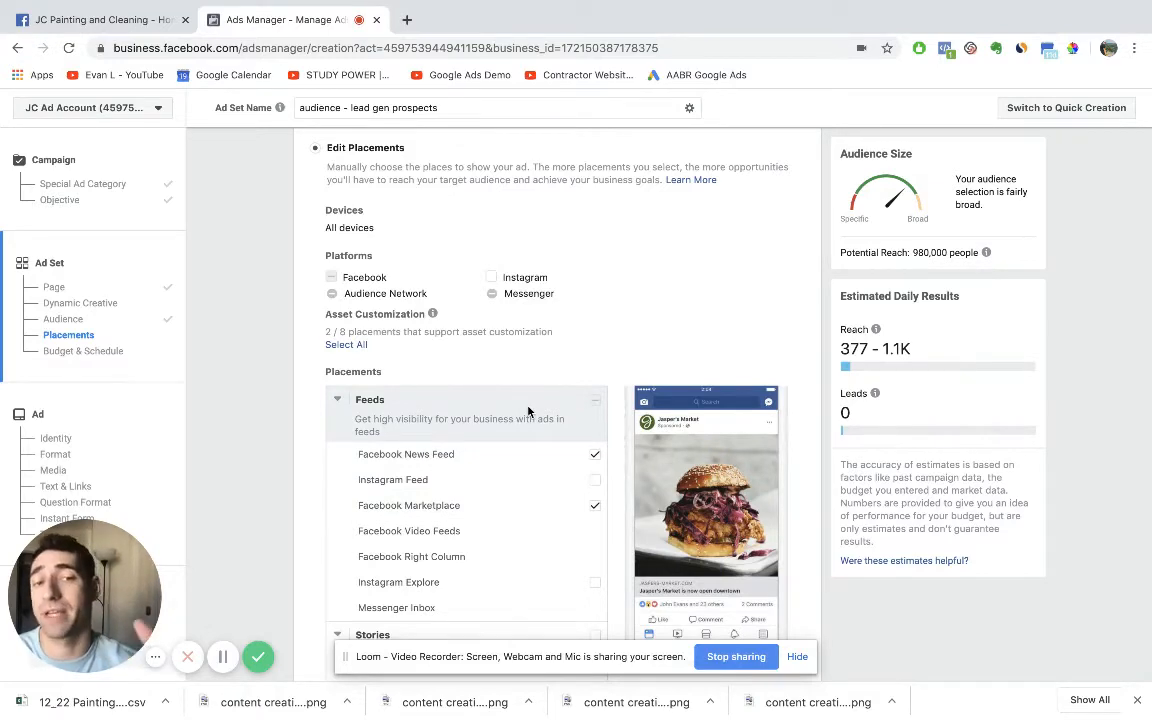
scroll(down, 3)
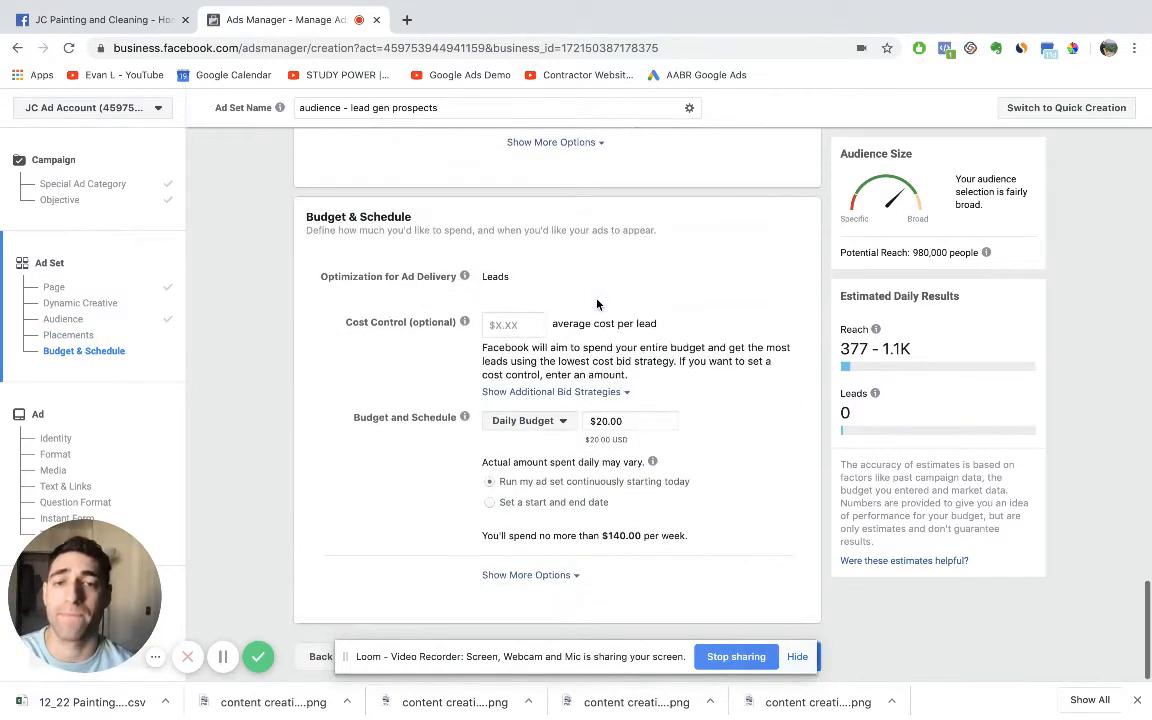
mouse_move(500, 241)
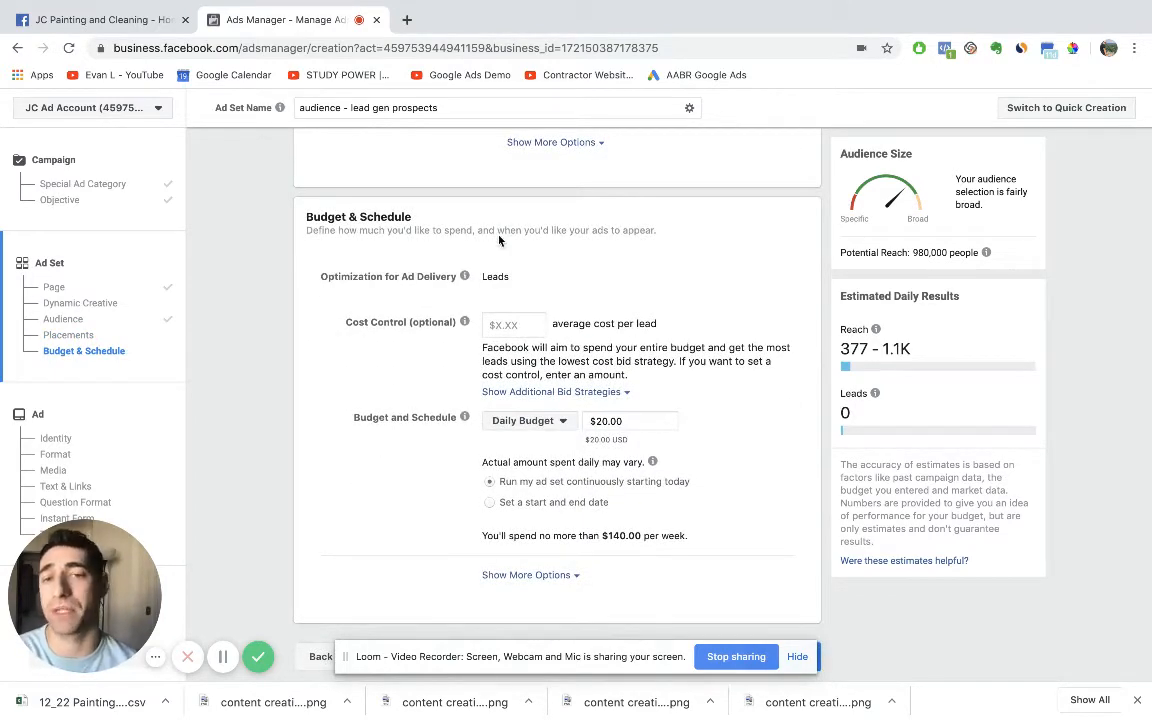
mouse_move(531, 430)
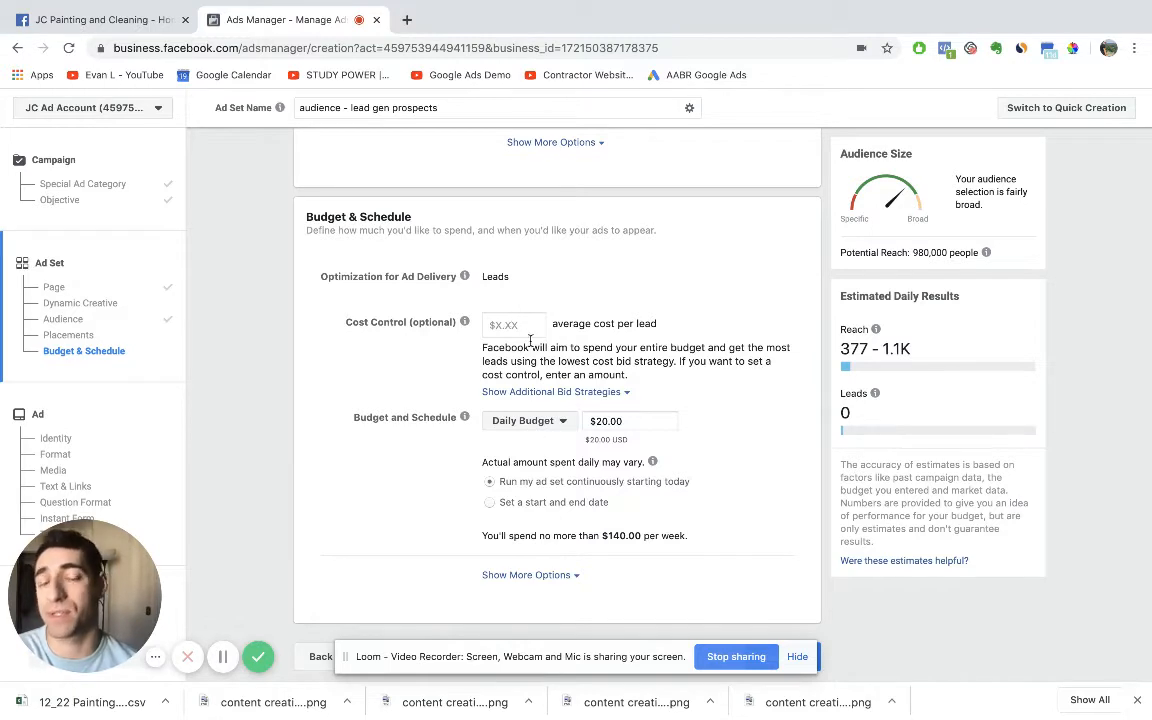
- Change the daily budget from $20.00 to $5.00
click(630, 420)
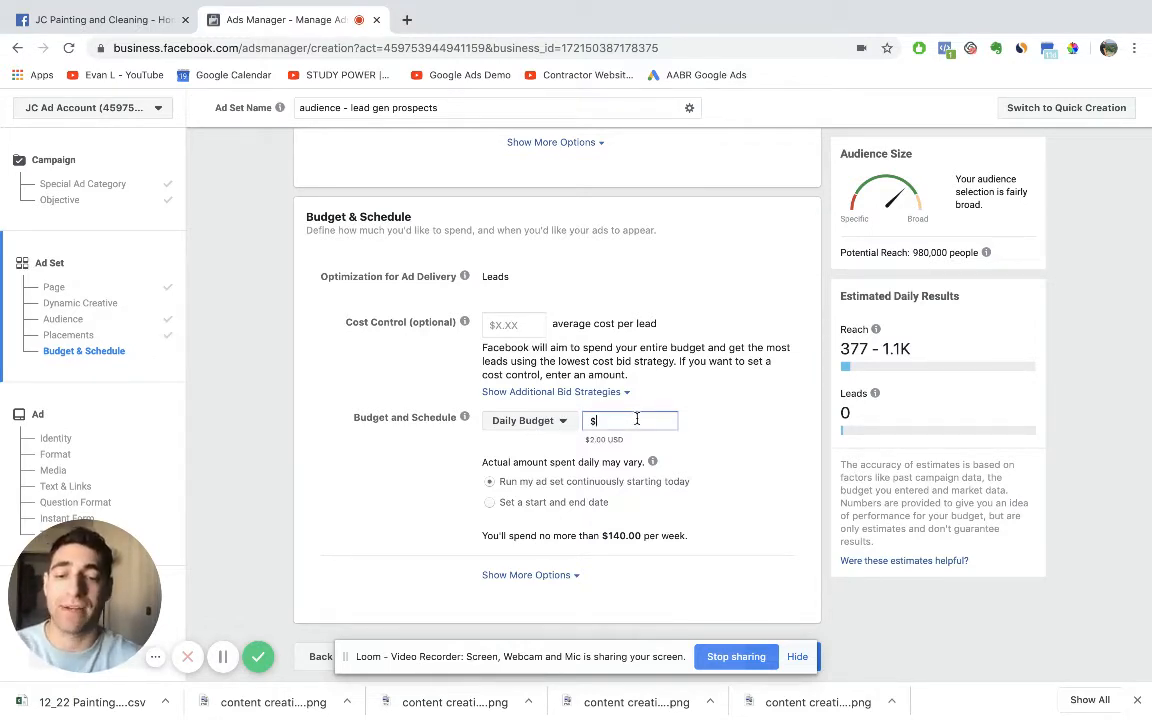
text(5.00)
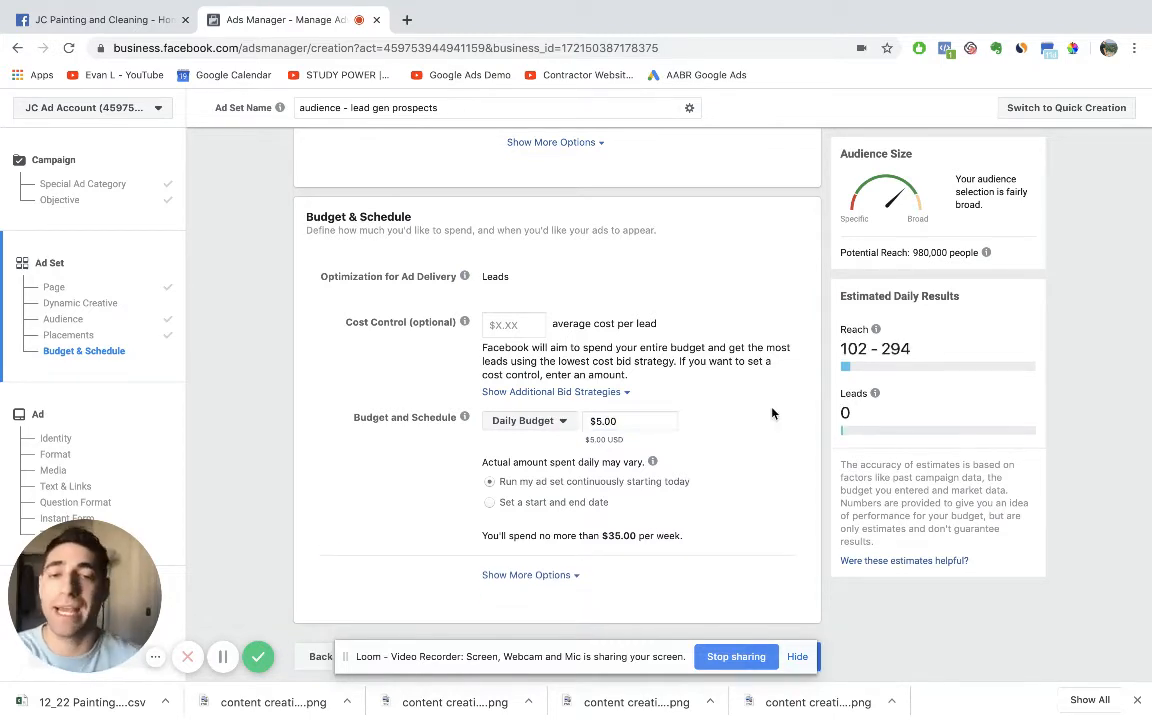
mouse_move(615, 485)
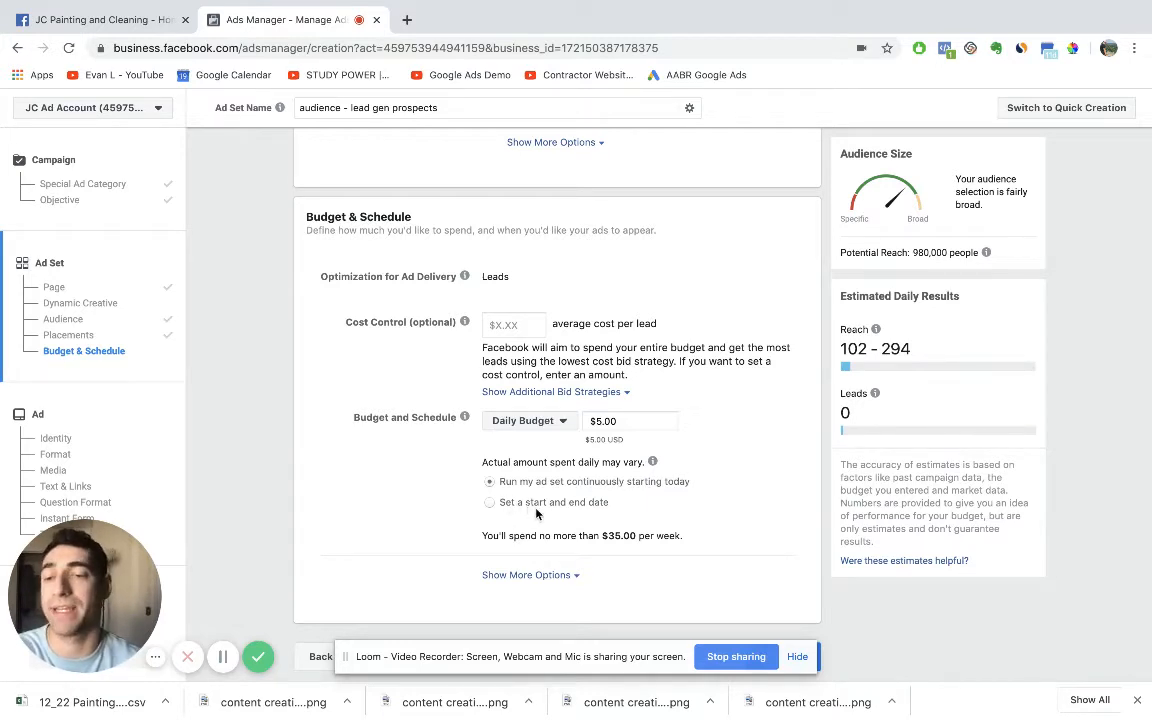
mouse_move(726, 407)
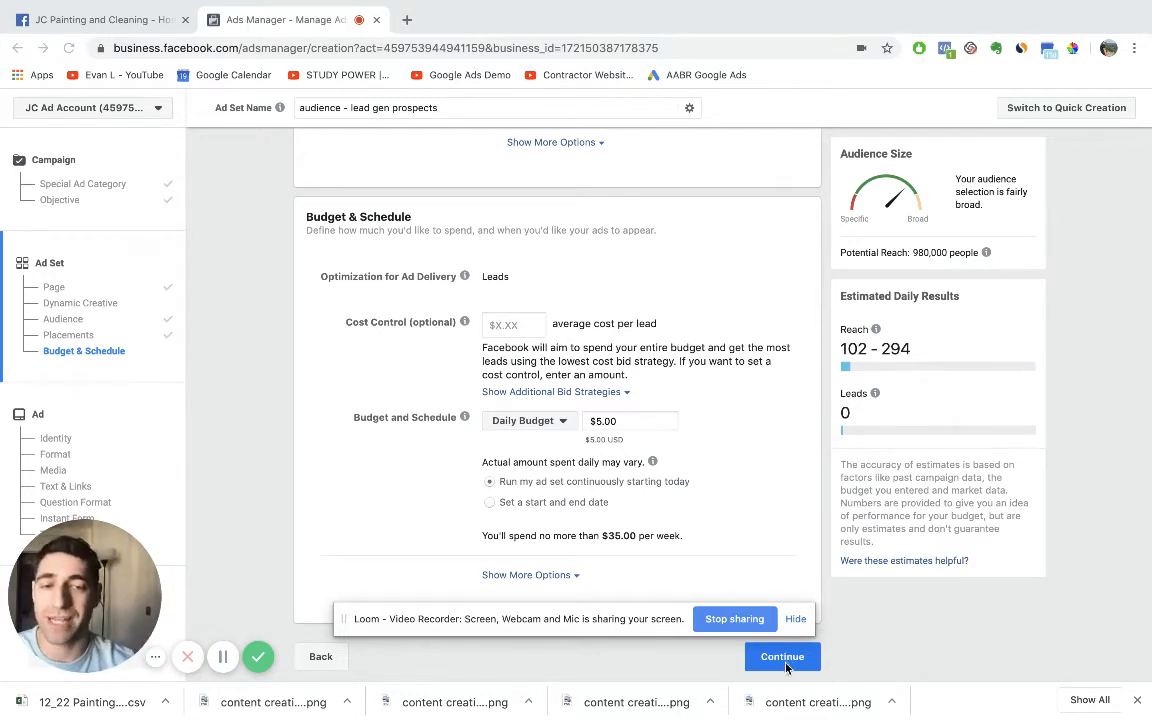
click(782, 656)
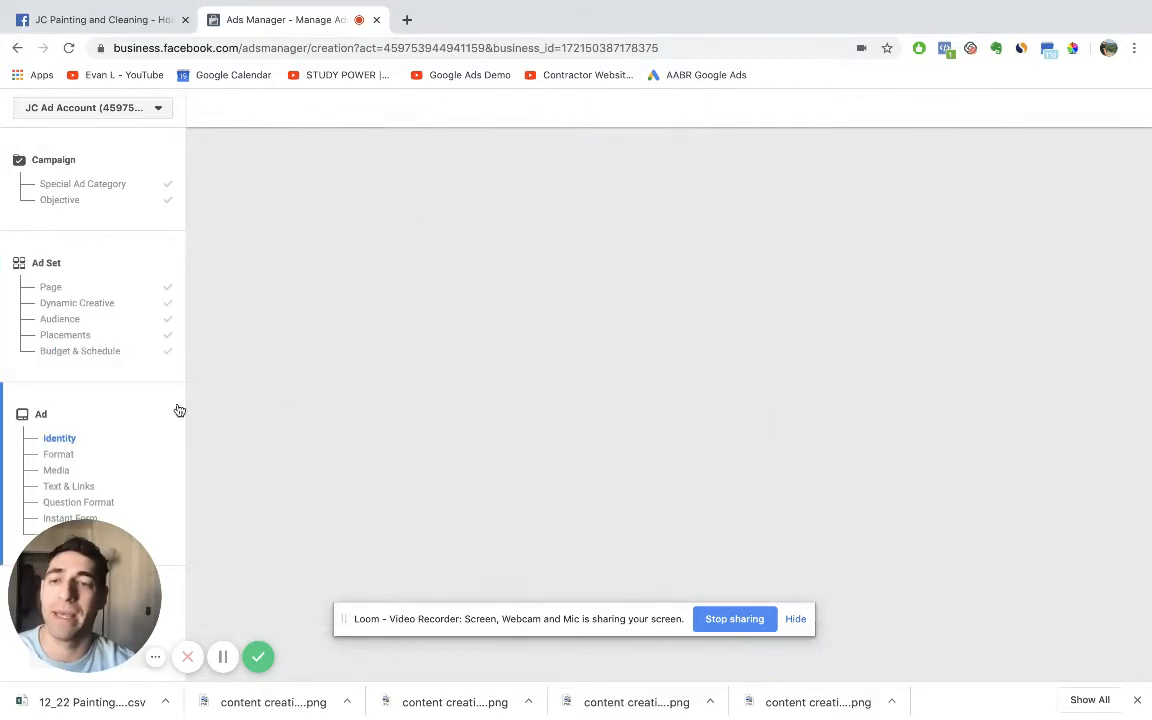
click(59, 438)
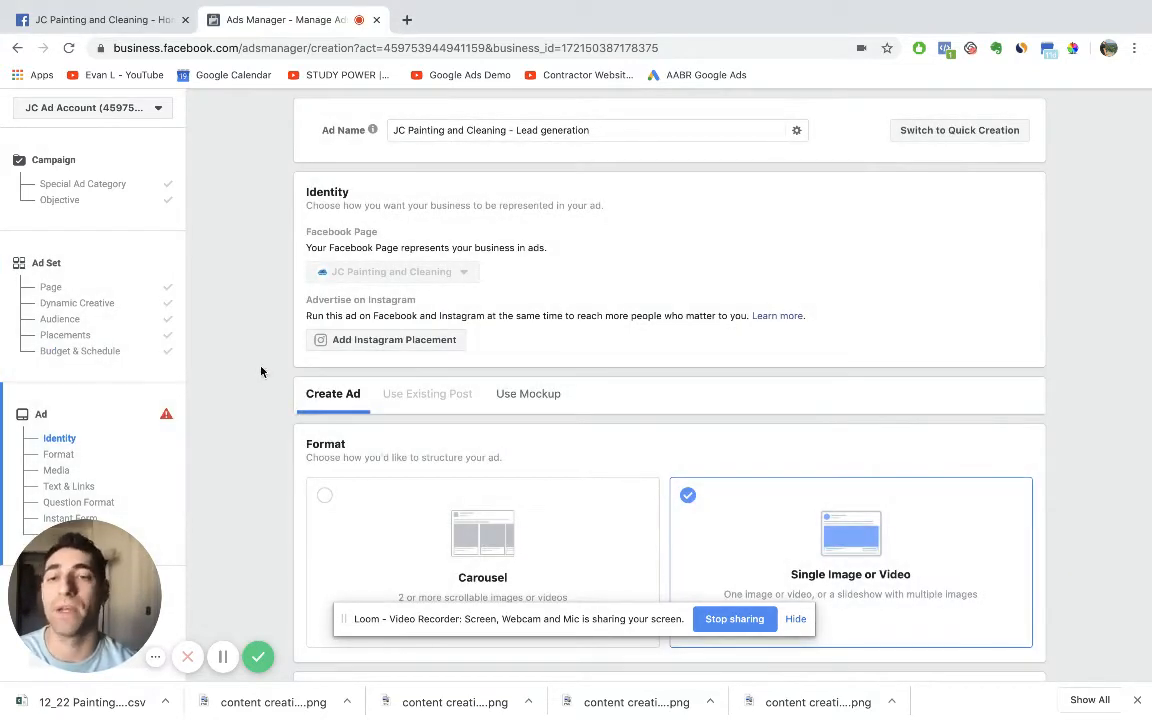
scroll(down, 3)
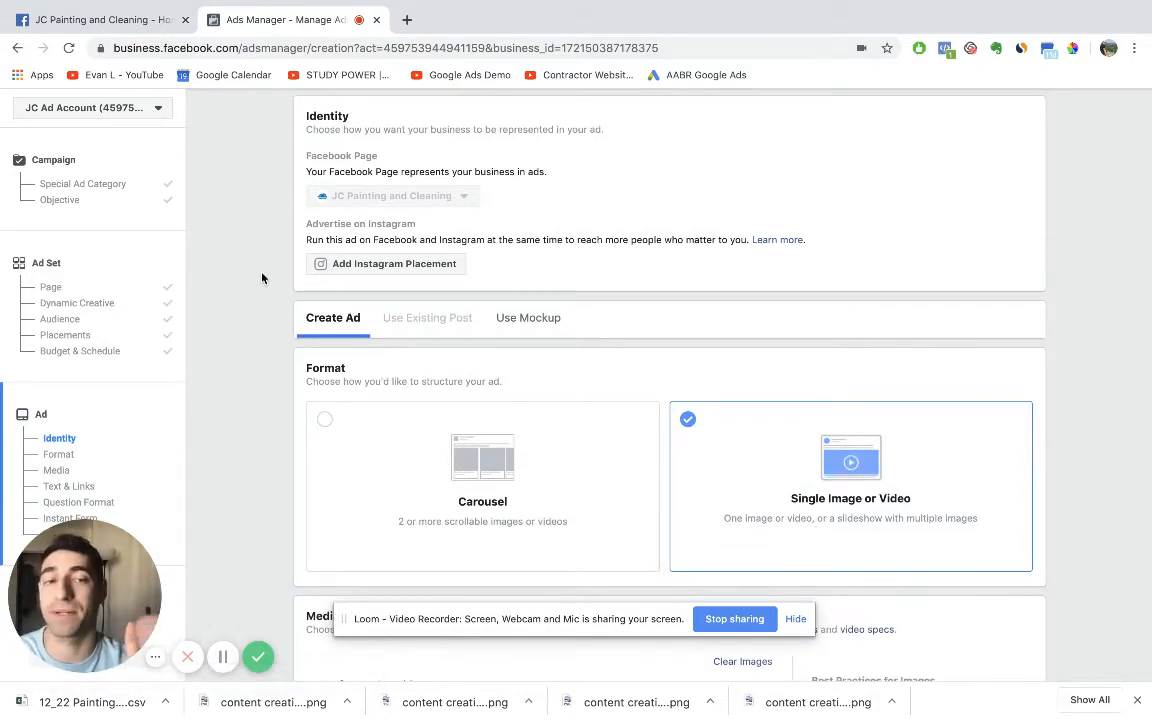
scroll(down, 3)
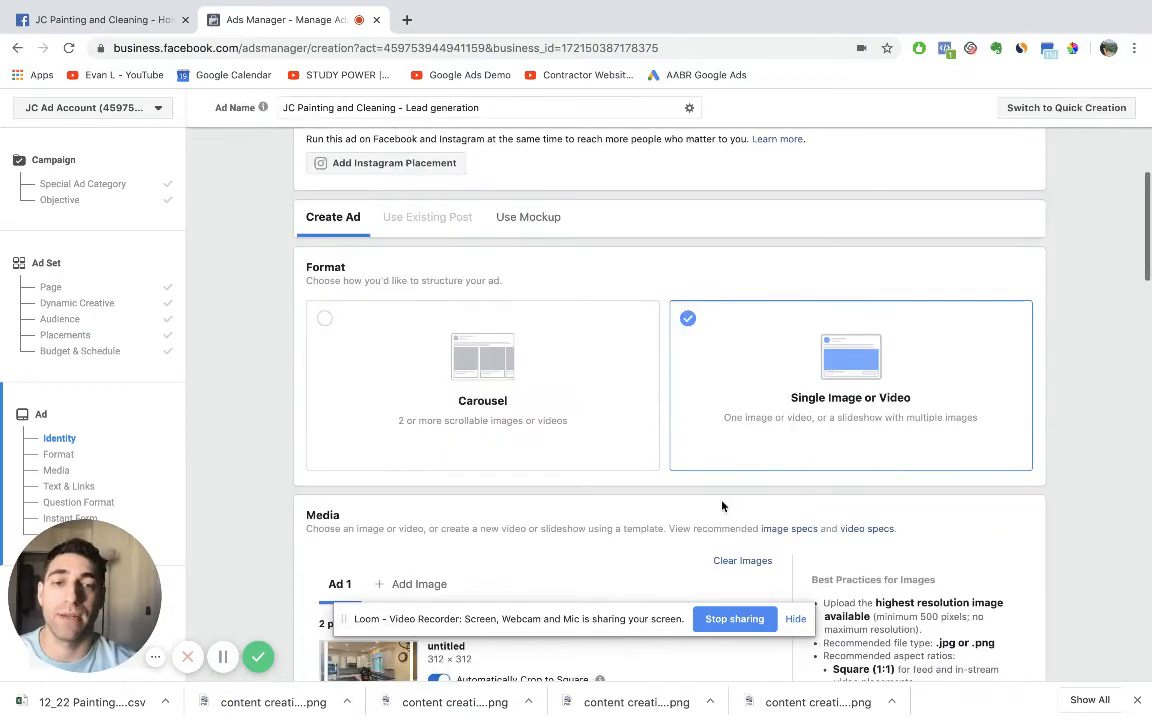
mouse_move(520, 347)
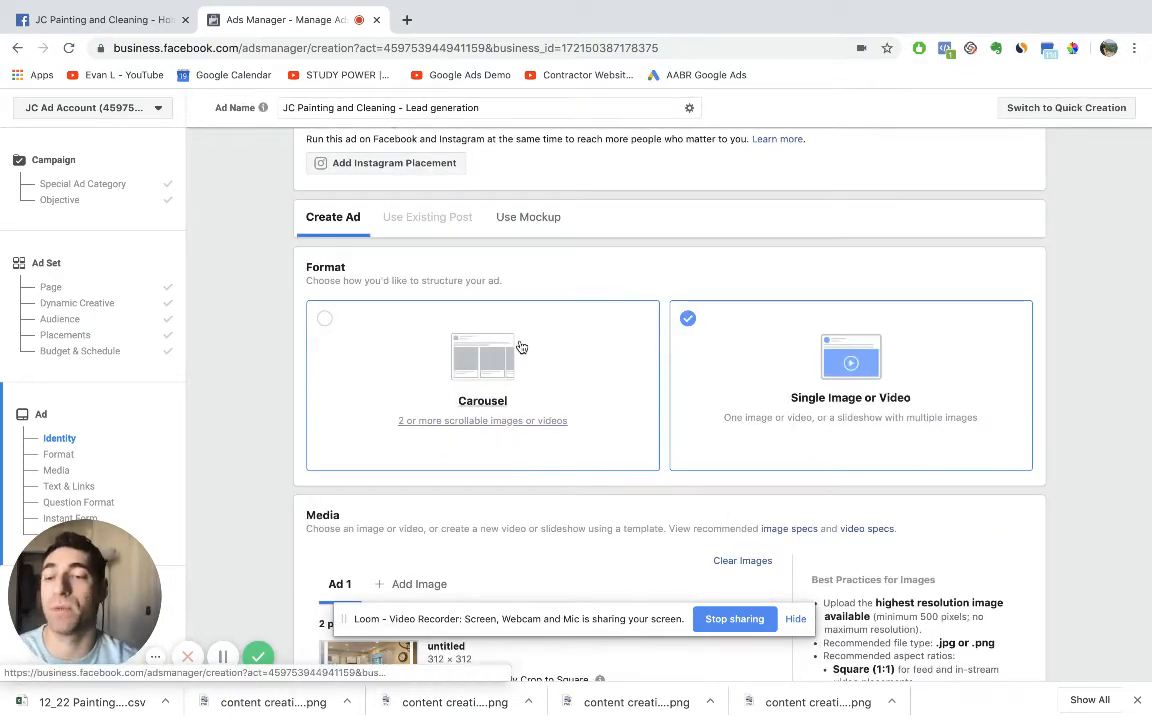
mouse_move(507, 385)
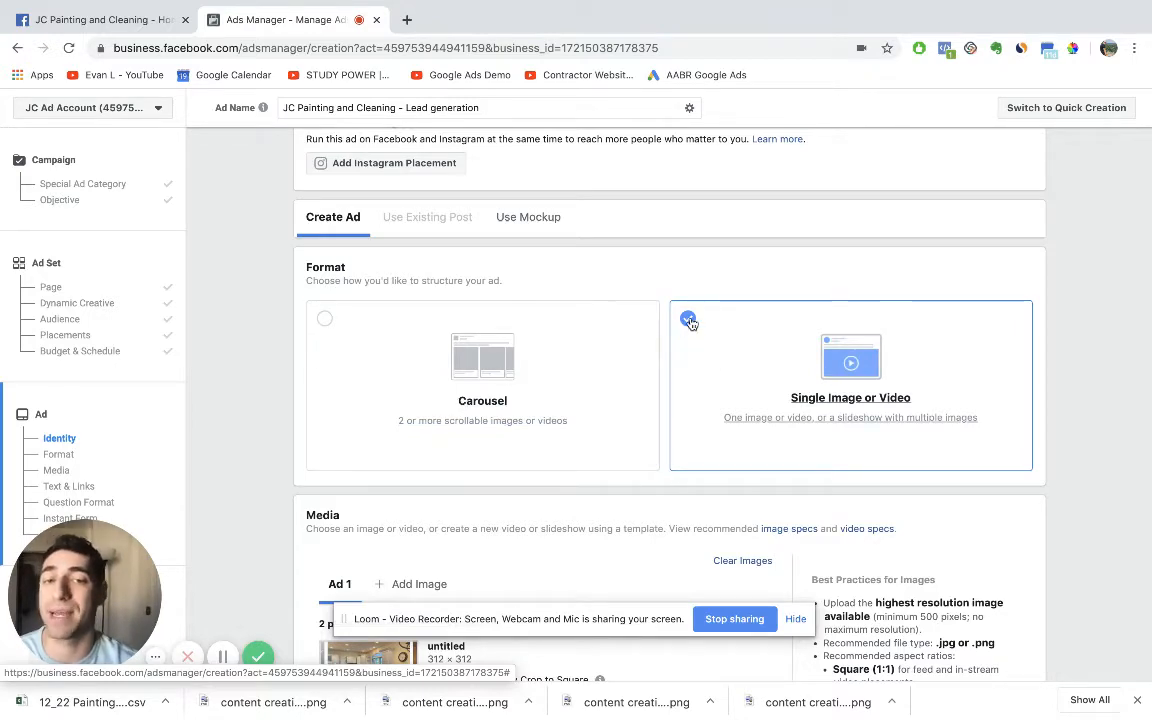
scroll(down, 3)
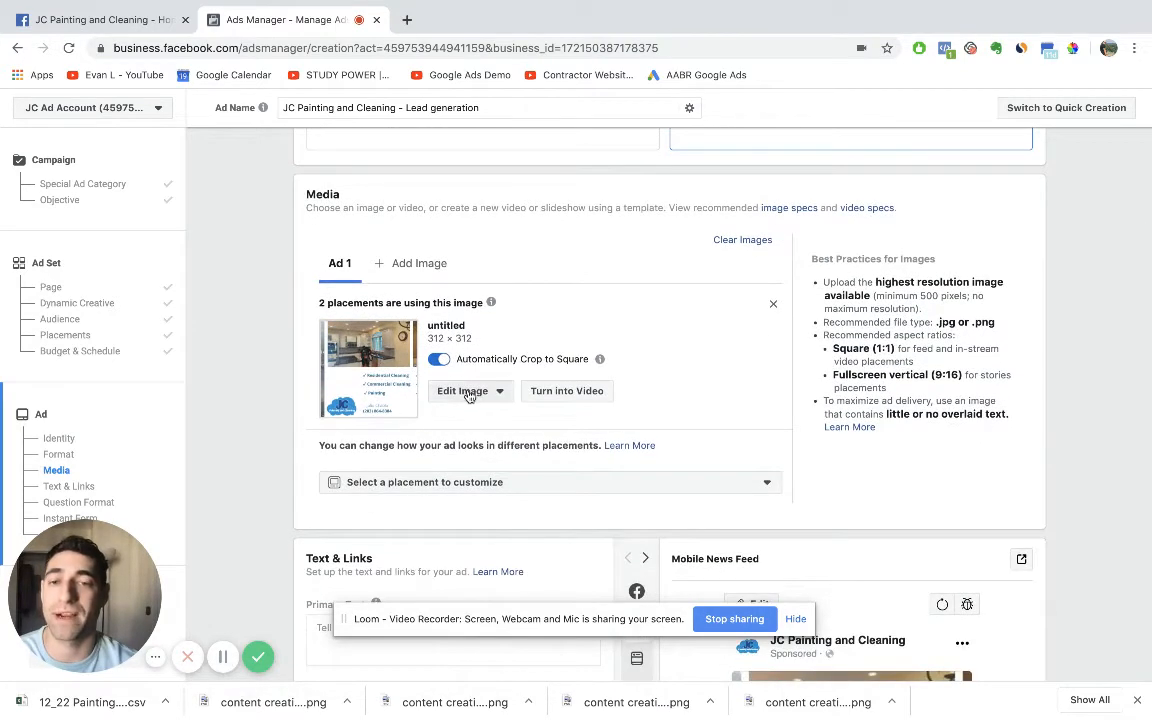
- Replace the ad image with the before-and-after floor cleaning photo
click(463, 391)
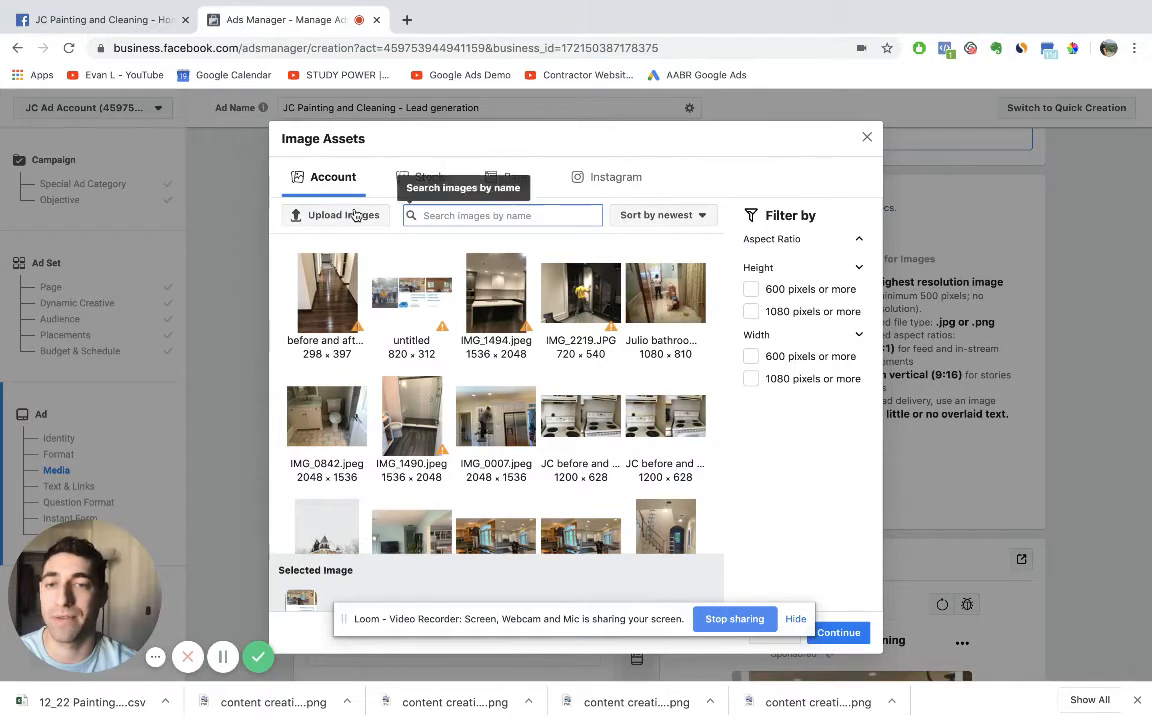
mouse_move(337, 304)
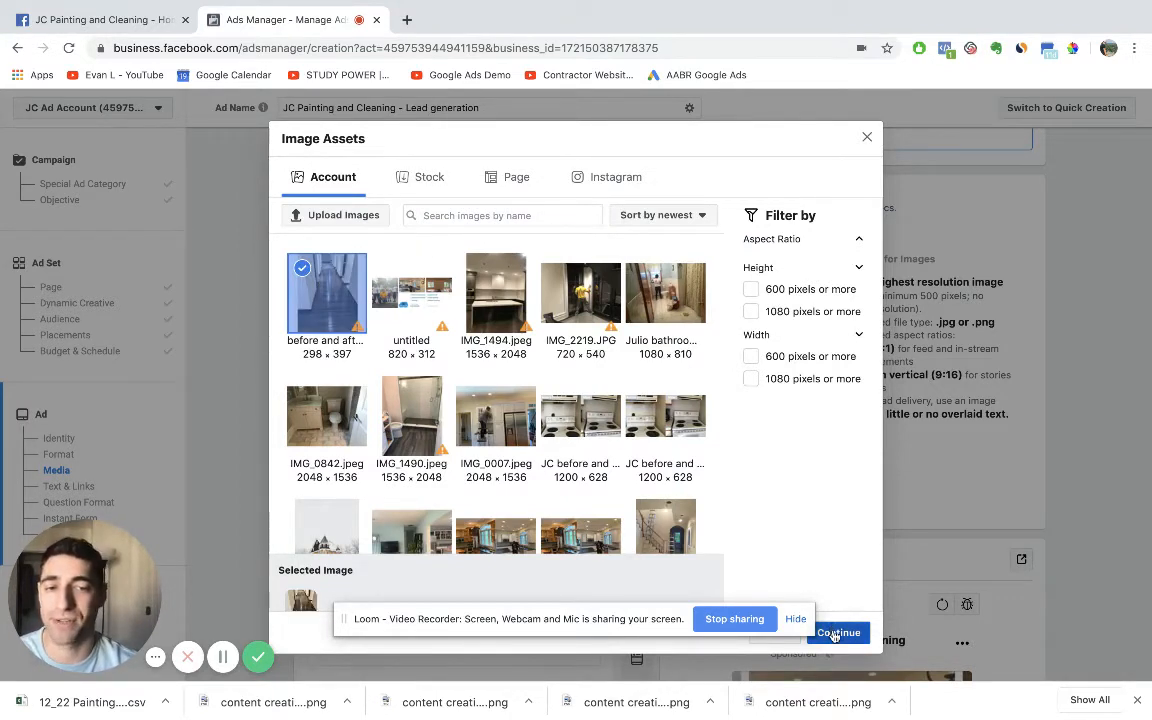
click(838, 632)
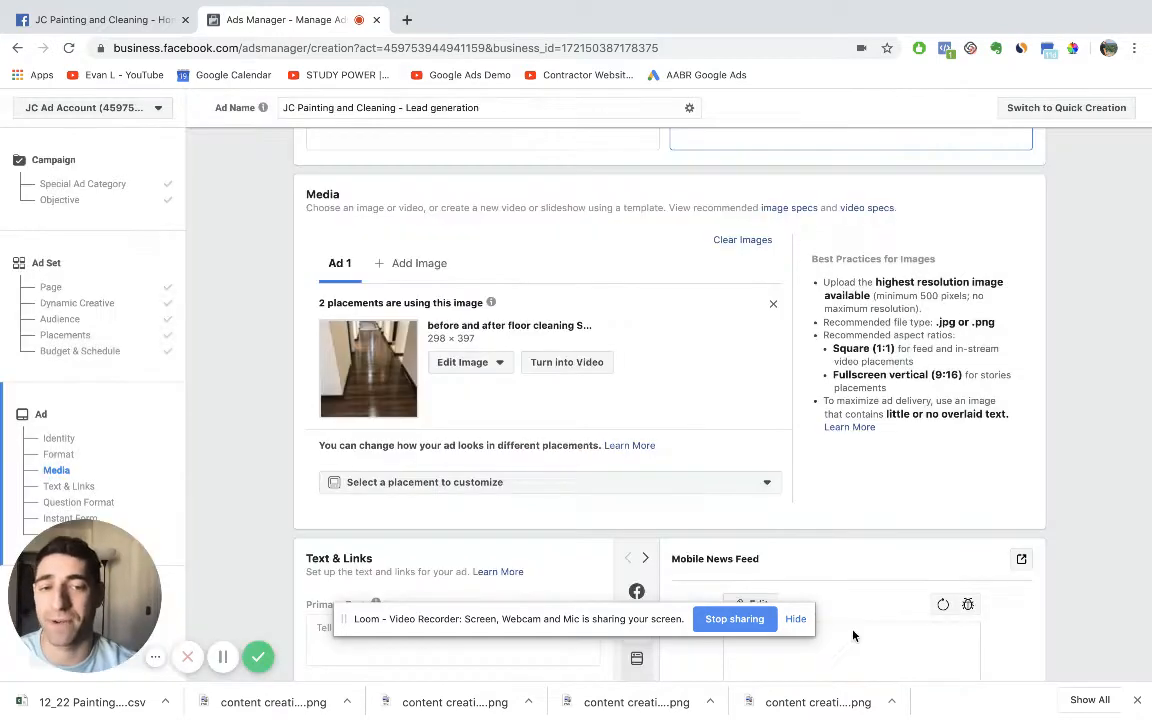
scroll(down, 3)
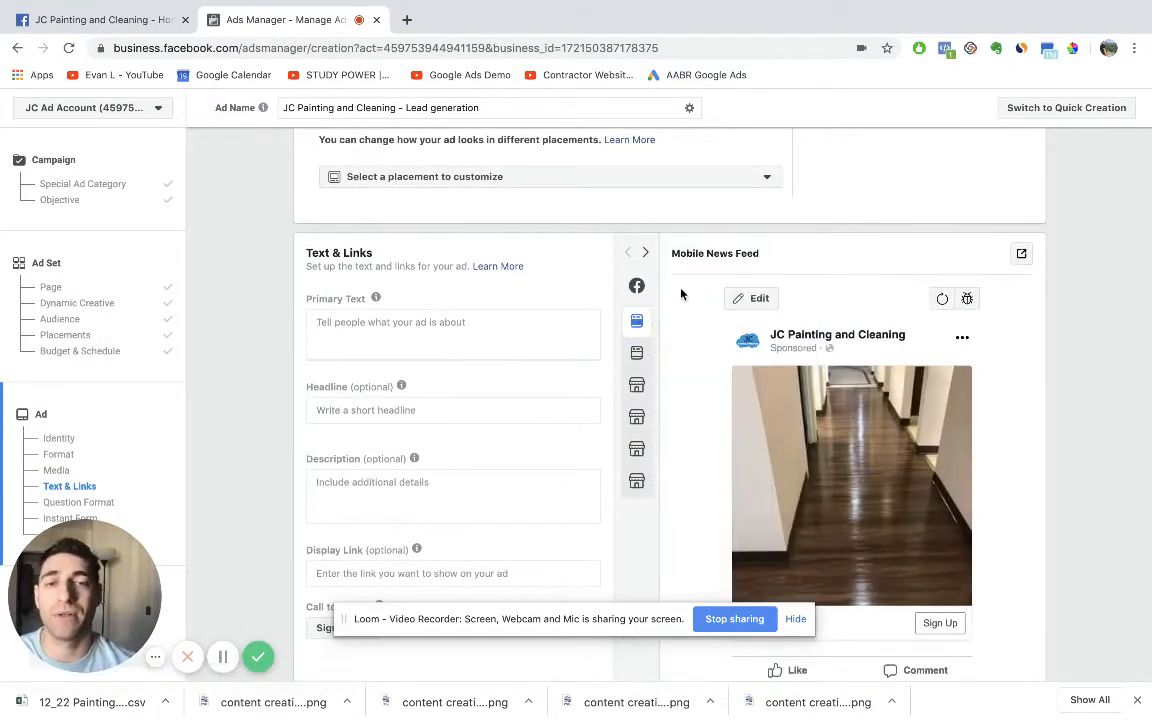
click(637, 321)
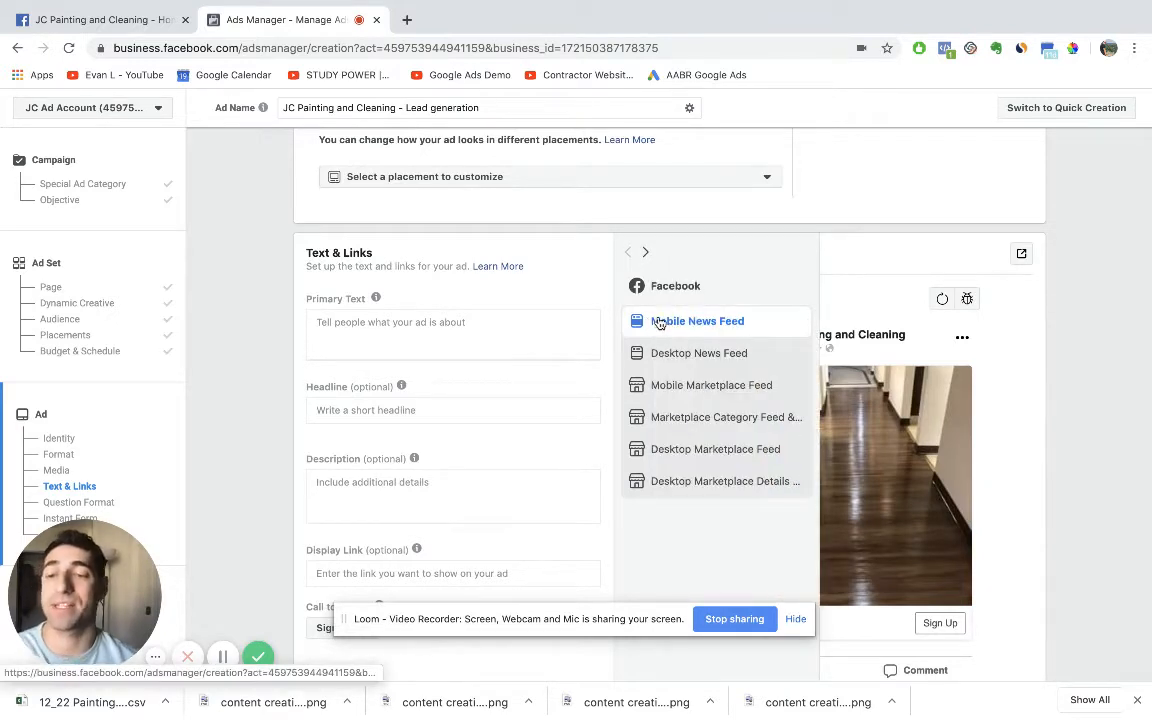
mouse_move(683, 321)
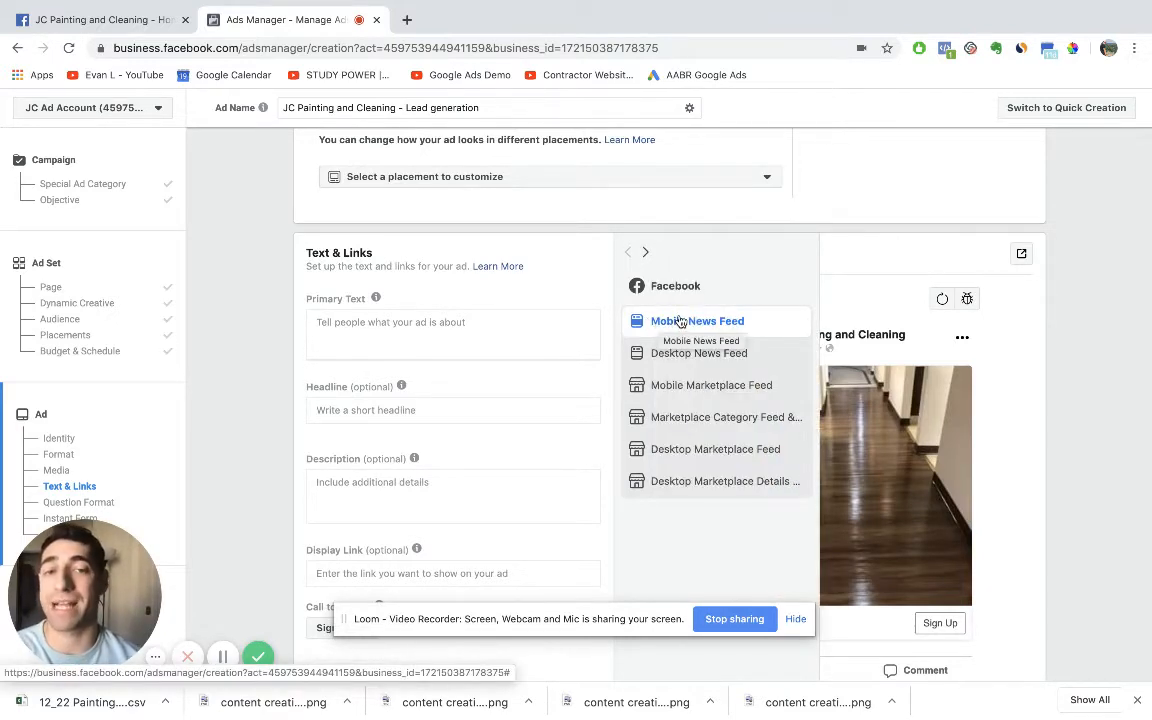
mouse_move(678, 408)
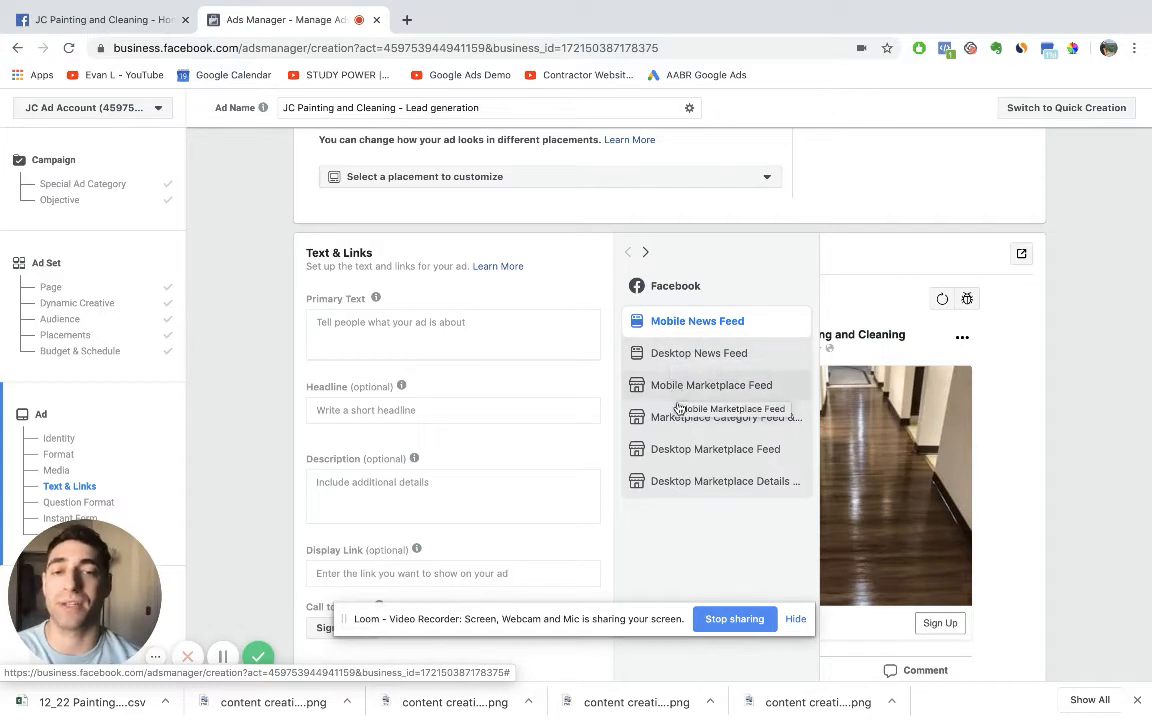
mouse_move(680, 321)
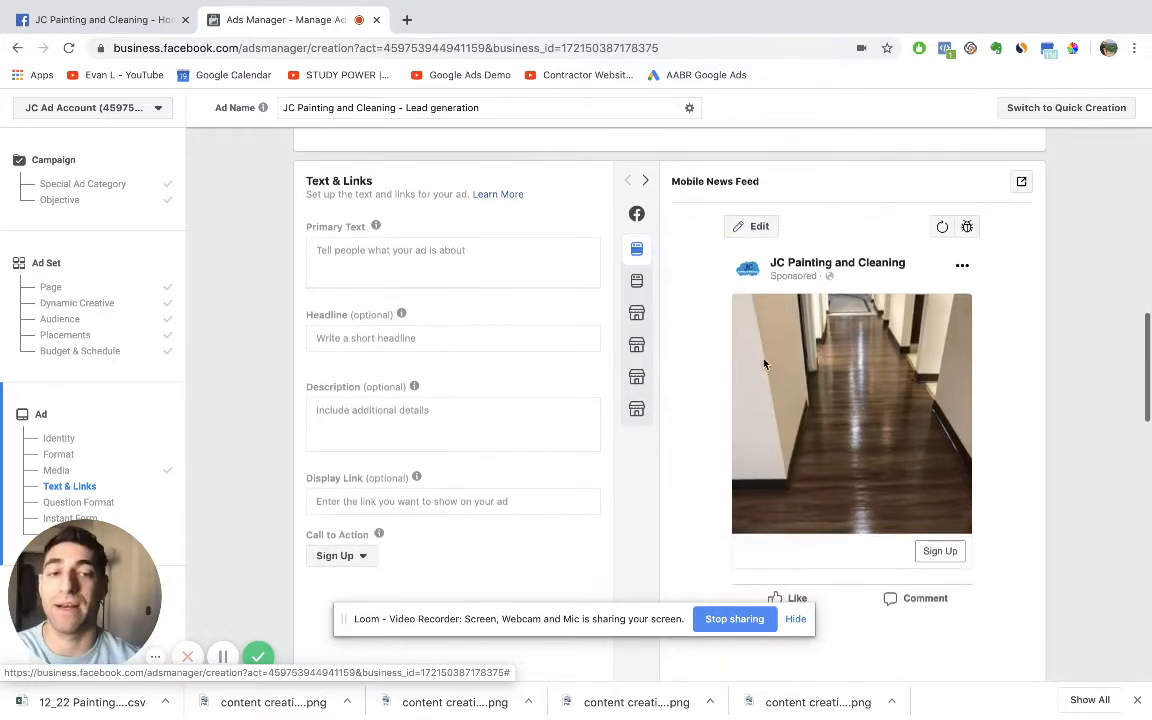
scroll(down, 3)
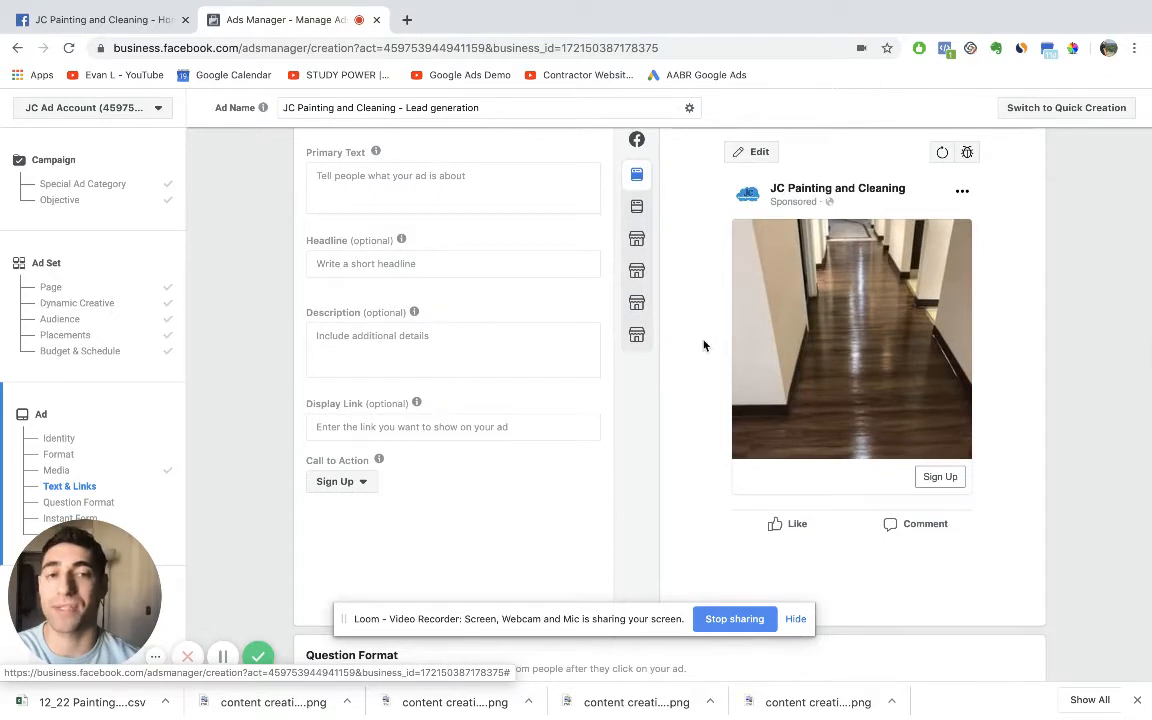
mouse_move(793, 427)
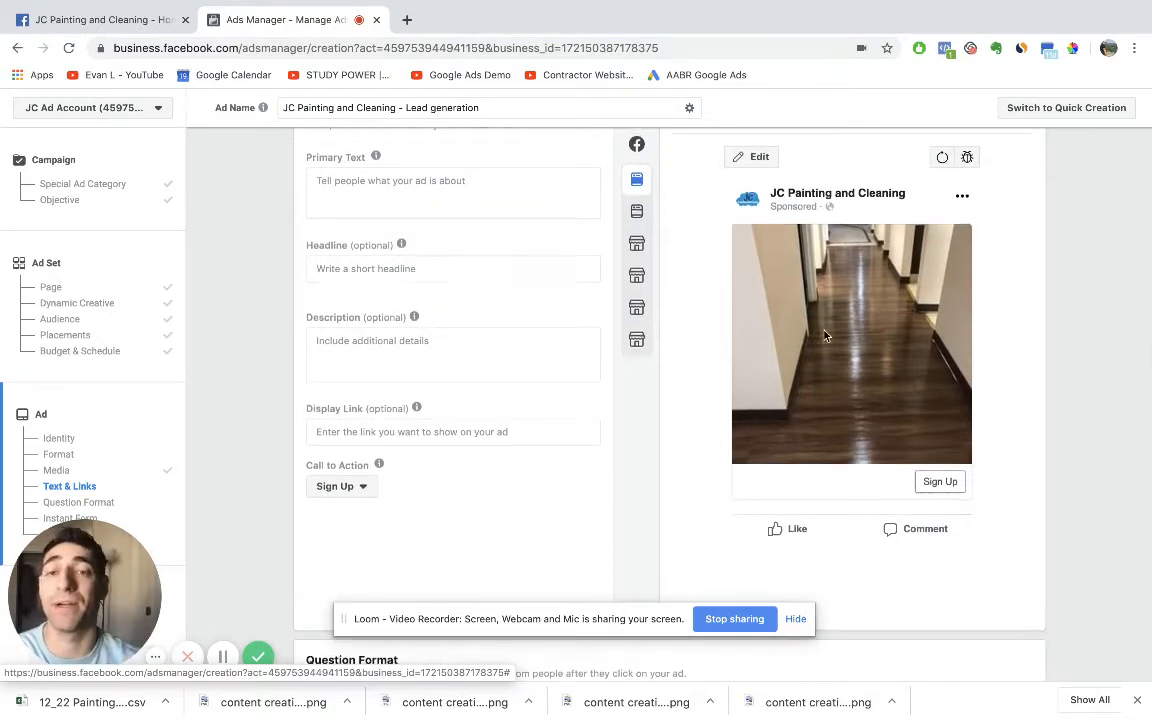
scroll(up, 3)
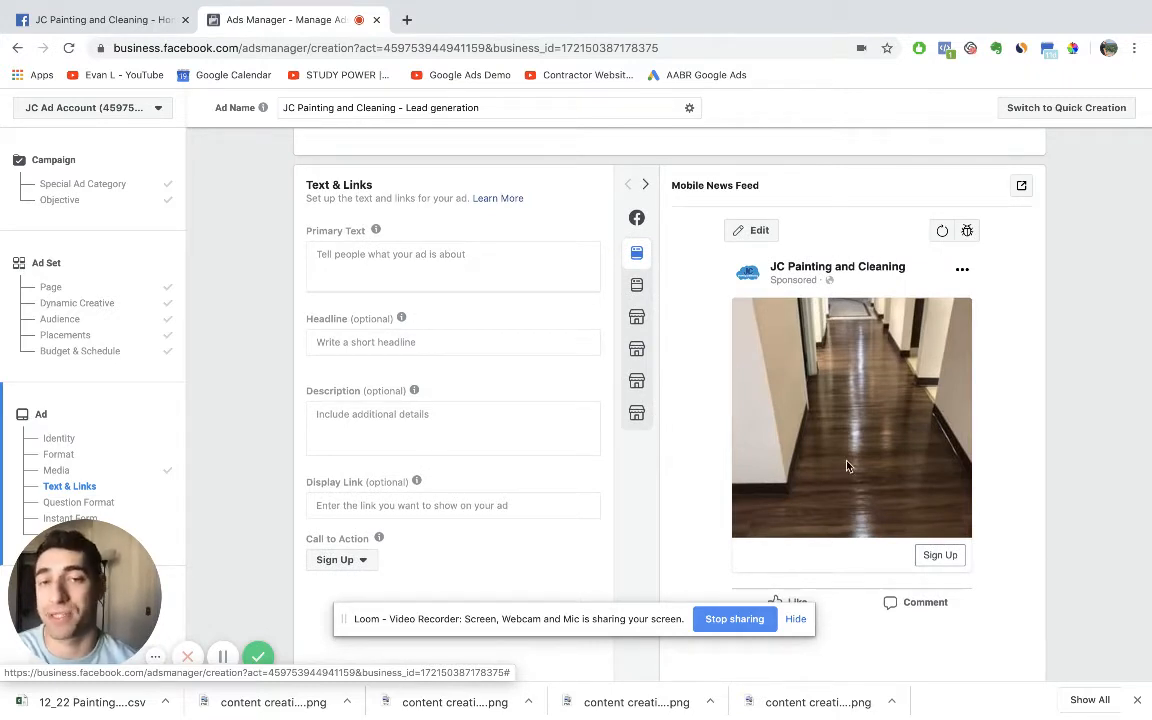
click(453, 266)
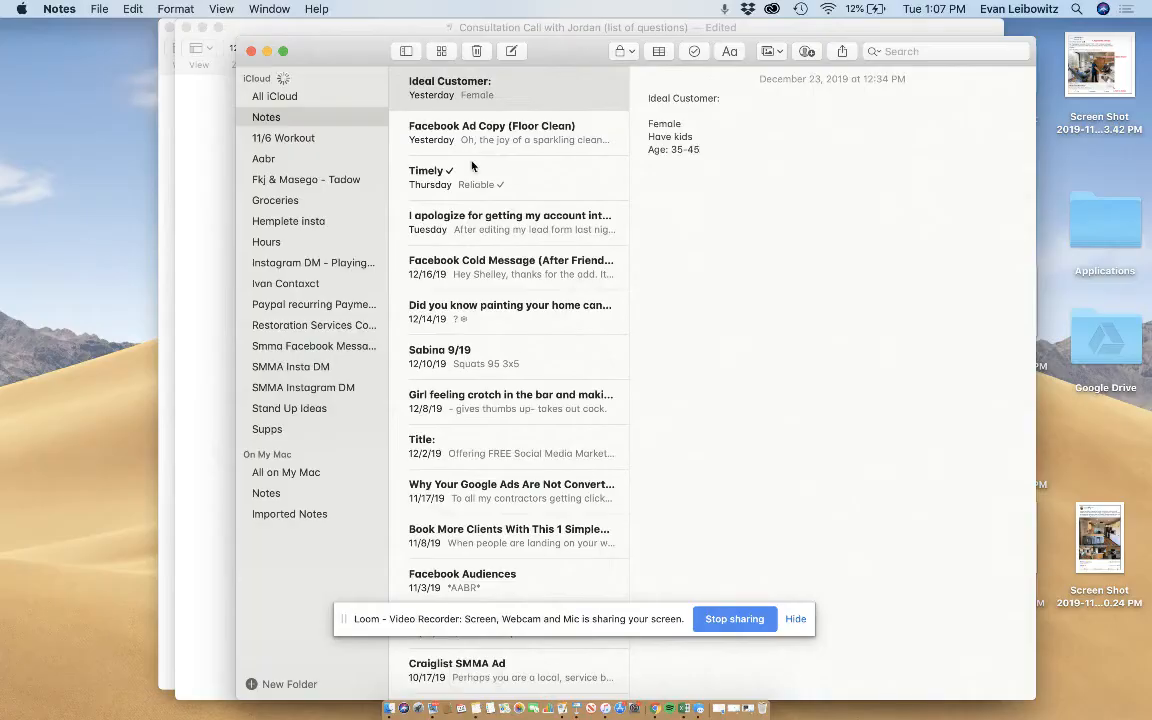
- Open the Facebook Ad Copy (Floor Clean) note and copy its body text
click(492, 132)
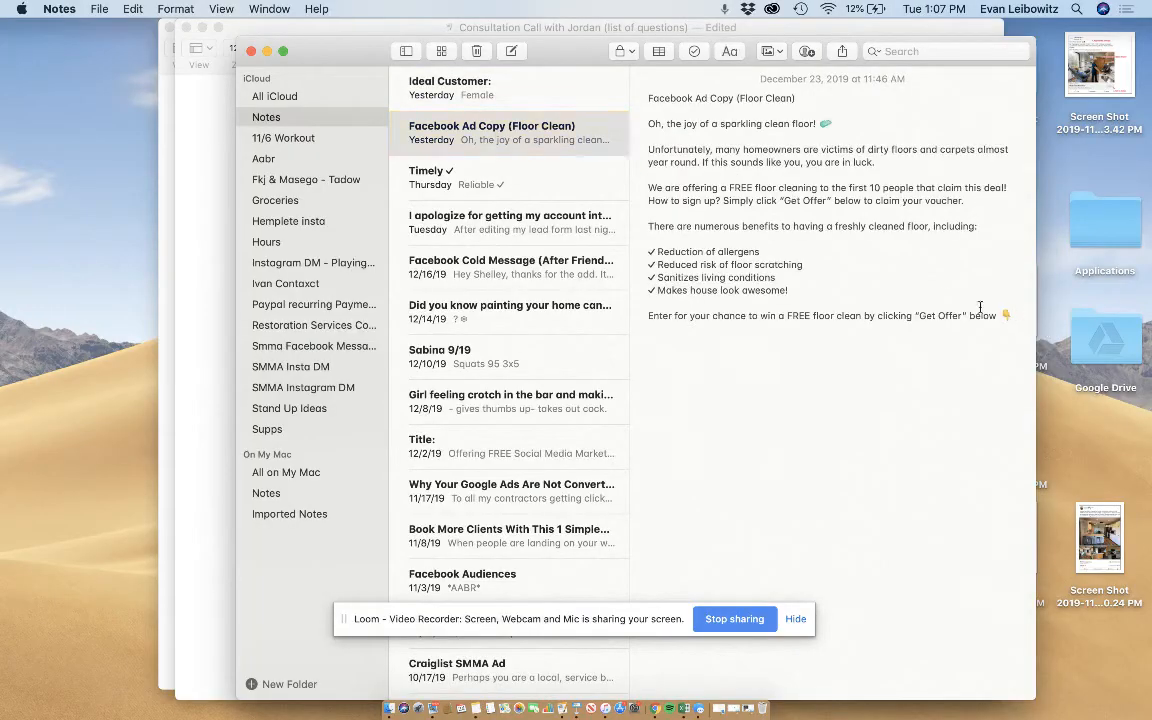
key(cmd+a)
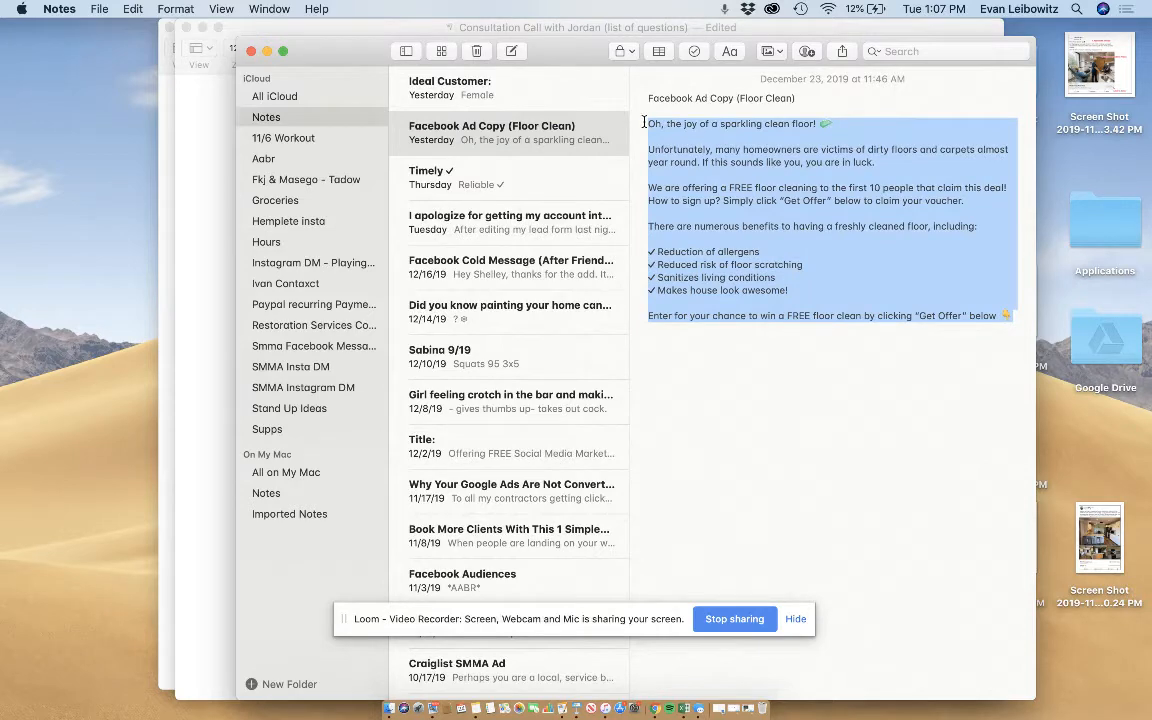
click(654, 708)
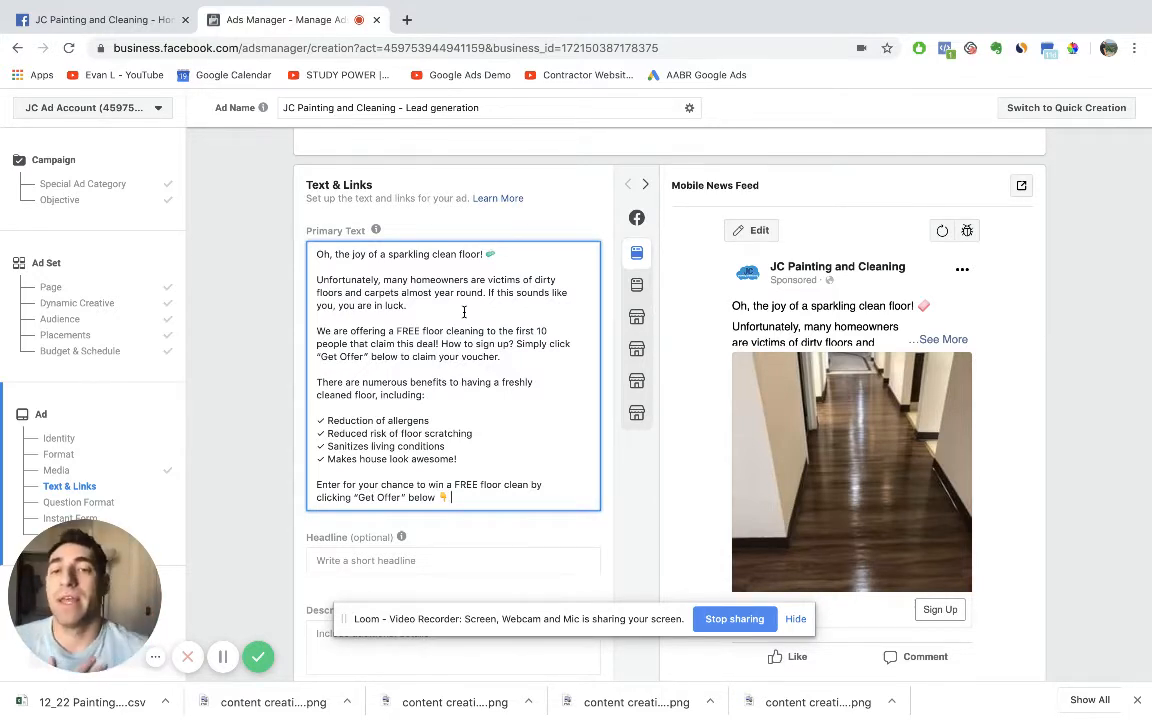
- Review the pasted copy's dirty-floors and free floor cleaning offer paragraphs
triple_click(400, 253)
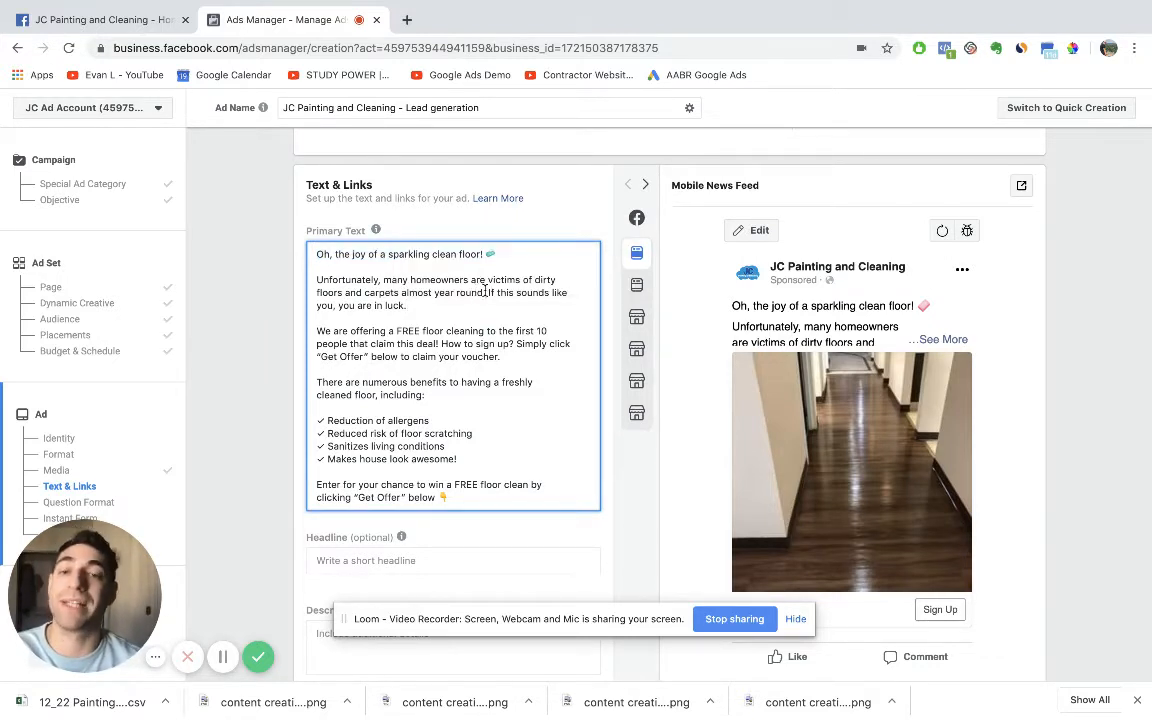
drag(316, 279, 489, 292)
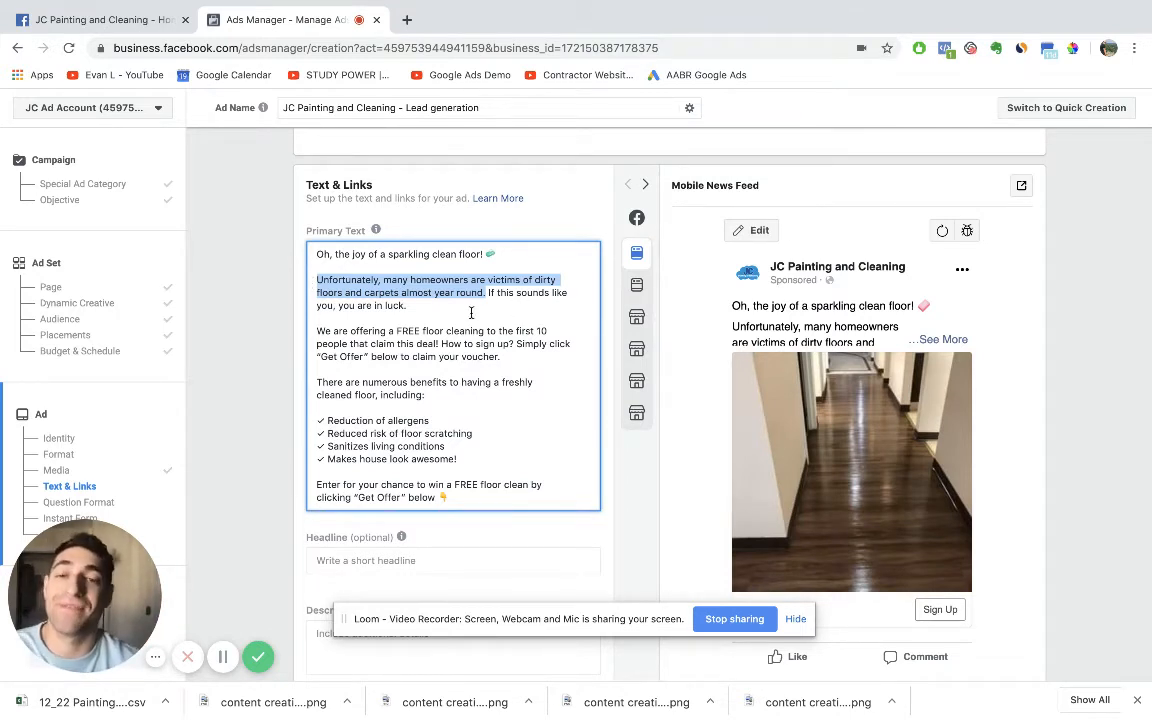
click(515, 357)
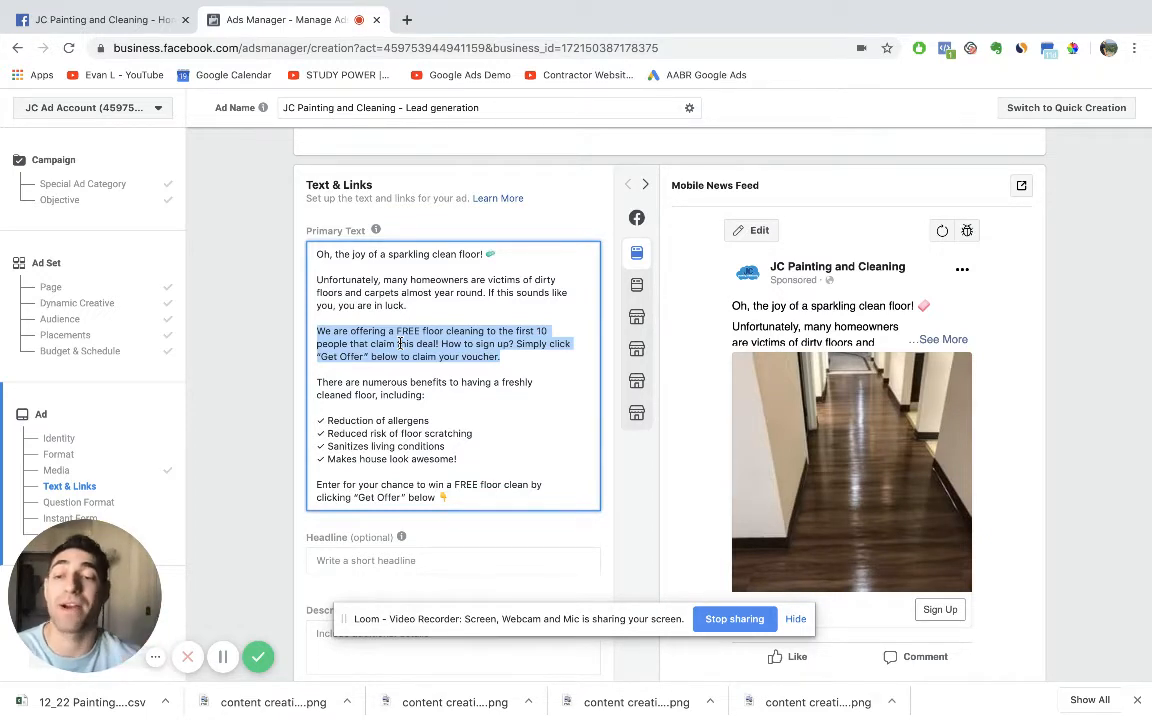
mouse_move(521, 402)
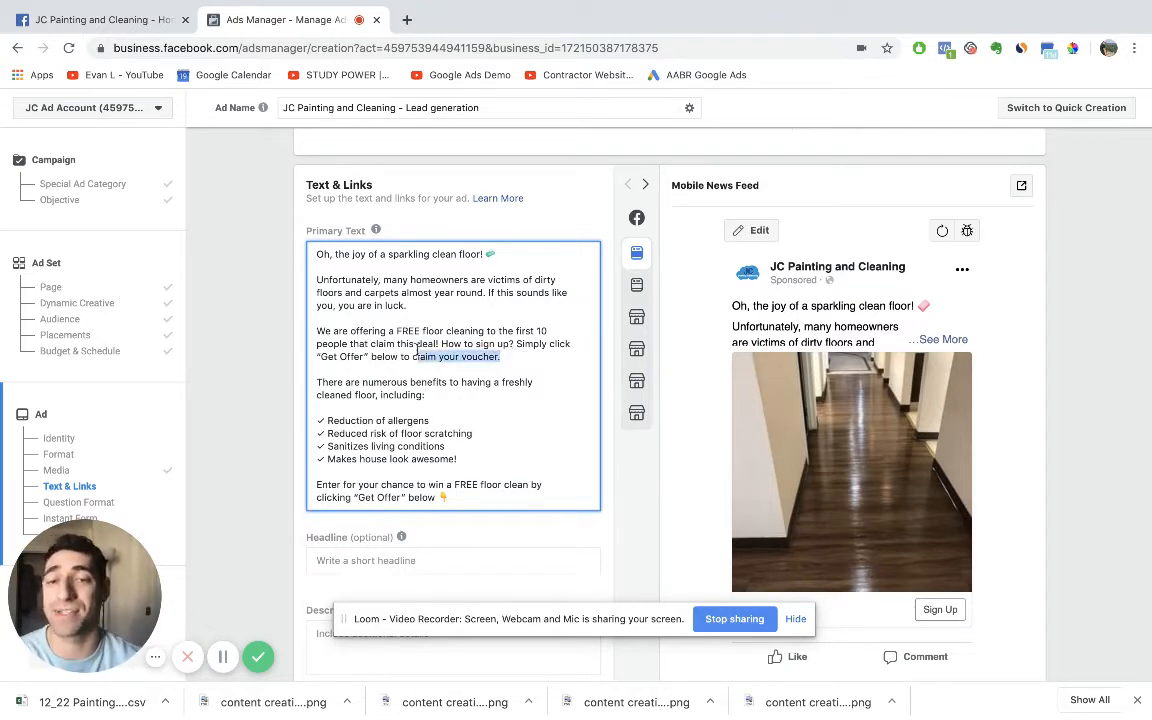
triple_click(440, 343)
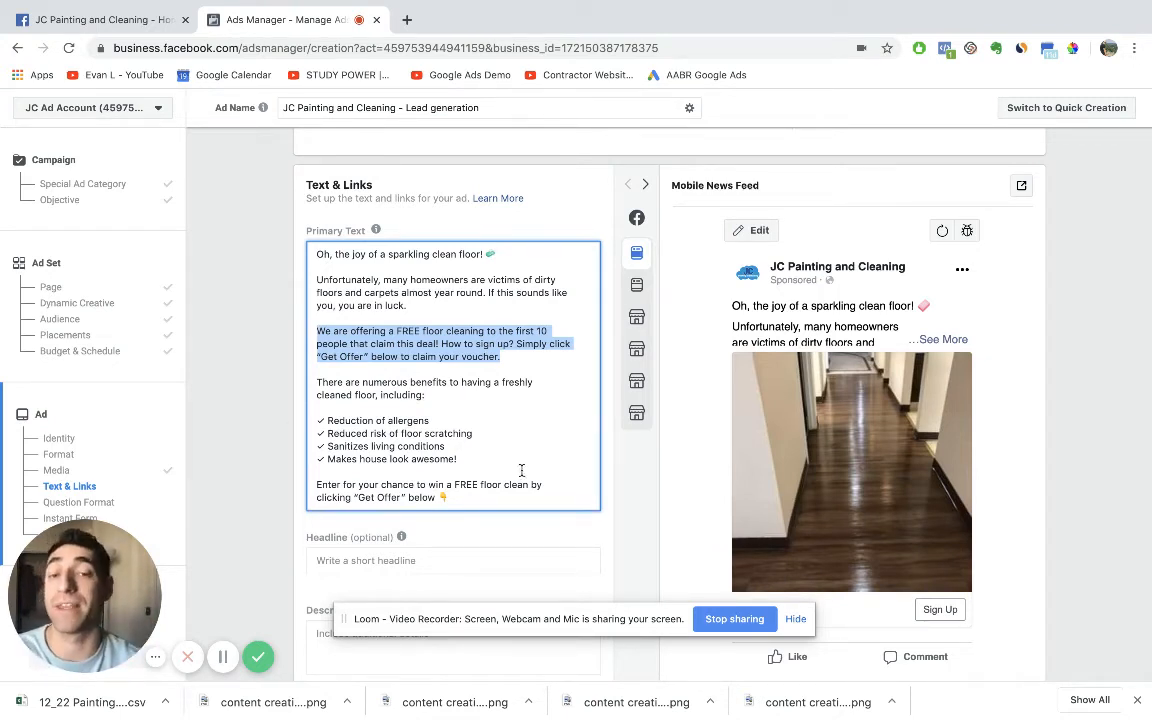
- Look over the optional headline, description and display link fields
scroll(down, 3)
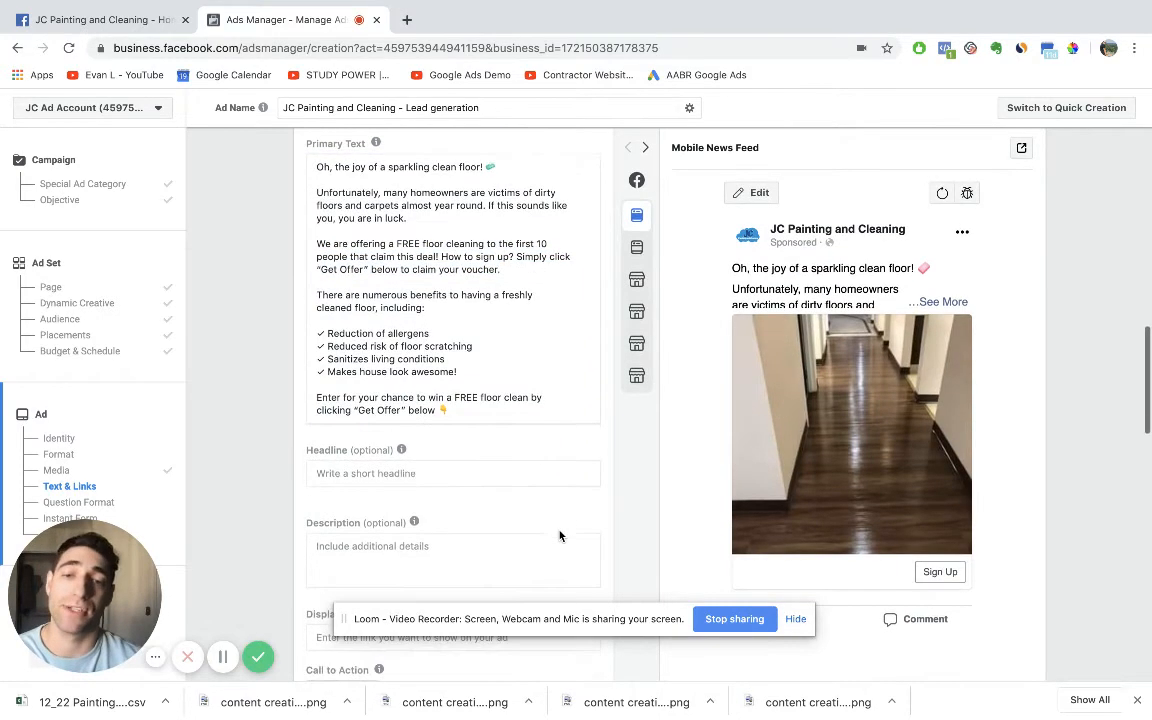
click(453, 473)
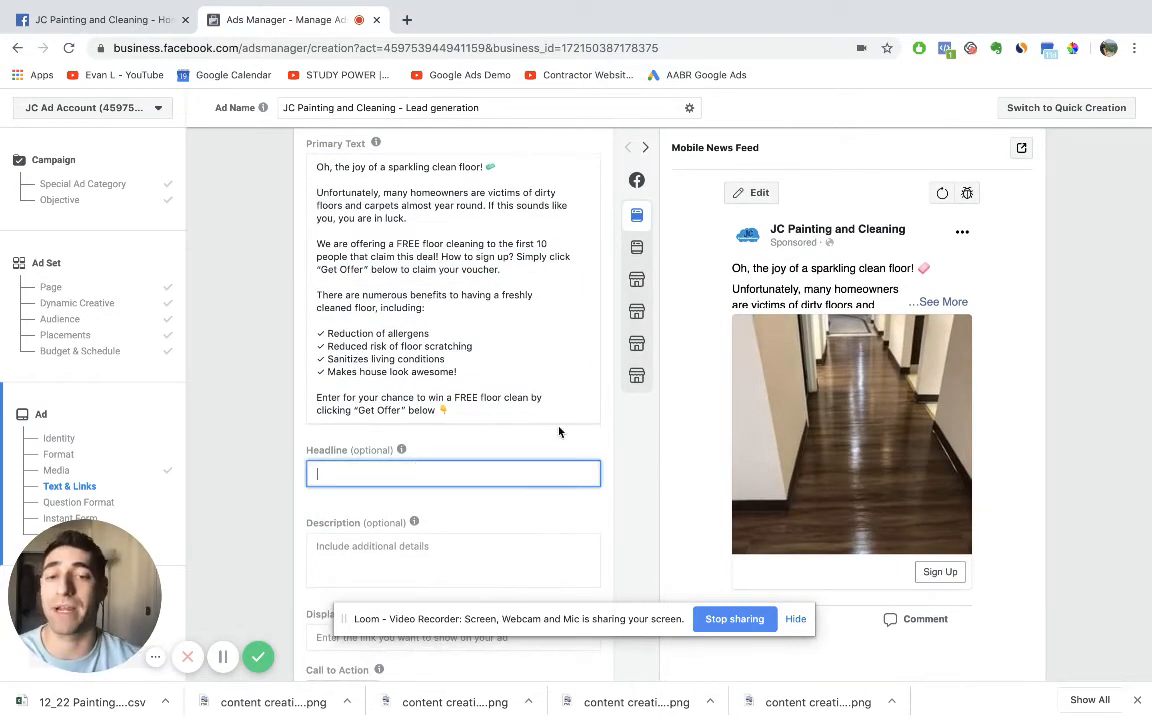
scroll(down, 3)
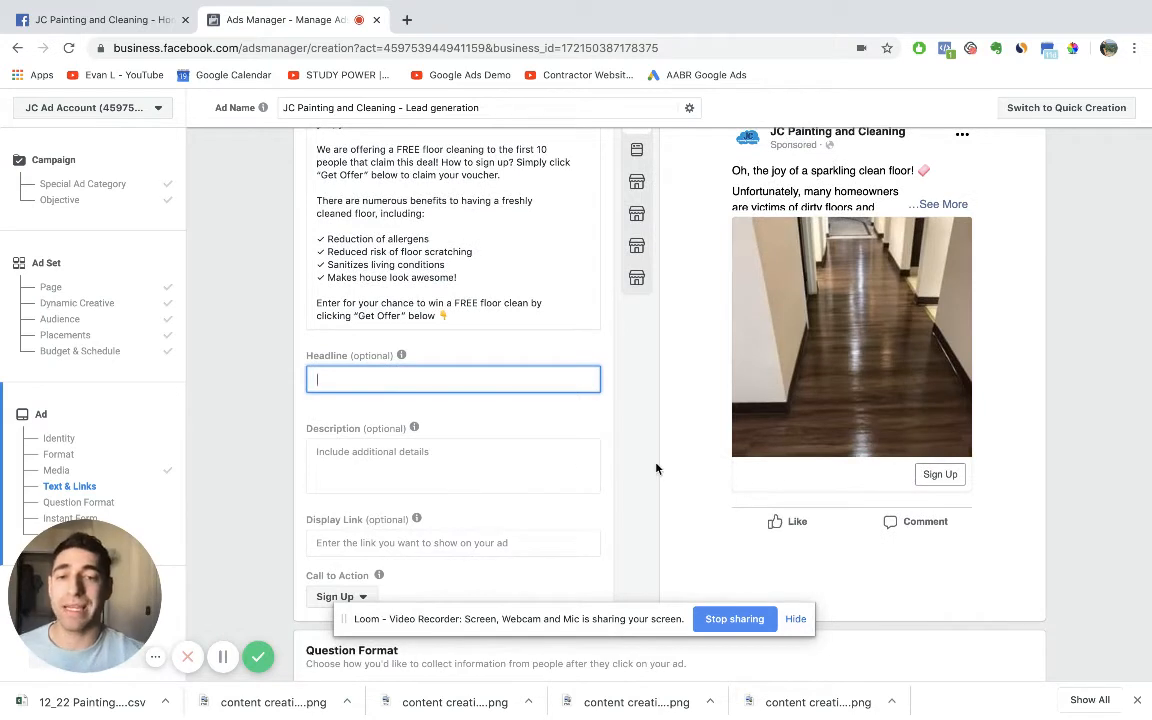
click(453, 465)
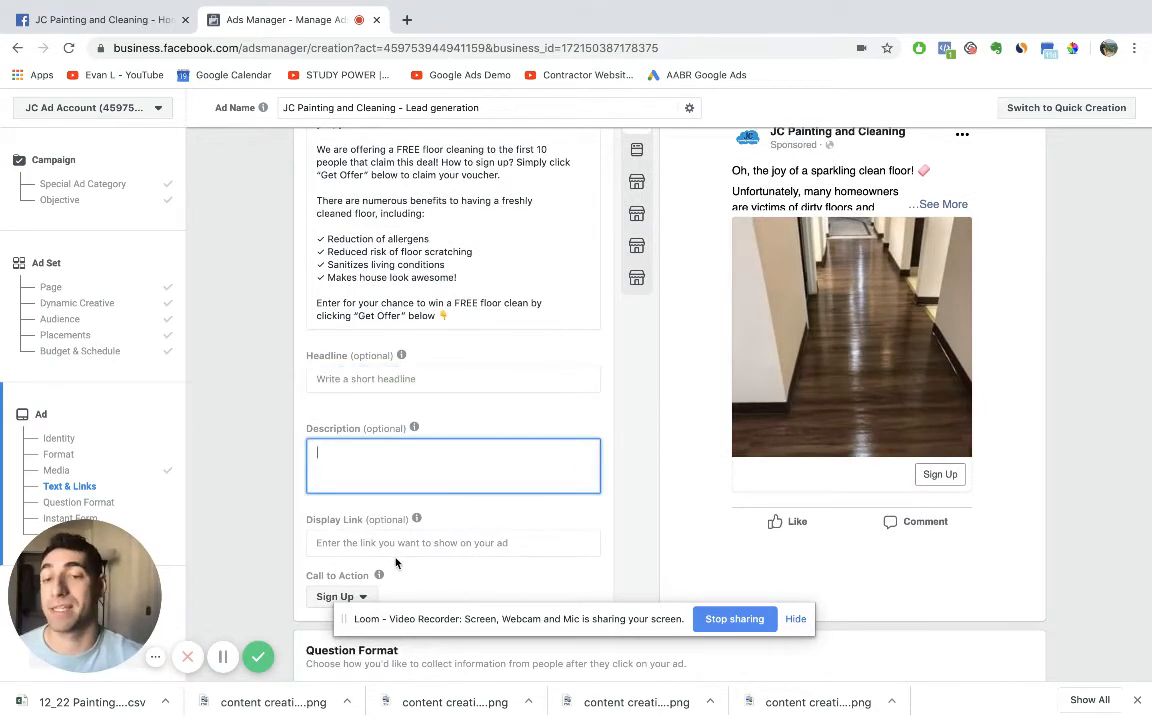
click(453, 542)
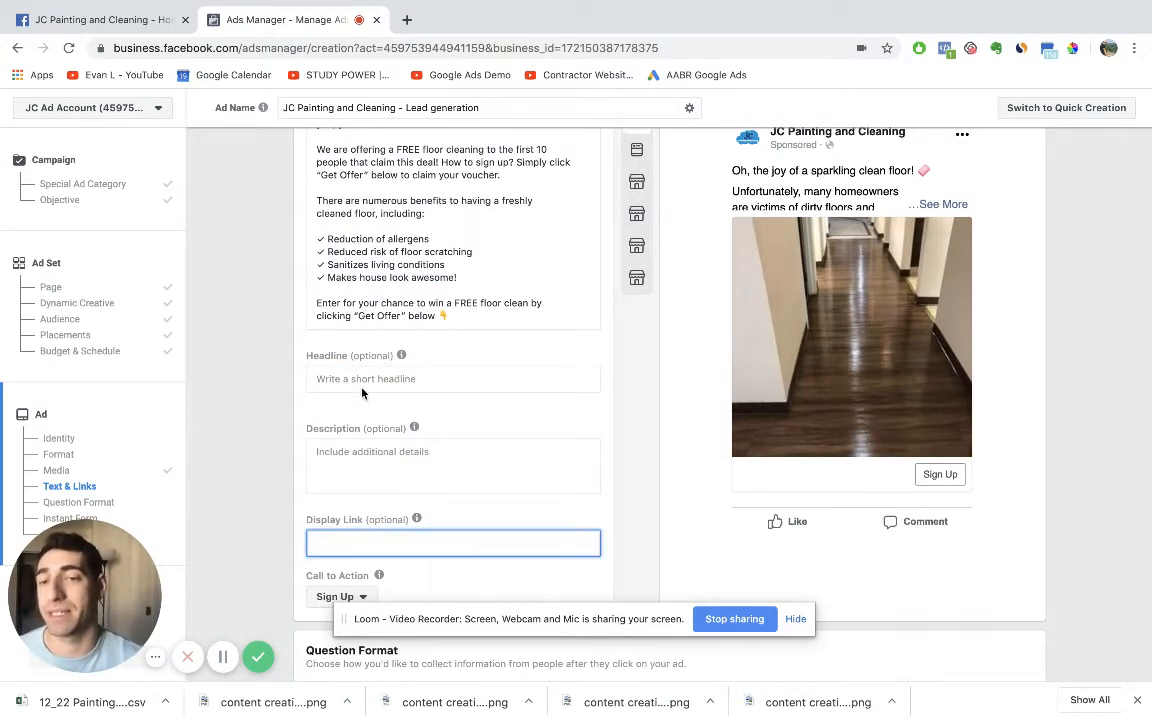
click(453, 465)
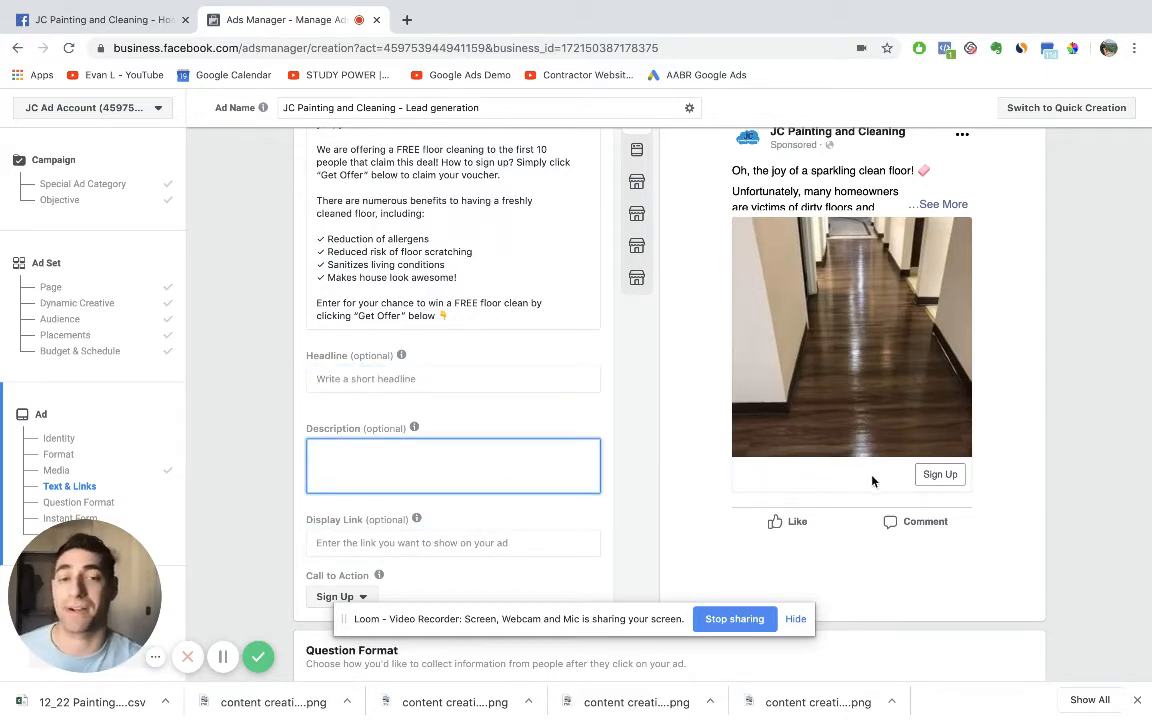
- Enter the headline '5-star rate house cleaning in Dallas, TX!'
click(453, 379)
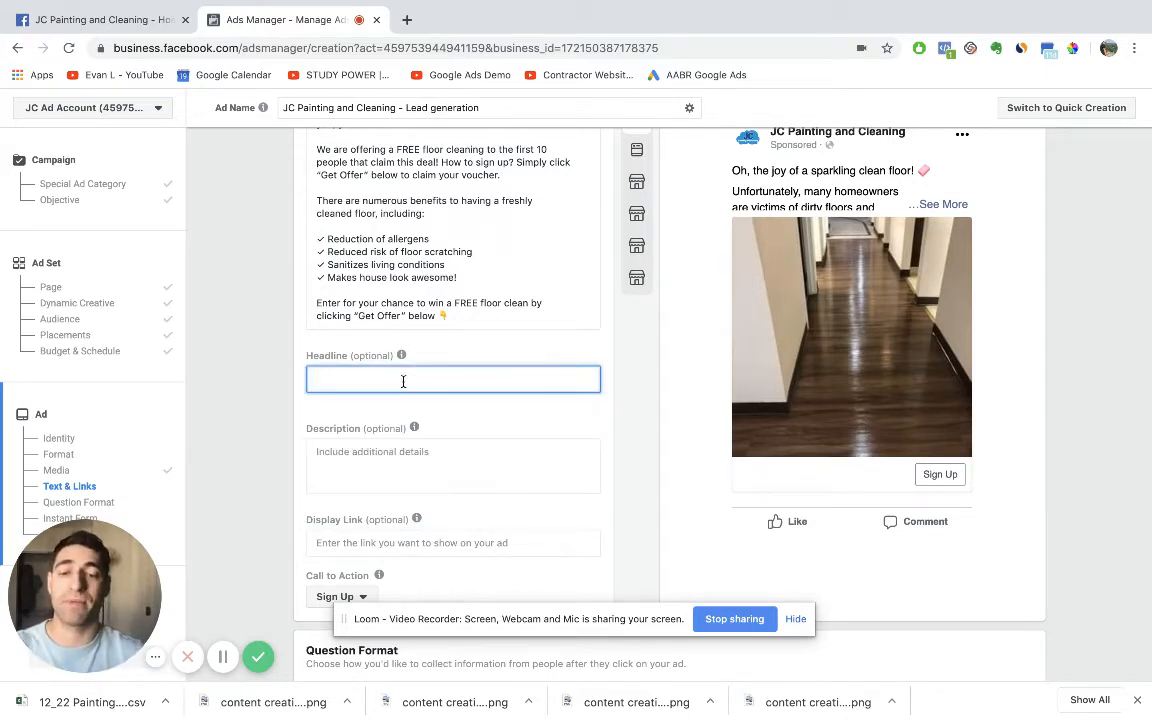
text(5-sta)
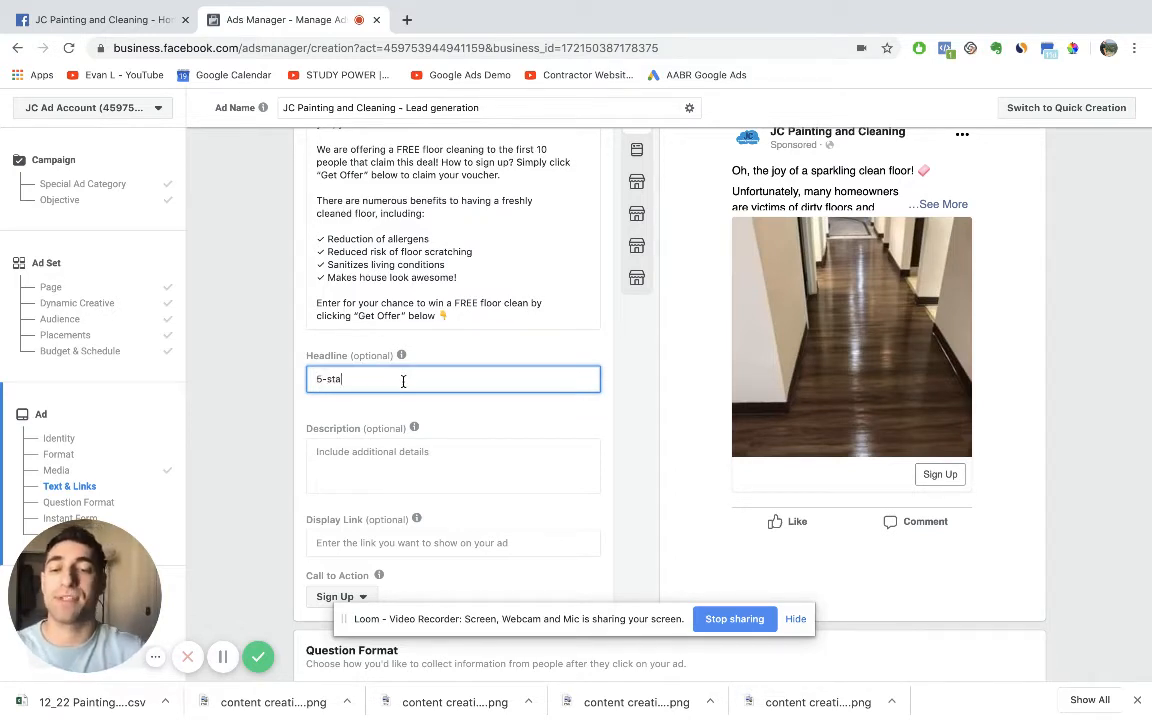
text(r rate house)
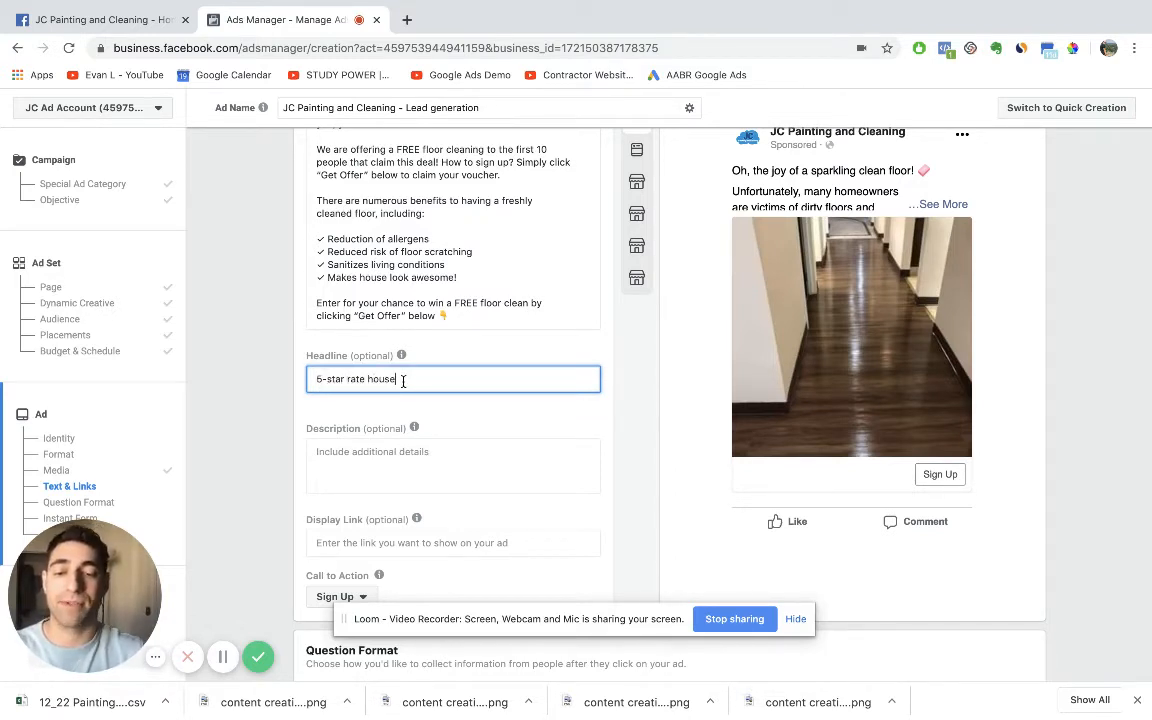
text(cleaning in Dal)
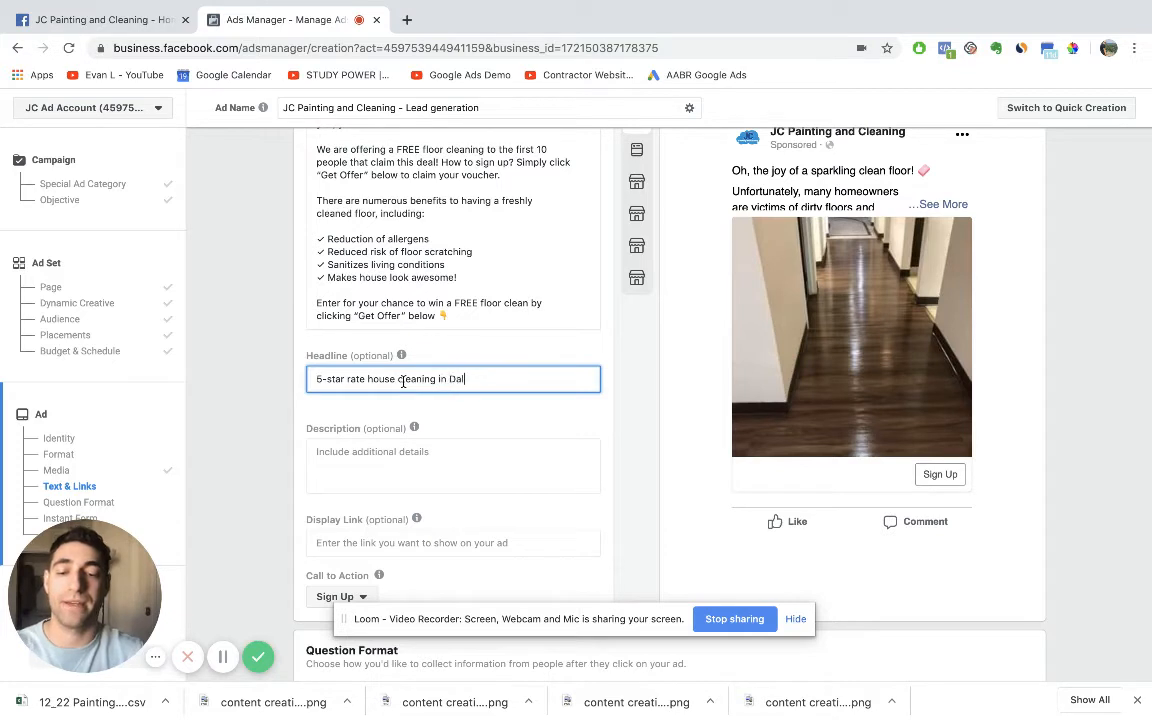
text(las, TX!)
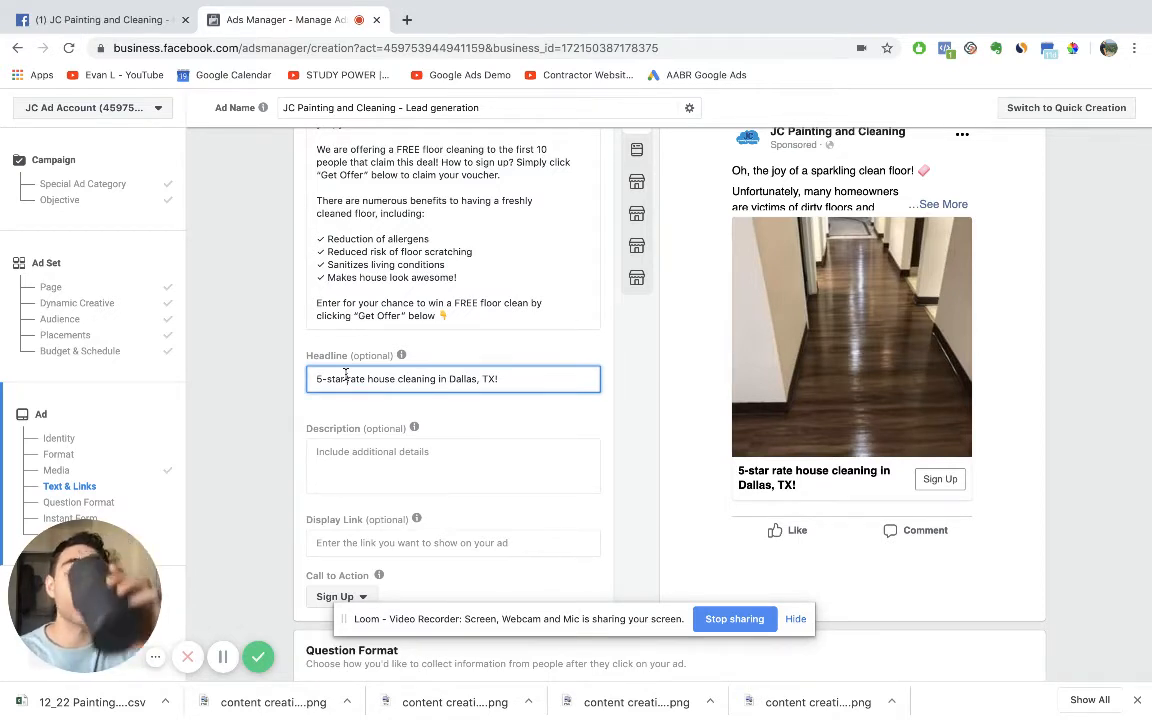
mouse_move(414, 428)
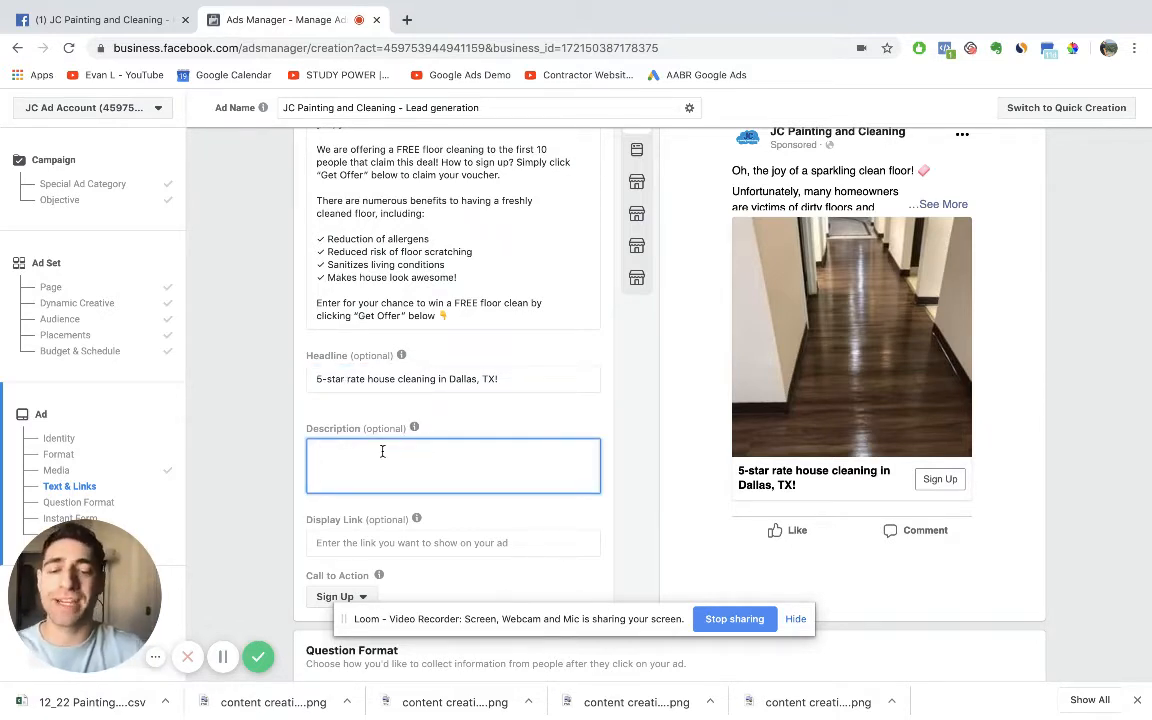
- Enter 'Click here 👉 to claim your voucher!' as the ad description
text(Click he)
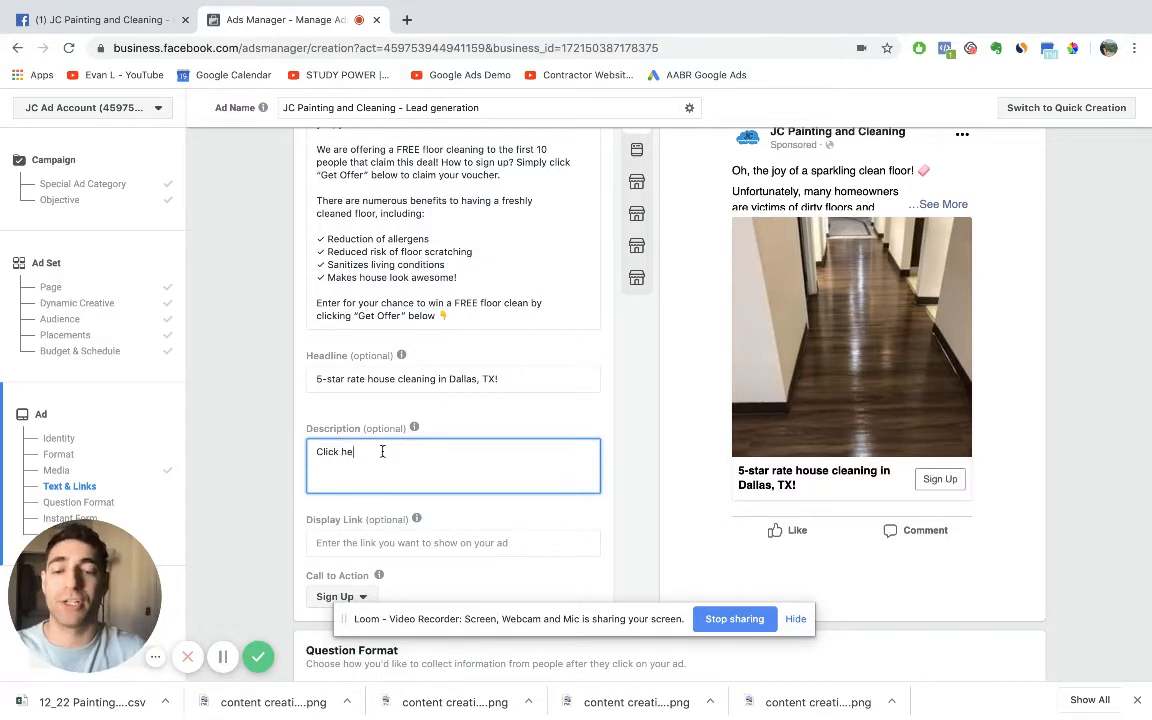
text(re 👉 to c)
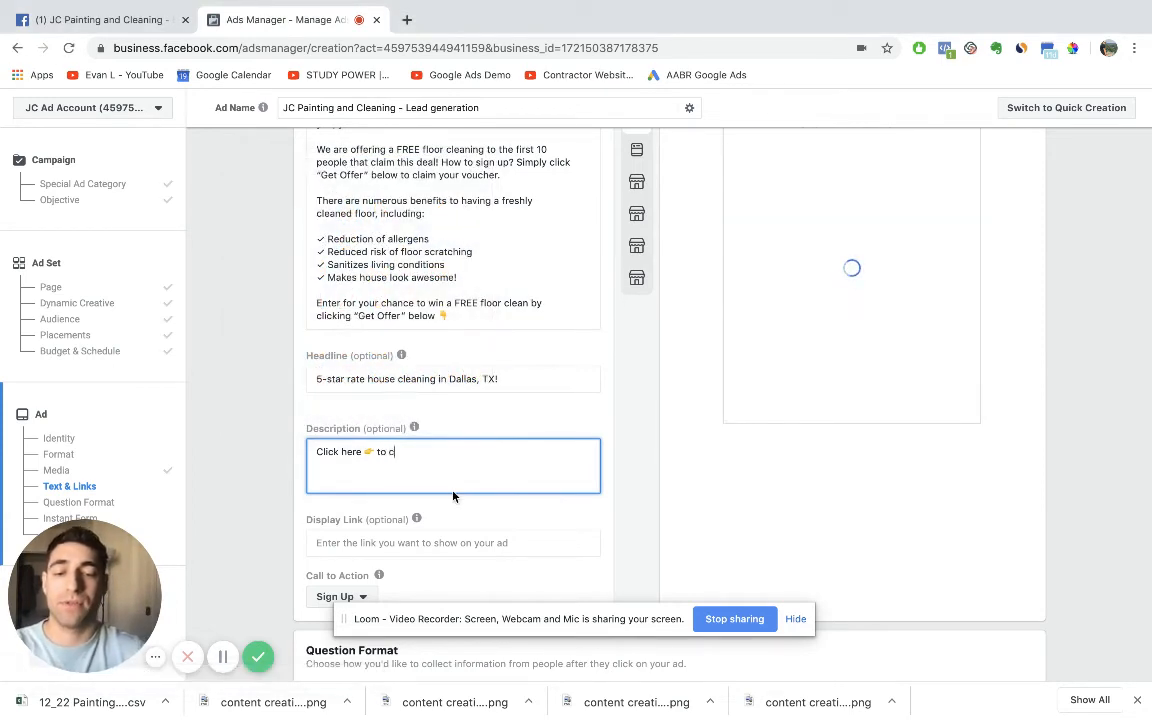
text(laim your voucher)
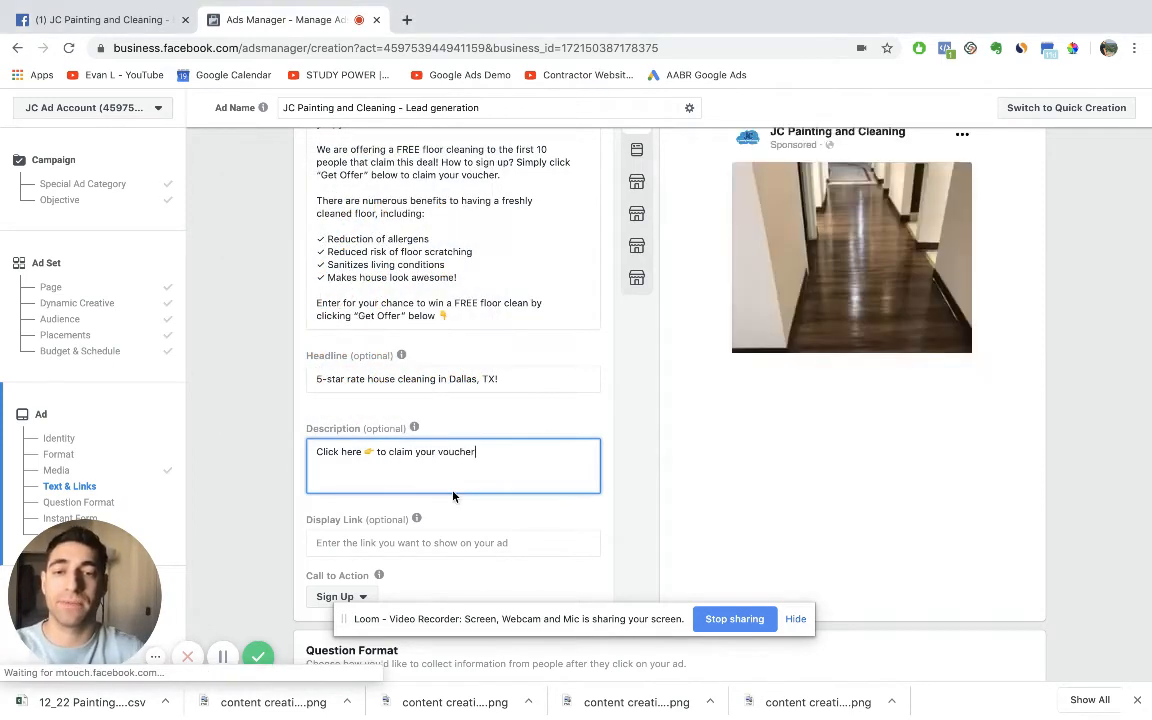
text(!)
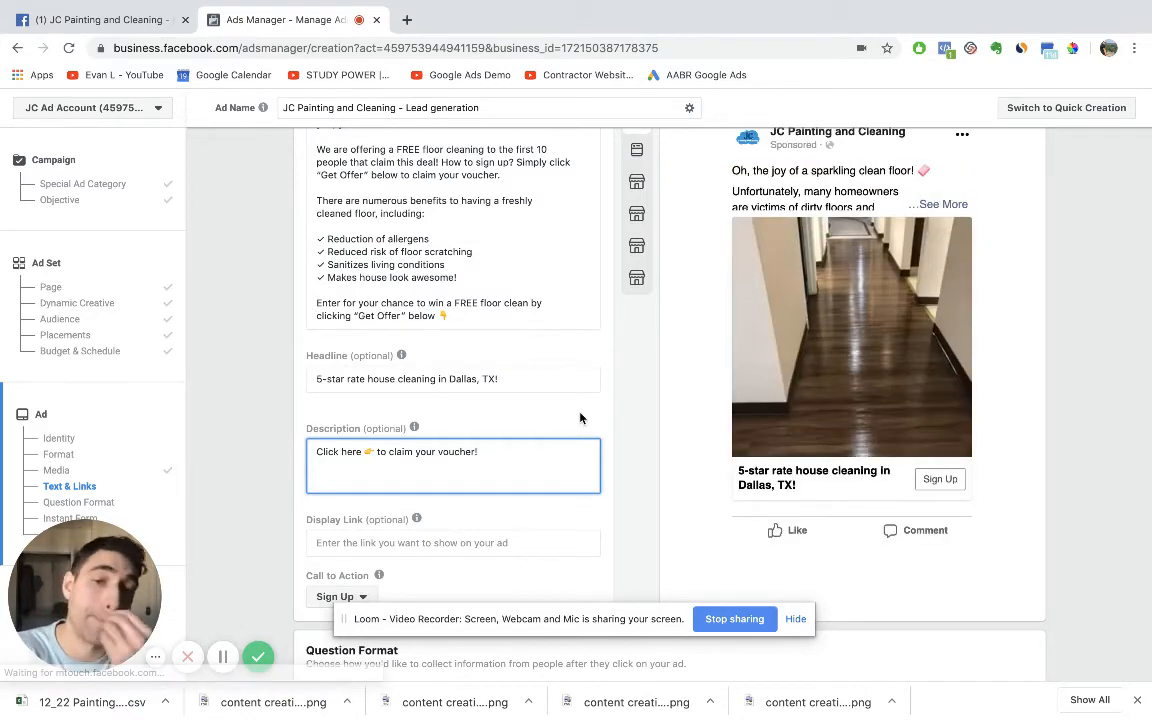
scroll(down, 3)
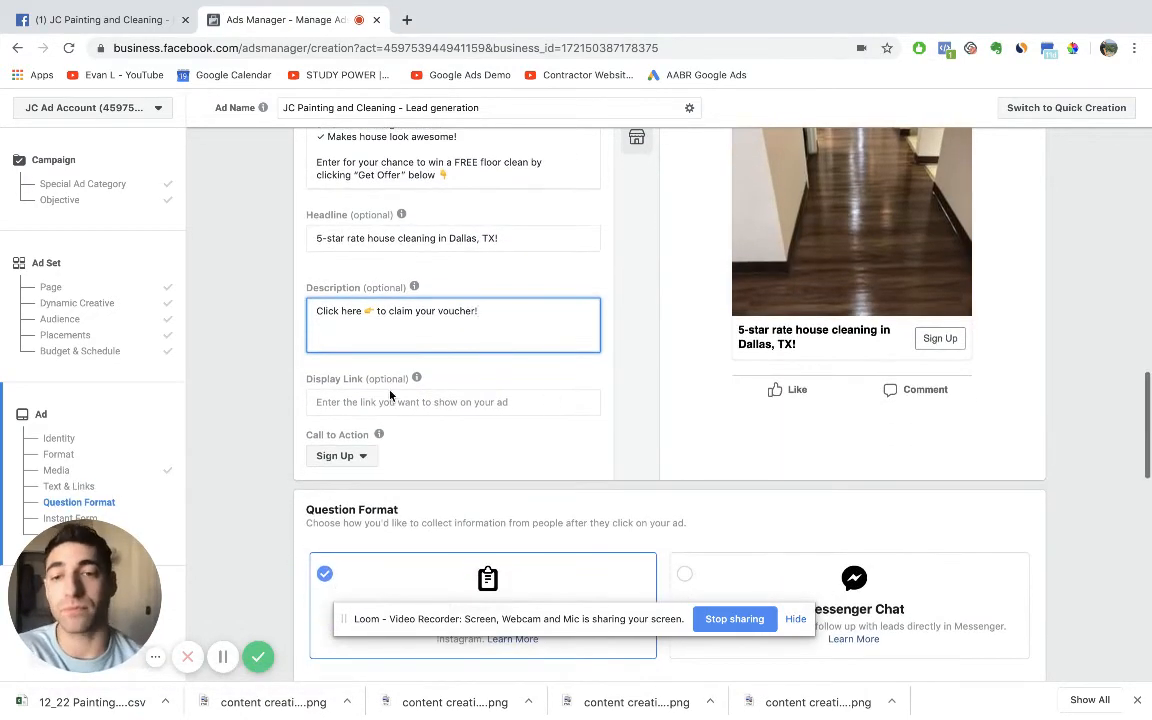
- Change the call to action from Sign Up to Get Offer
click(341, 455)
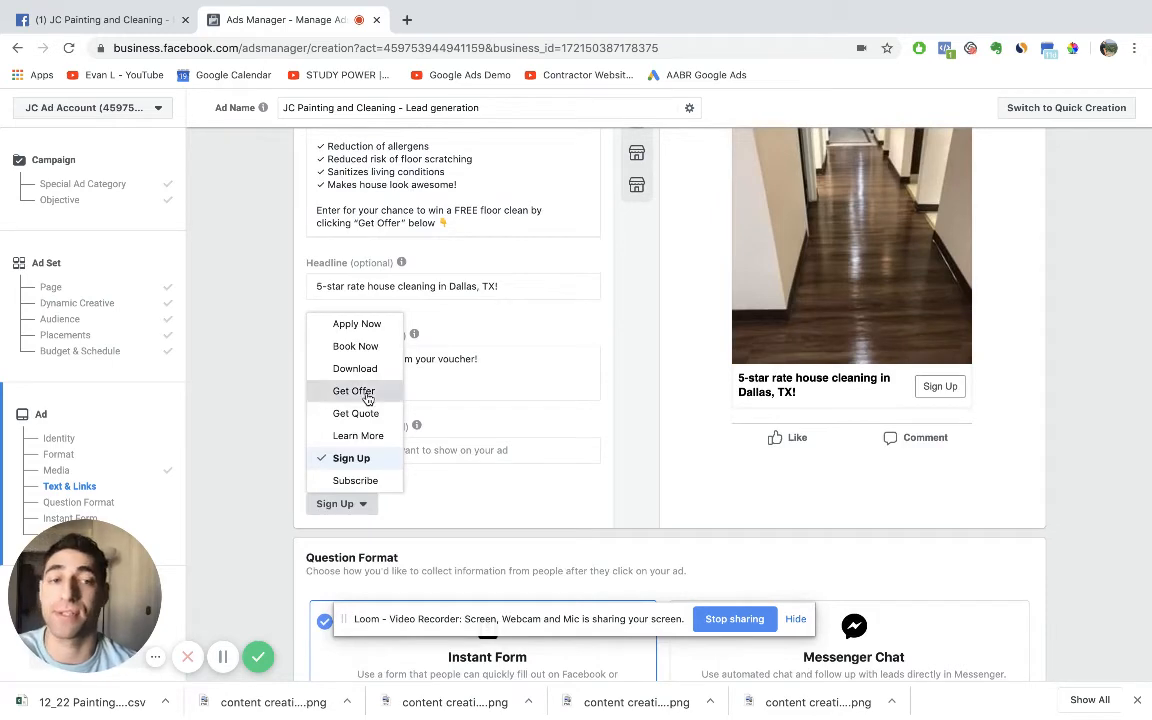
click(353, 391)
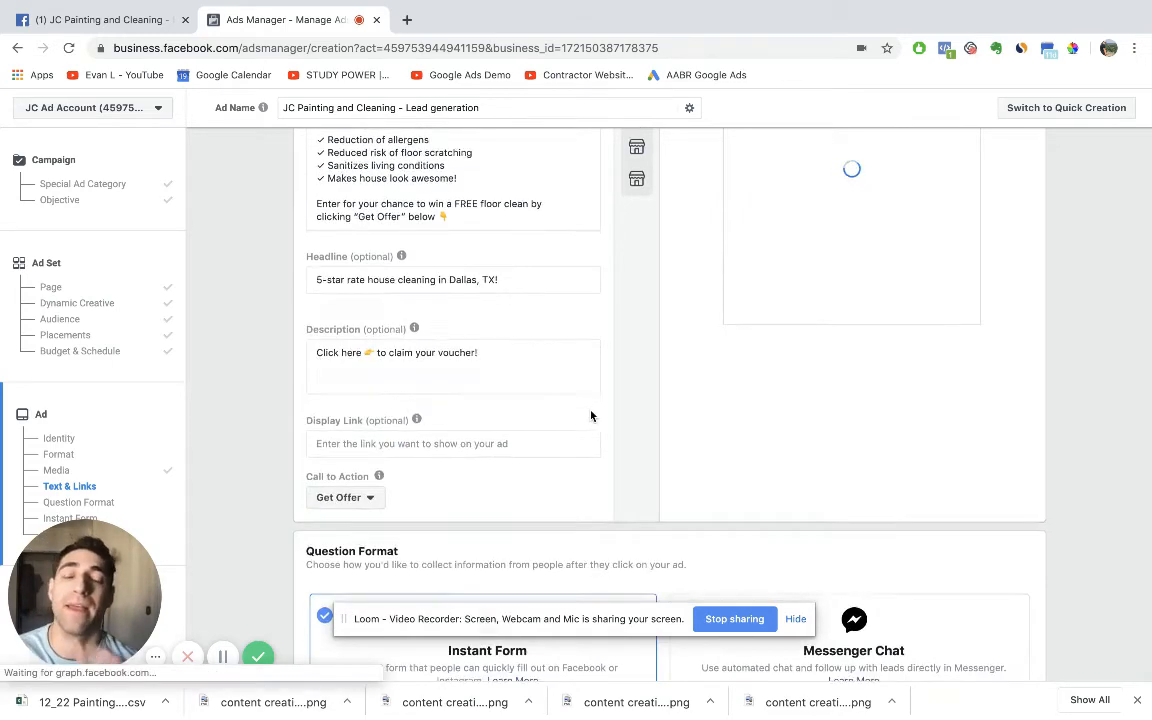
scroll(down, 3)
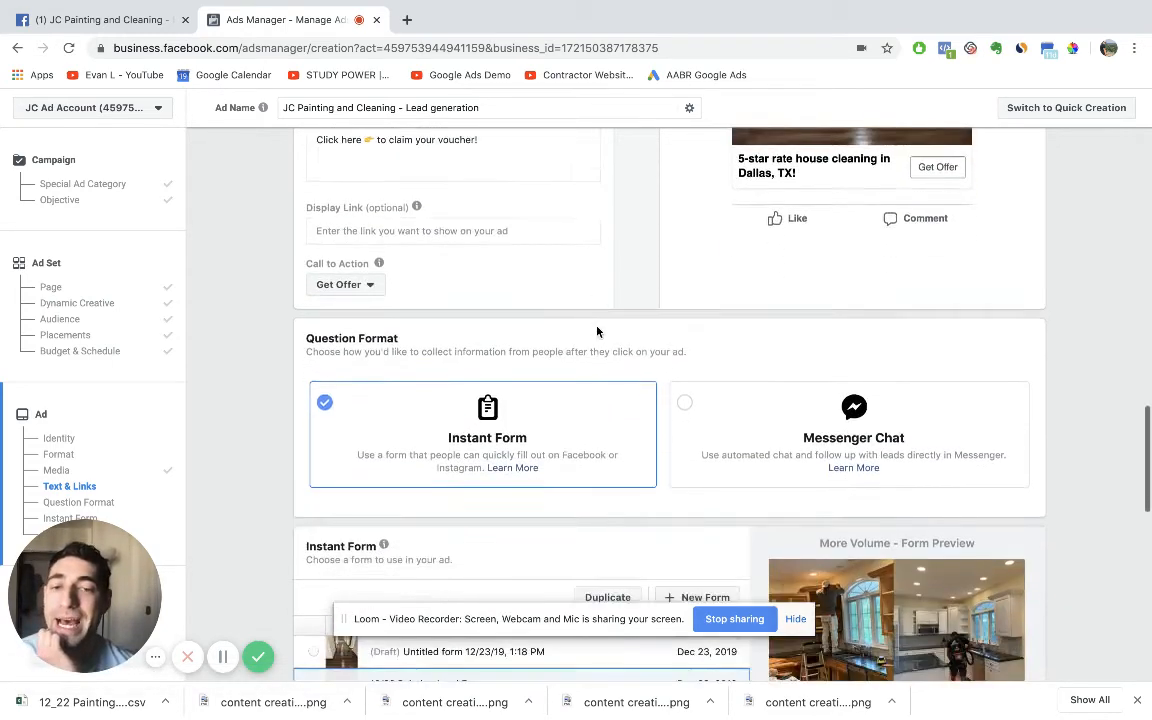
scroll(down, 3)
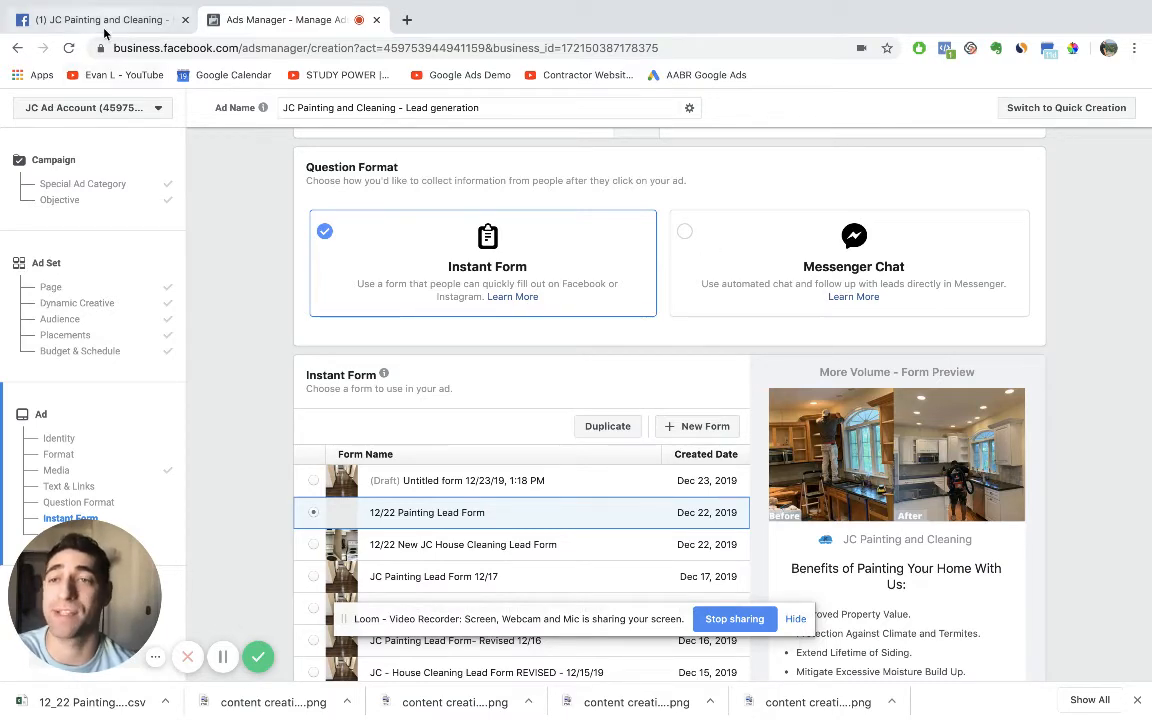
click(95, 19)
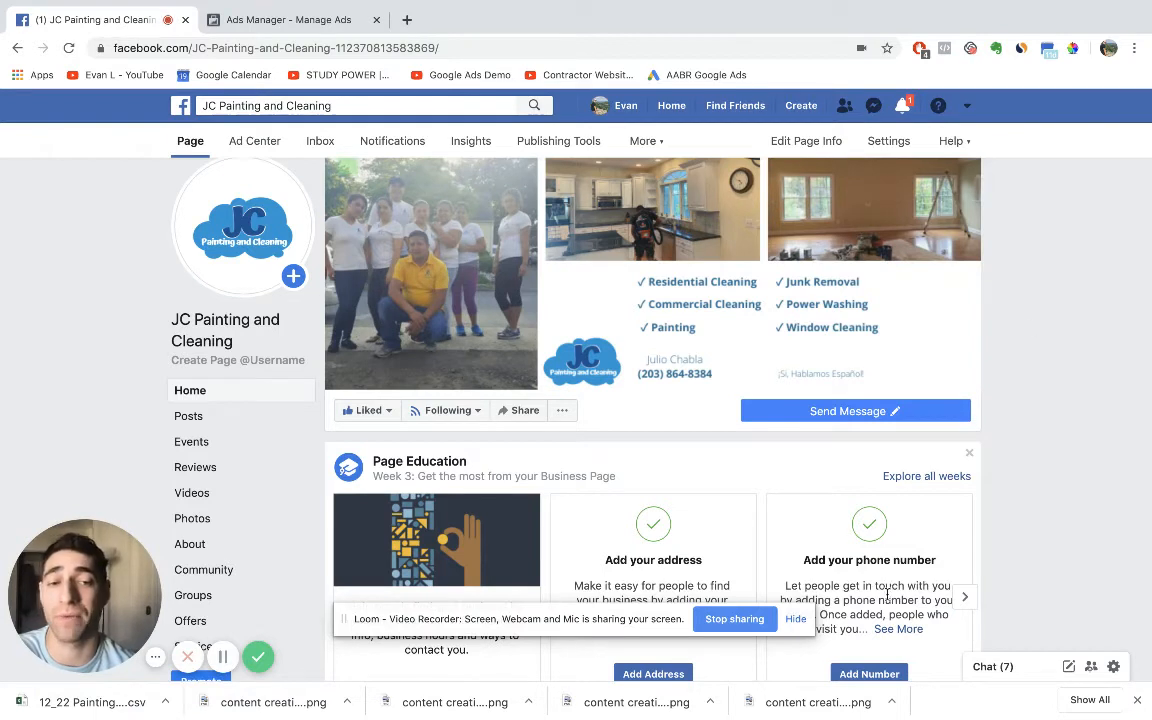
mouse_move(1060, 421)
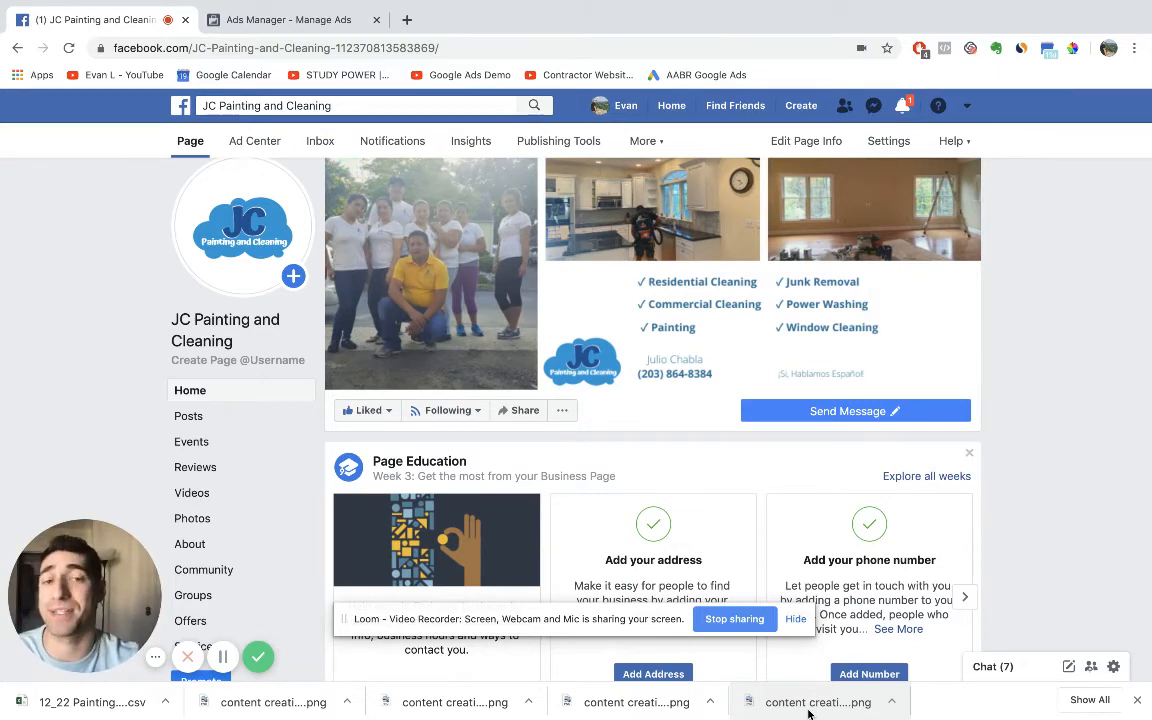
click(290, 19)
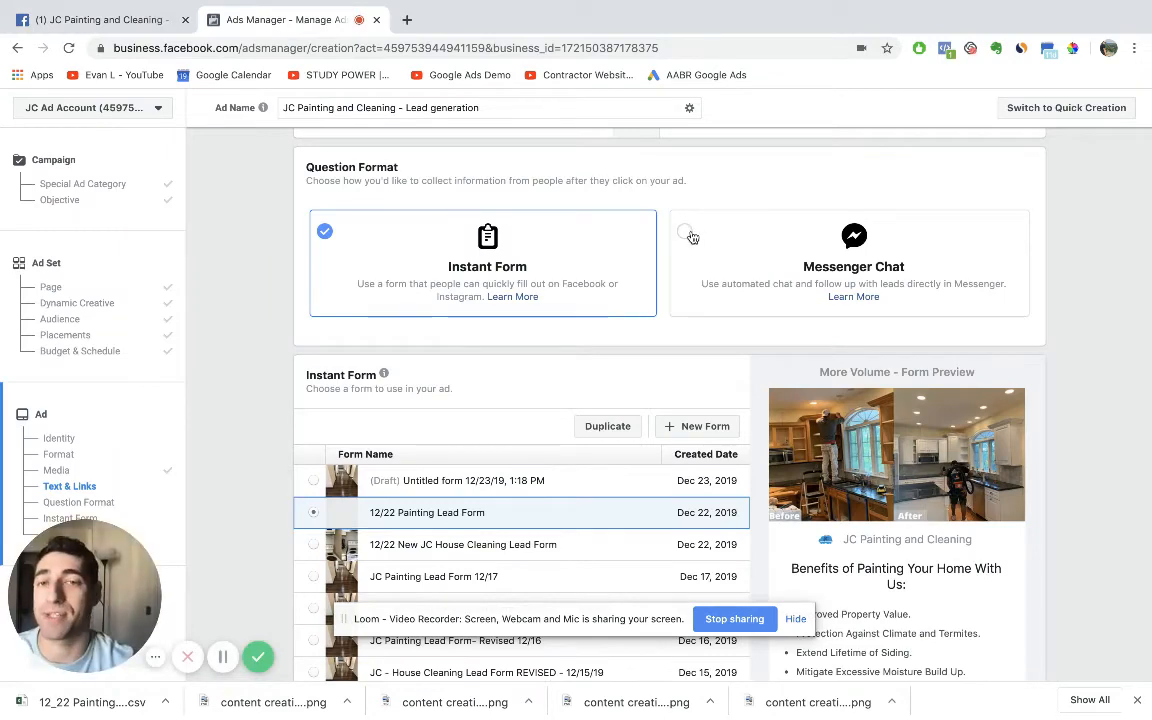
mouse_move(500, 275)
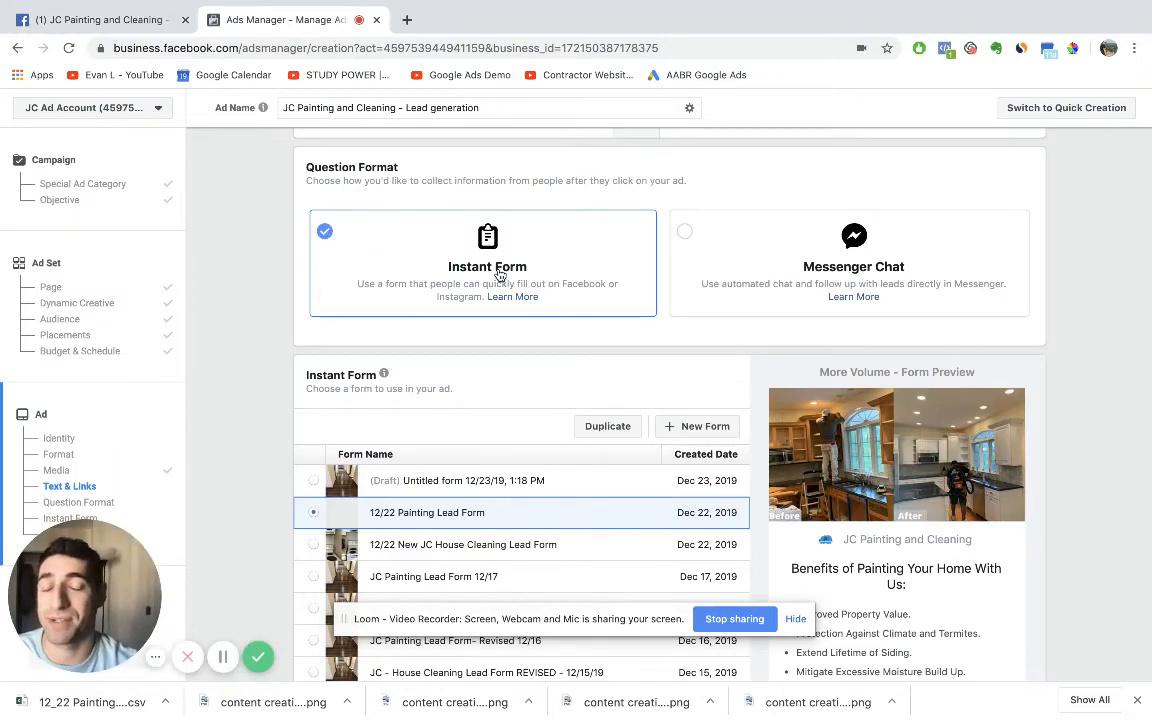
- Start a new instant form from the Instant Form section's New Form option
click(696, 426)
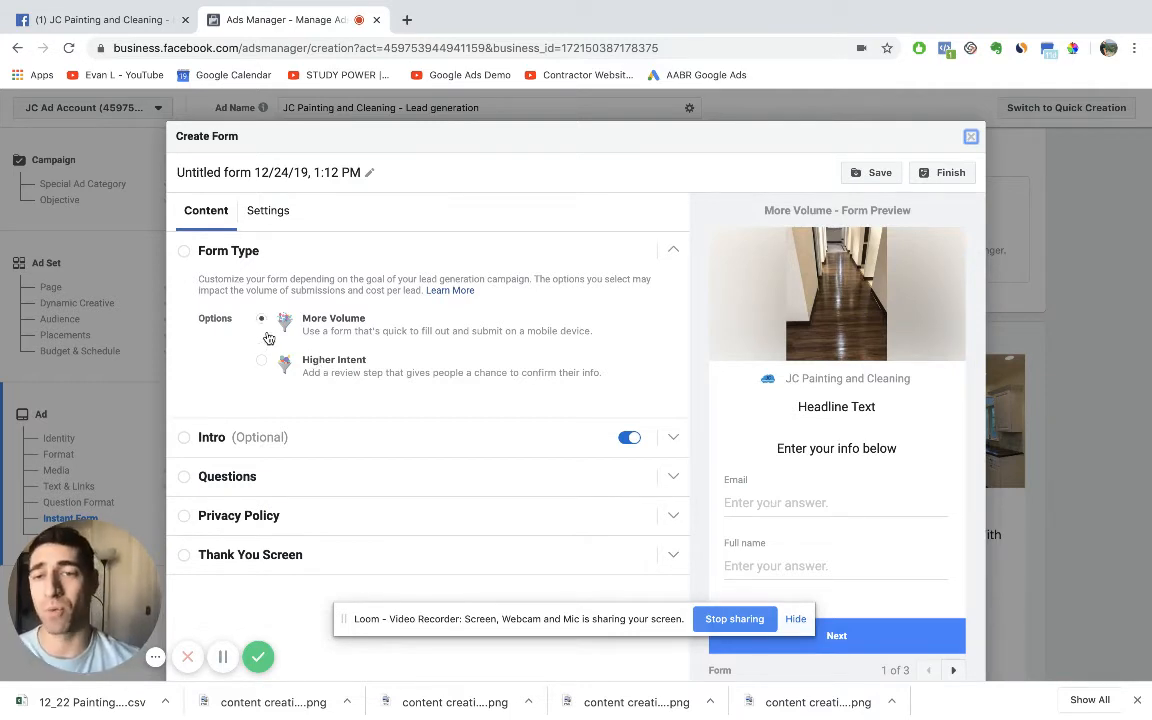
mouse_move(289, 371)
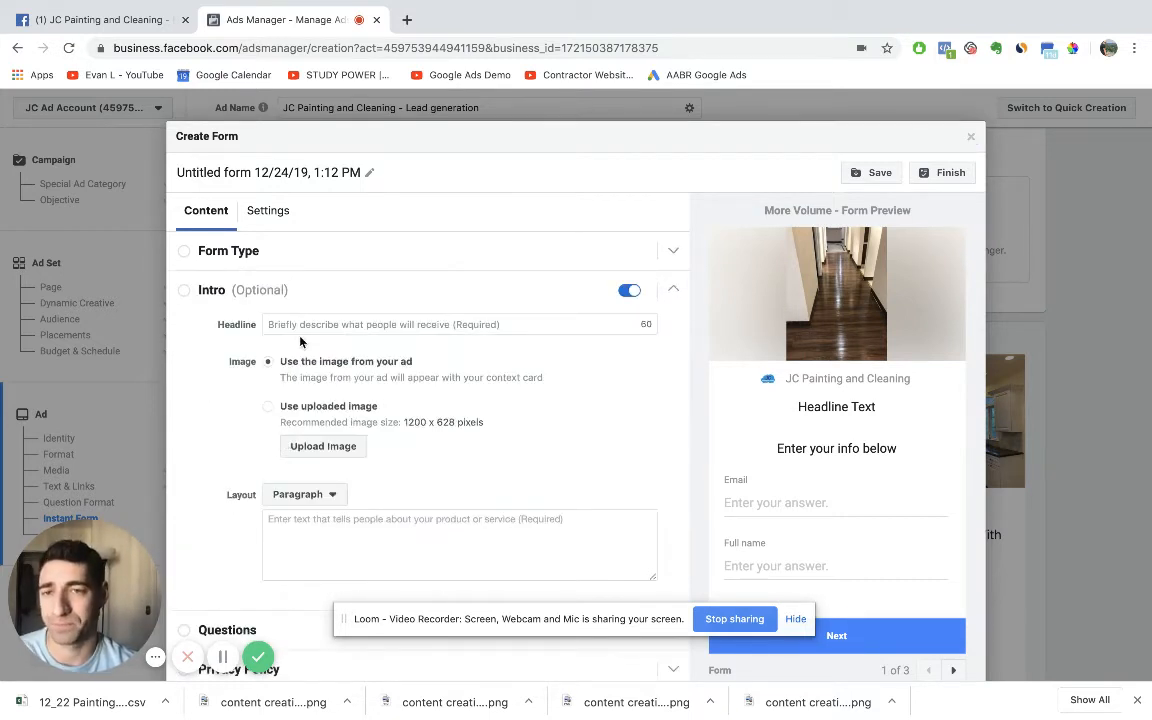
- Enter '5-Star rated house cleaning in Dallas, TX!' as the form intro headline
click(458, 324)
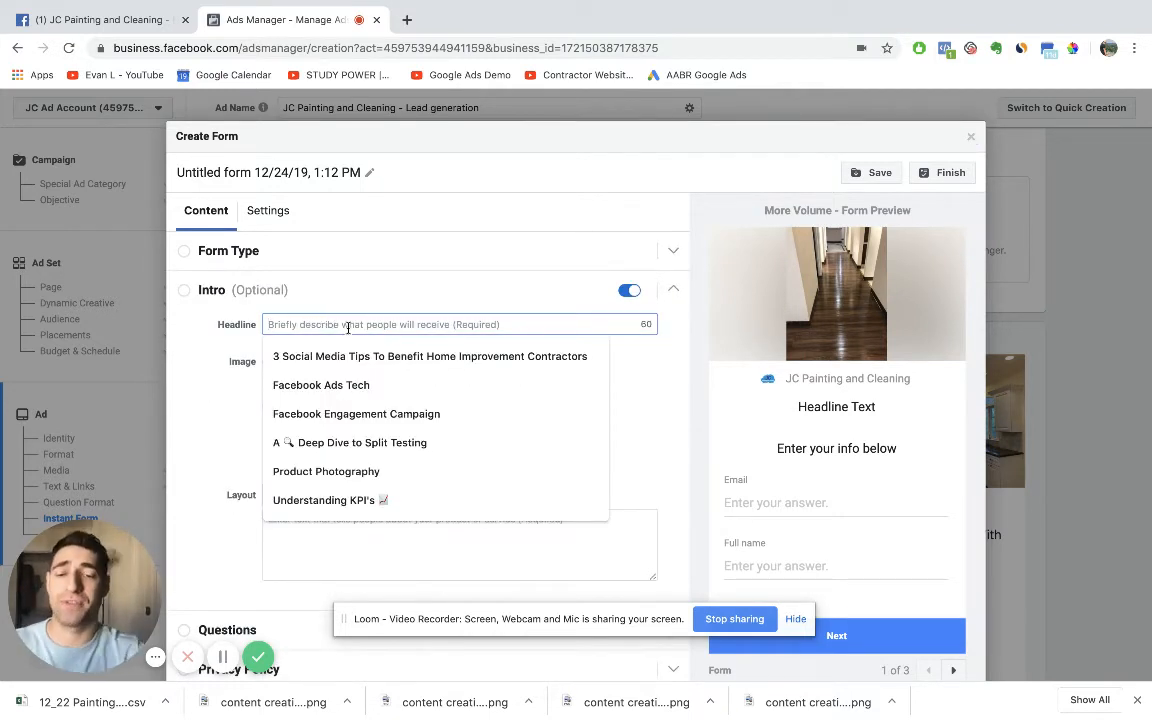
text(5-Star)
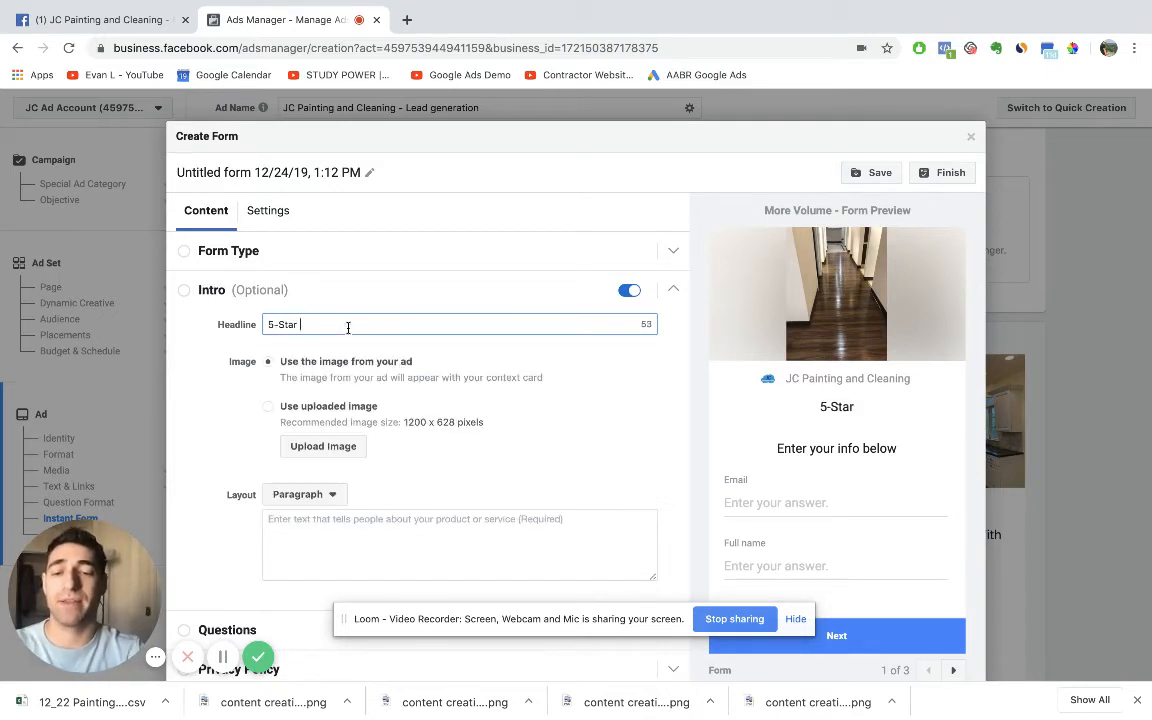
text(rated)
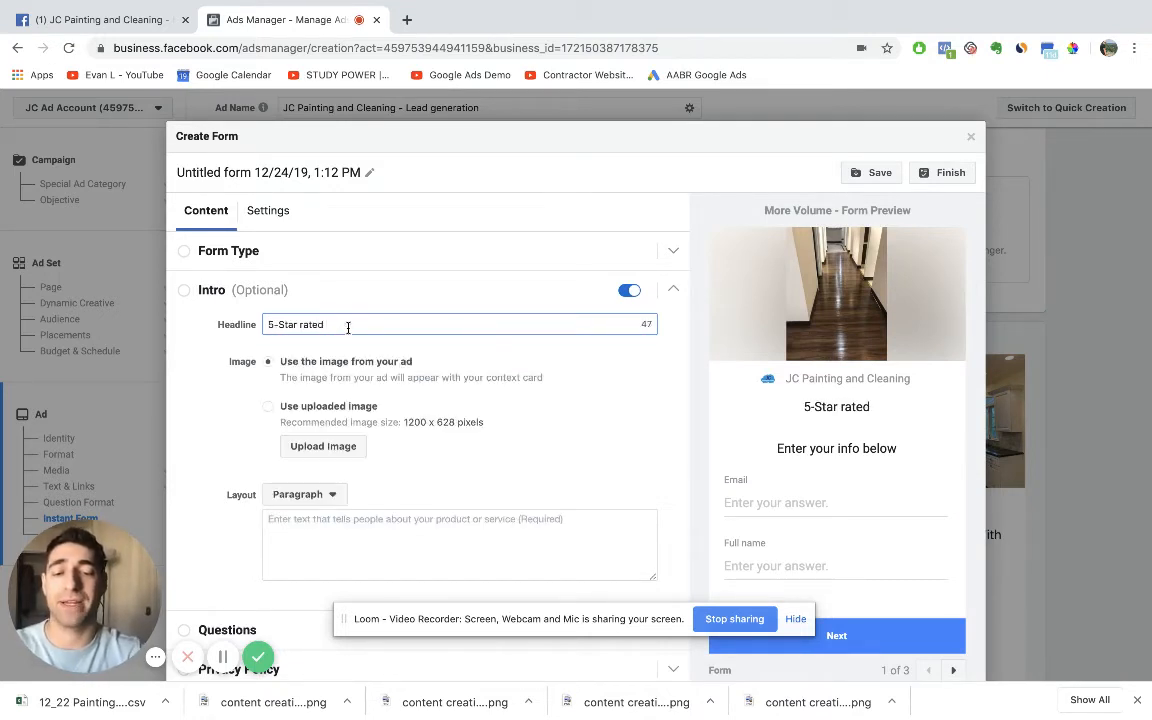
text(house cleaning in)
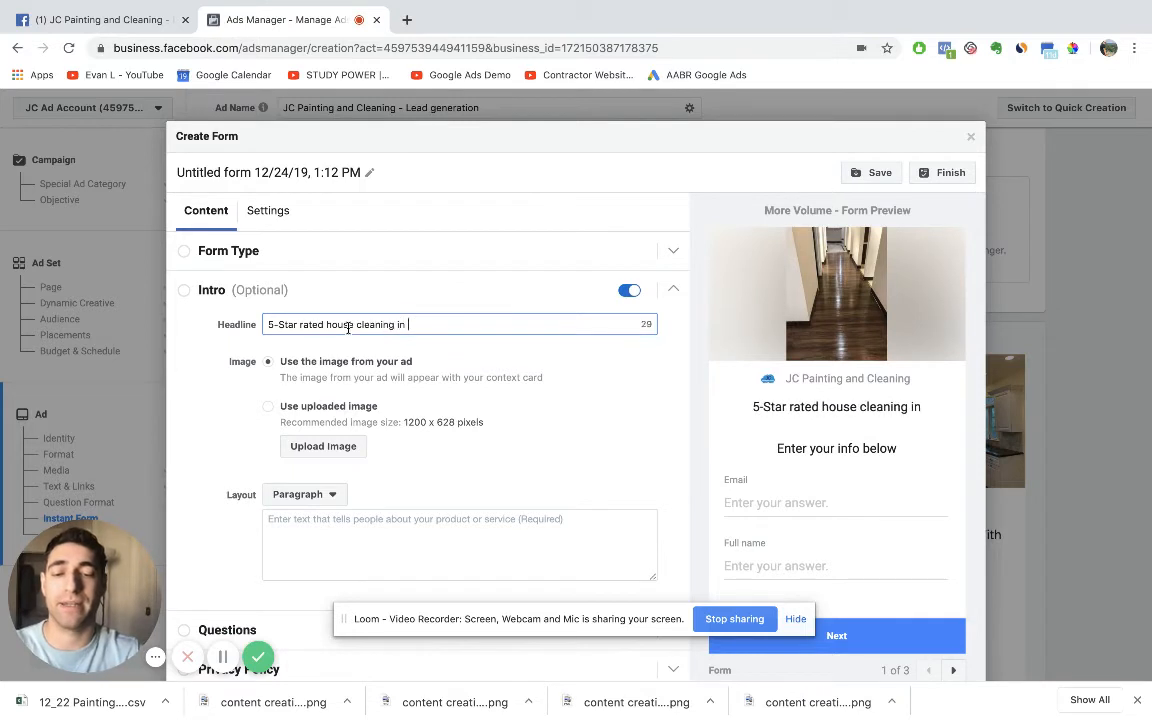
text(Dallas, T)
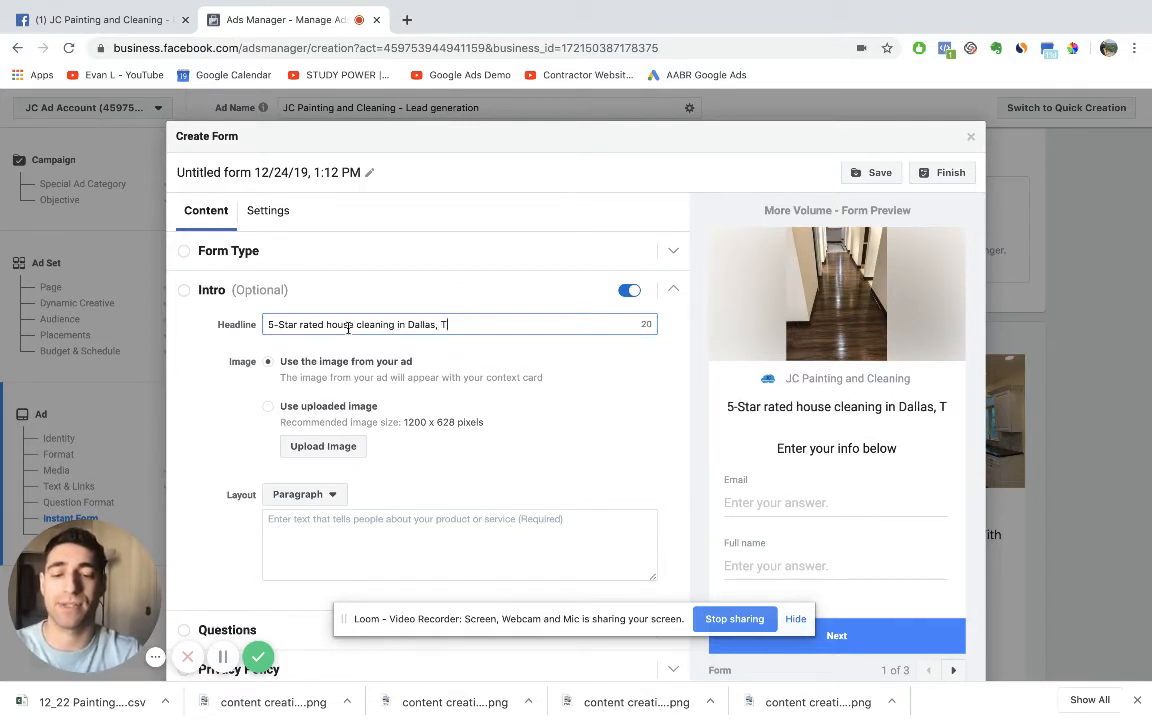
text(X!)
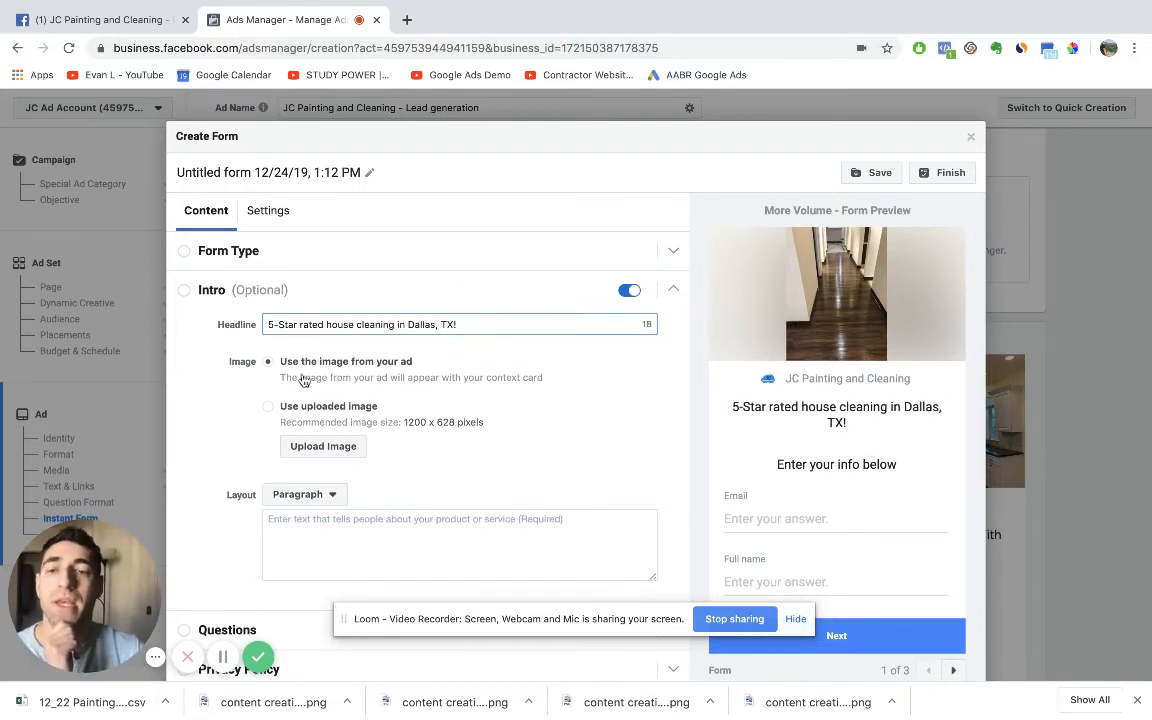
mouse_move(824, 296)
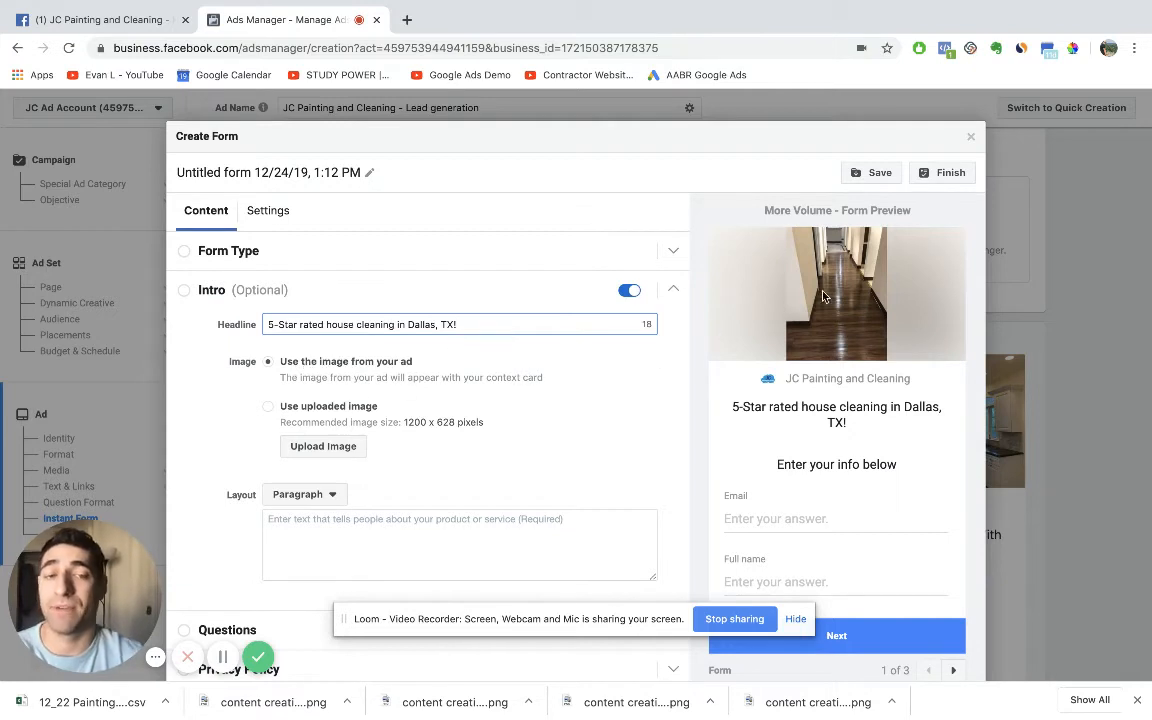
mouse_move(474, 457)
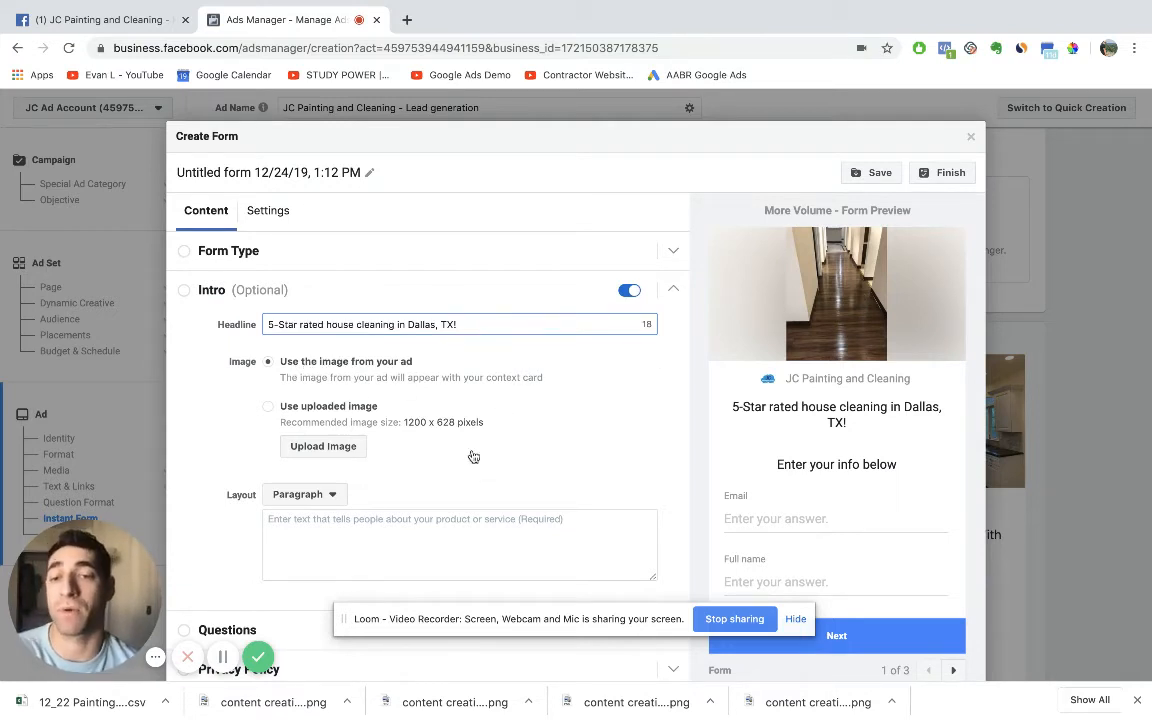
click(459, 544)
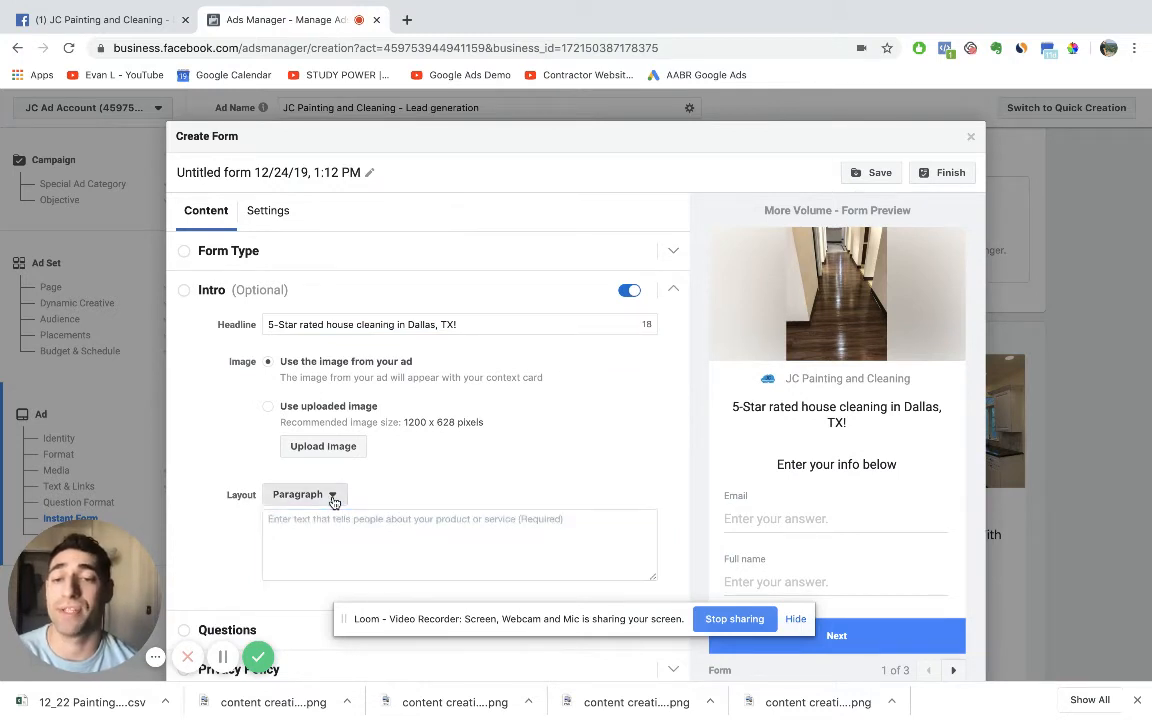
- Use a bulleted intro: 'Reduction in Allergens!' and 'Reduced chances of floor scratches!'
click(304, 494)
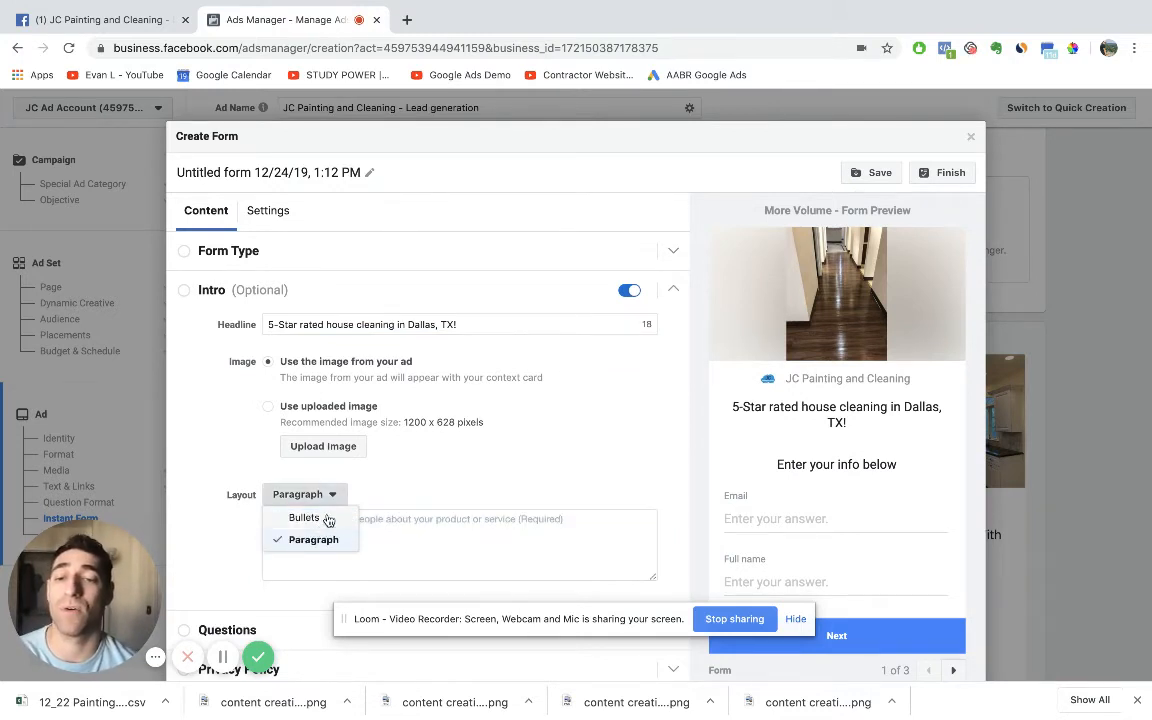
click(303, 517)
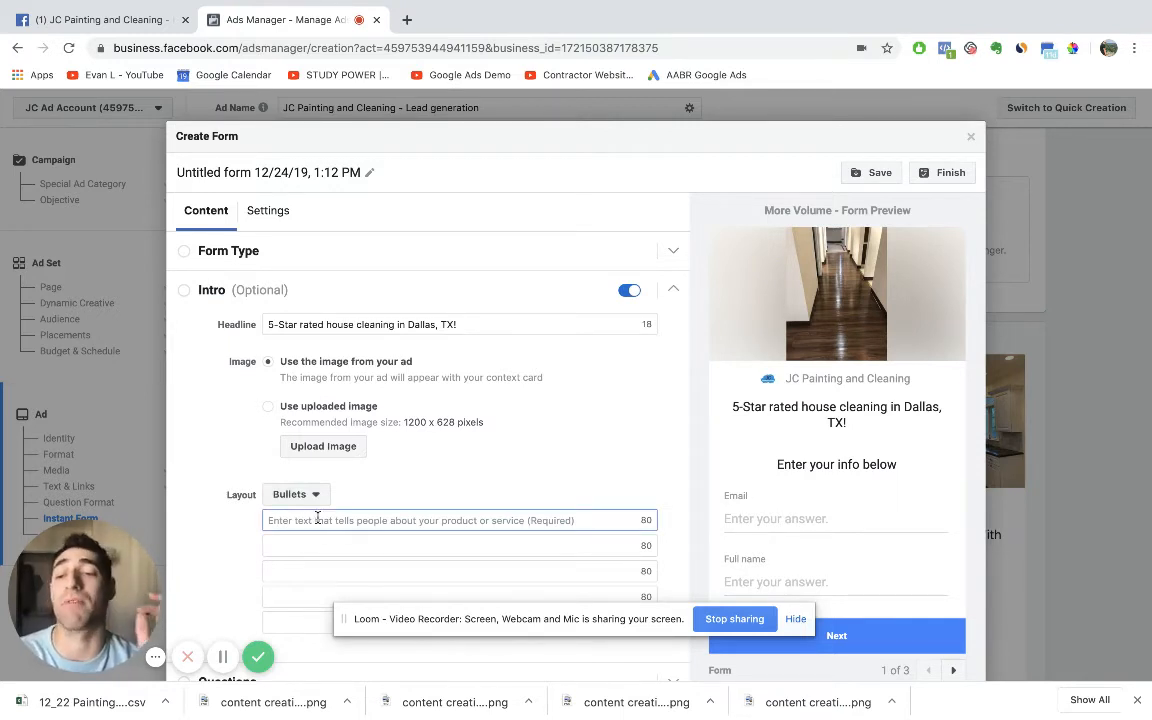
text(R)
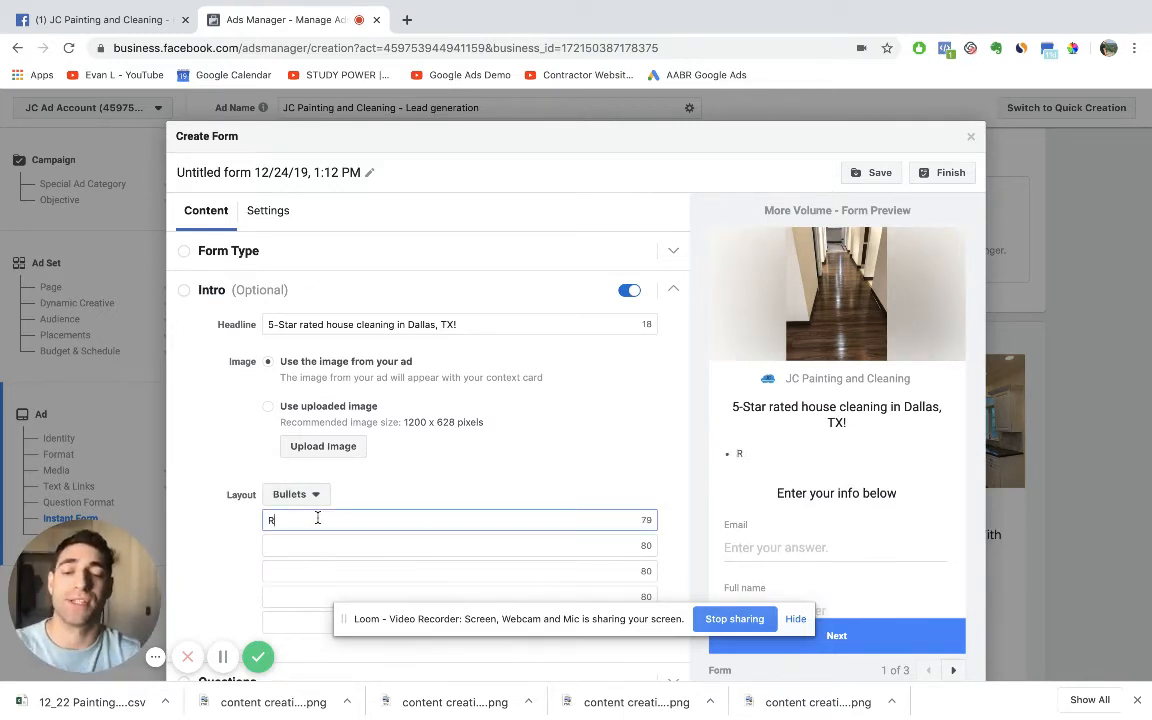
text(educiton in All)
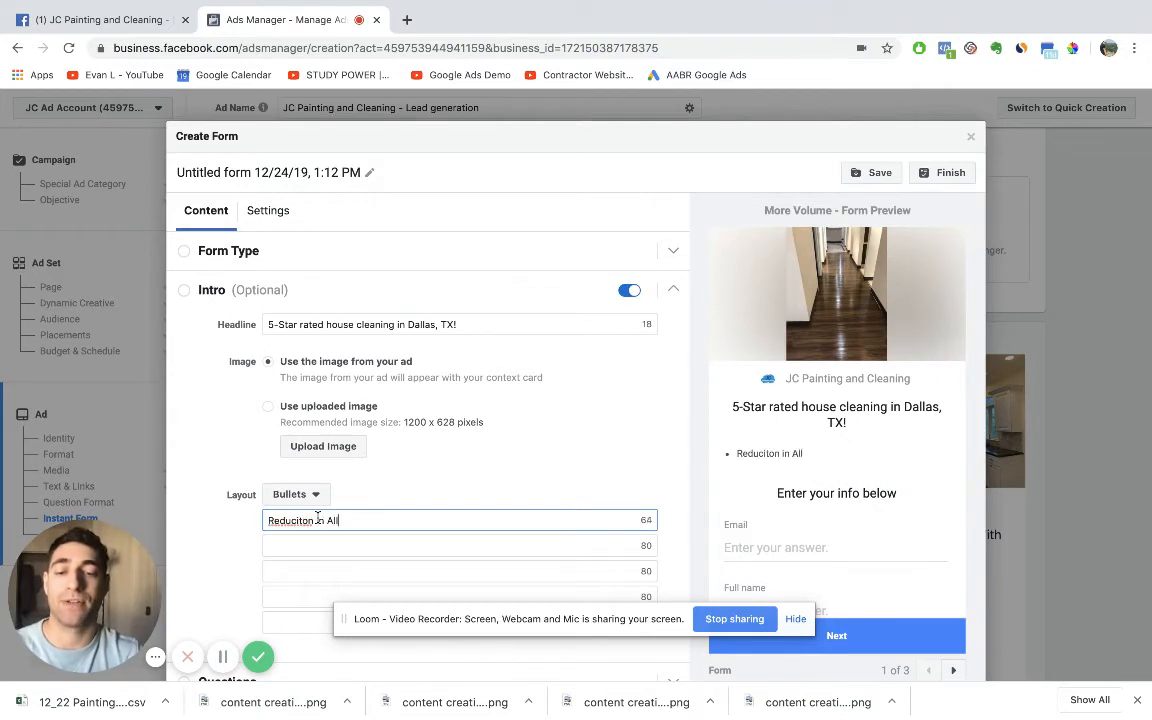
text(llergensQ)
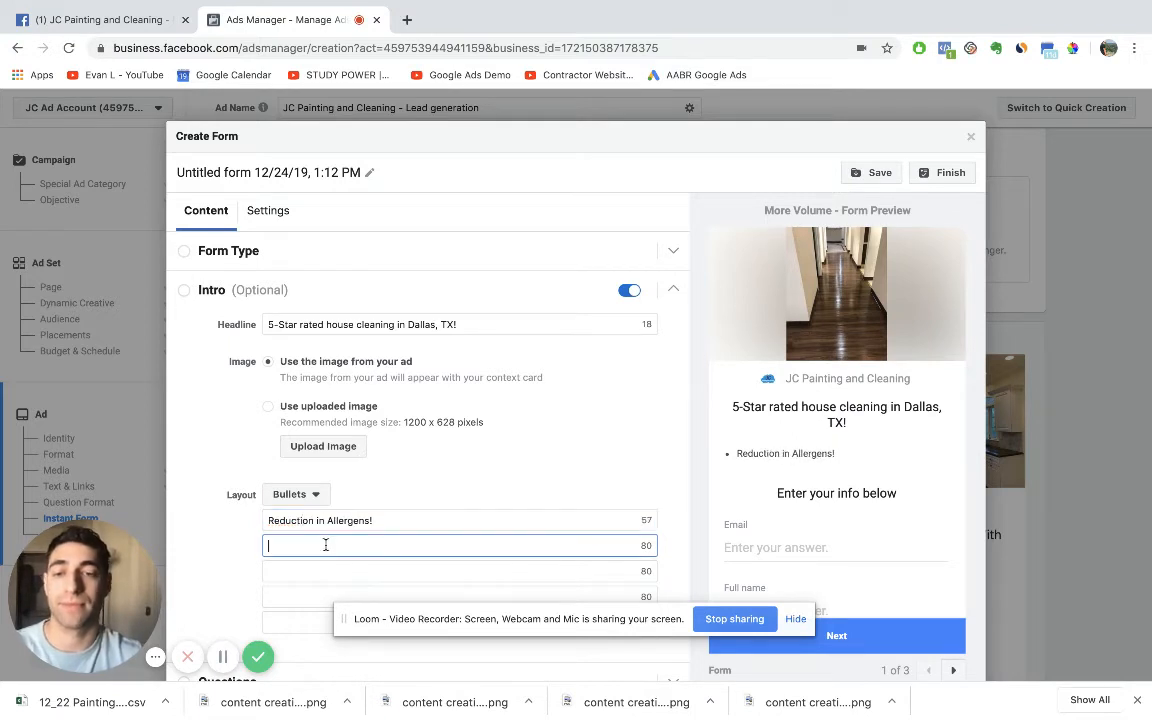
text(Reduced chan)
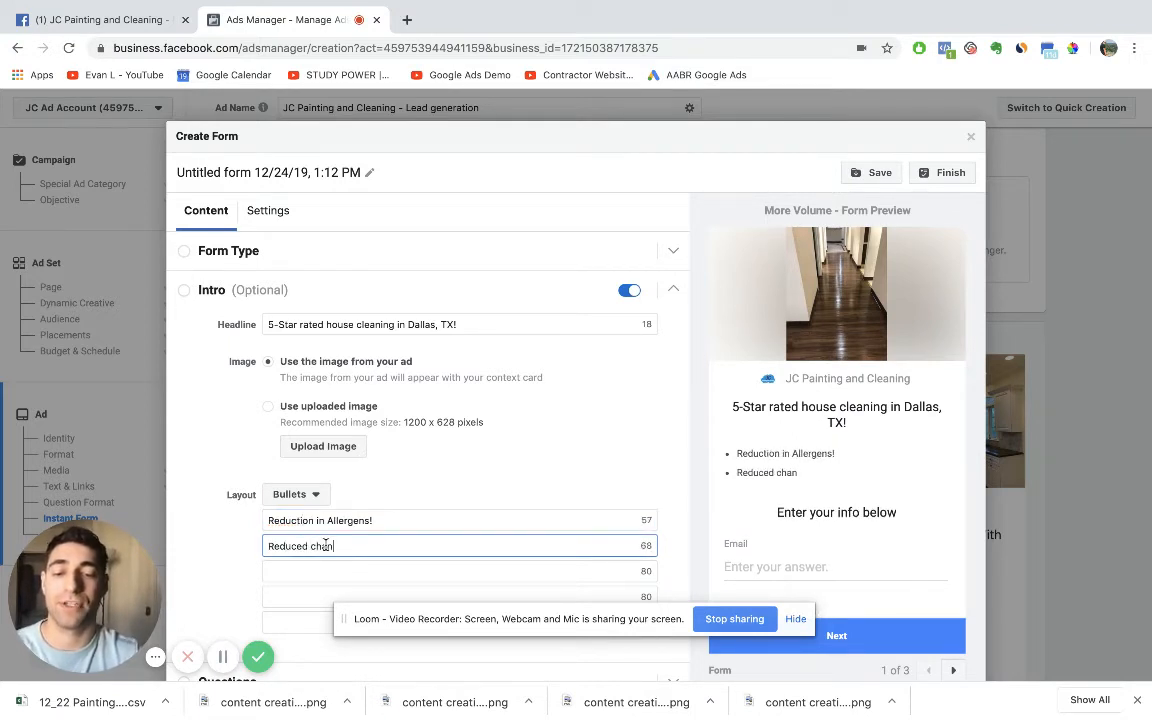
text(ces of floor sc)
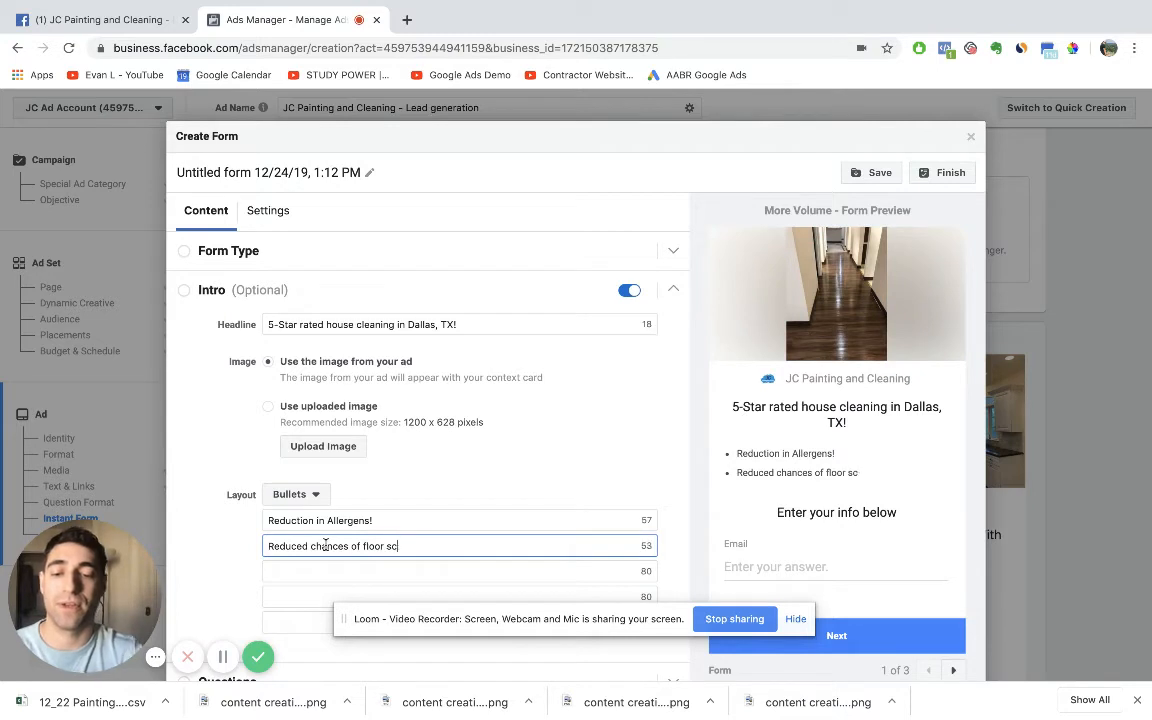
text(ratches!)
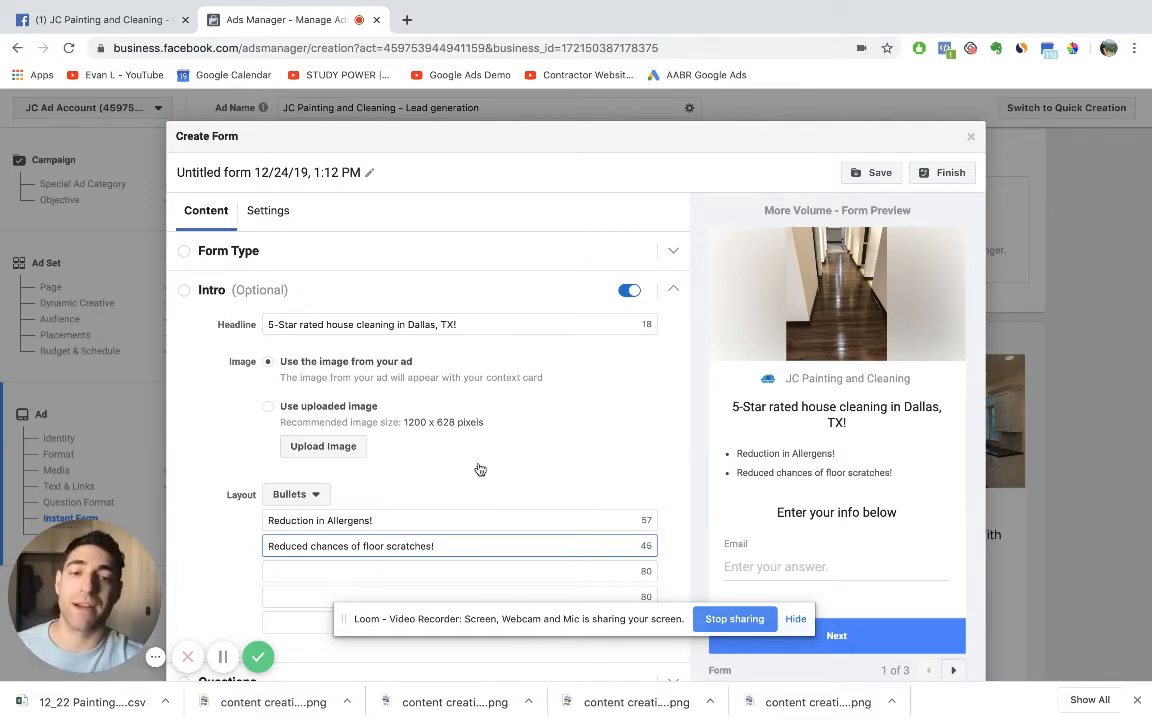
mouse_move(476, 447)
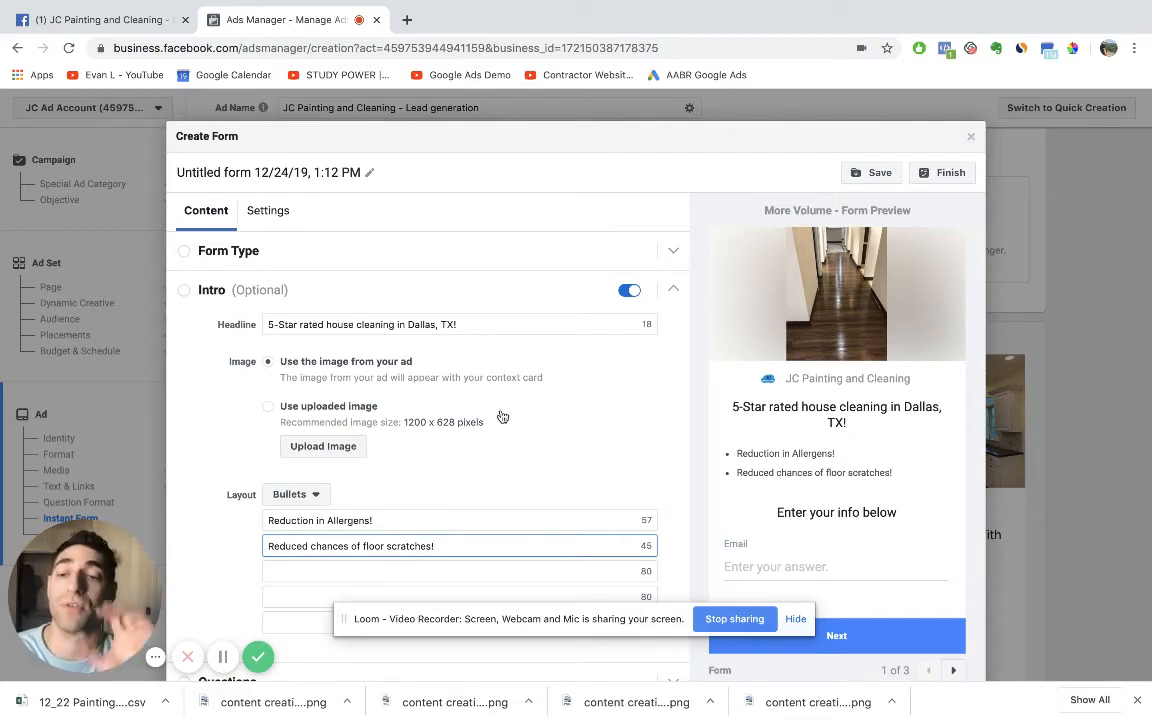
scroll(down, 3)
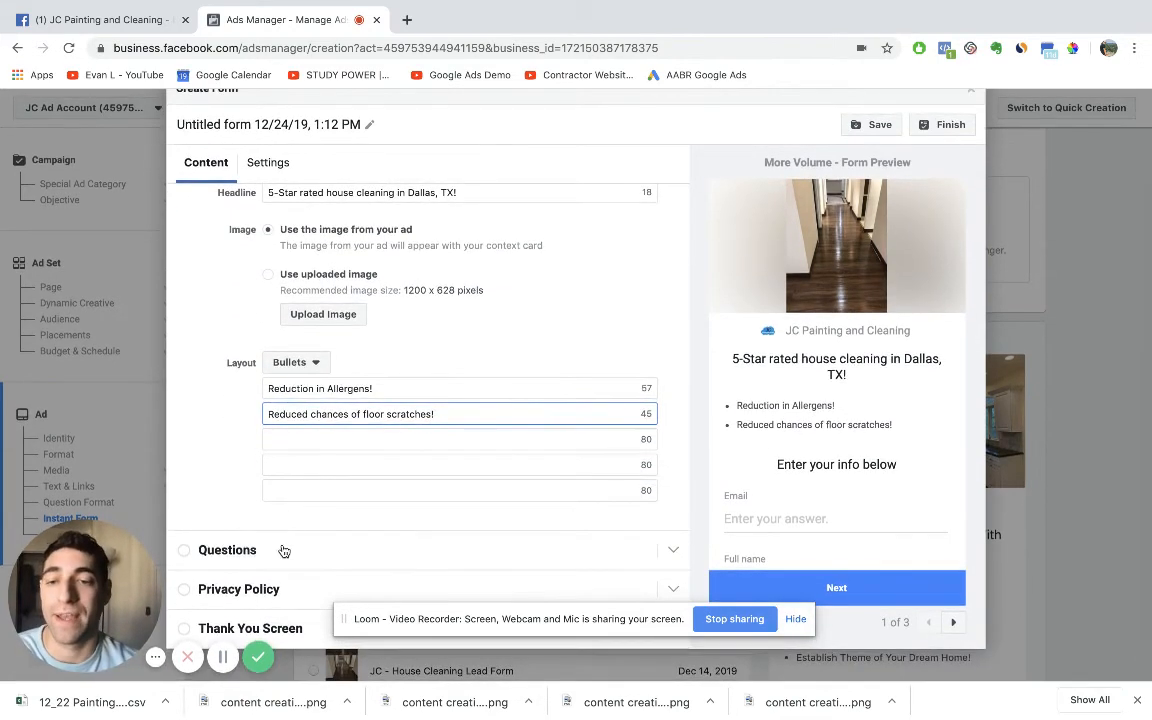
- Add a Phone number contact question to the form's Full name and Email
click(227, 549)
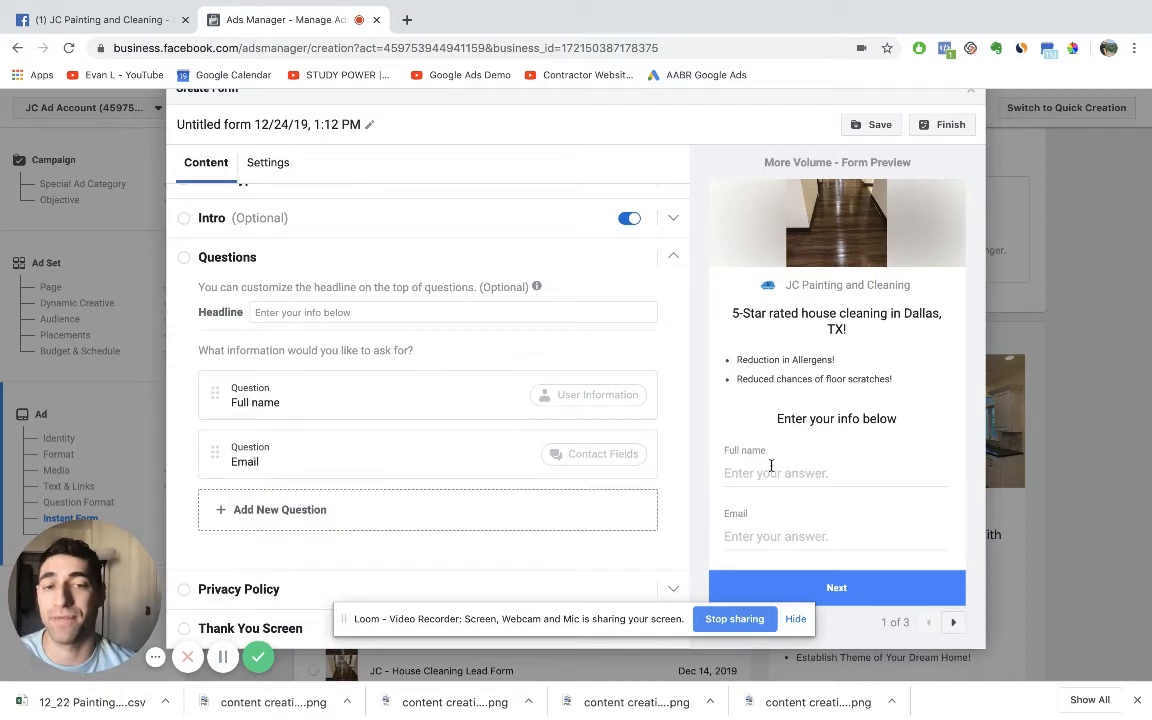
click(278, 370)
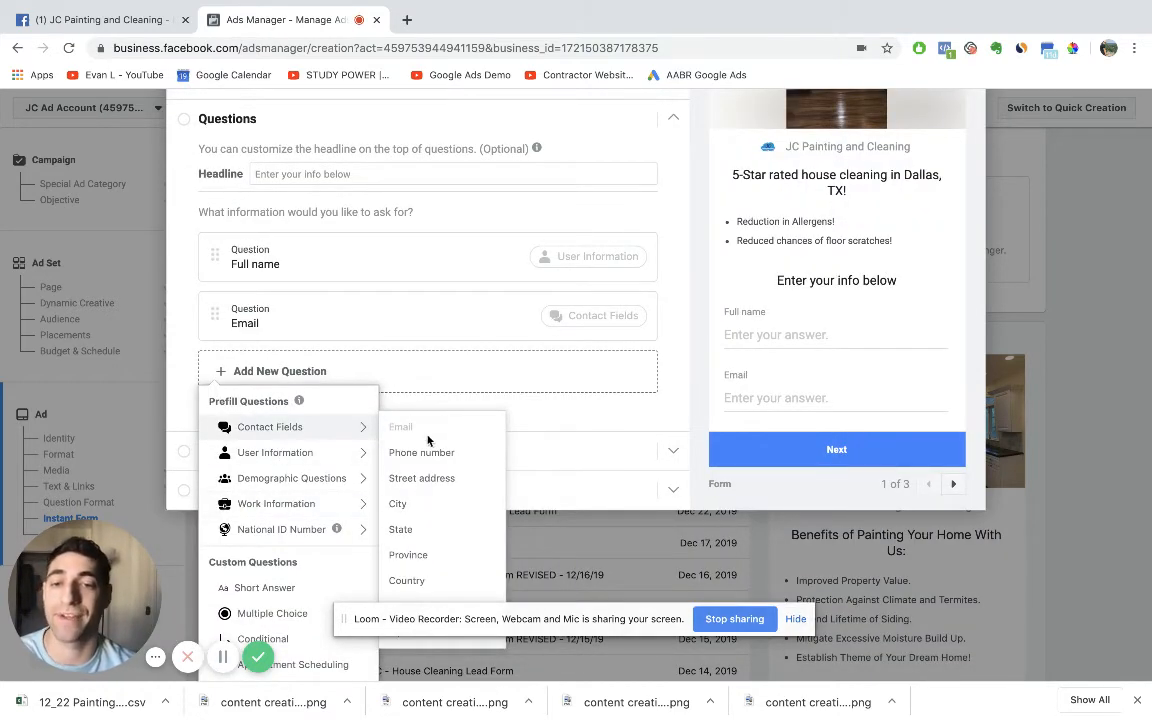
click(421, 452)
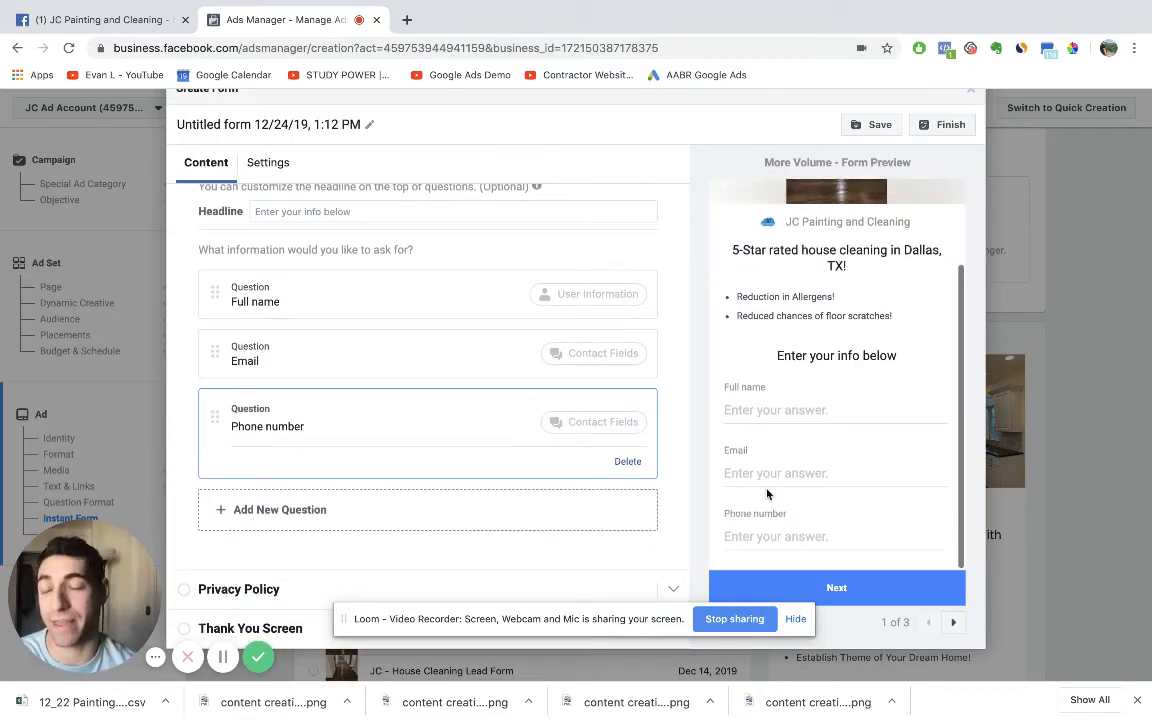
mouse_move(785, 515)
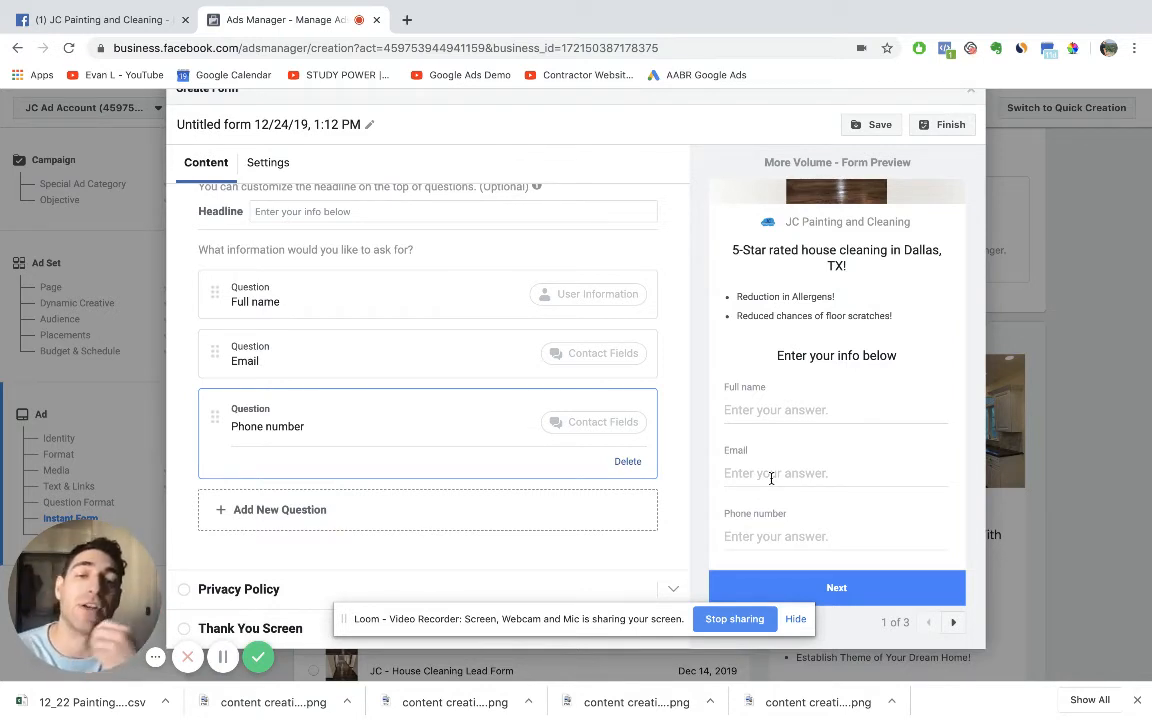
mouse_move(489, 428)
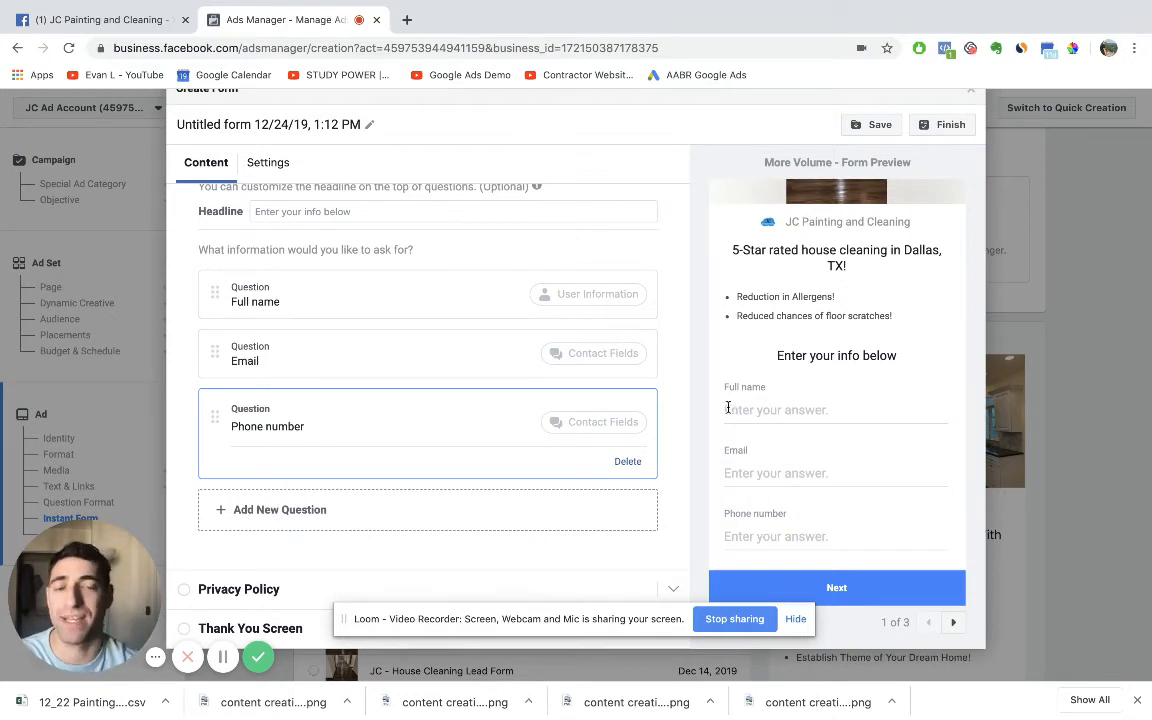
mouse_move(864, 421)
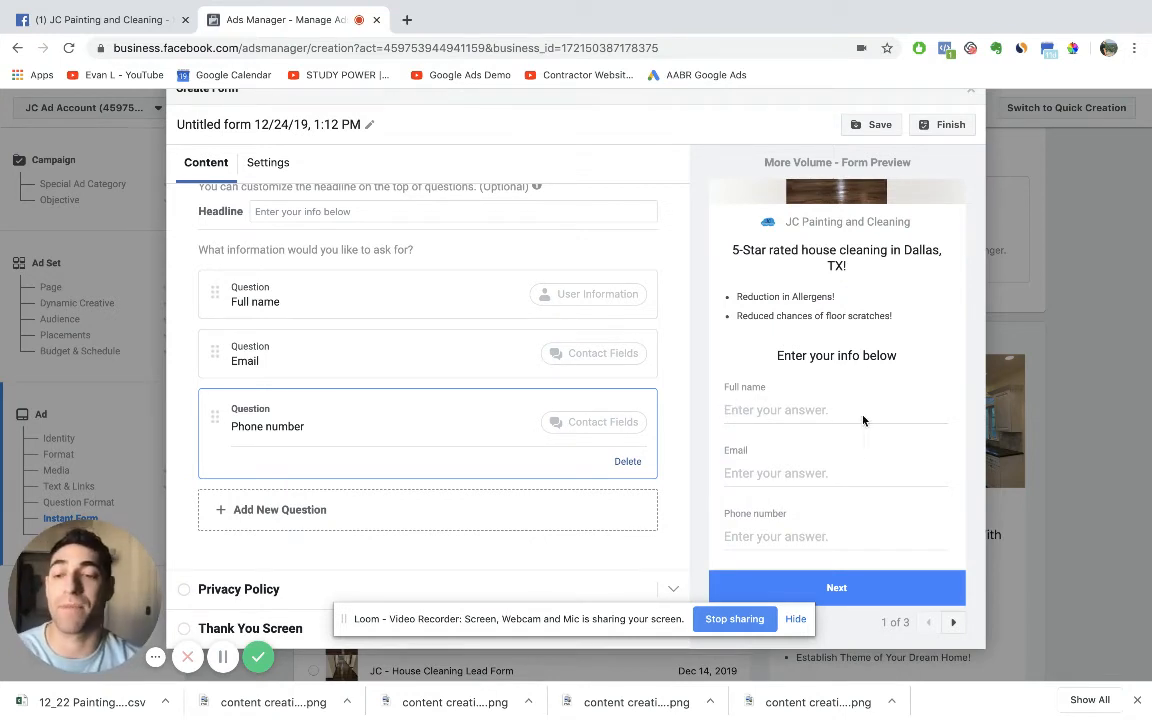
mouse_move(889, 473)
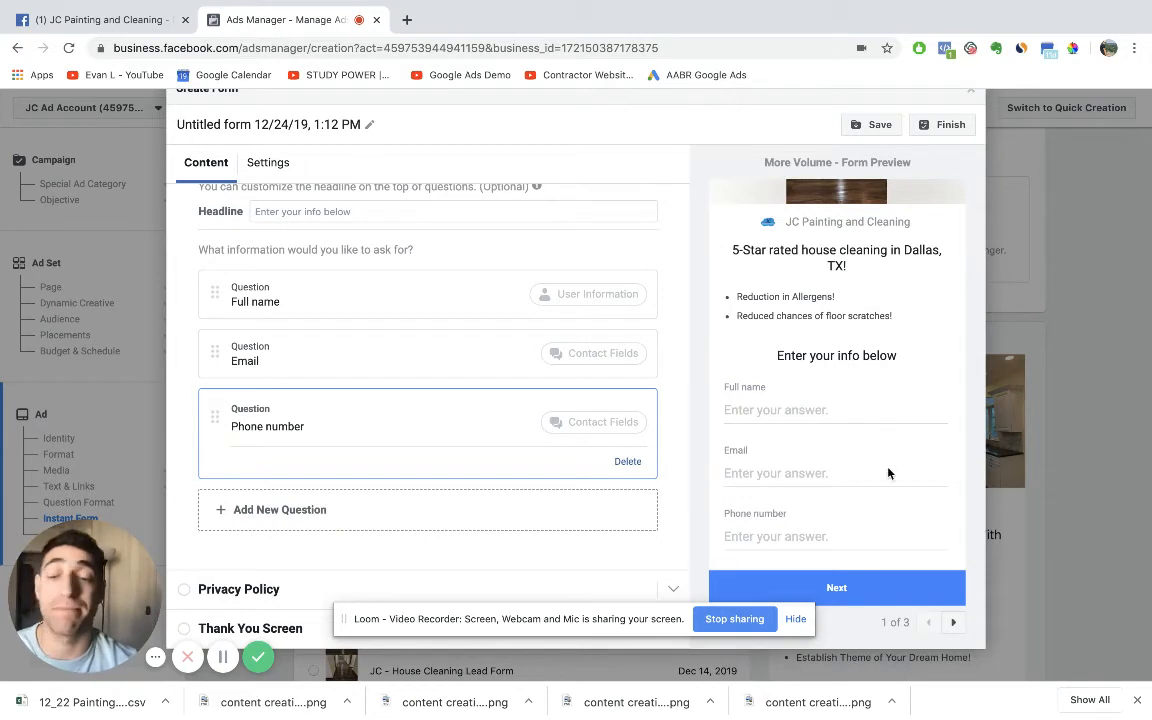
mouse_move(708, 400)
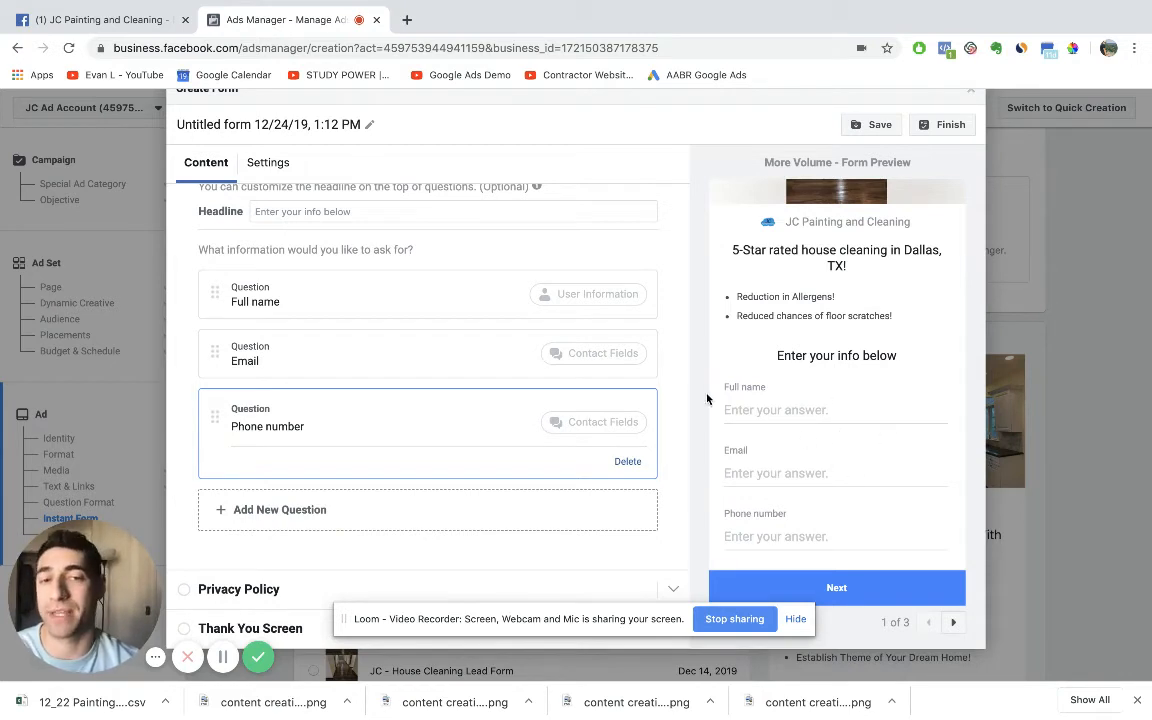
mouse_move(617, 527)
text(Priva)
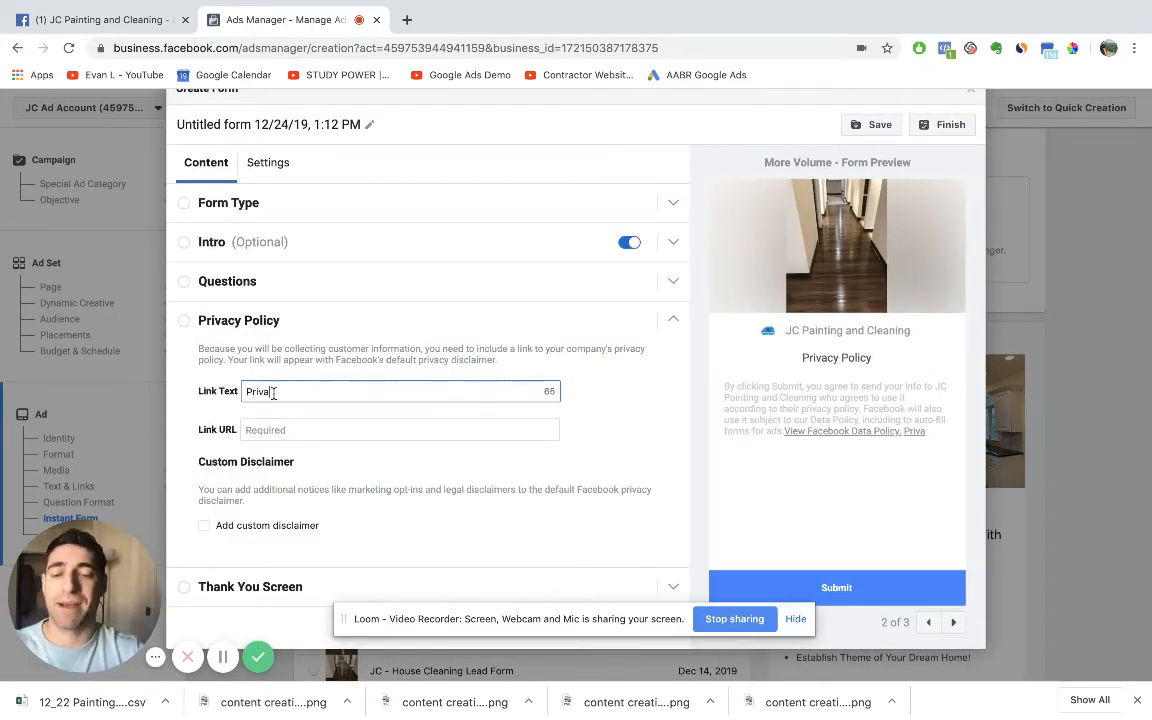
- Set the privacy link text to 'Privacy Policy' and reopen the business Facebook Page
text(cy Plio)
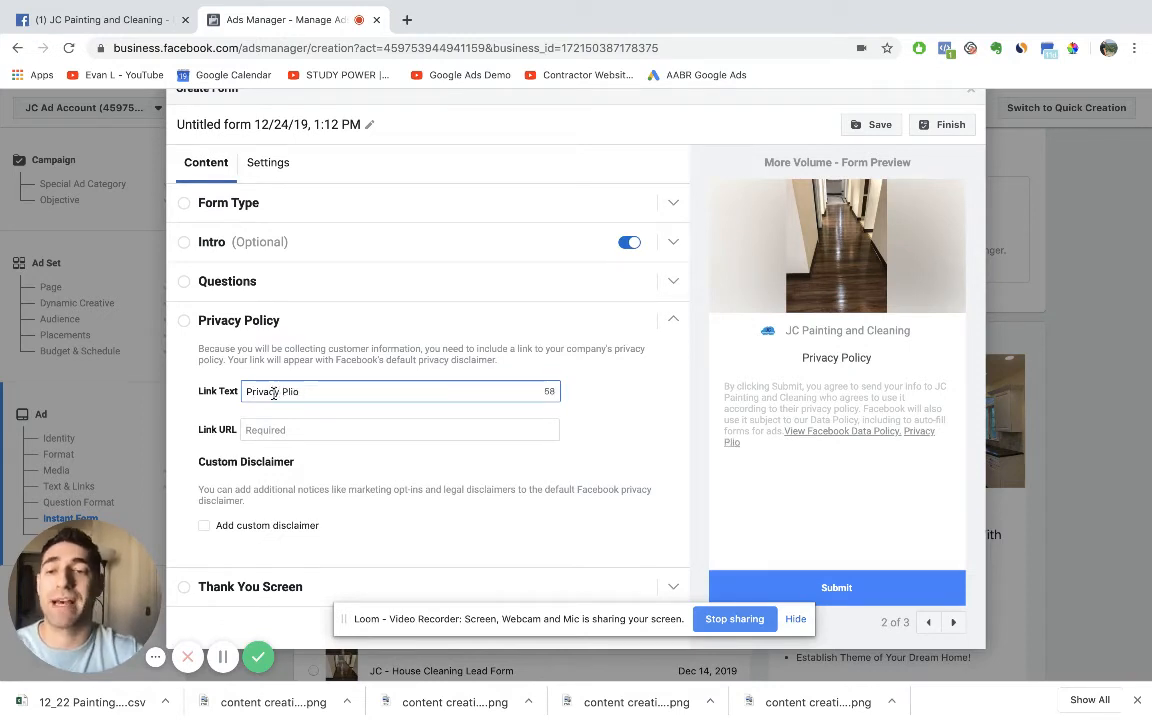
text(Policy)
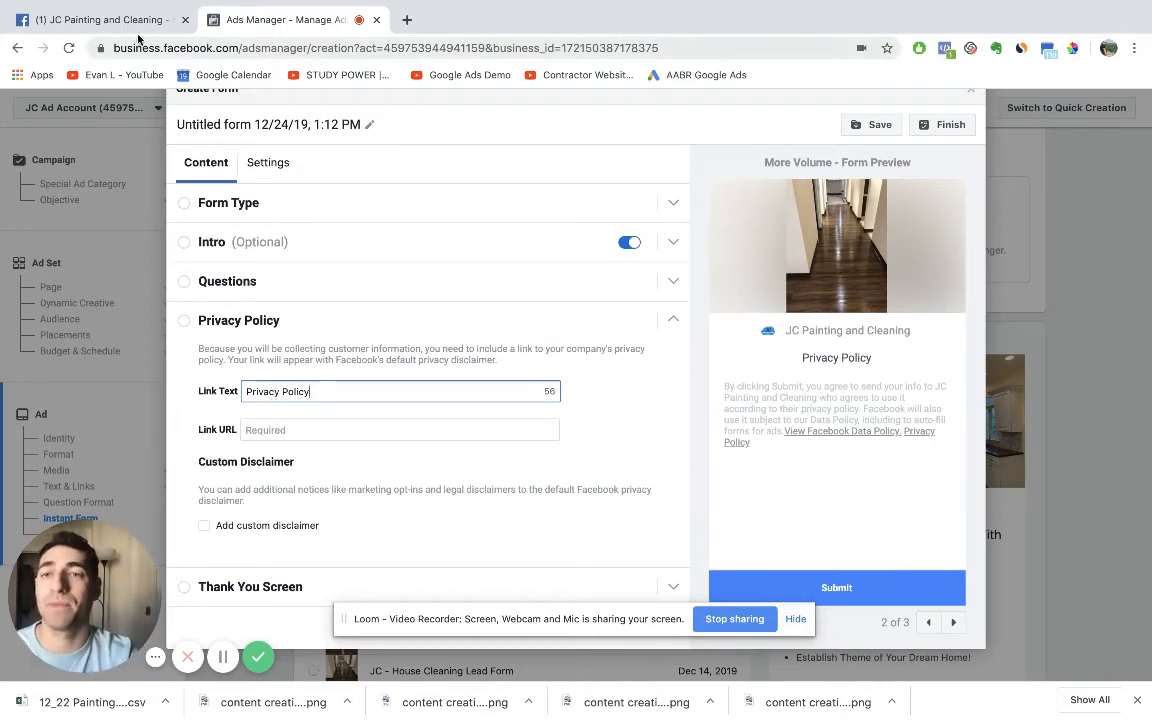
click(95, 19)
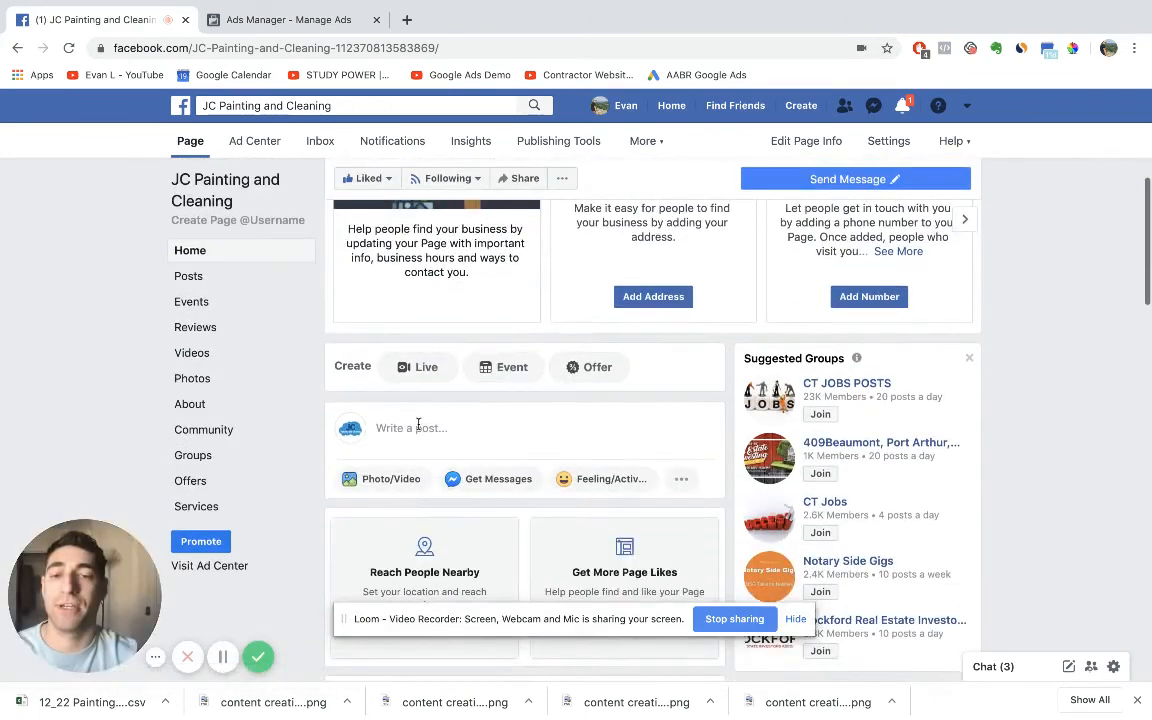
click(432, 428)
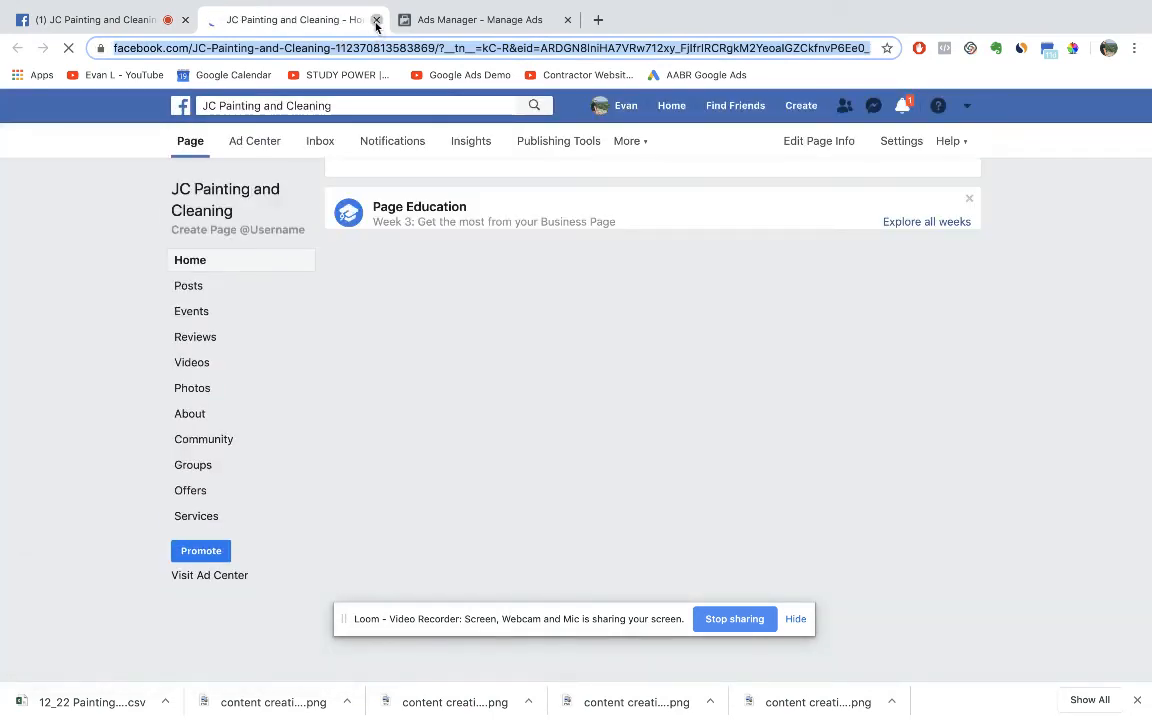
- Close the extra Page tab and return to the form's privacy policy Link URL field
click(377, 19)
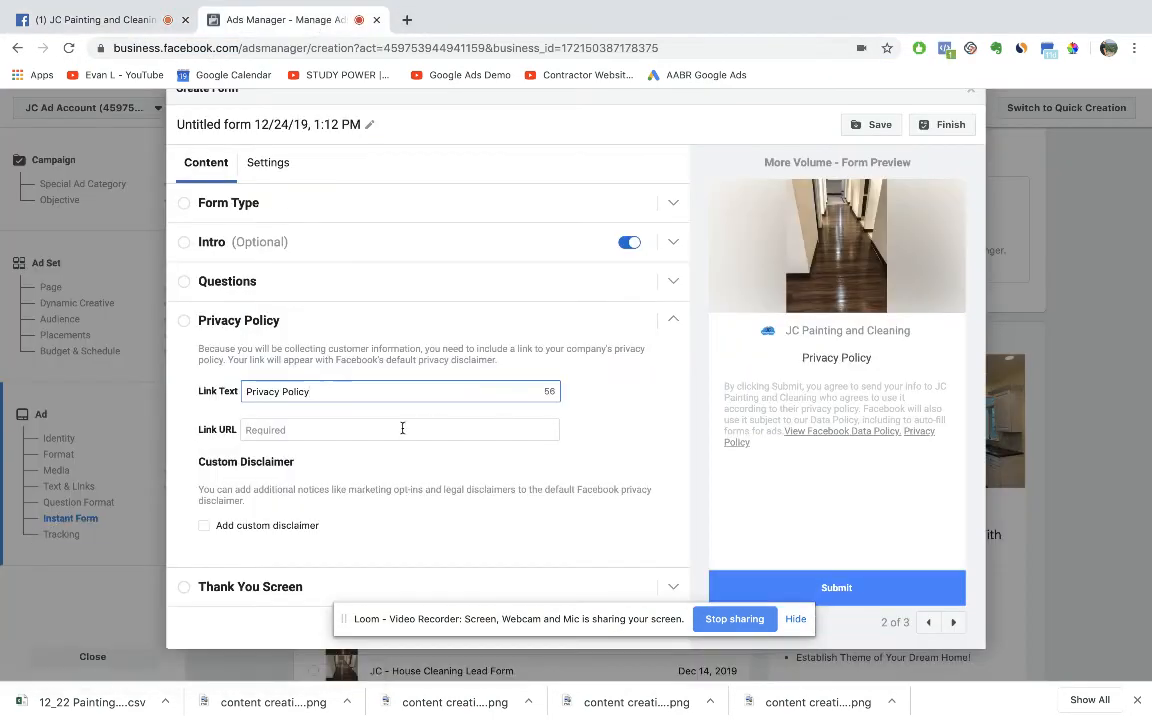
click(399, 429)
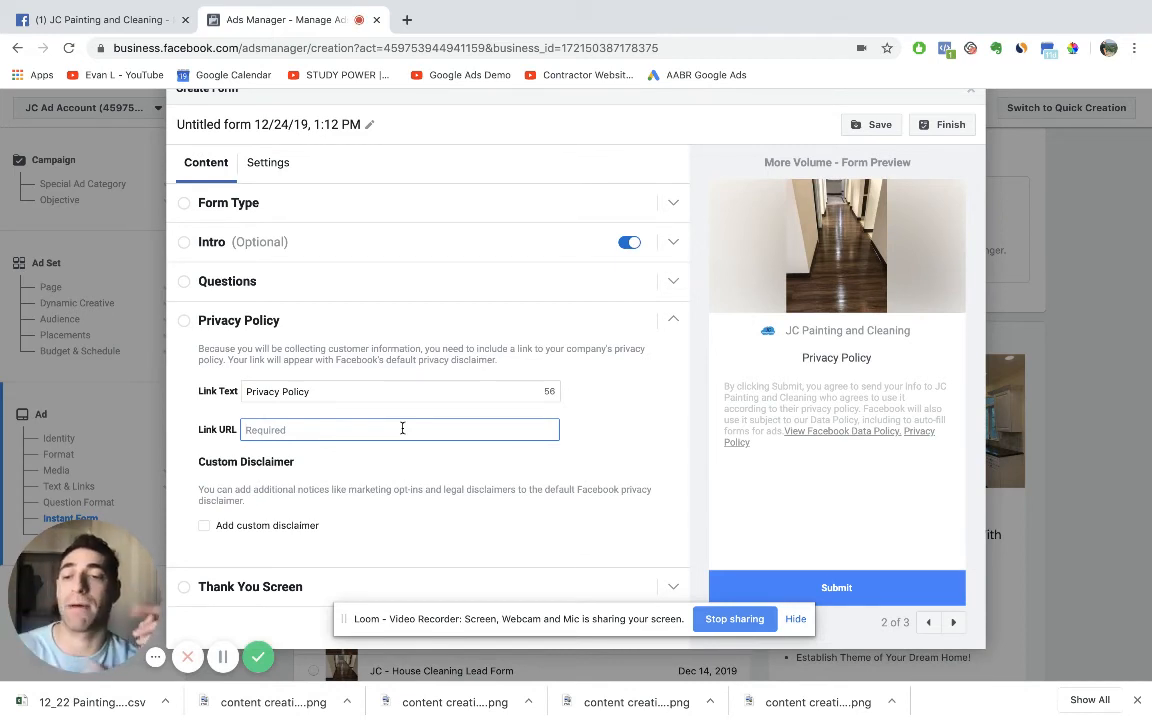
mouse_move(392, 508)
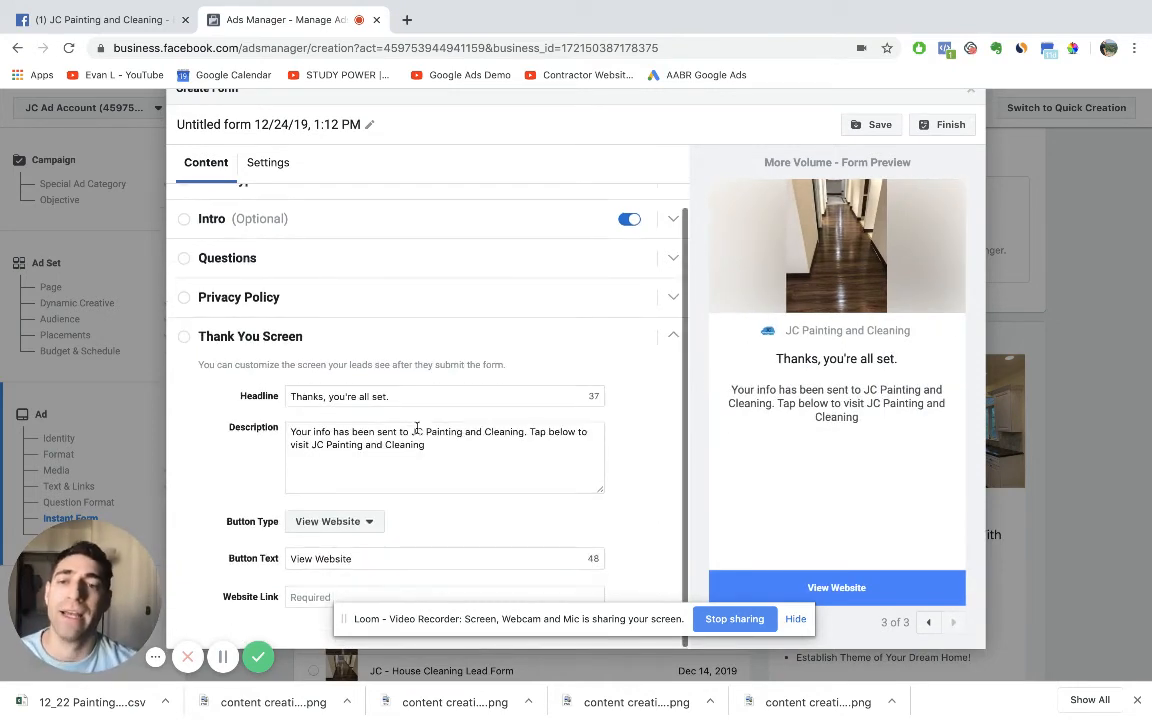
- Append a $25 gift card offer for calling within 15 minutes, while supplies last
click(444, 456)
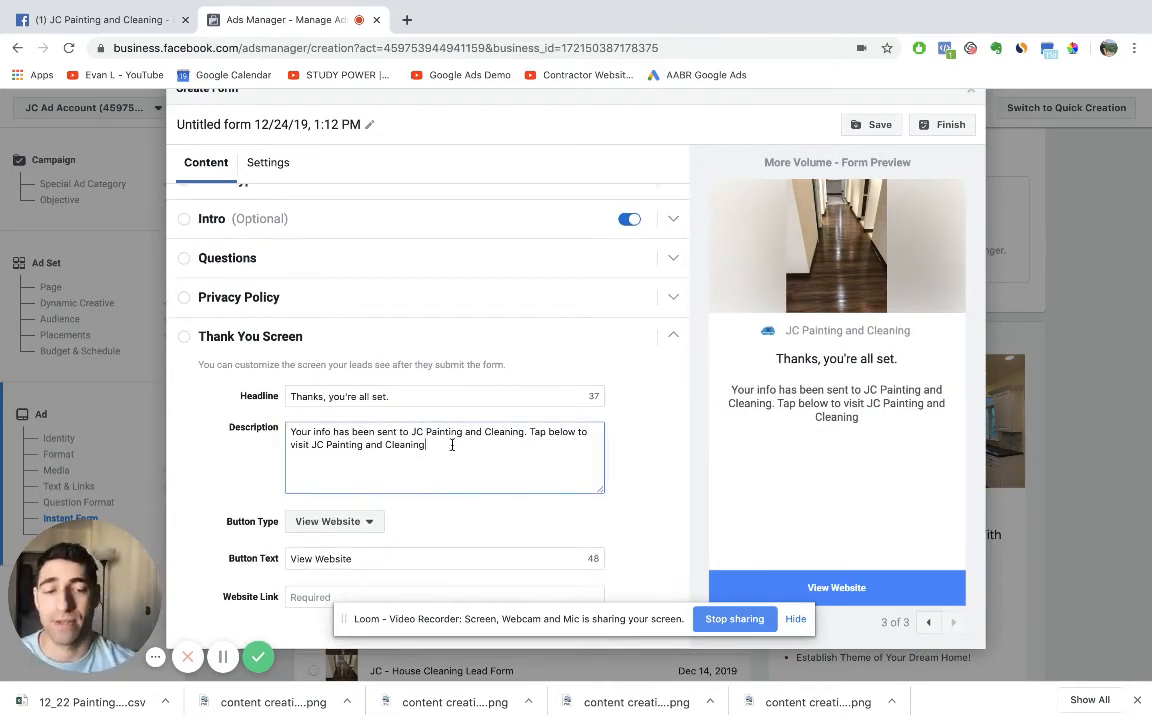
text(.)
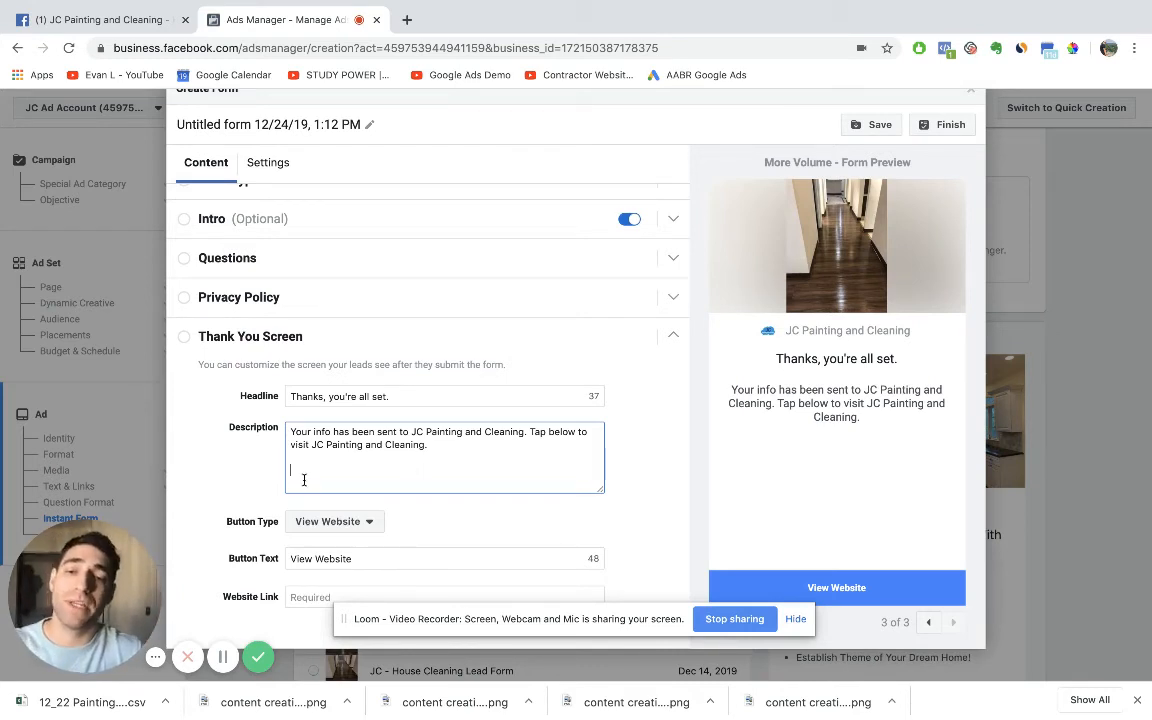
text(But)
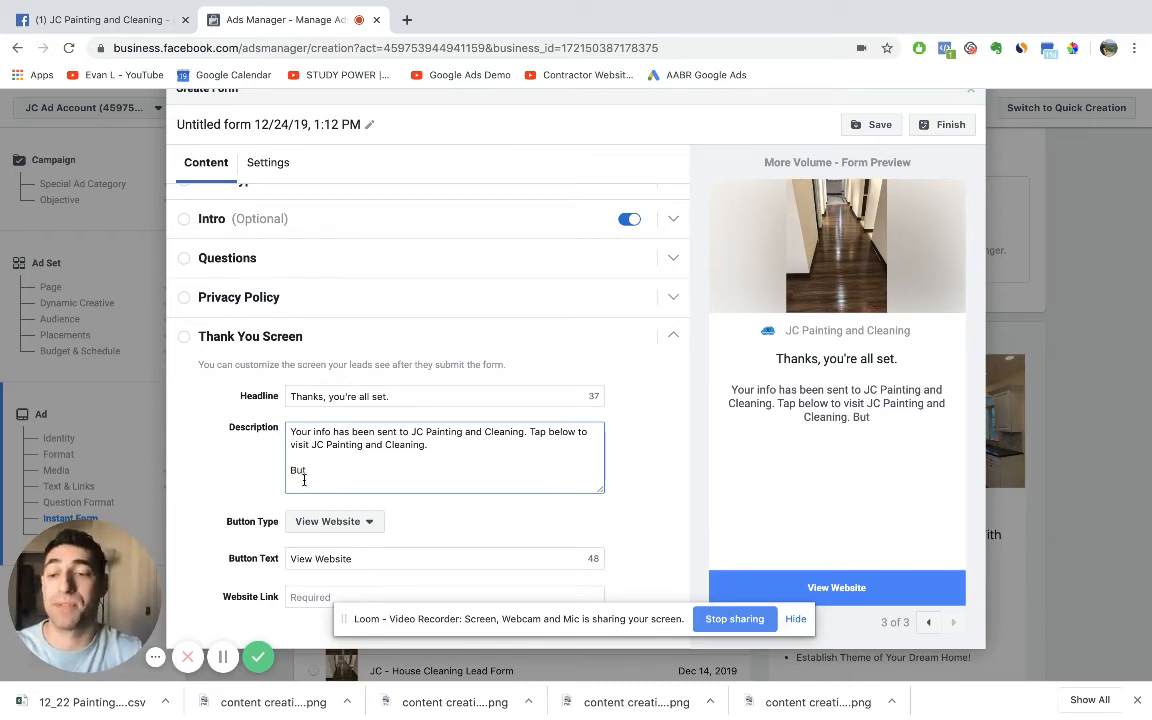
text(wait, call in t)
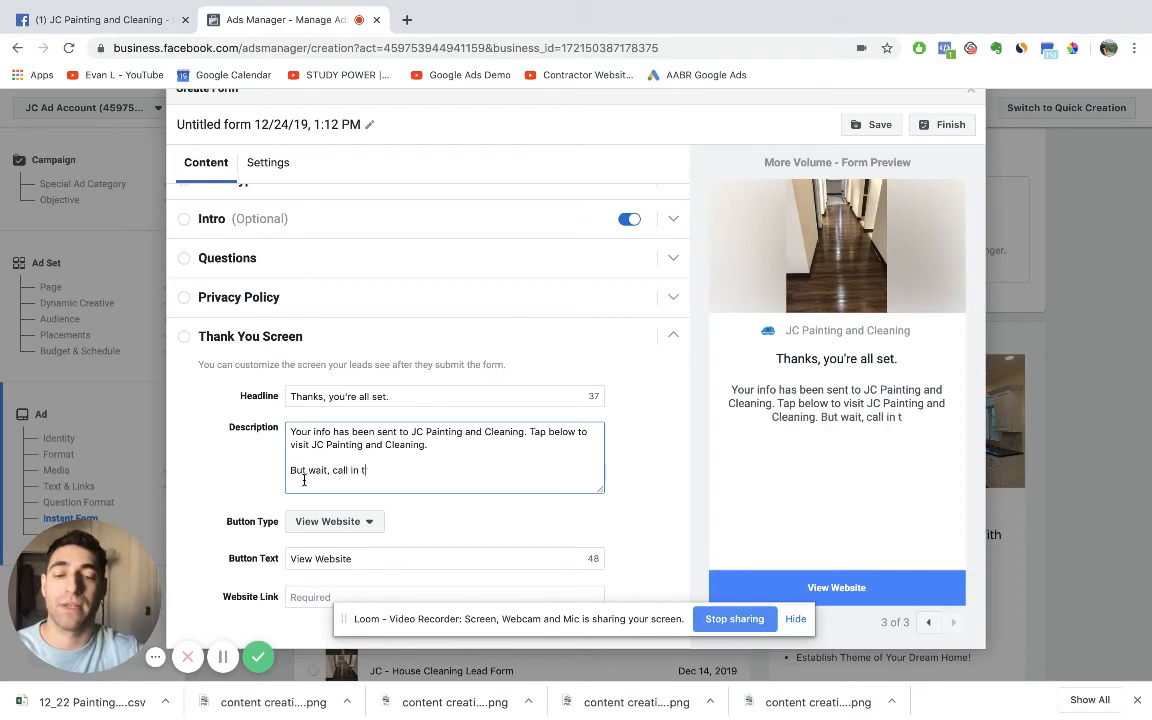
text(he next 15 min)
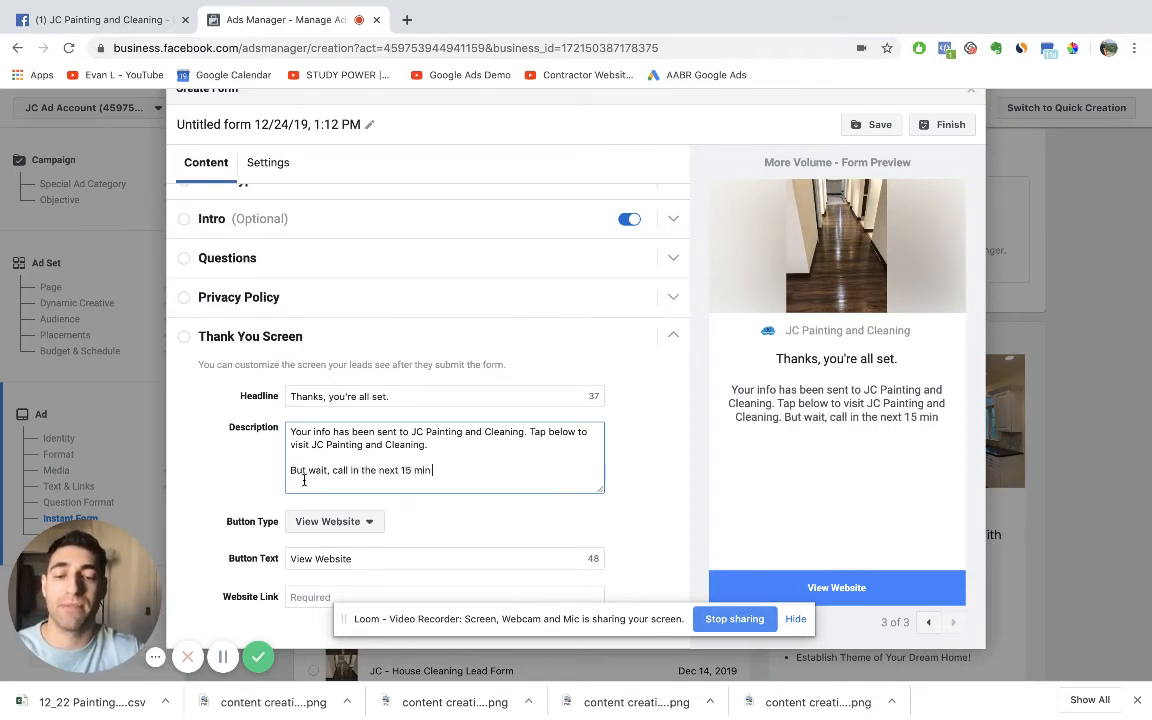
text(and we will supply you i)
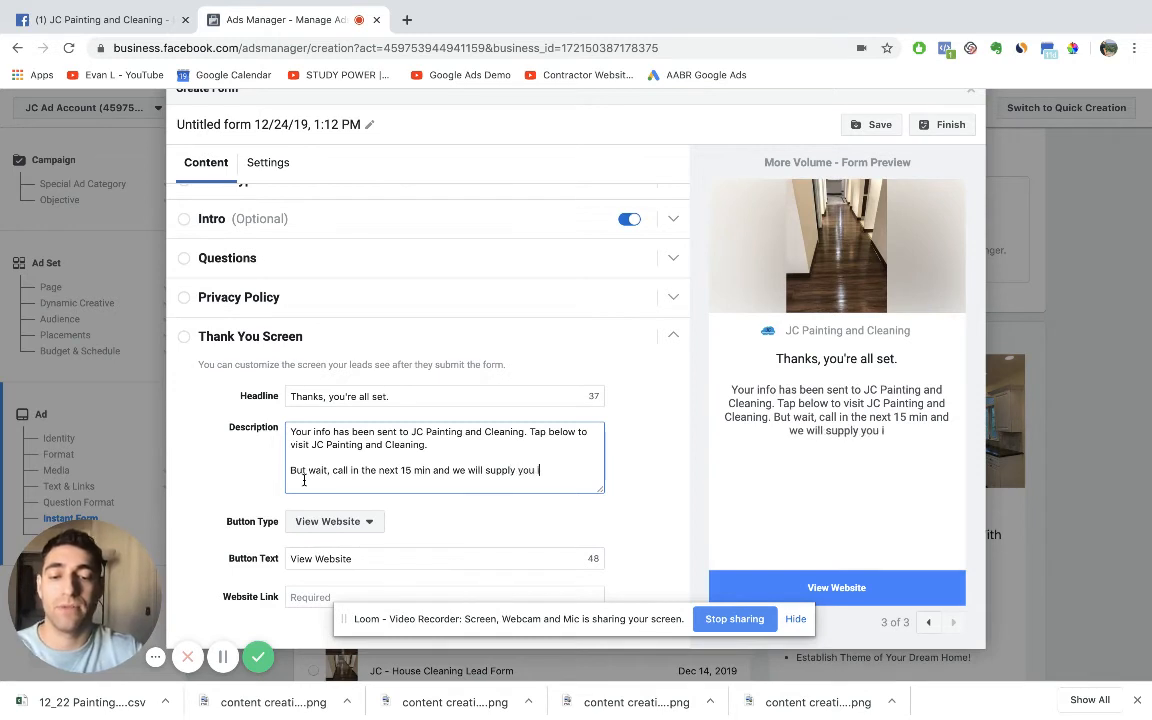
text(with a)
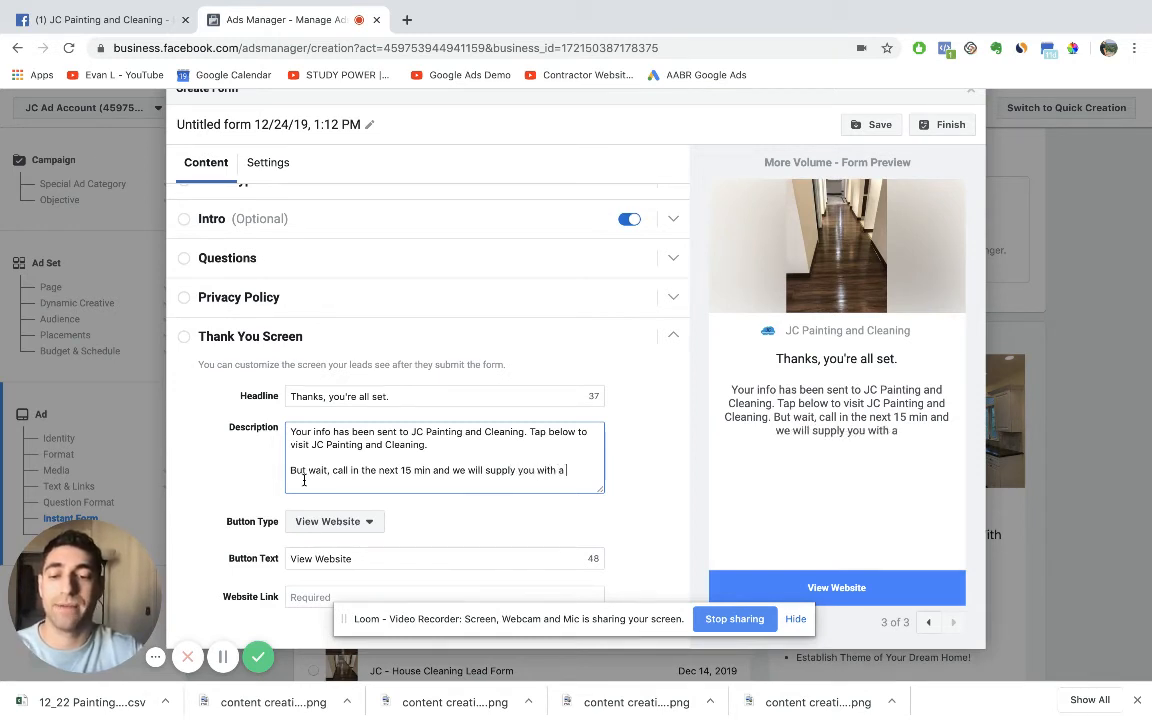
text($25)
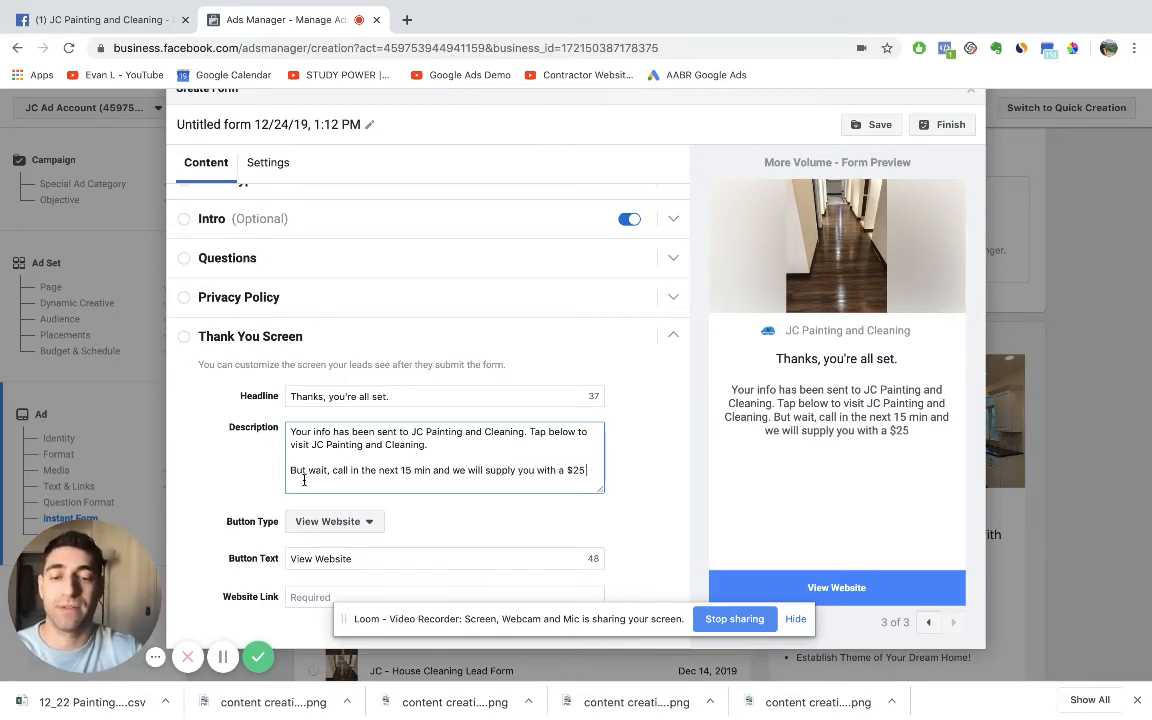
text(g)
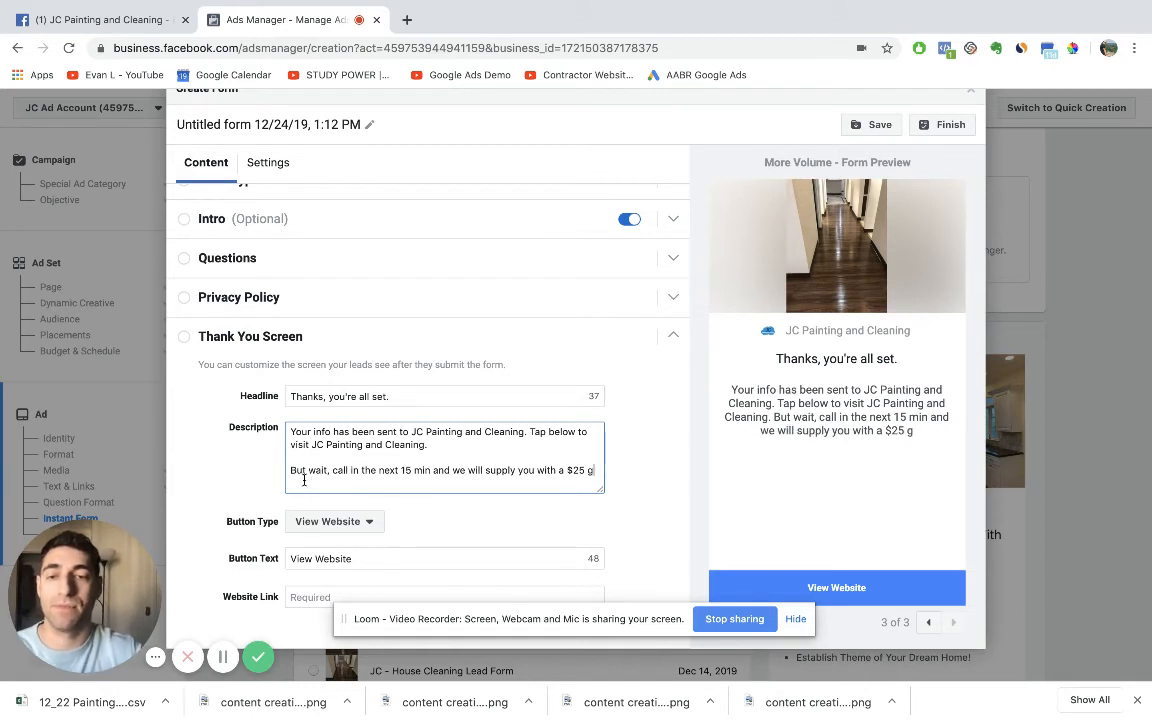
text(gift card.)
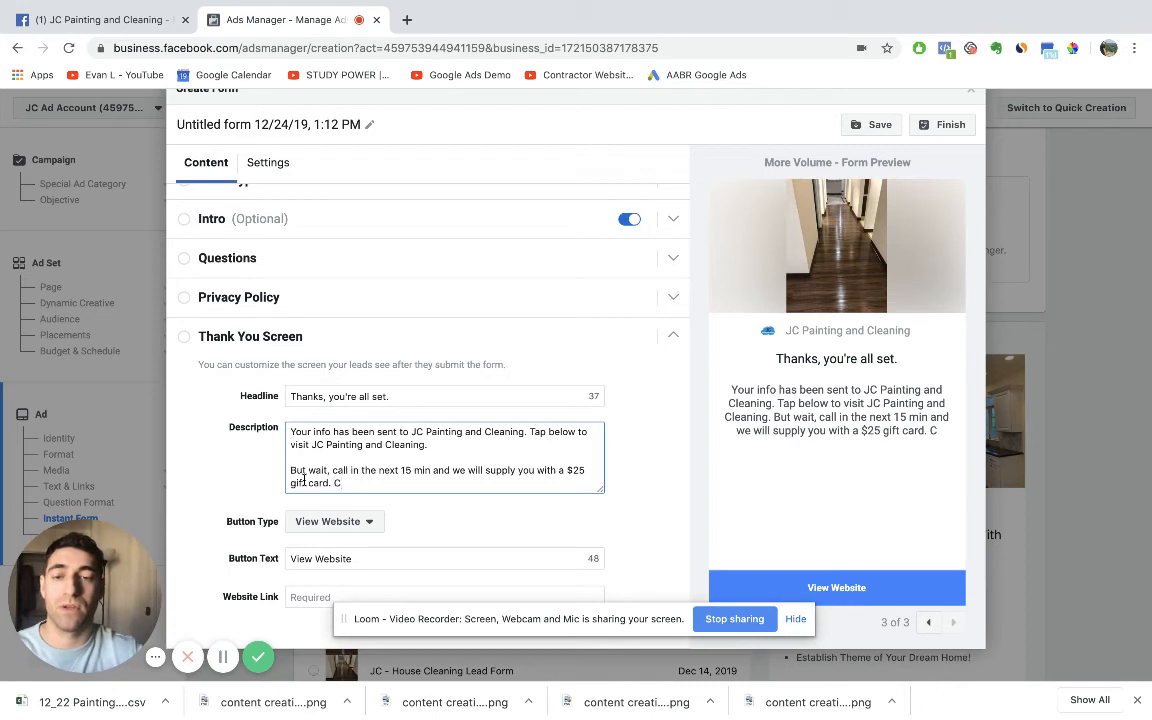
text(Call while suppleis still l)
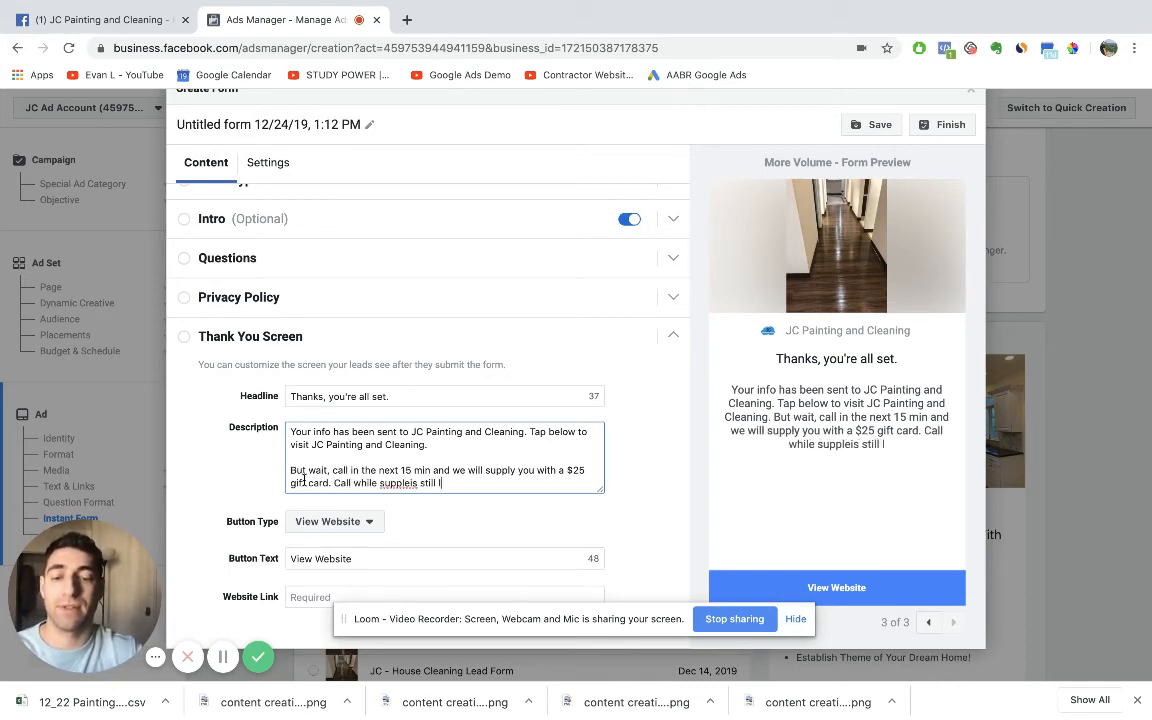
text(ast!)
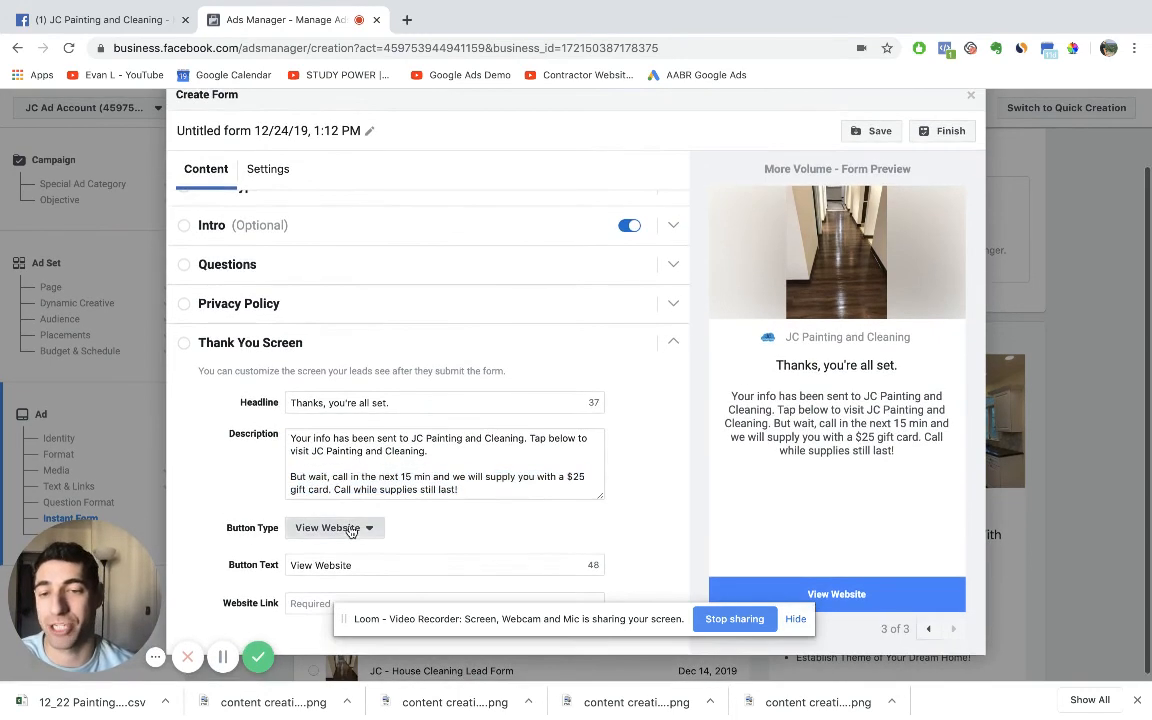
- Switch the thank-you screen button type from View Website to Call Business
click(334, 530)
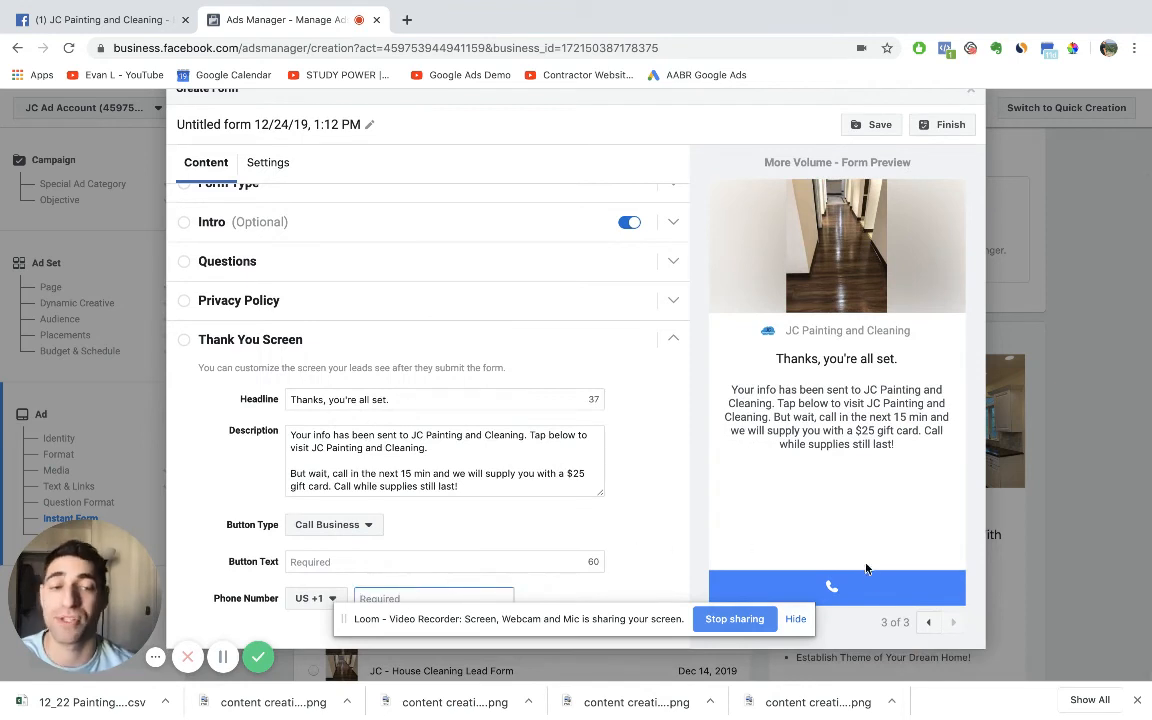
mouse_move(620, 465)
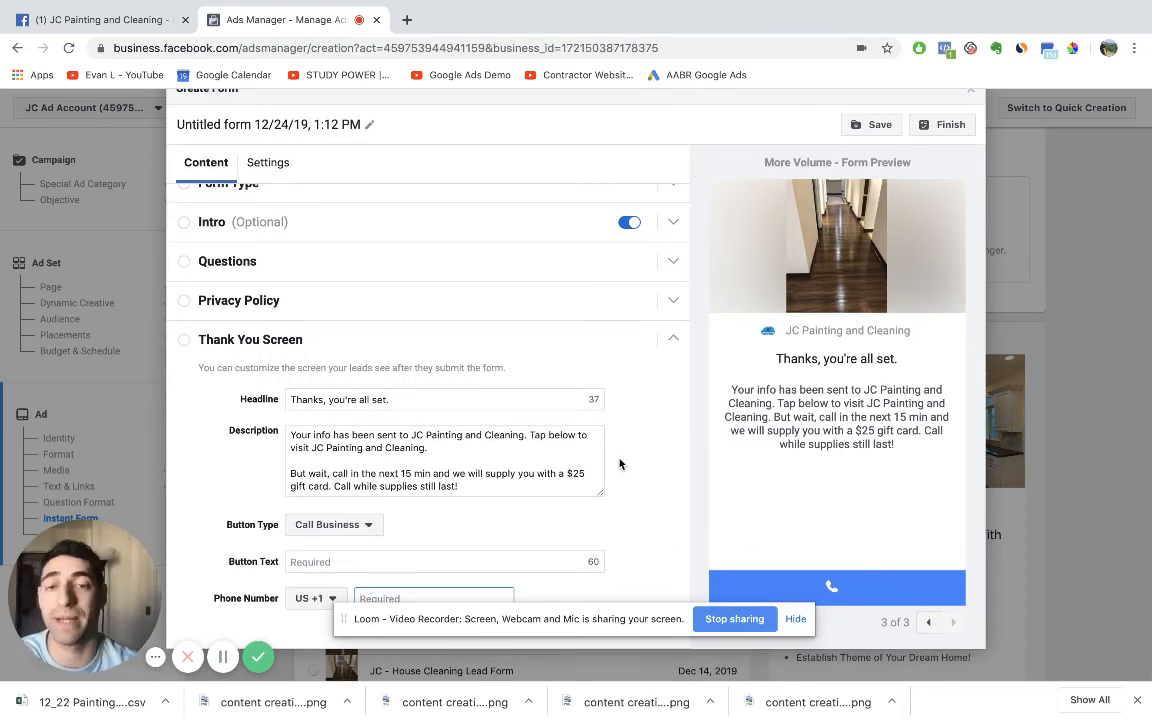
scroll(up, 3)
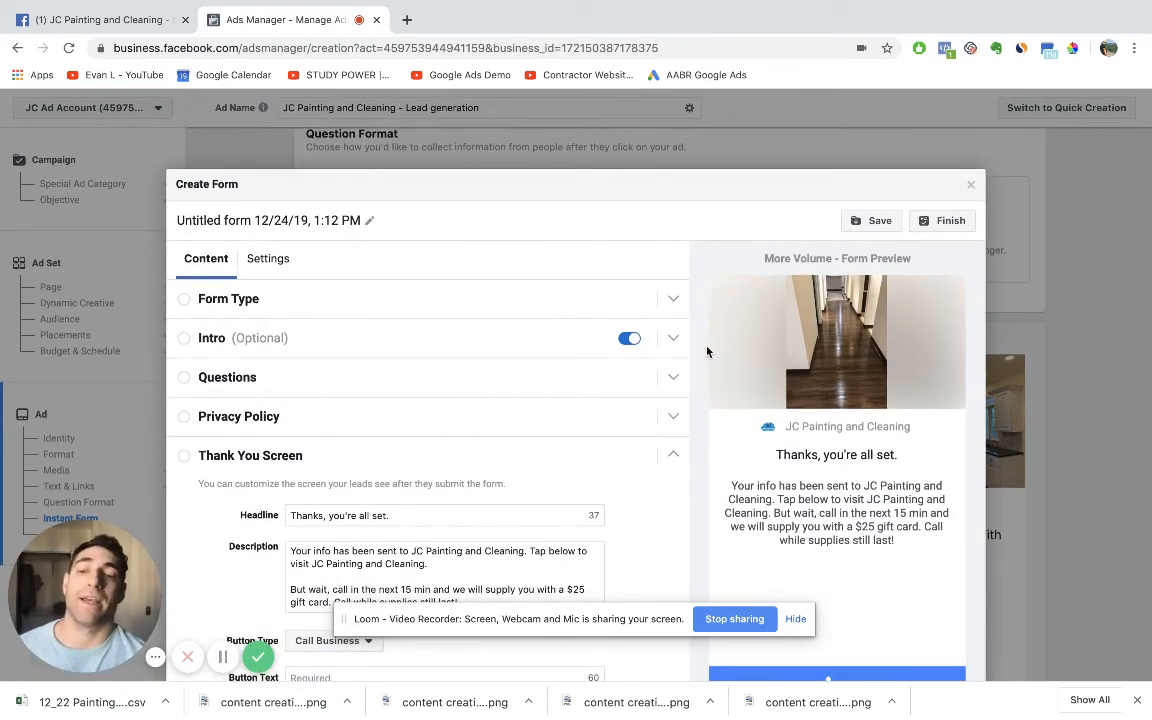
scroll(up, 3)
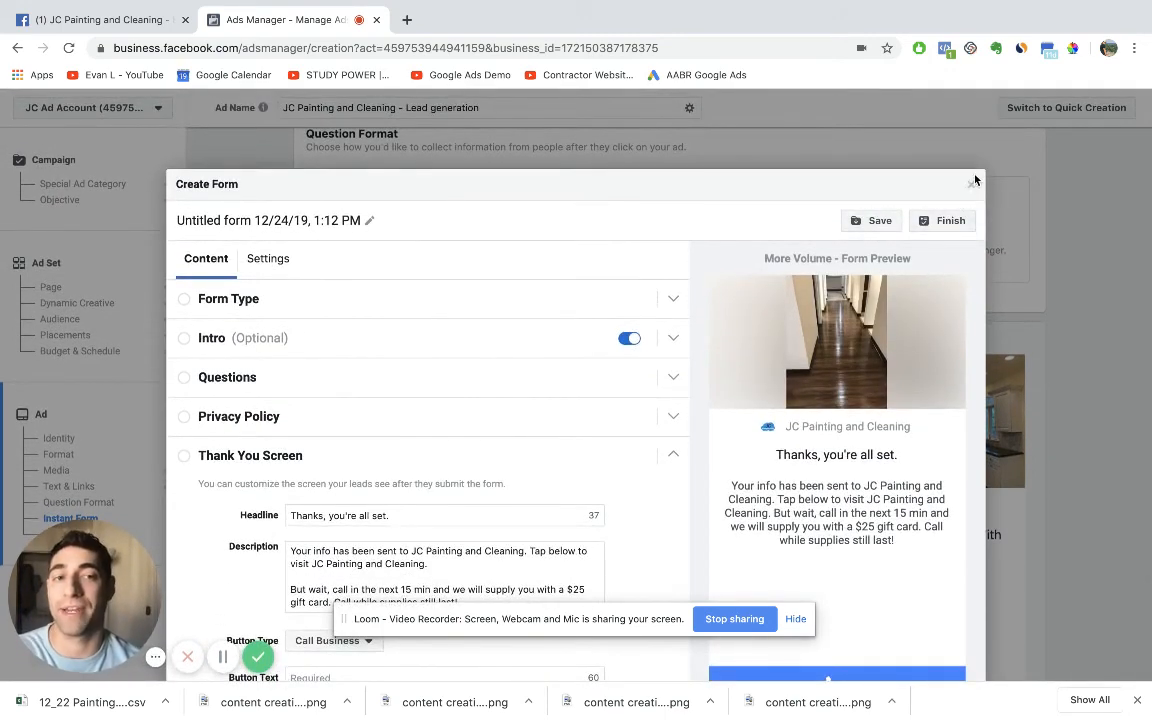
- Close the form editor and confirm publishing the campaign, ad set and ad
click(975, 182)
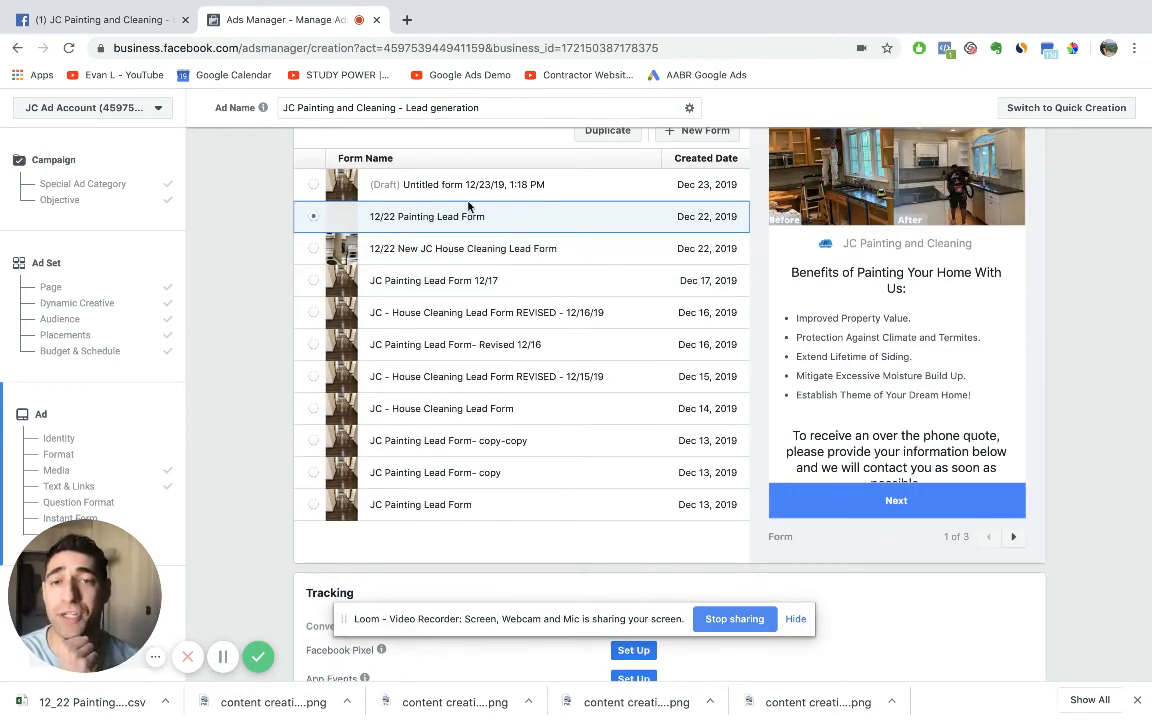
mouse_move(477, 410)
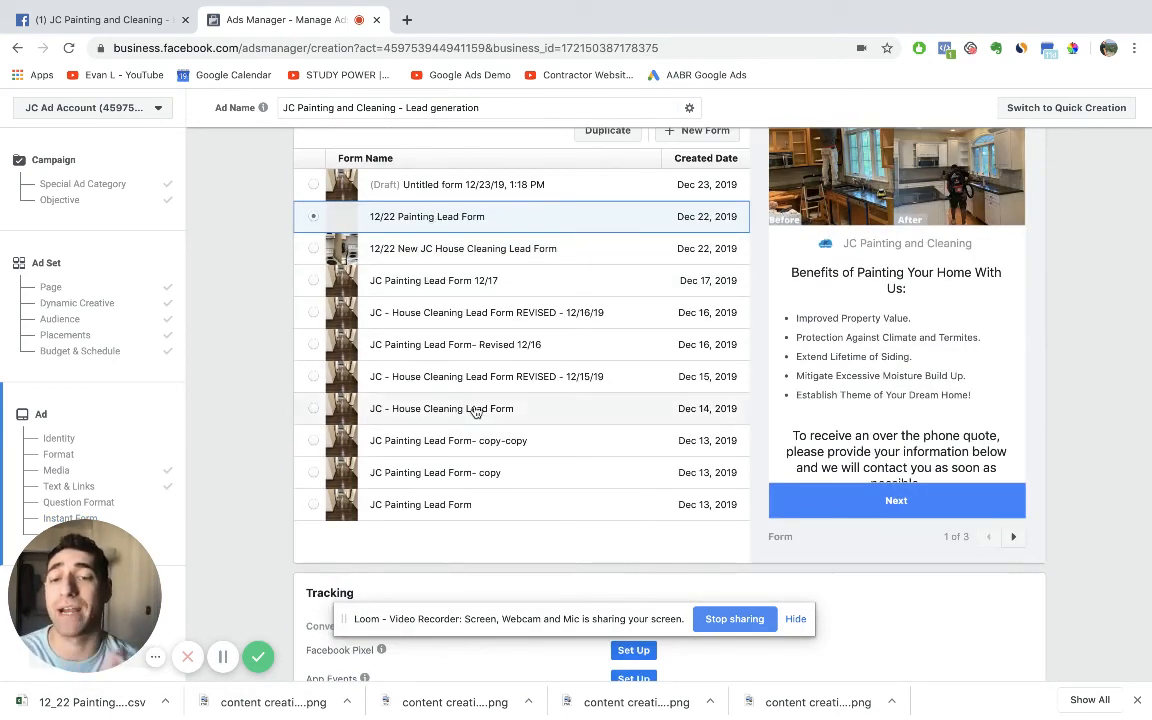
scroll(down, 3)
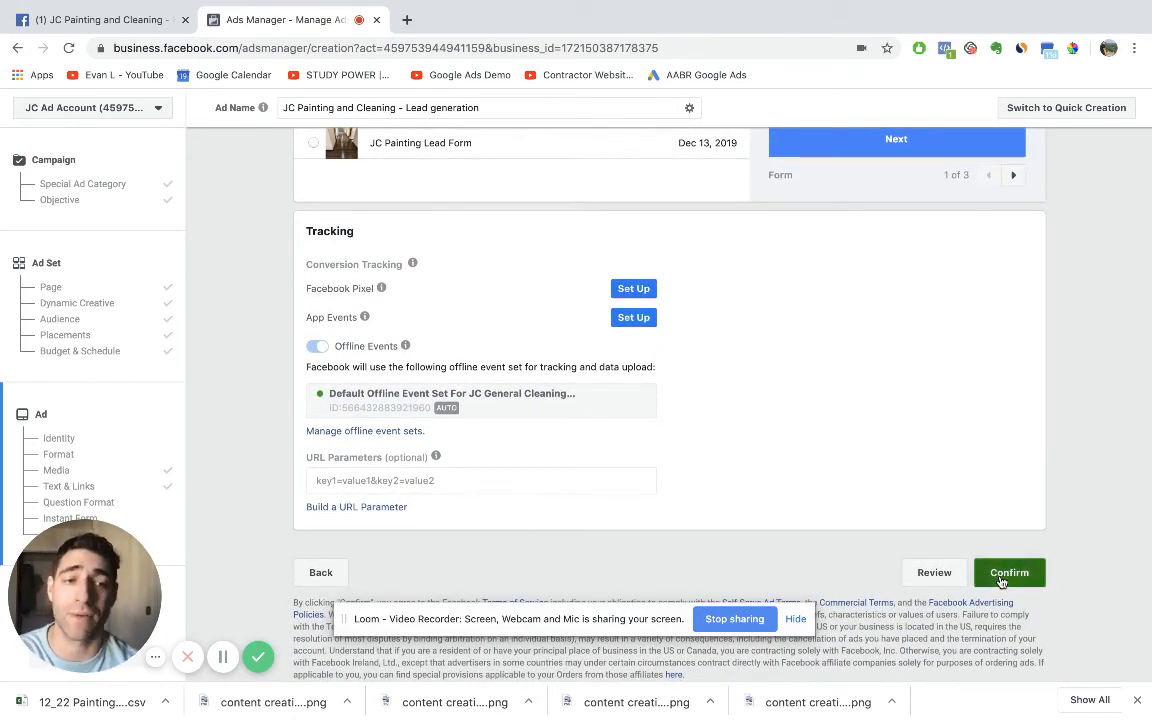
click(1008, 572)
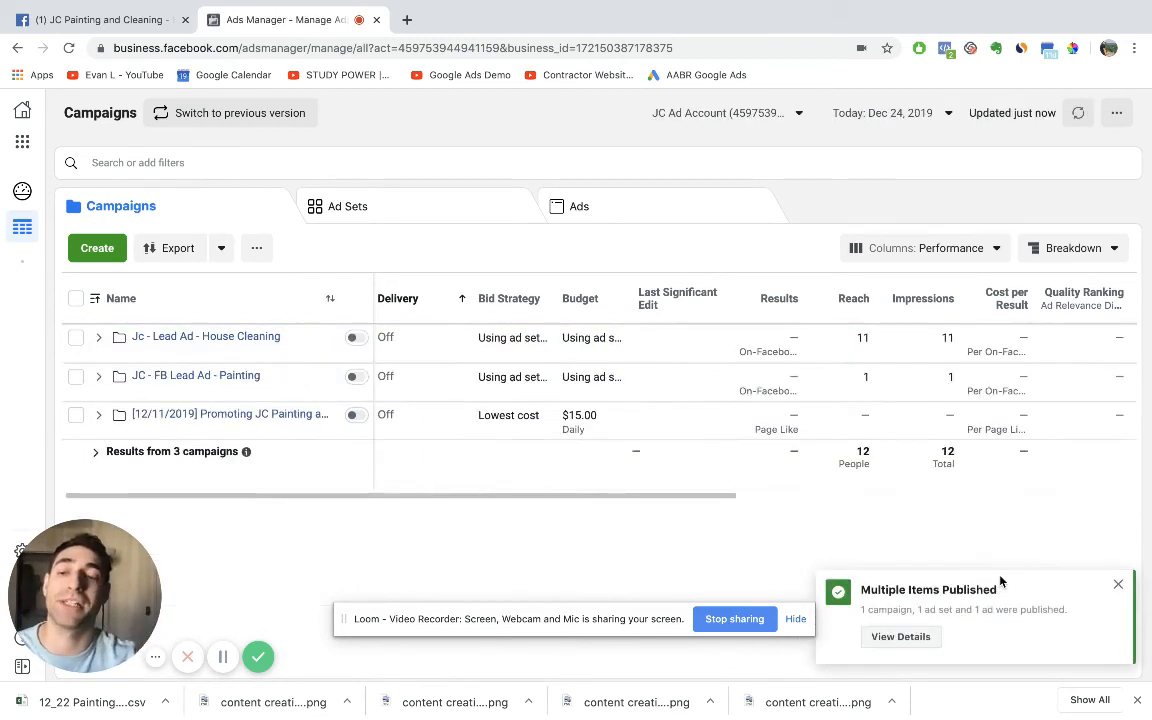
- Select the new house cleaning campaign and delete it via Edit > Delete, confirming
click(99, 337)
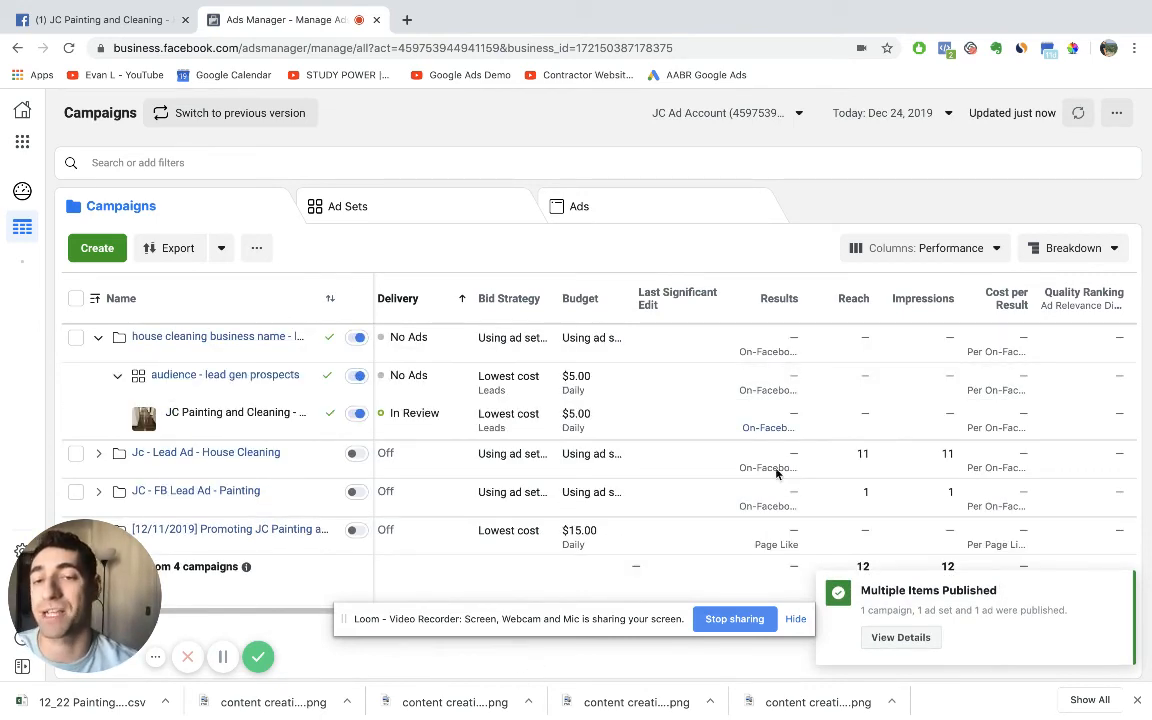
click(75, 337)
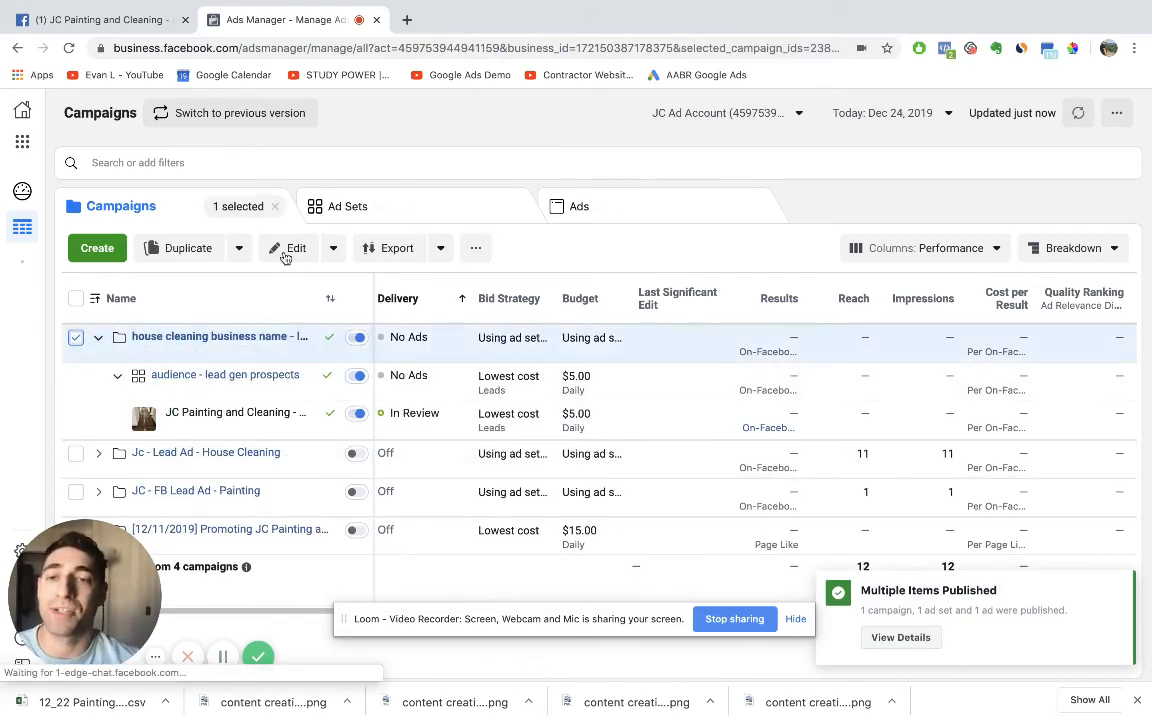
click(333, 248)
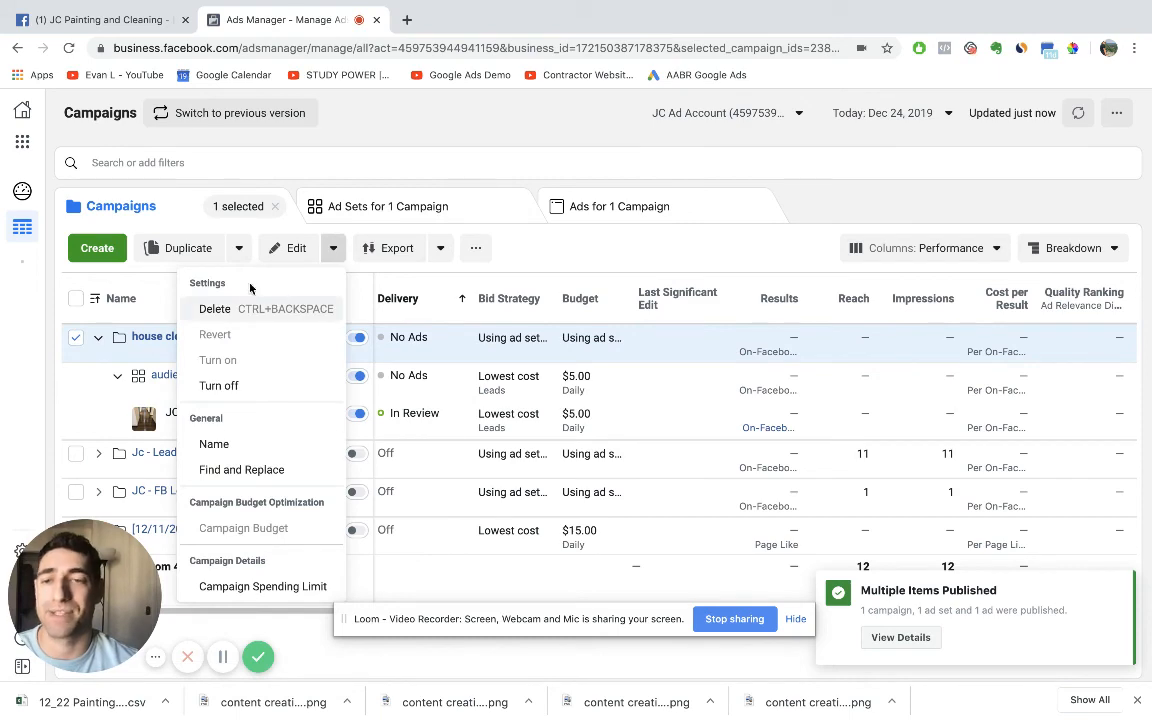
click(214, 308)
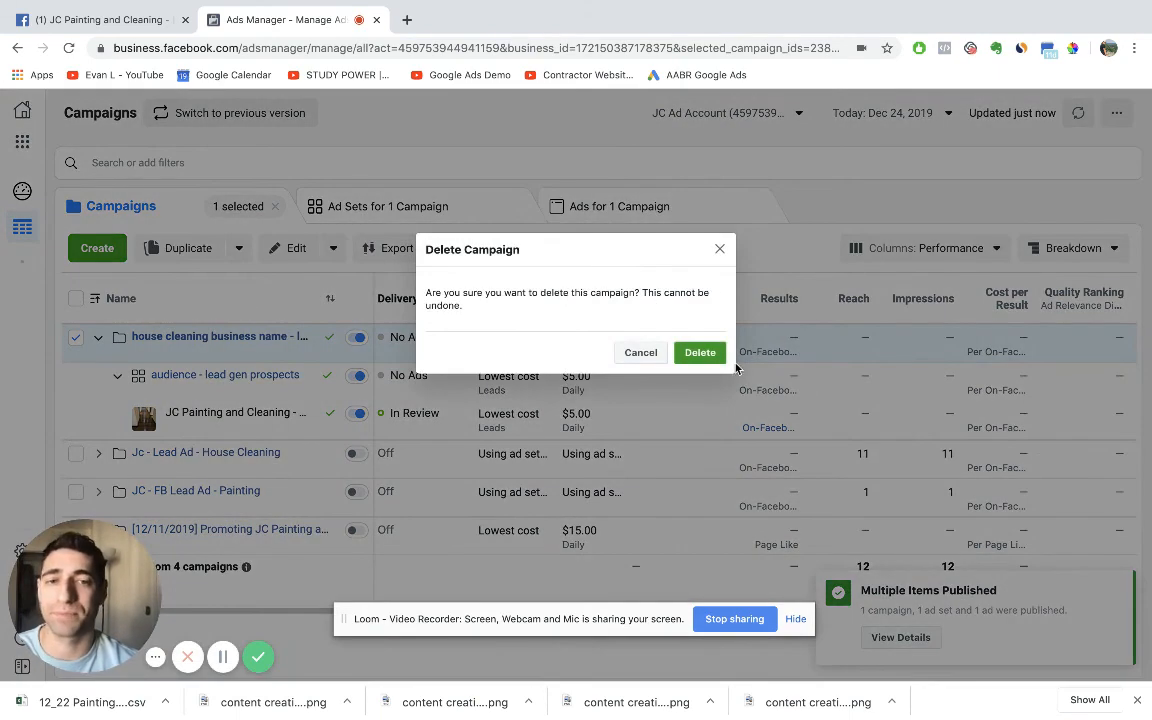
click(700, 352)
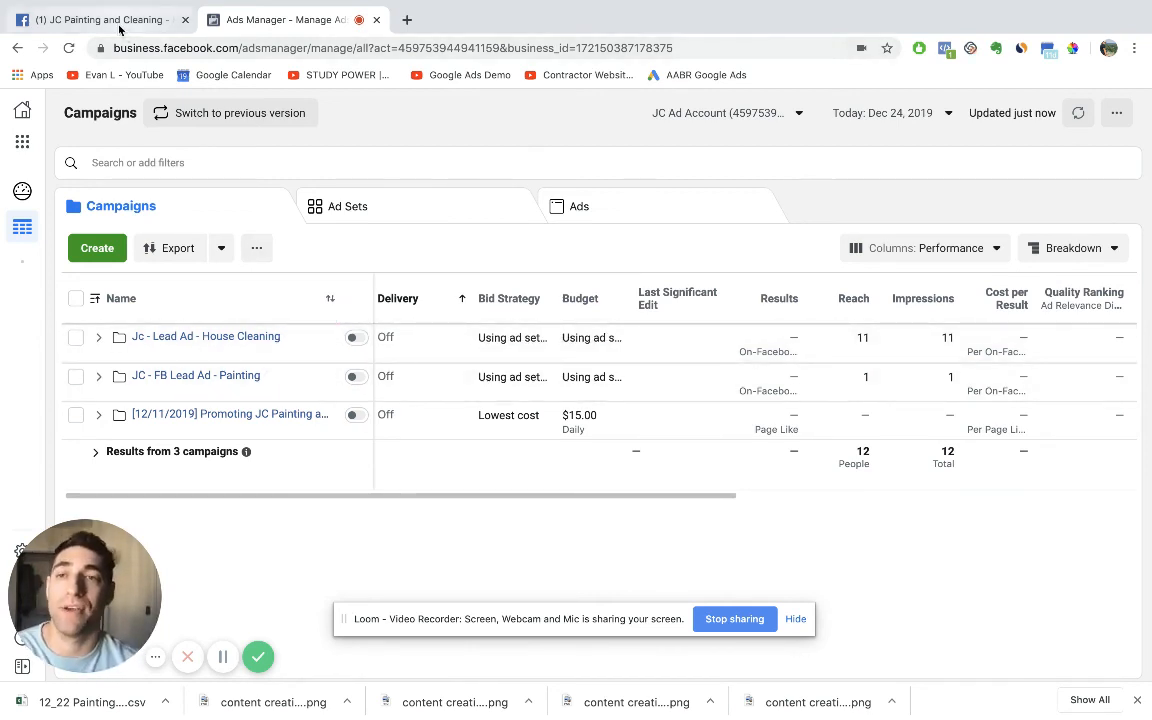
- Open the JC Painting and Cleaning Page's Forms Library through Publishing Tools
click(95, 19)
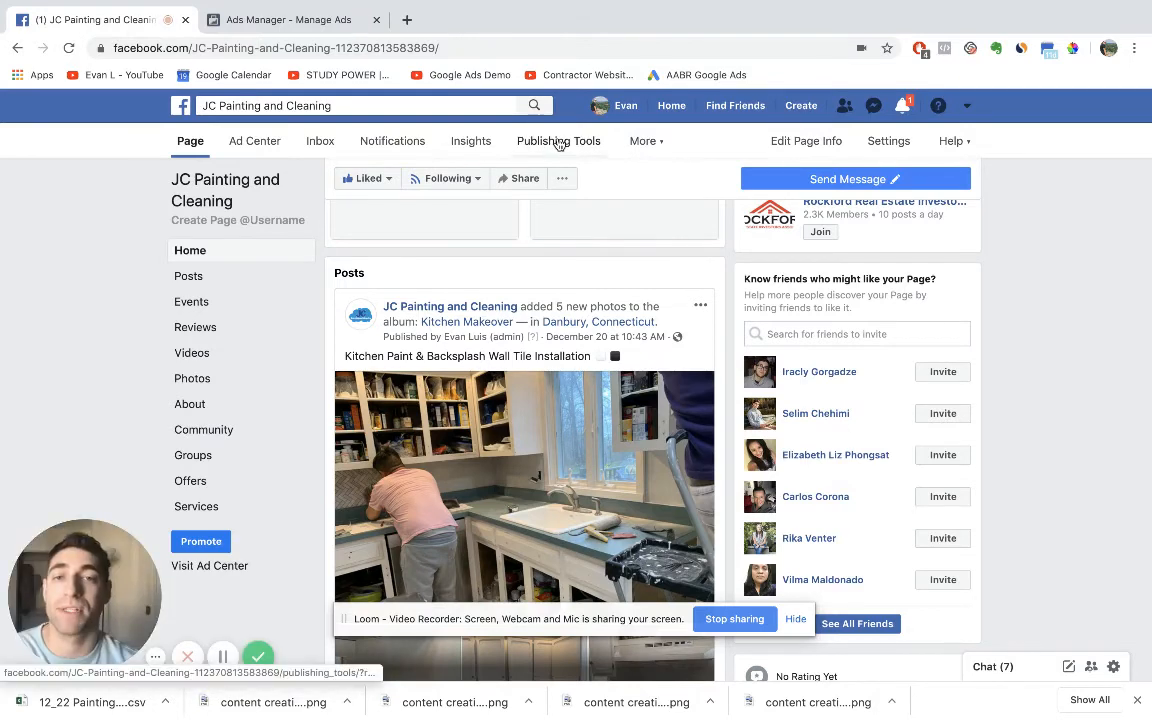
click(558, 140)
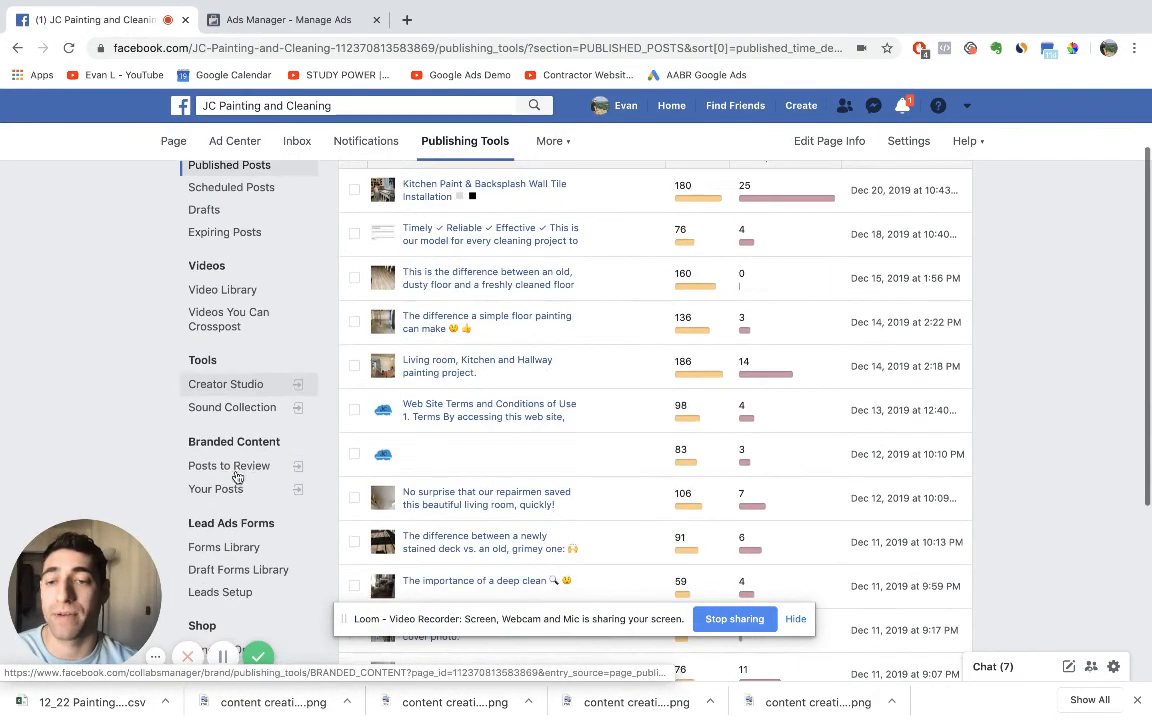
click(223, 546)
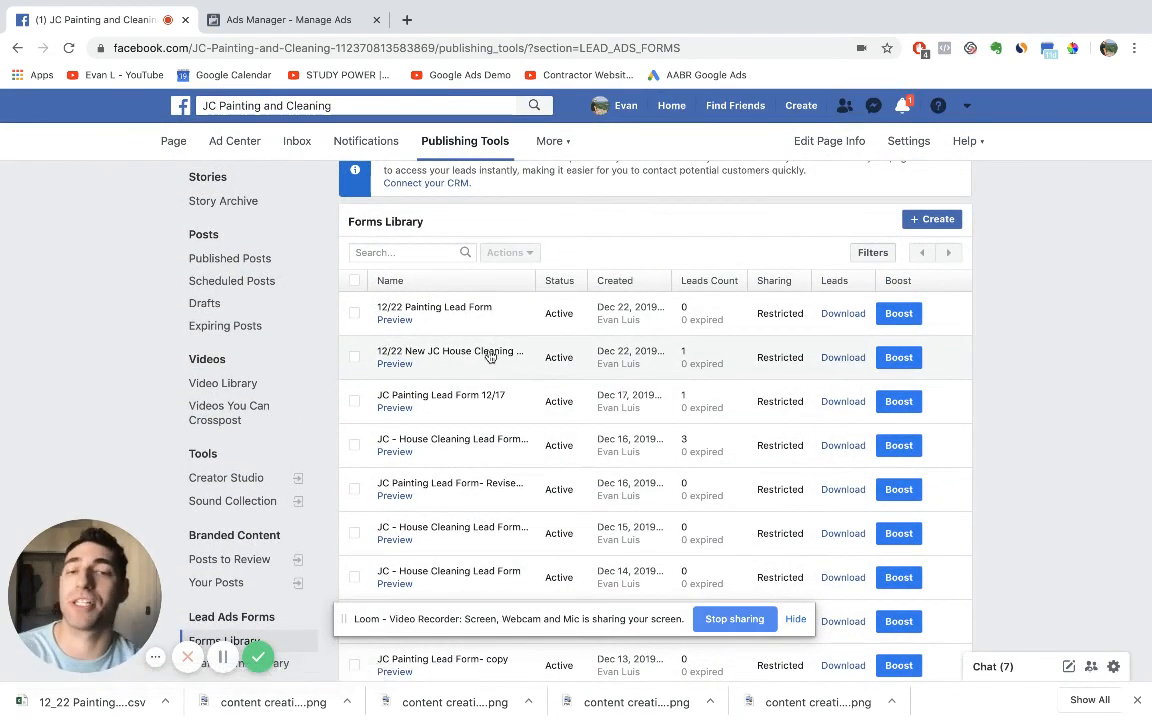
mouse_move(508, 337)
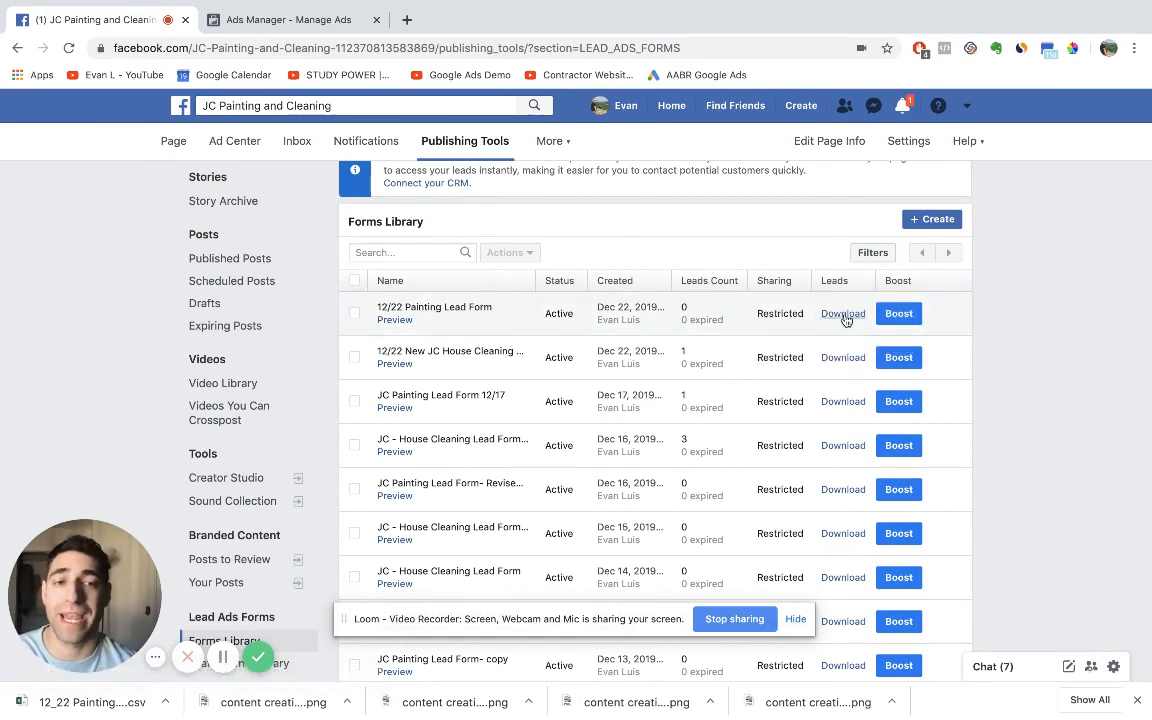
- Download the 12/22 Painting Lead Form leads as CSV and close the dialog
click(843, 313)
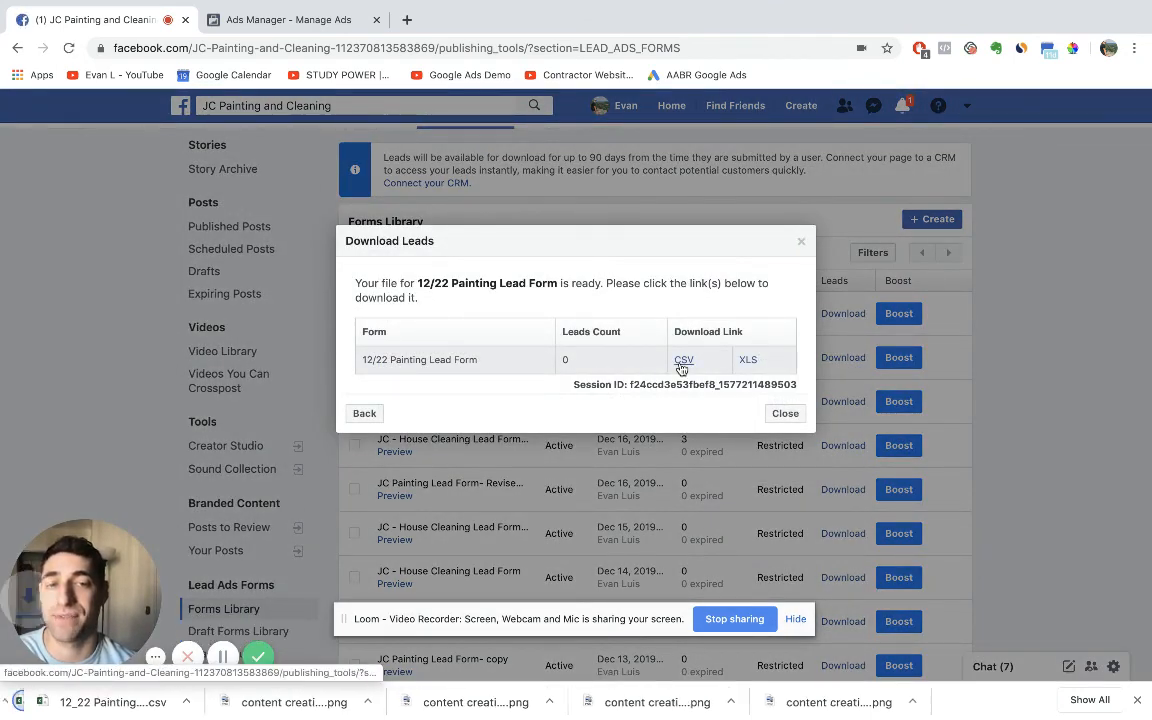
click(683, 359)
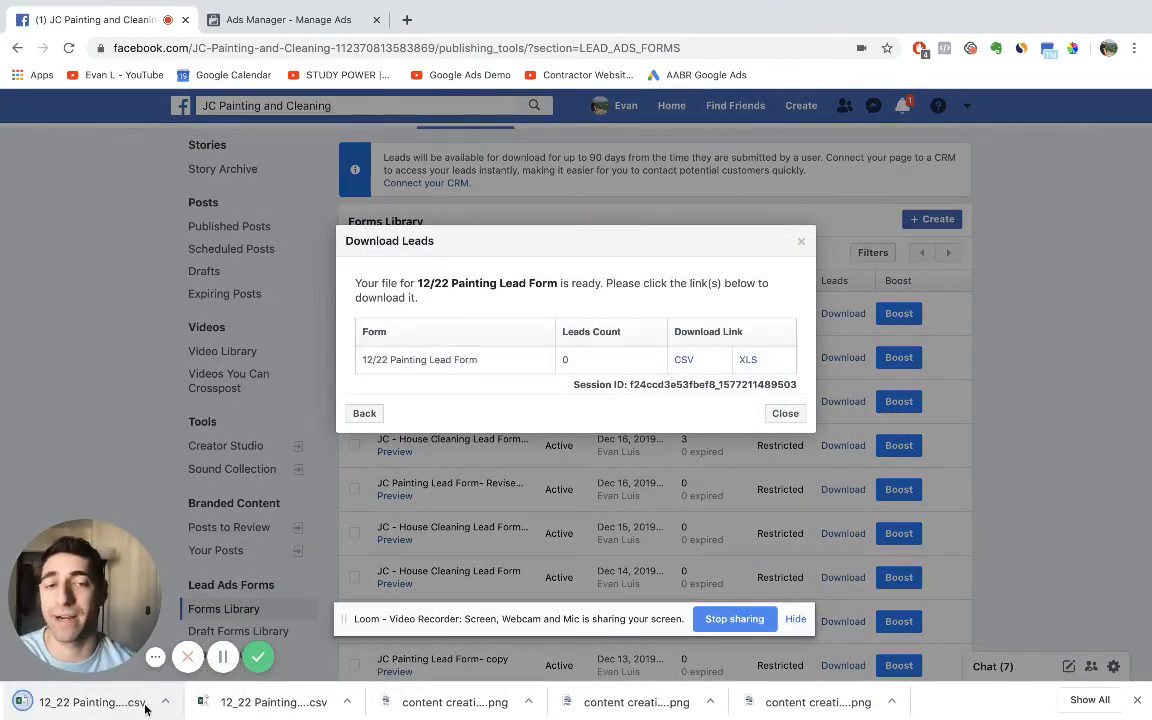
click(785, 413)
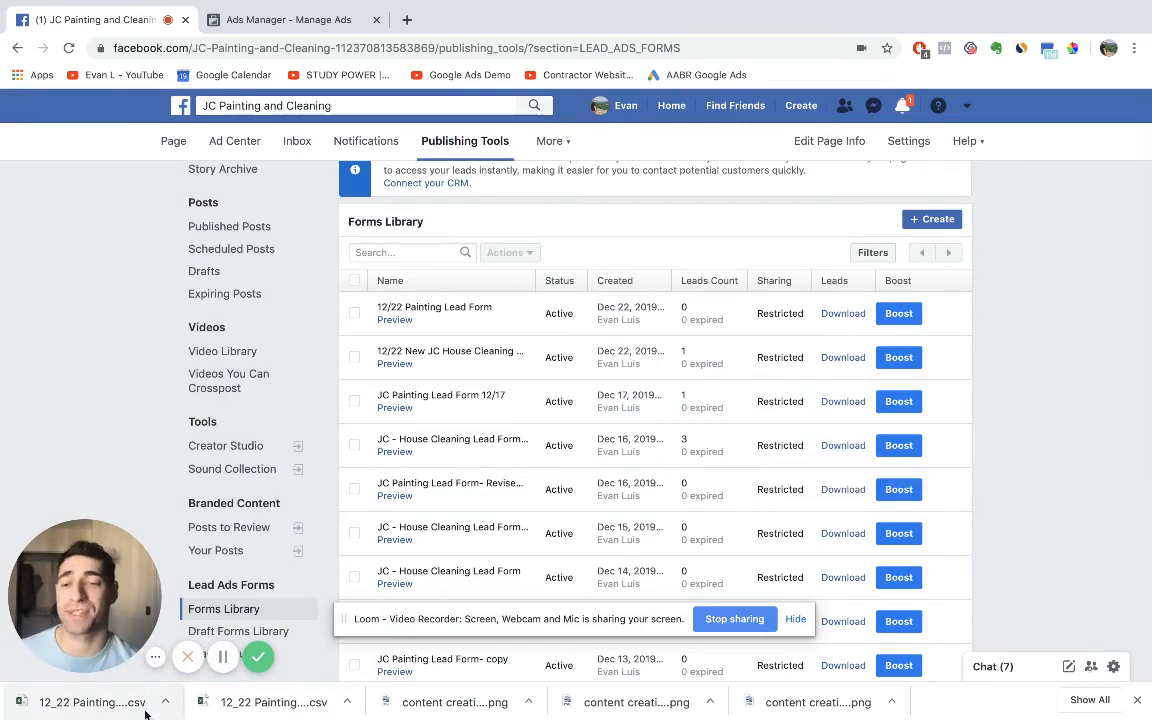
mouse_move(130, 307)
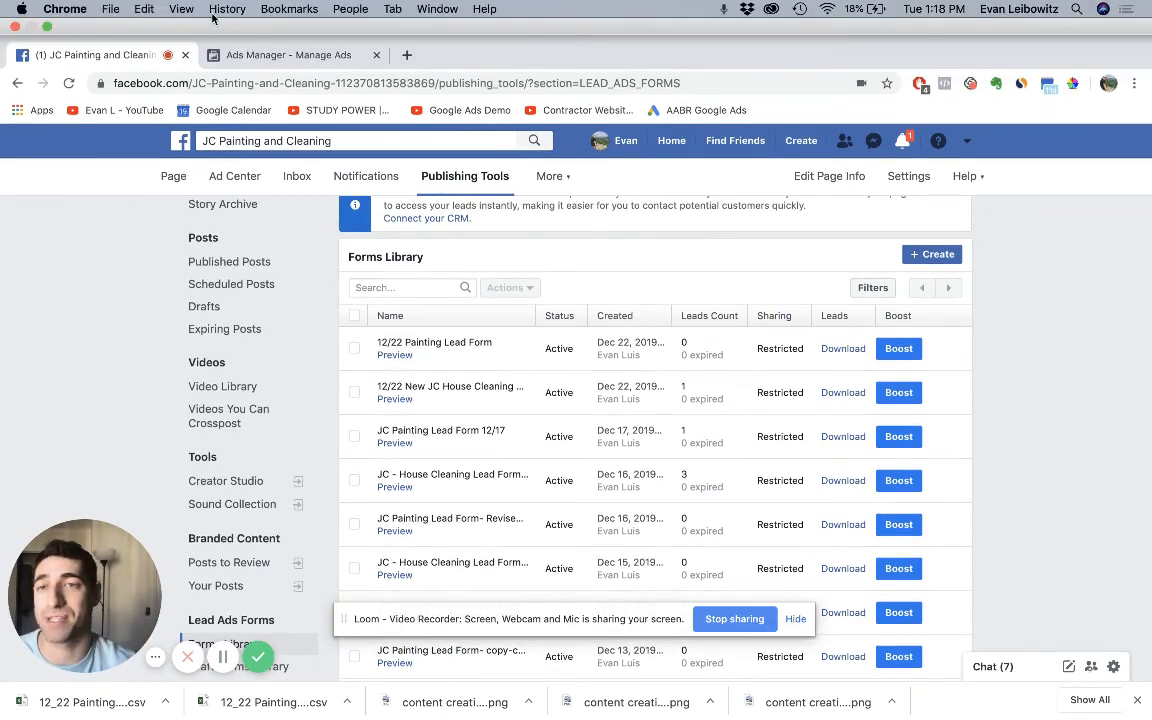
click(290, 54)
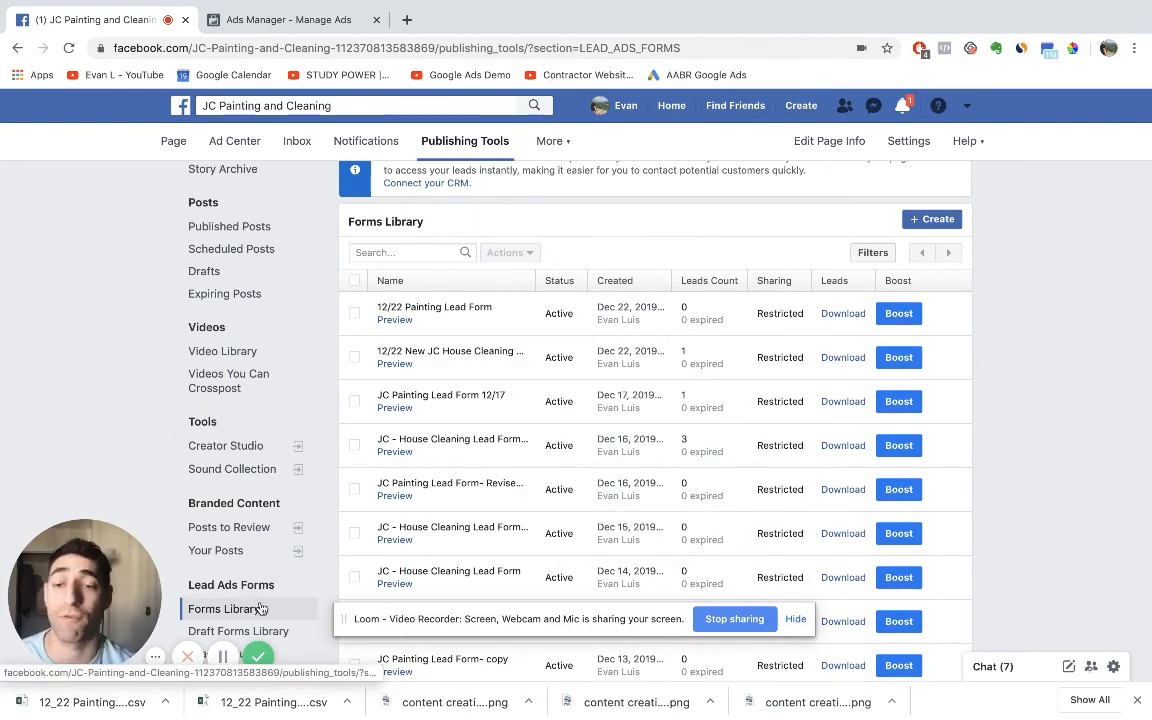
mouse_move(129, 358)
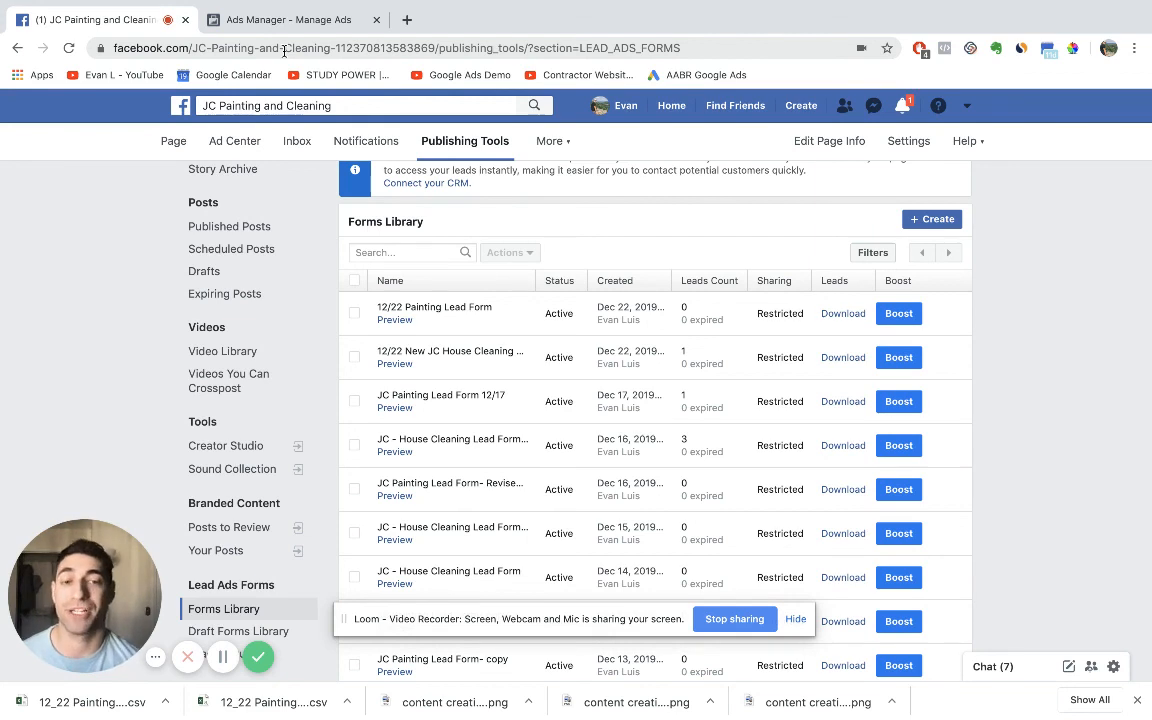
mouse_move(322, 440)
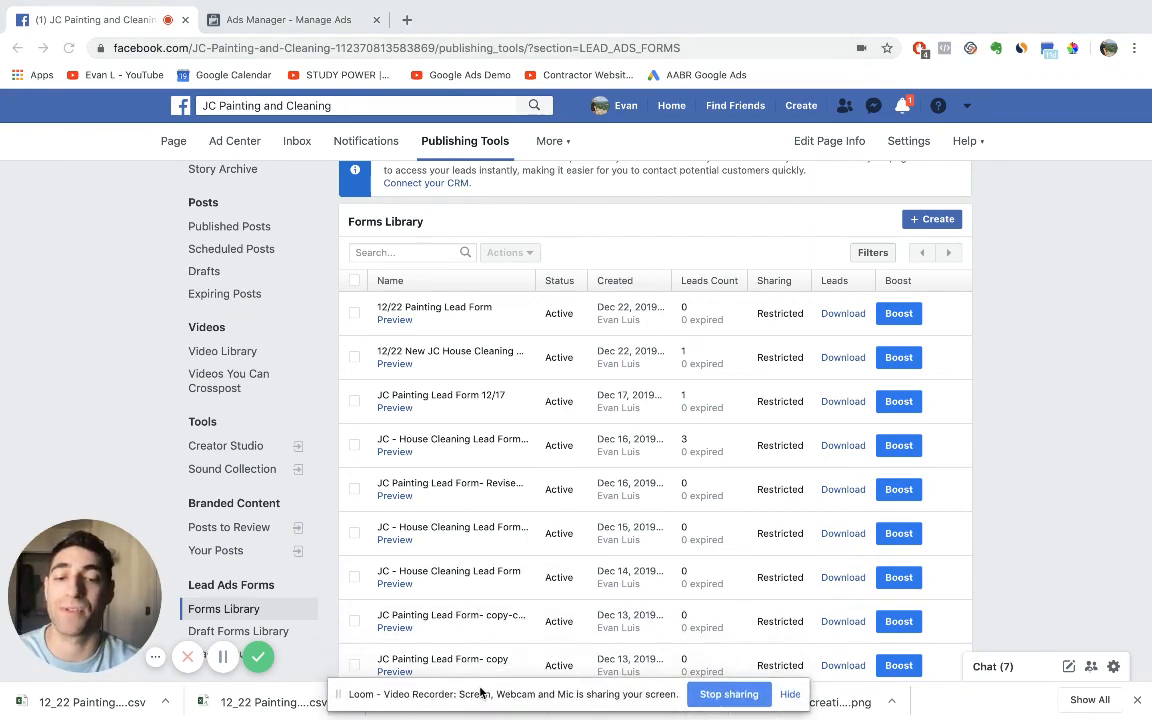
mouse_move(750, 431)
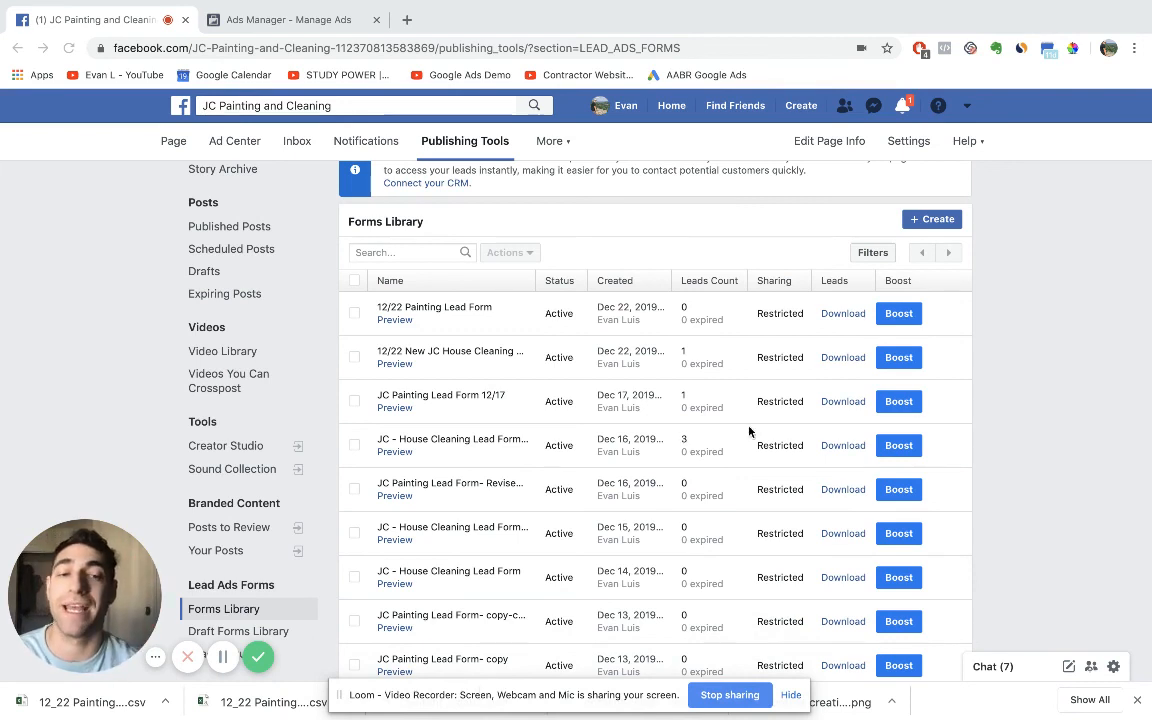
double_click(448, 570)
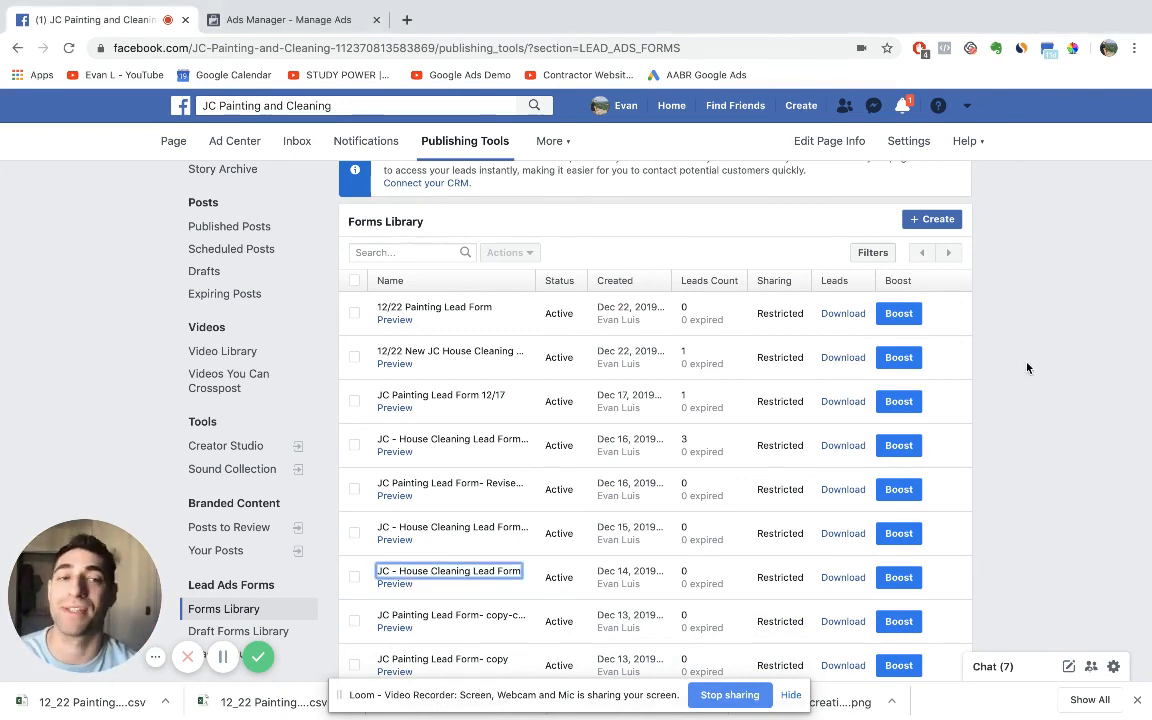